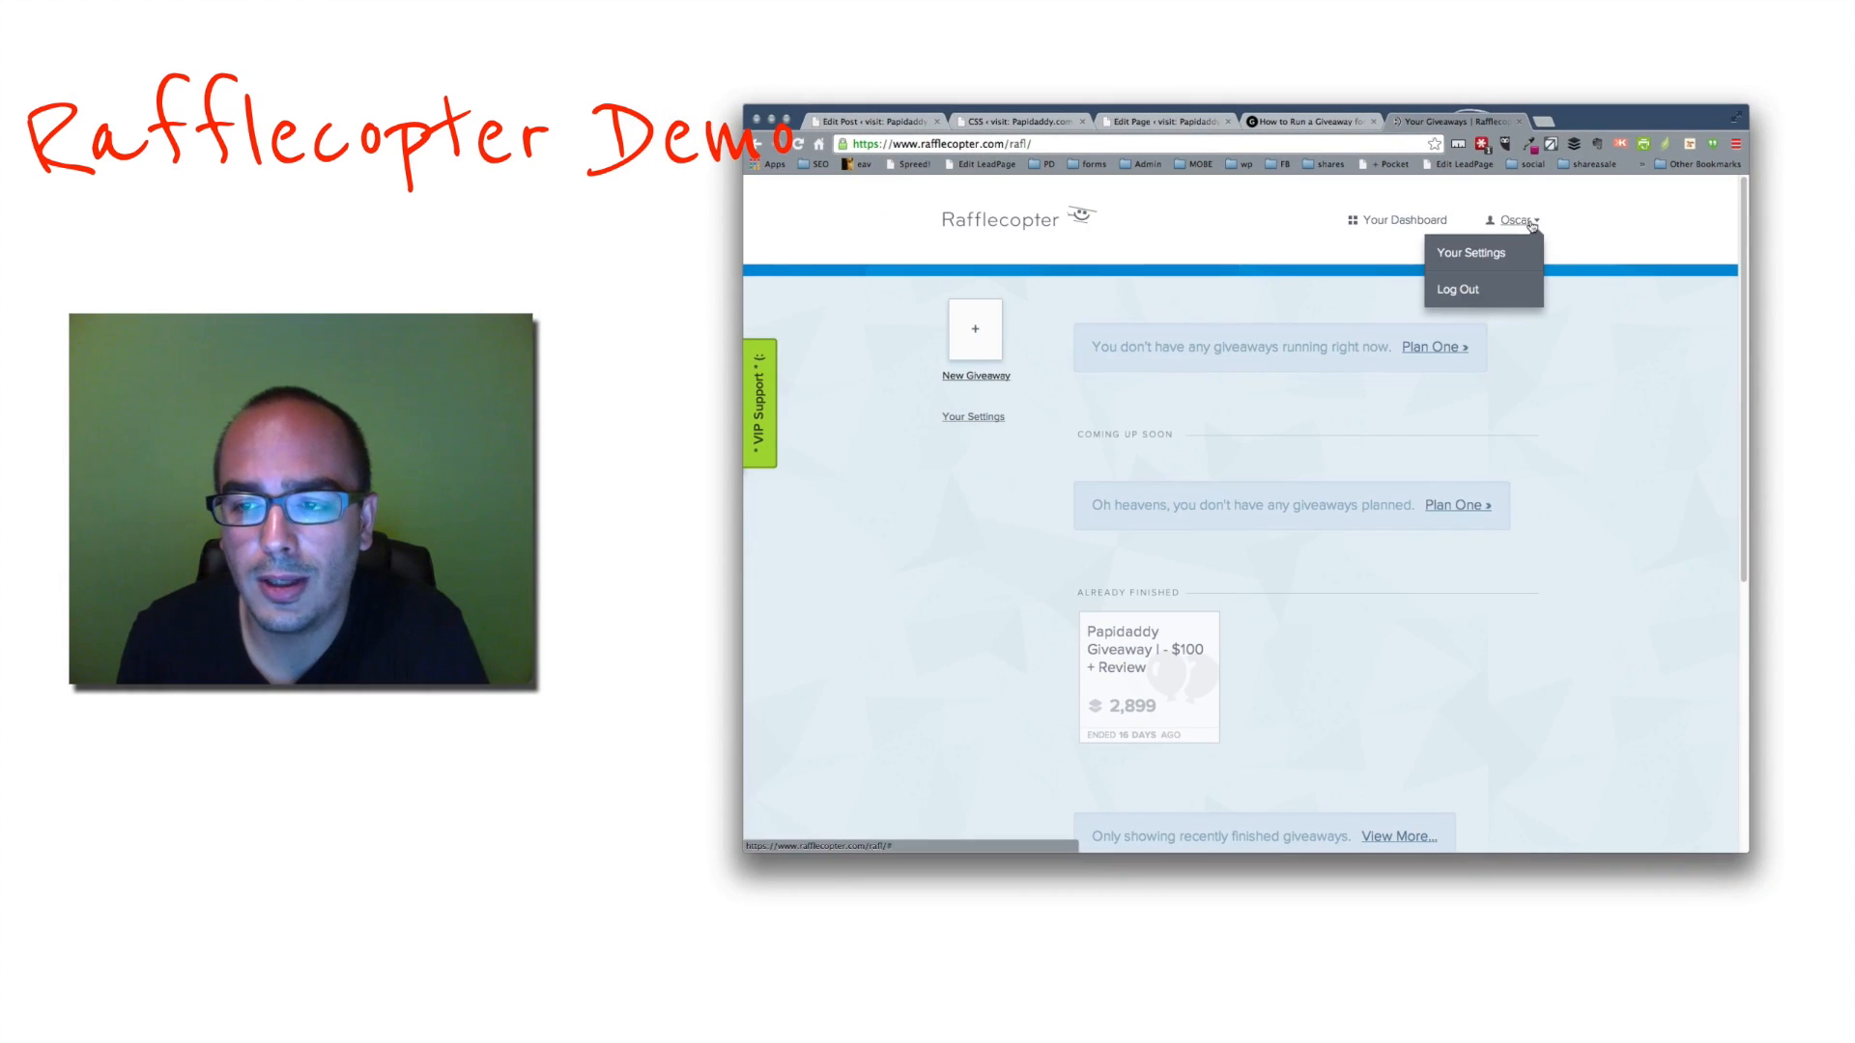
# Log out of Rafflecopter and log back in with email and password
pyautogui.click(1459, 289)
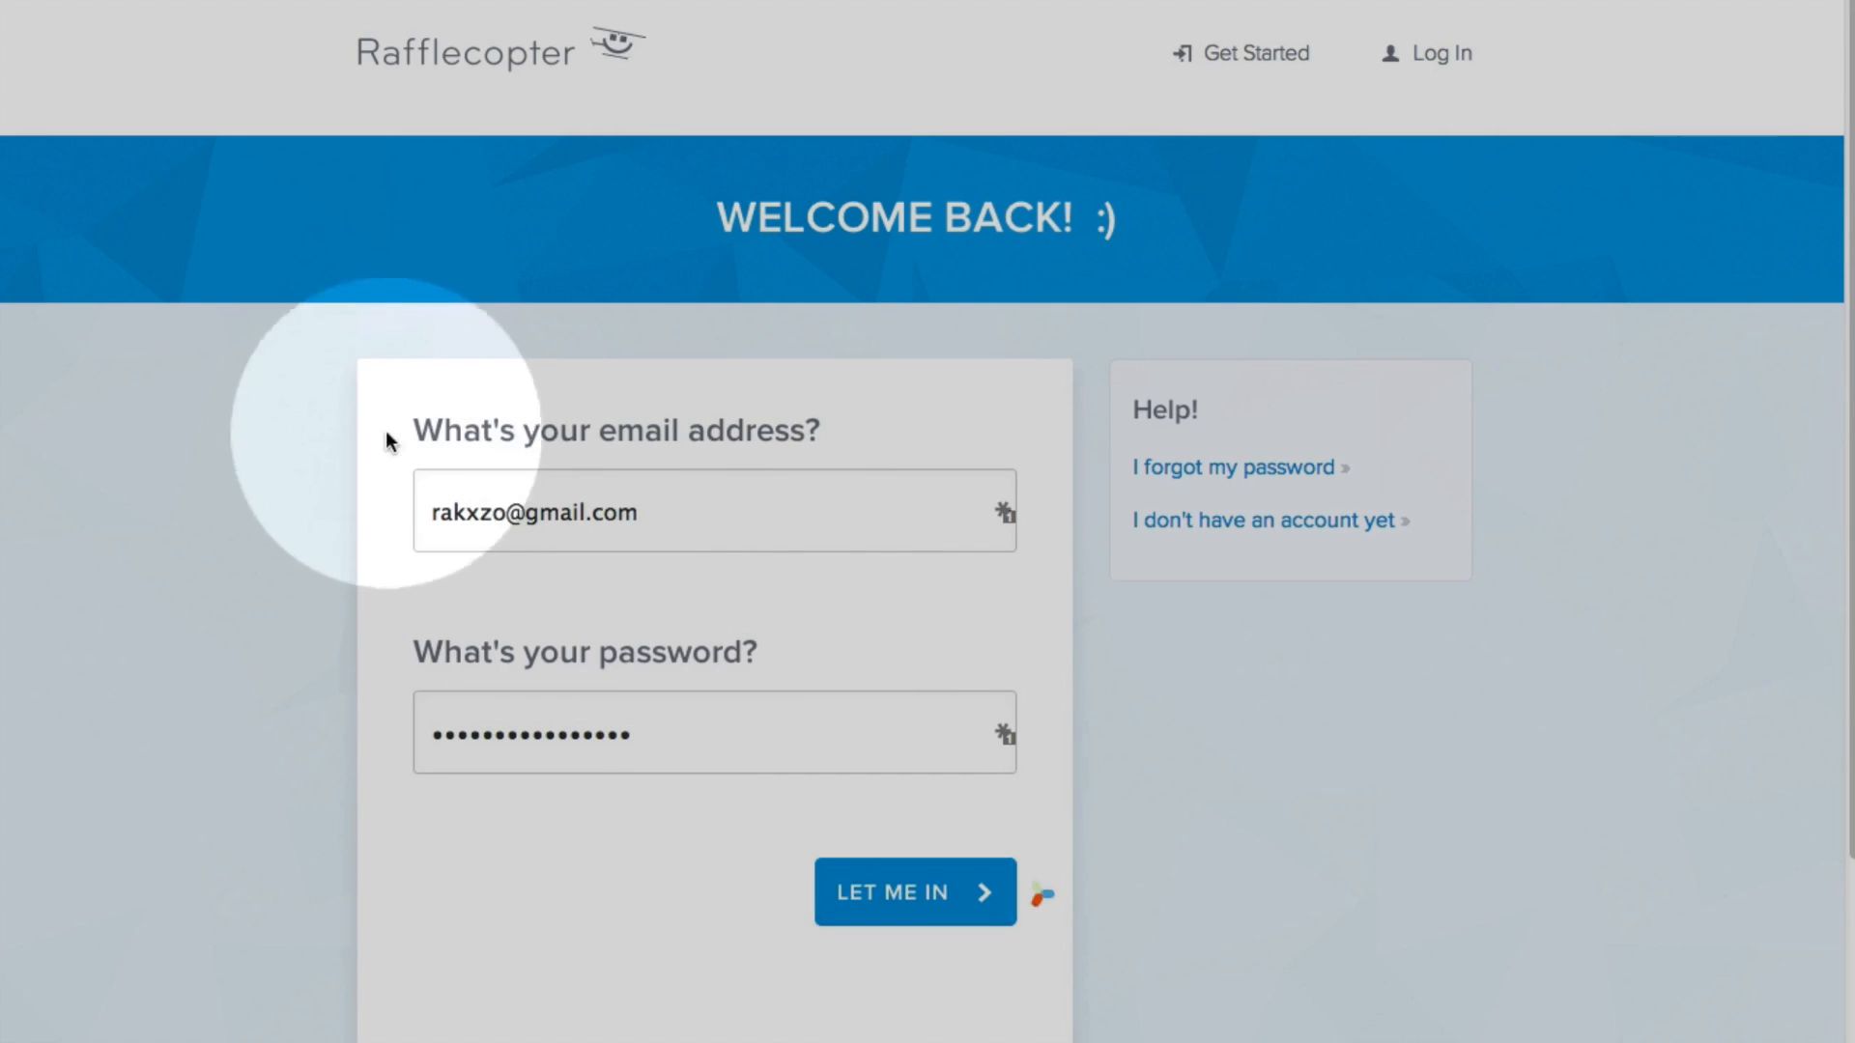
pyautogui.click(913, 892)
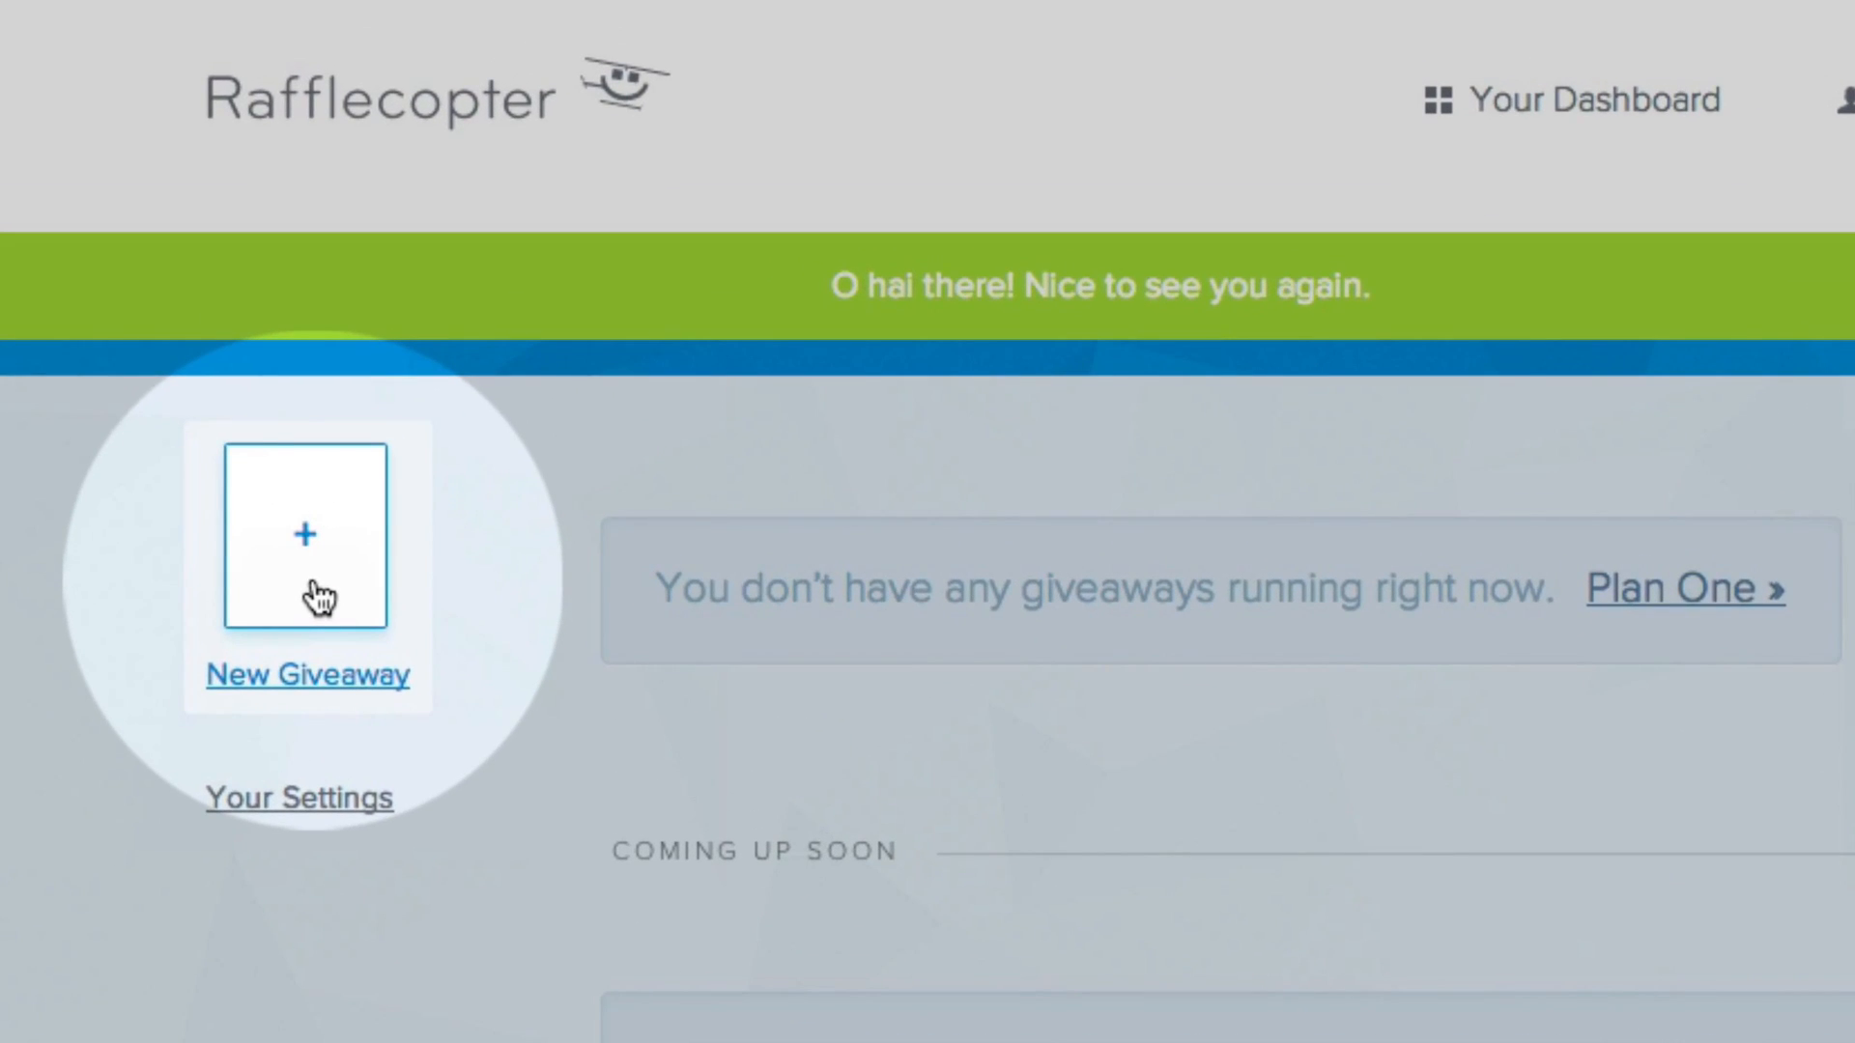
# Start a new giveaway and name its first prize 'FREE One Year of Rafflecopter'
pyautogui.click(309, 539)
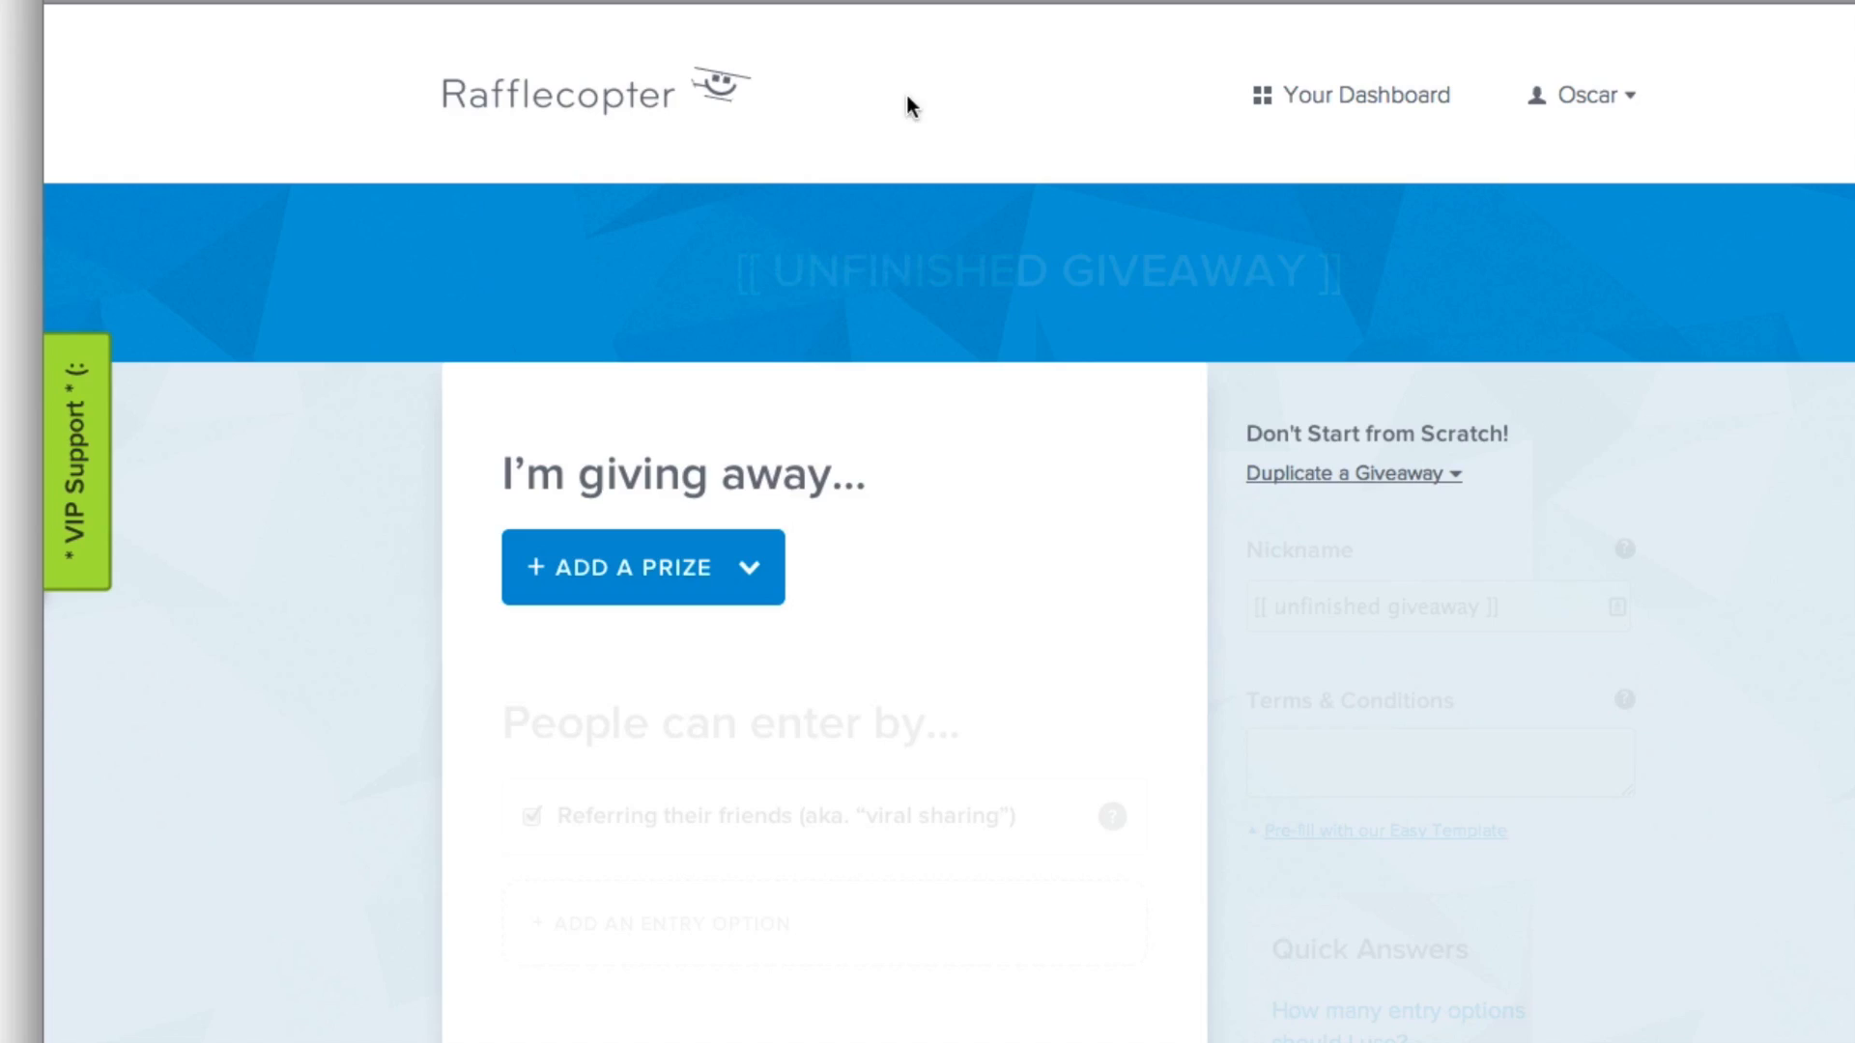
pyautogui.click(627, 568)
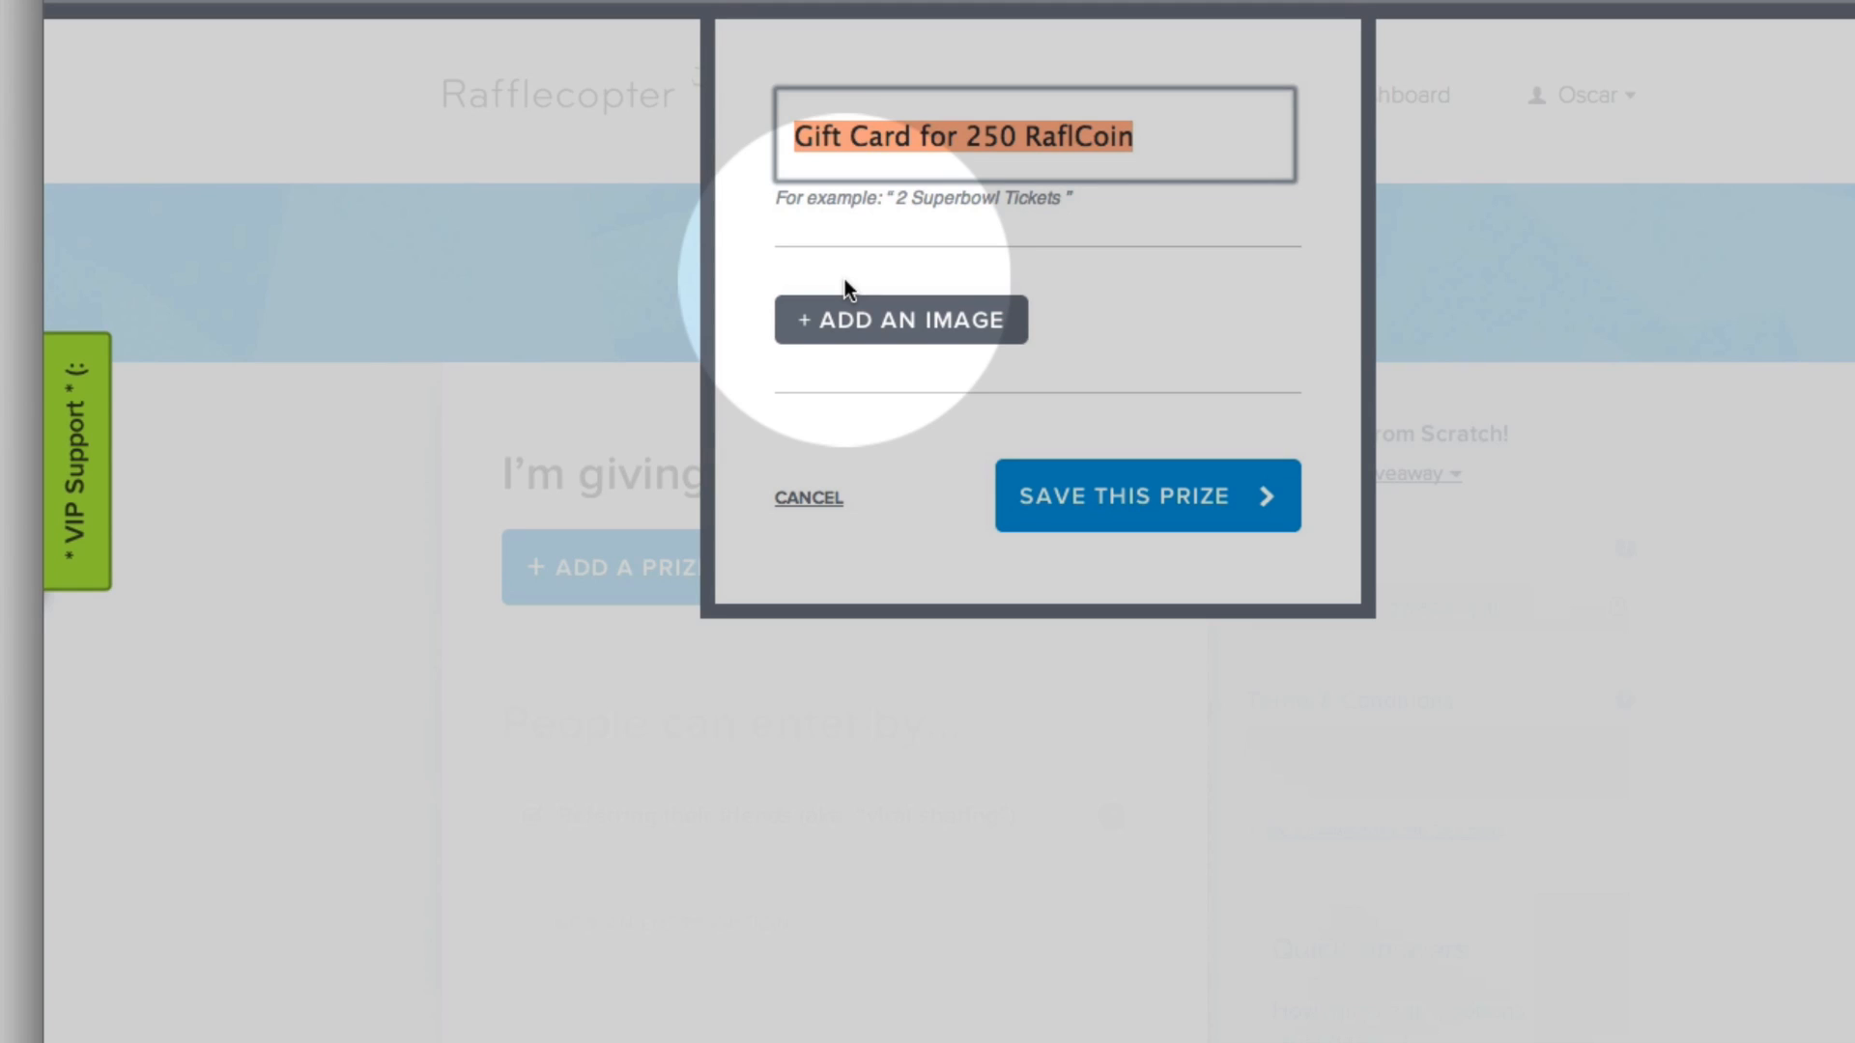
pyautogui.write('FREE One Year of RAFF')
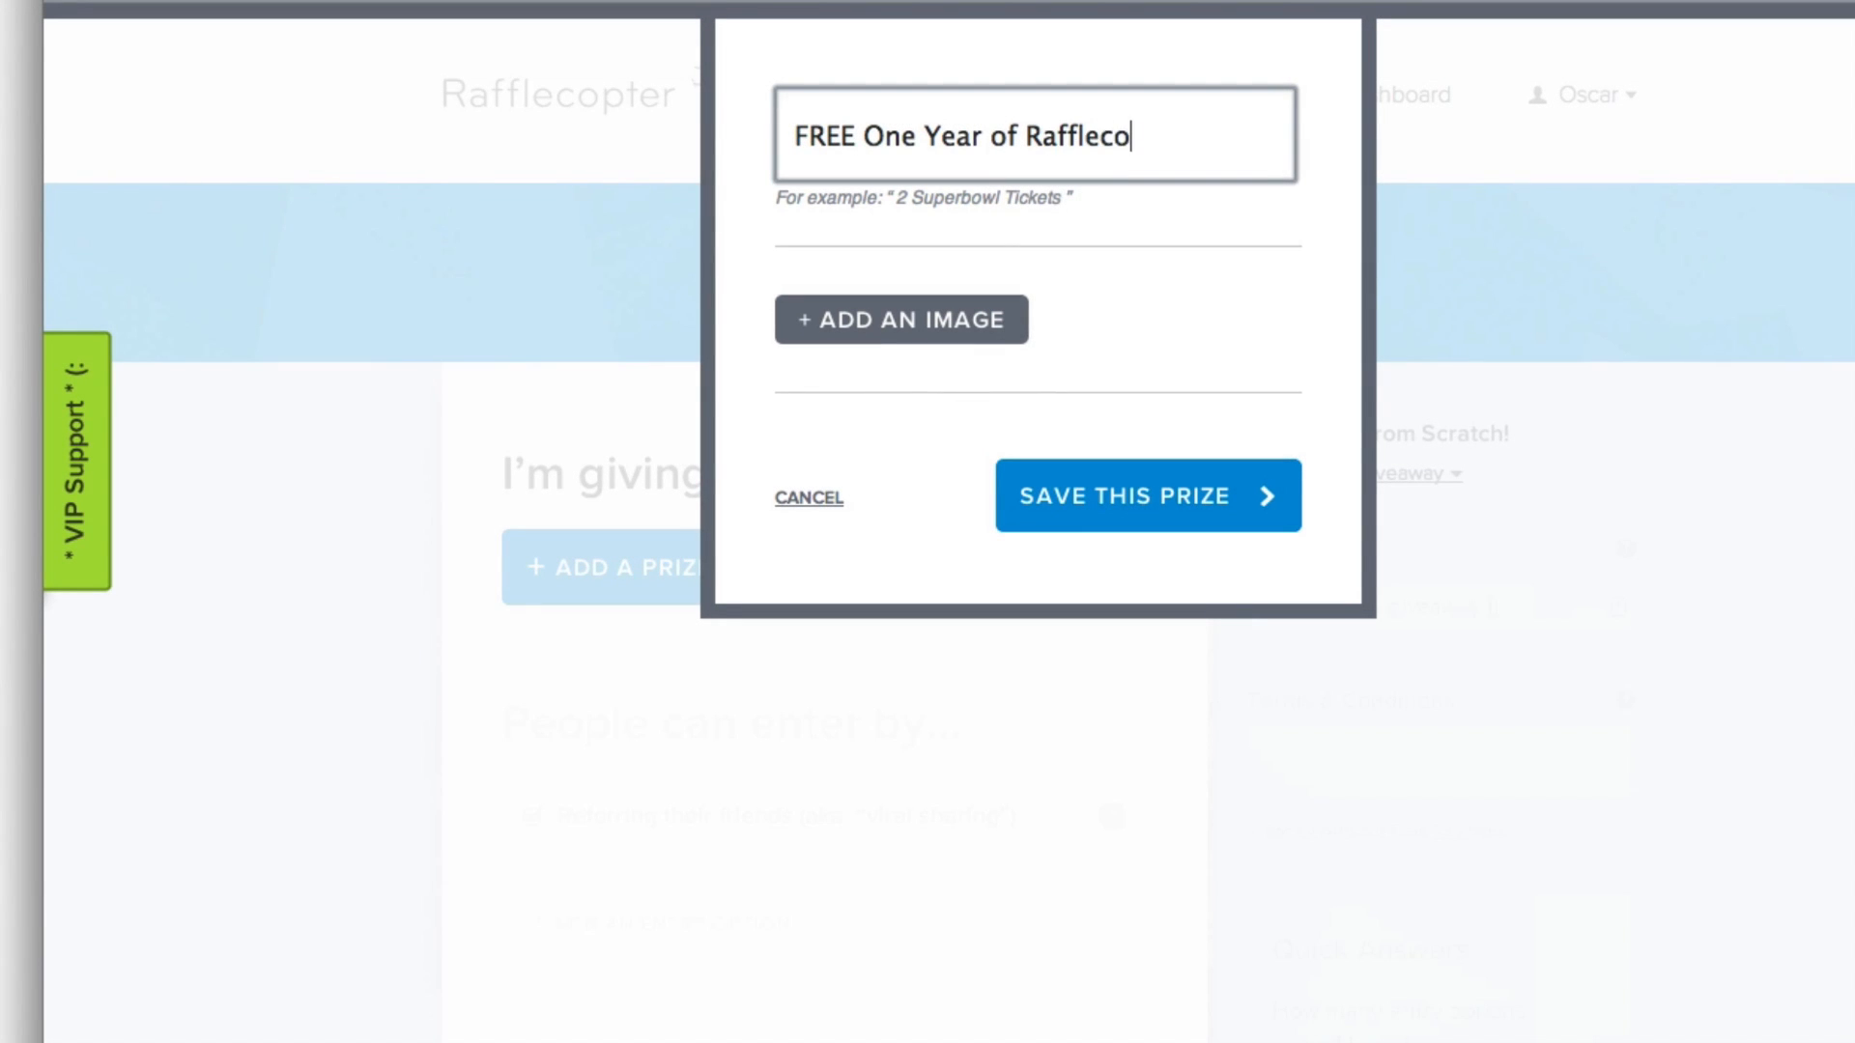
pyautogui.write('pter')
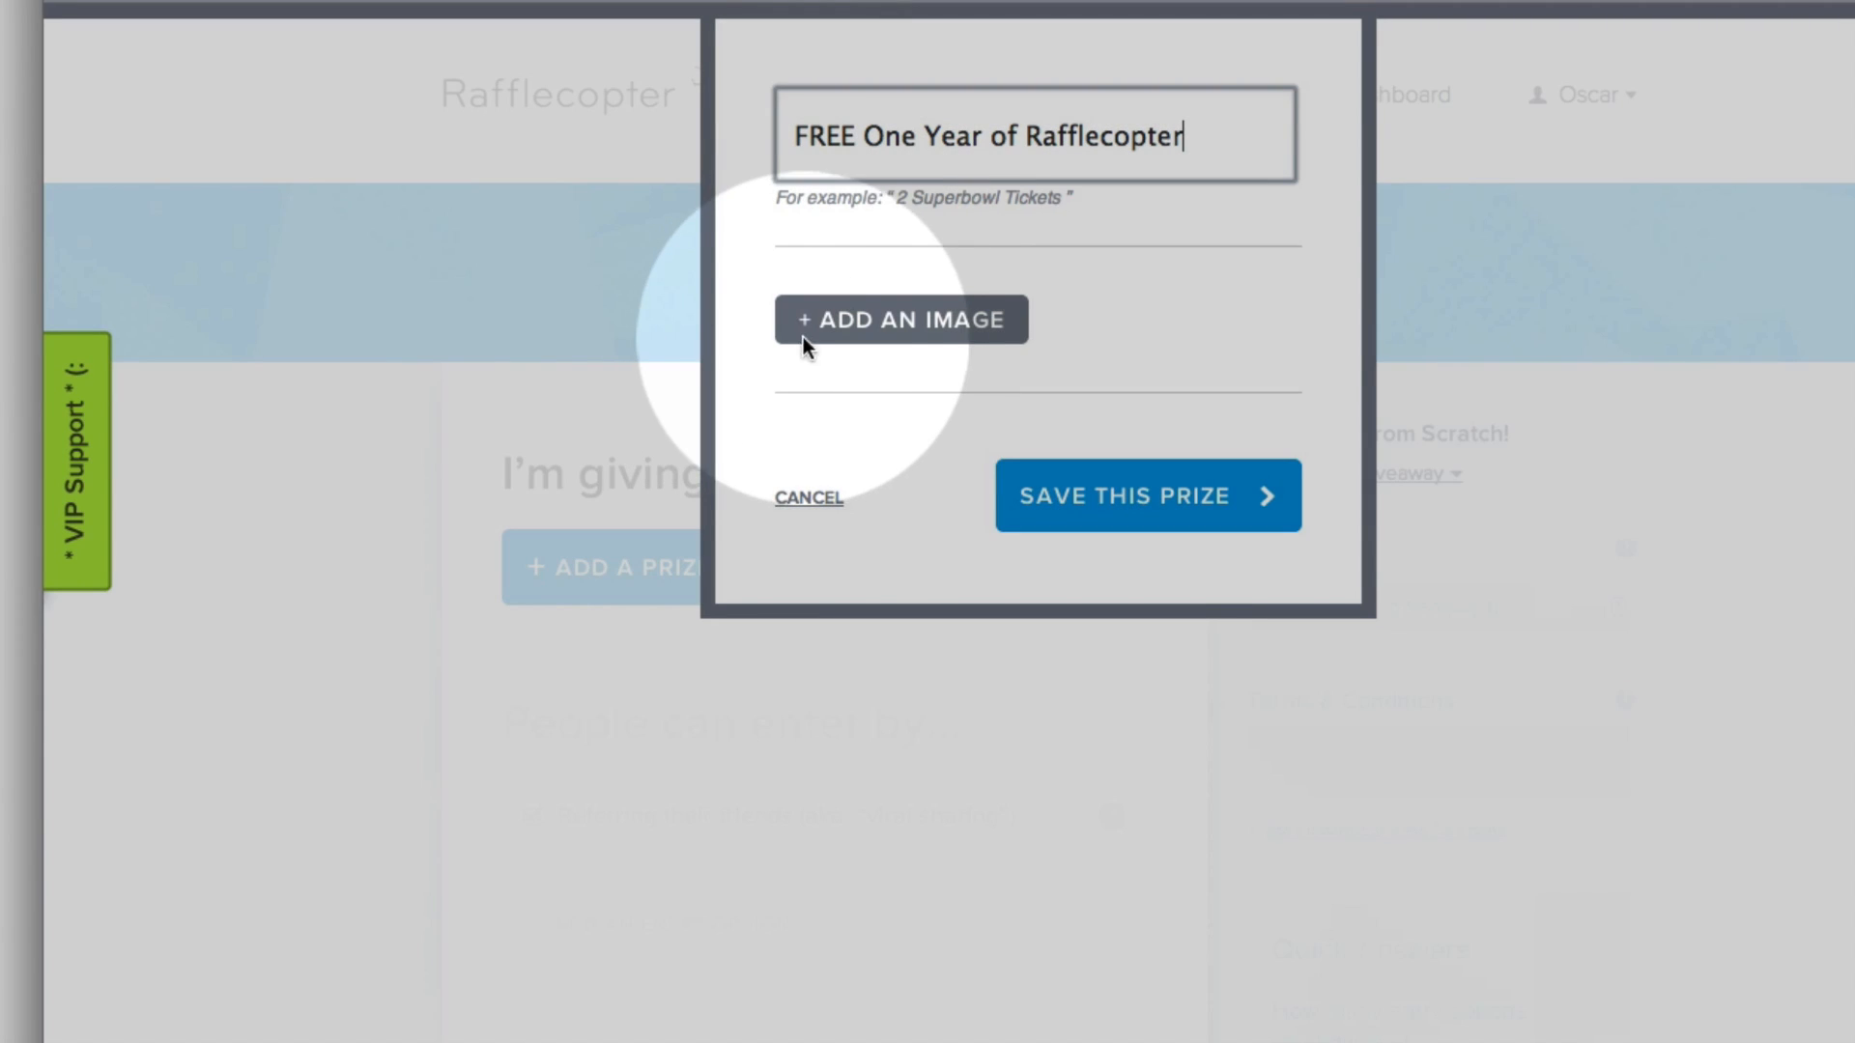
# Attach the certificate image, crop it to the whole certificate, and save the prize
pyautogui.click(901, 320)
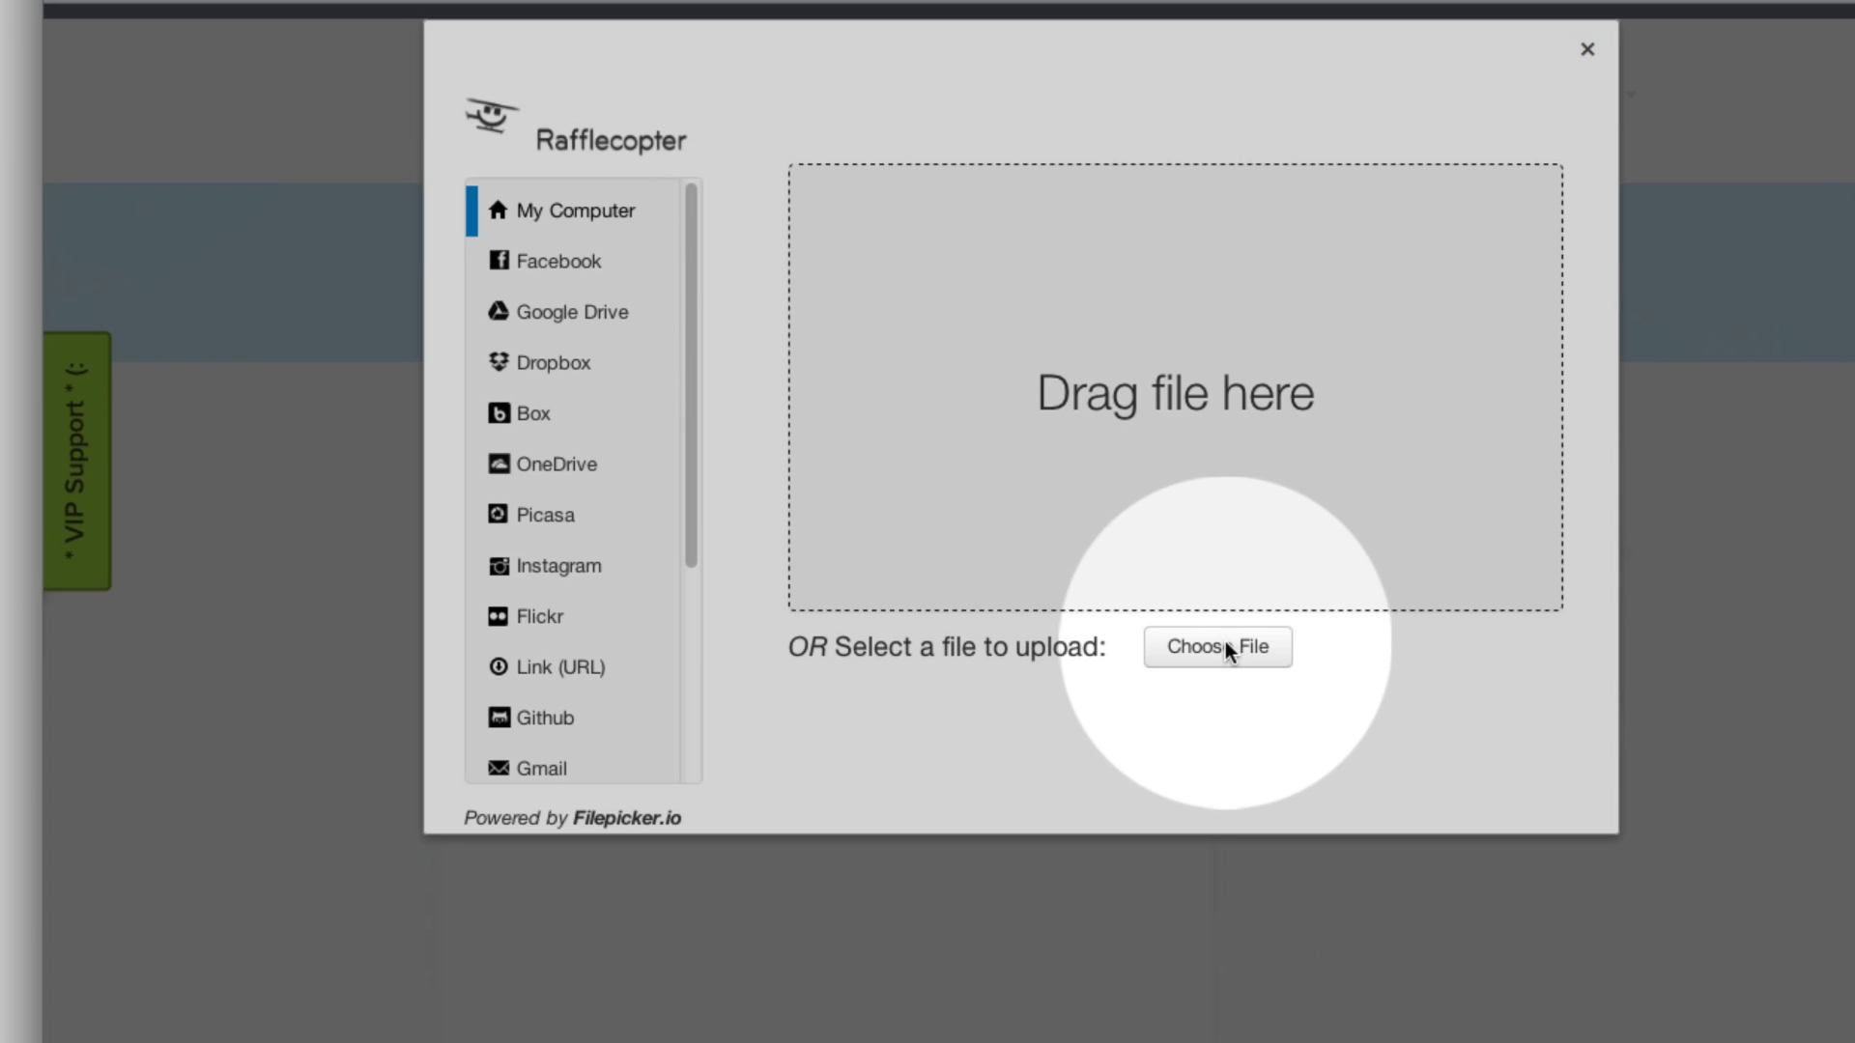
pyautogui.click(1217, 647)
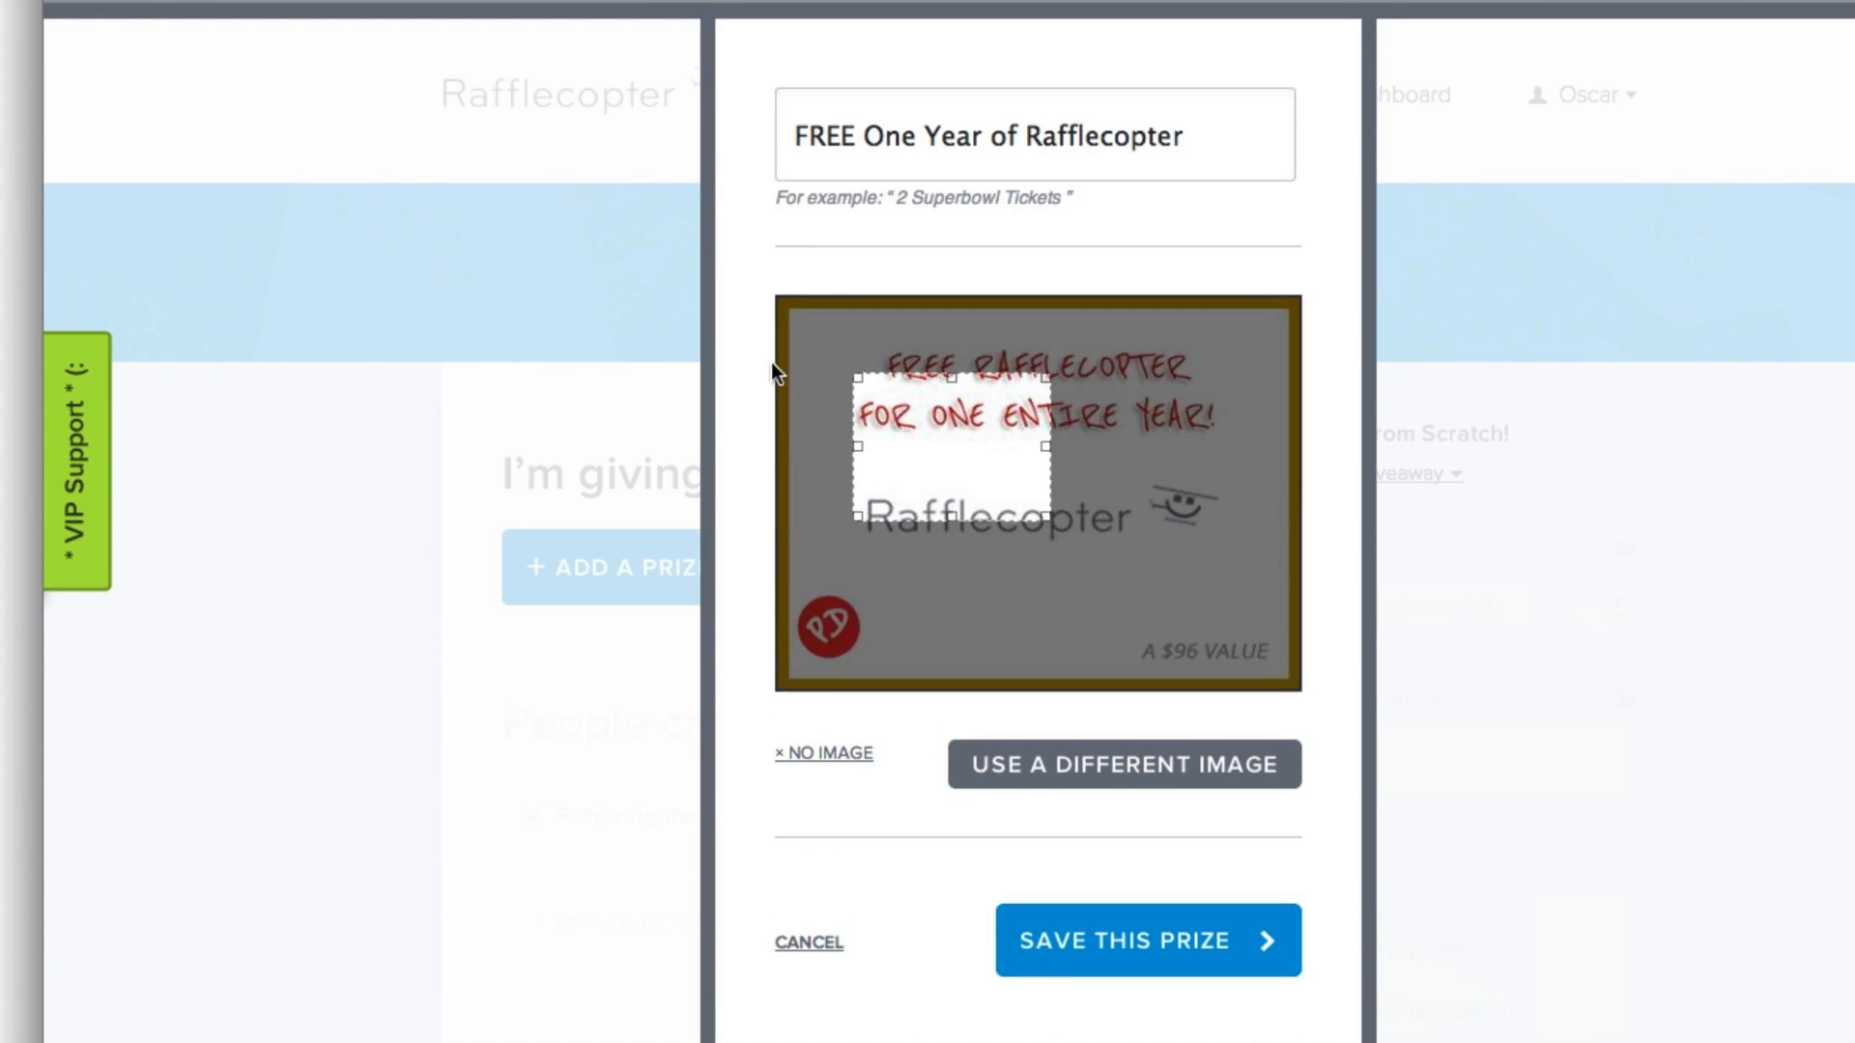
pyautogui.moveTo(940, 443); pyautogui.dragTo(869, 373)
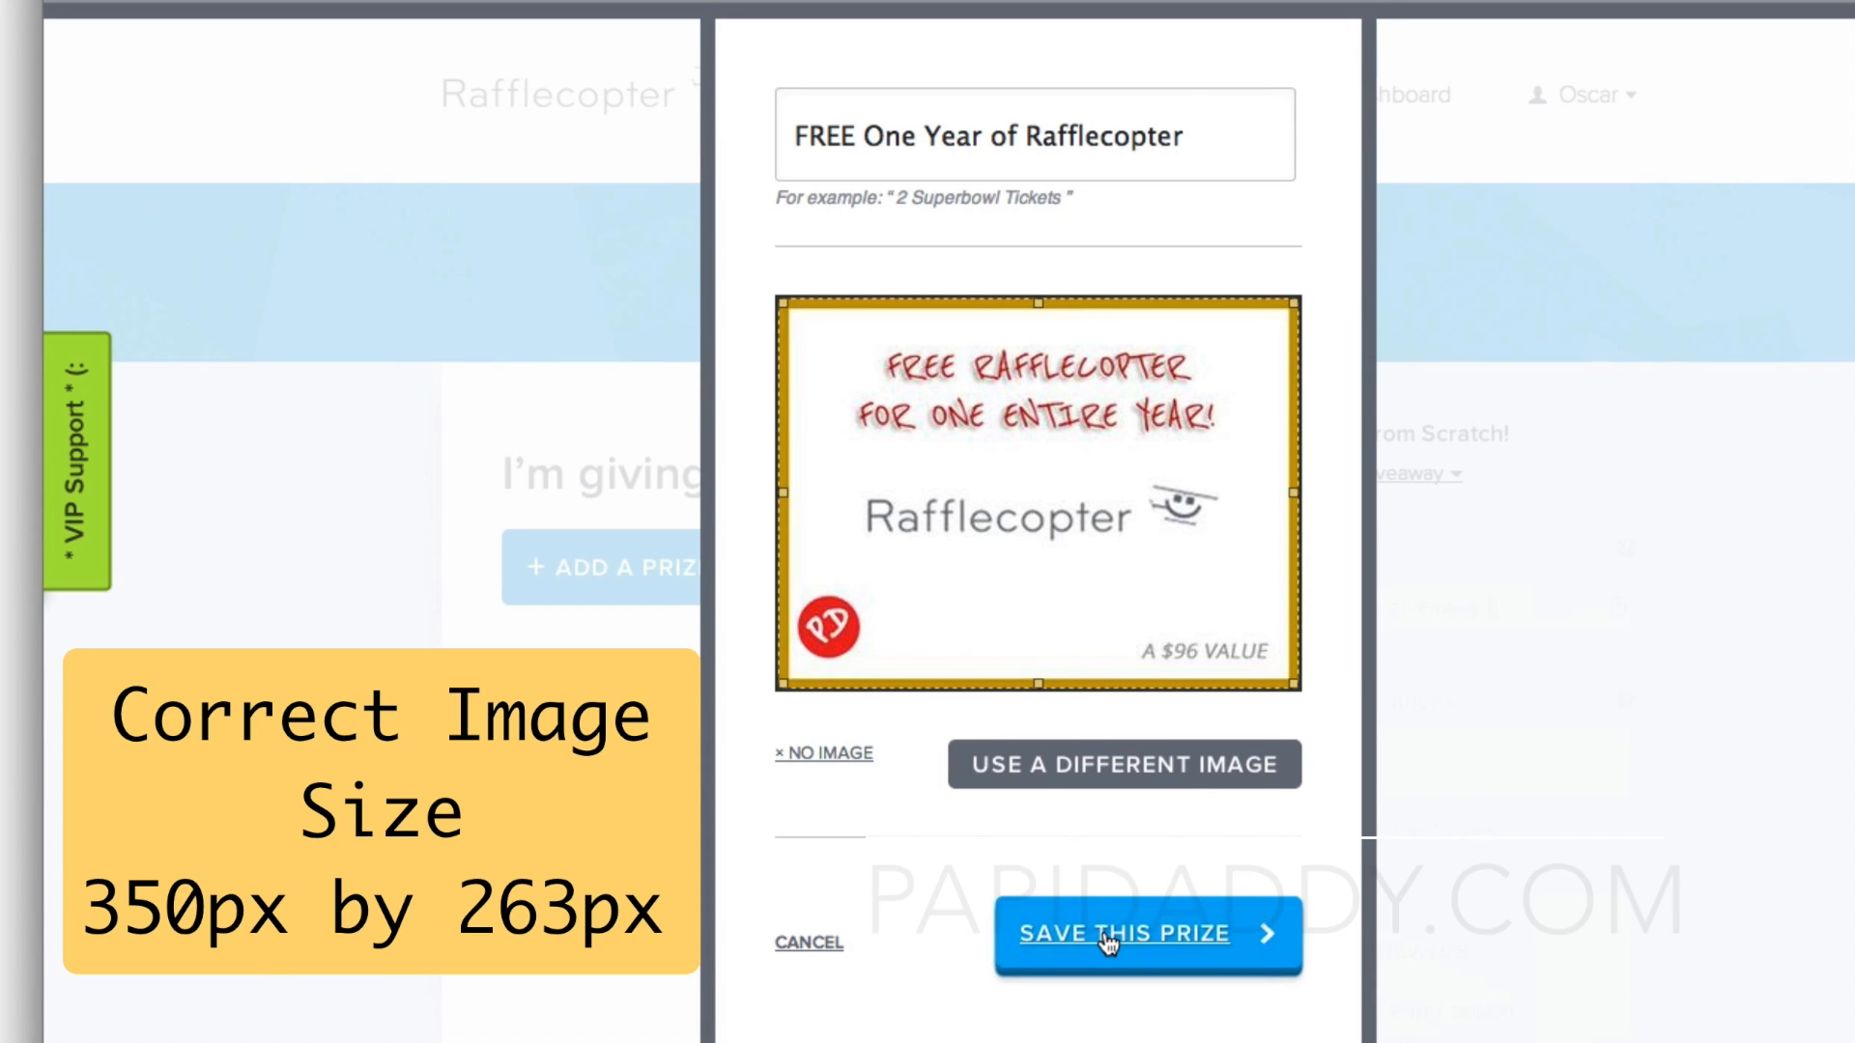
pyautogui.click(1147, 934)
pyautogui.write('Gift Card for 250 RaflCoin')
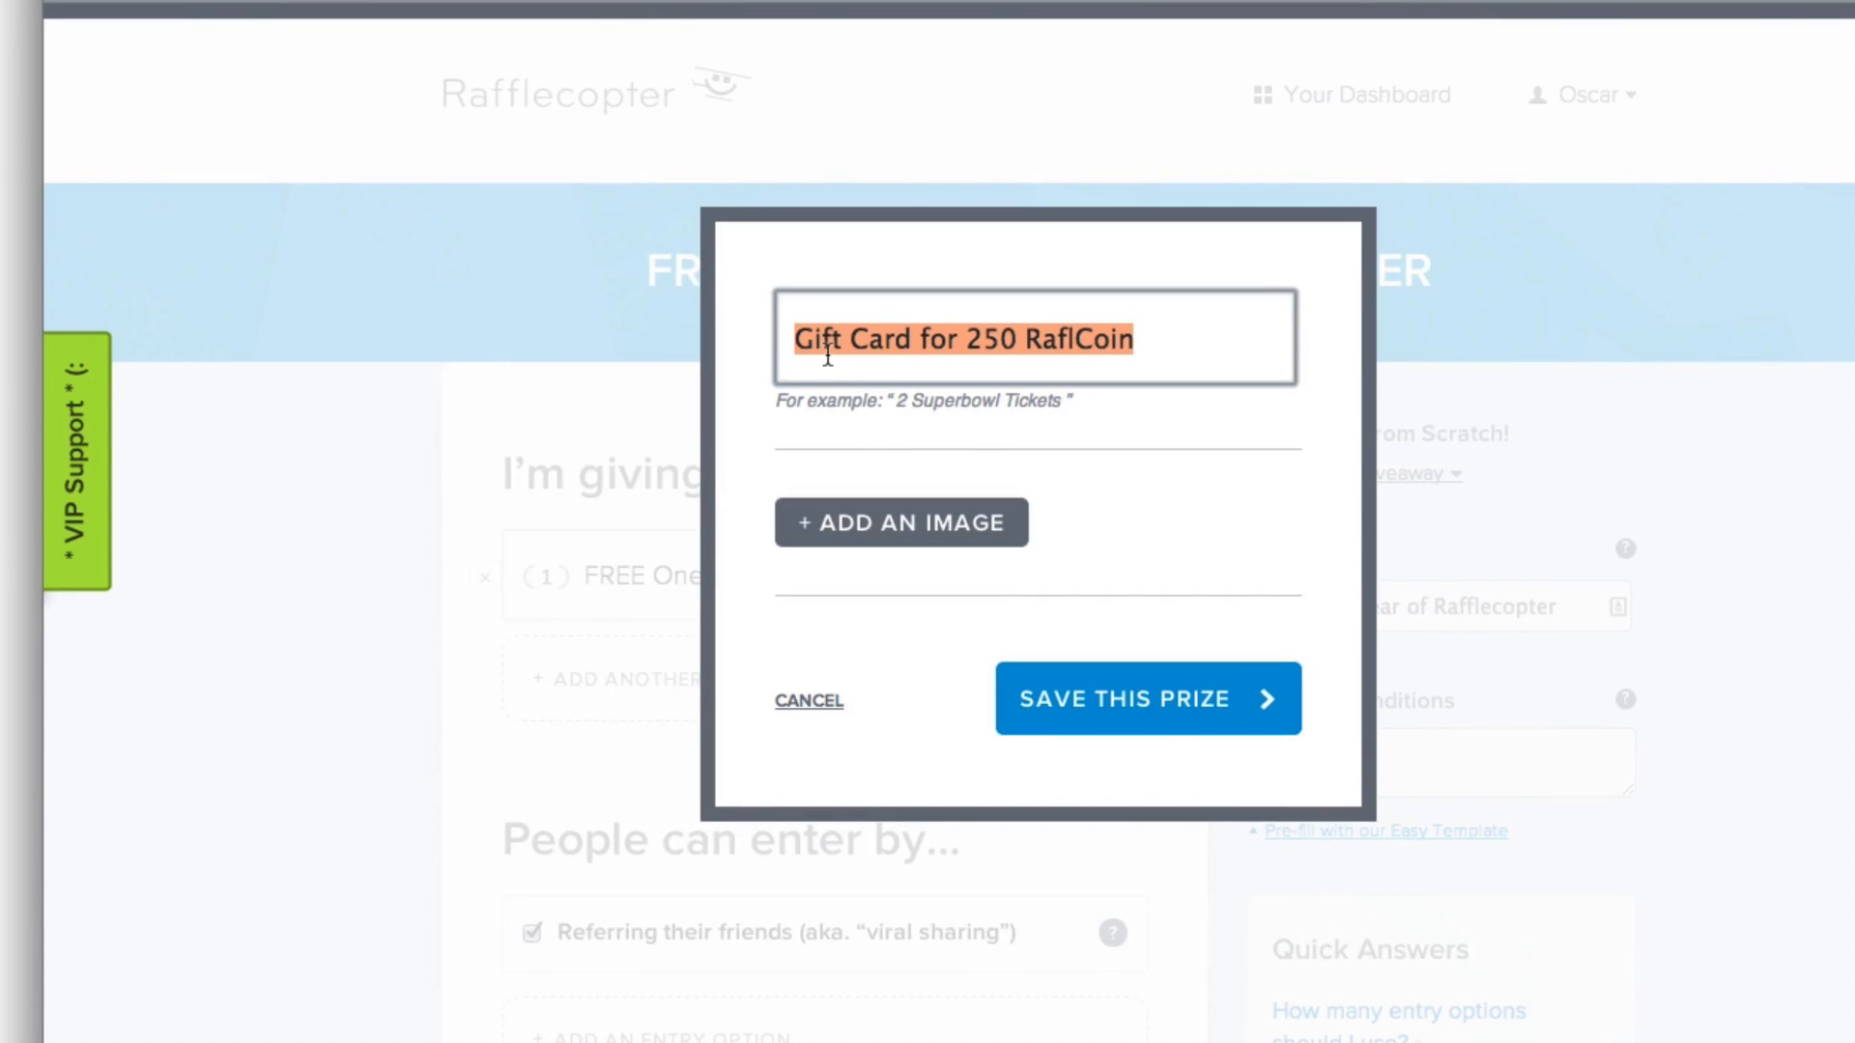
# Save the '$50.00 Cash Gift Card' and 'Free Video Blog Review' prizes one after another
pyautogui.write('$50.')
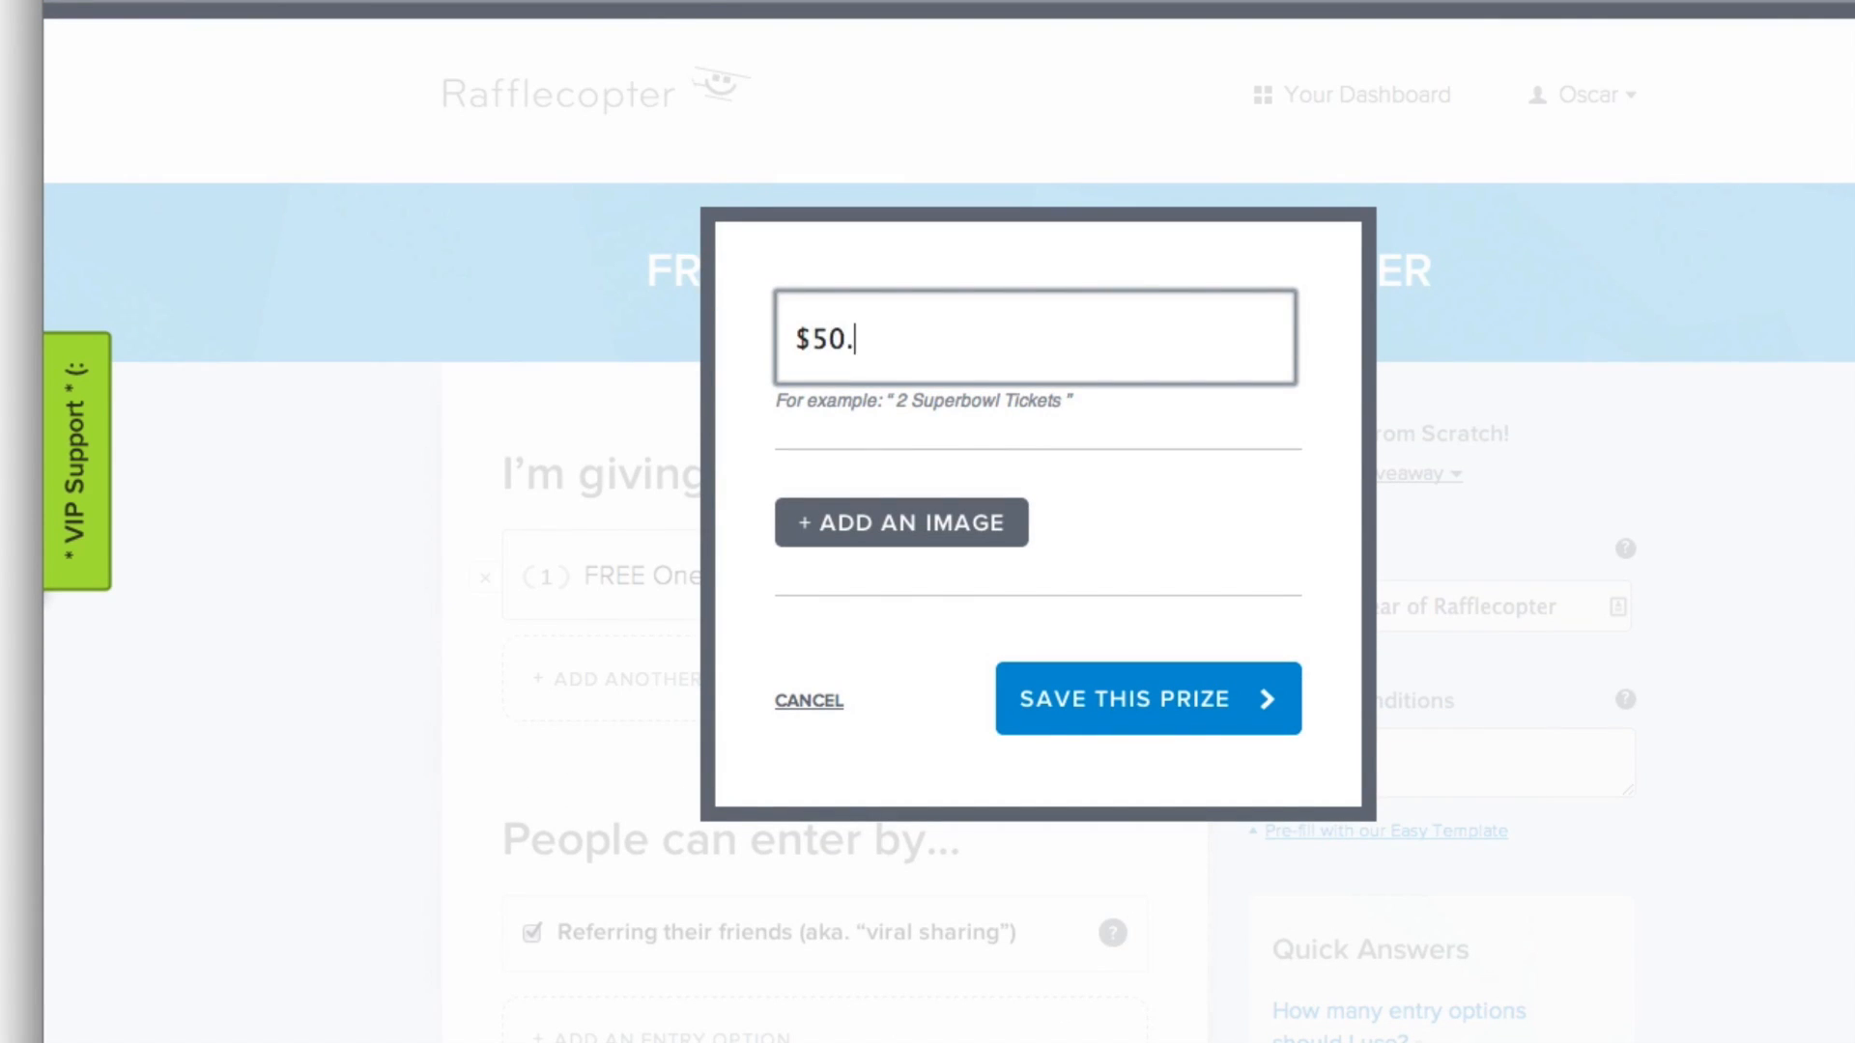
pyautogui.click(1144, 697)
pyautogui.write('Gift Card for 250 RaflCoin')
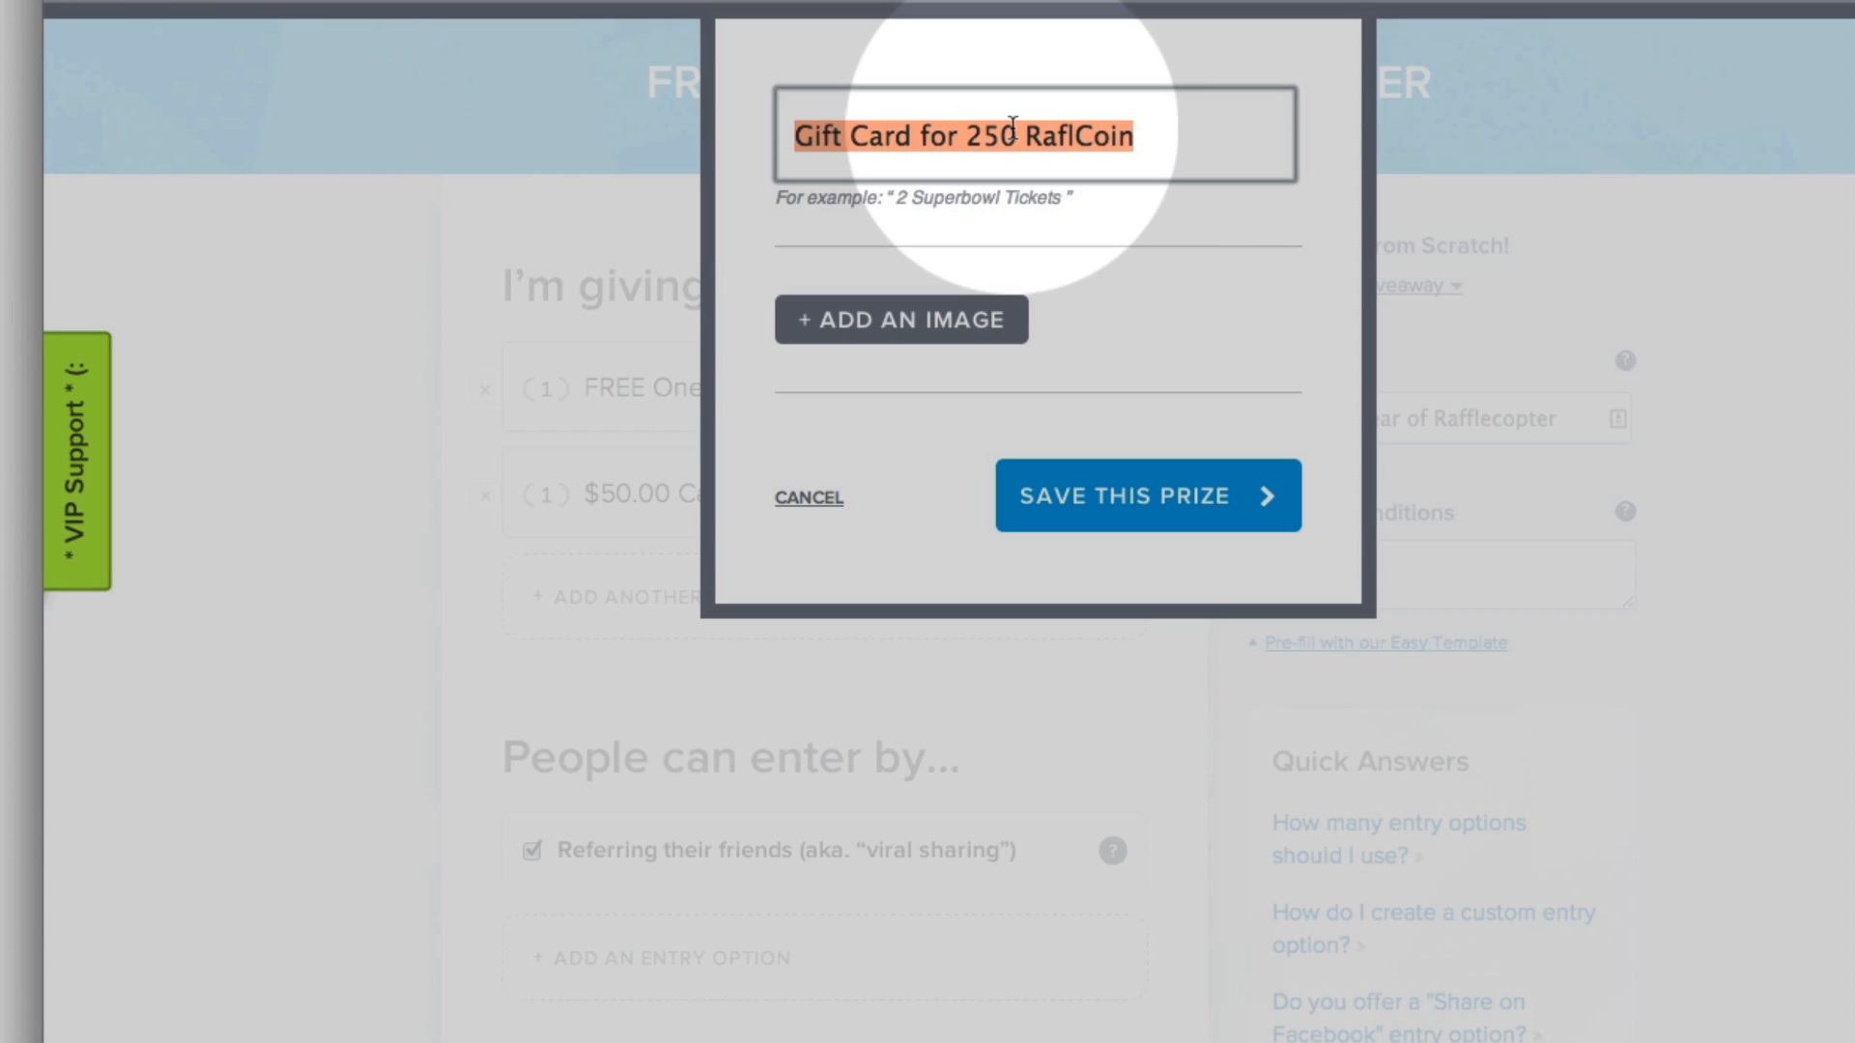
pyautogui.write('1 Fre')
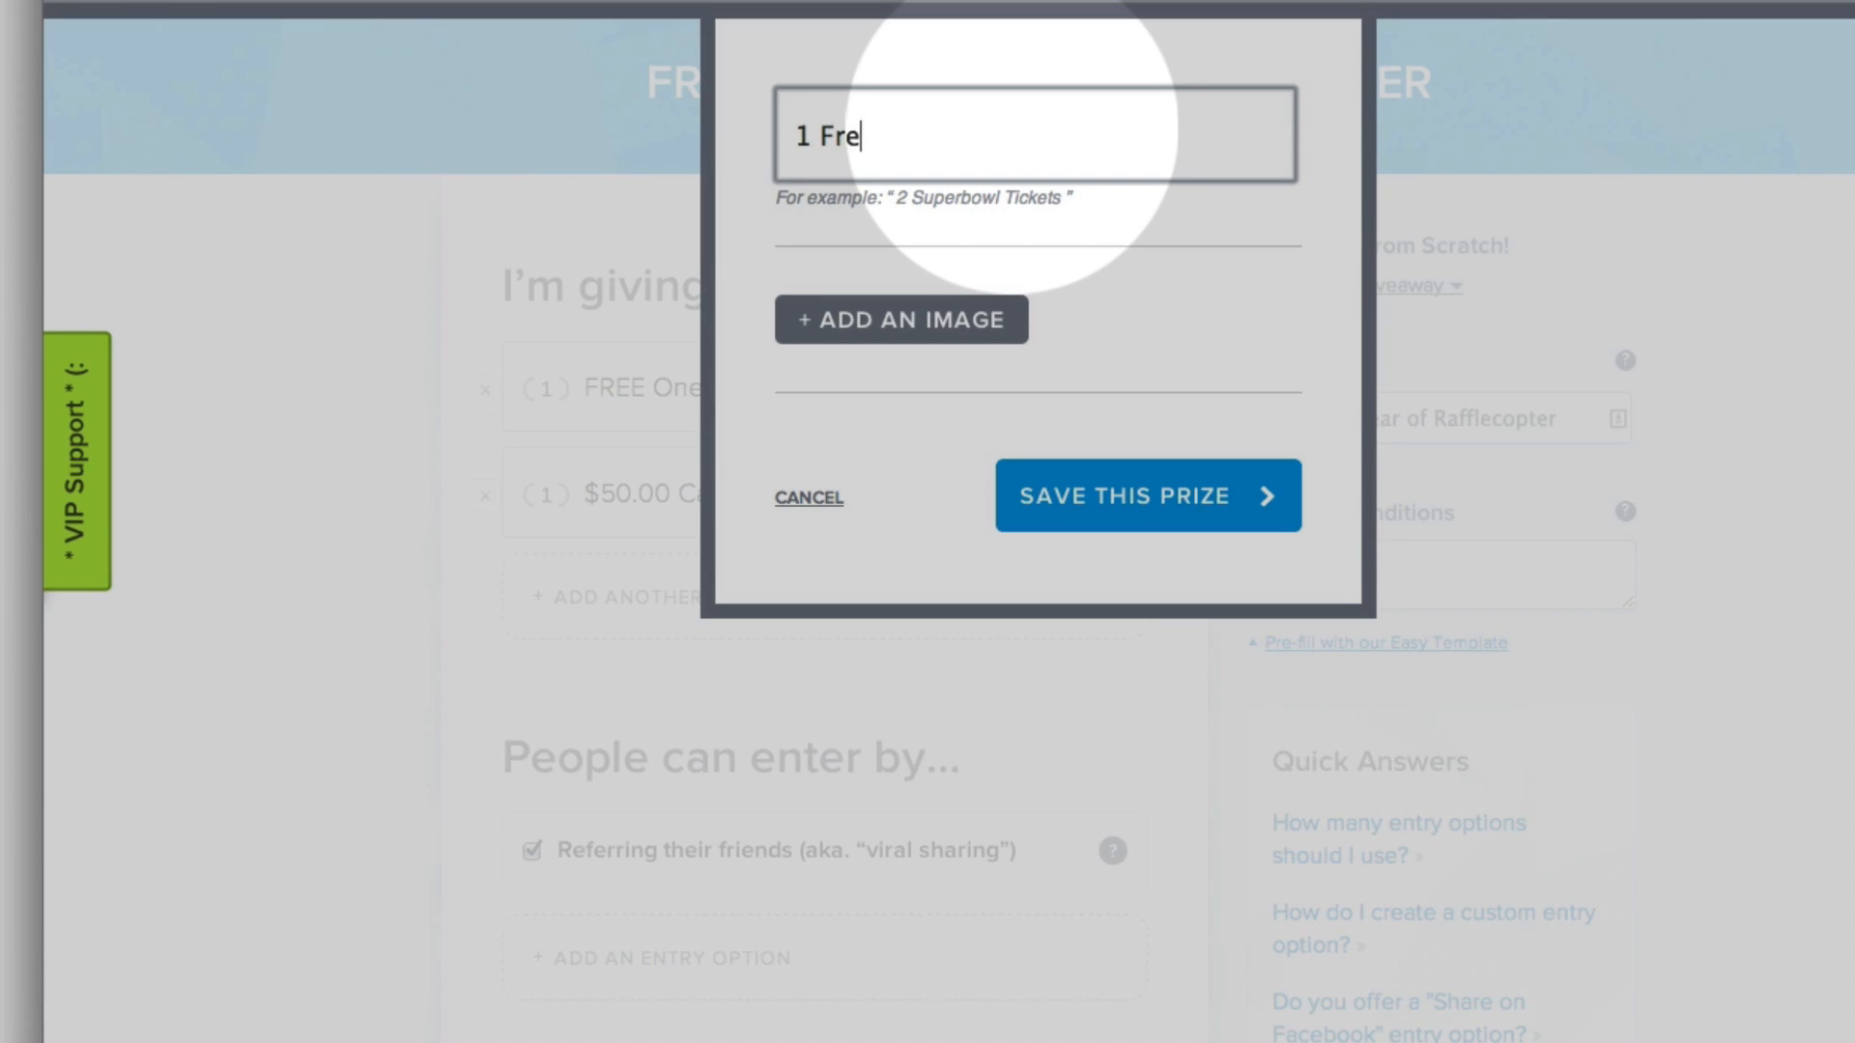
pyautogui.write('e B')
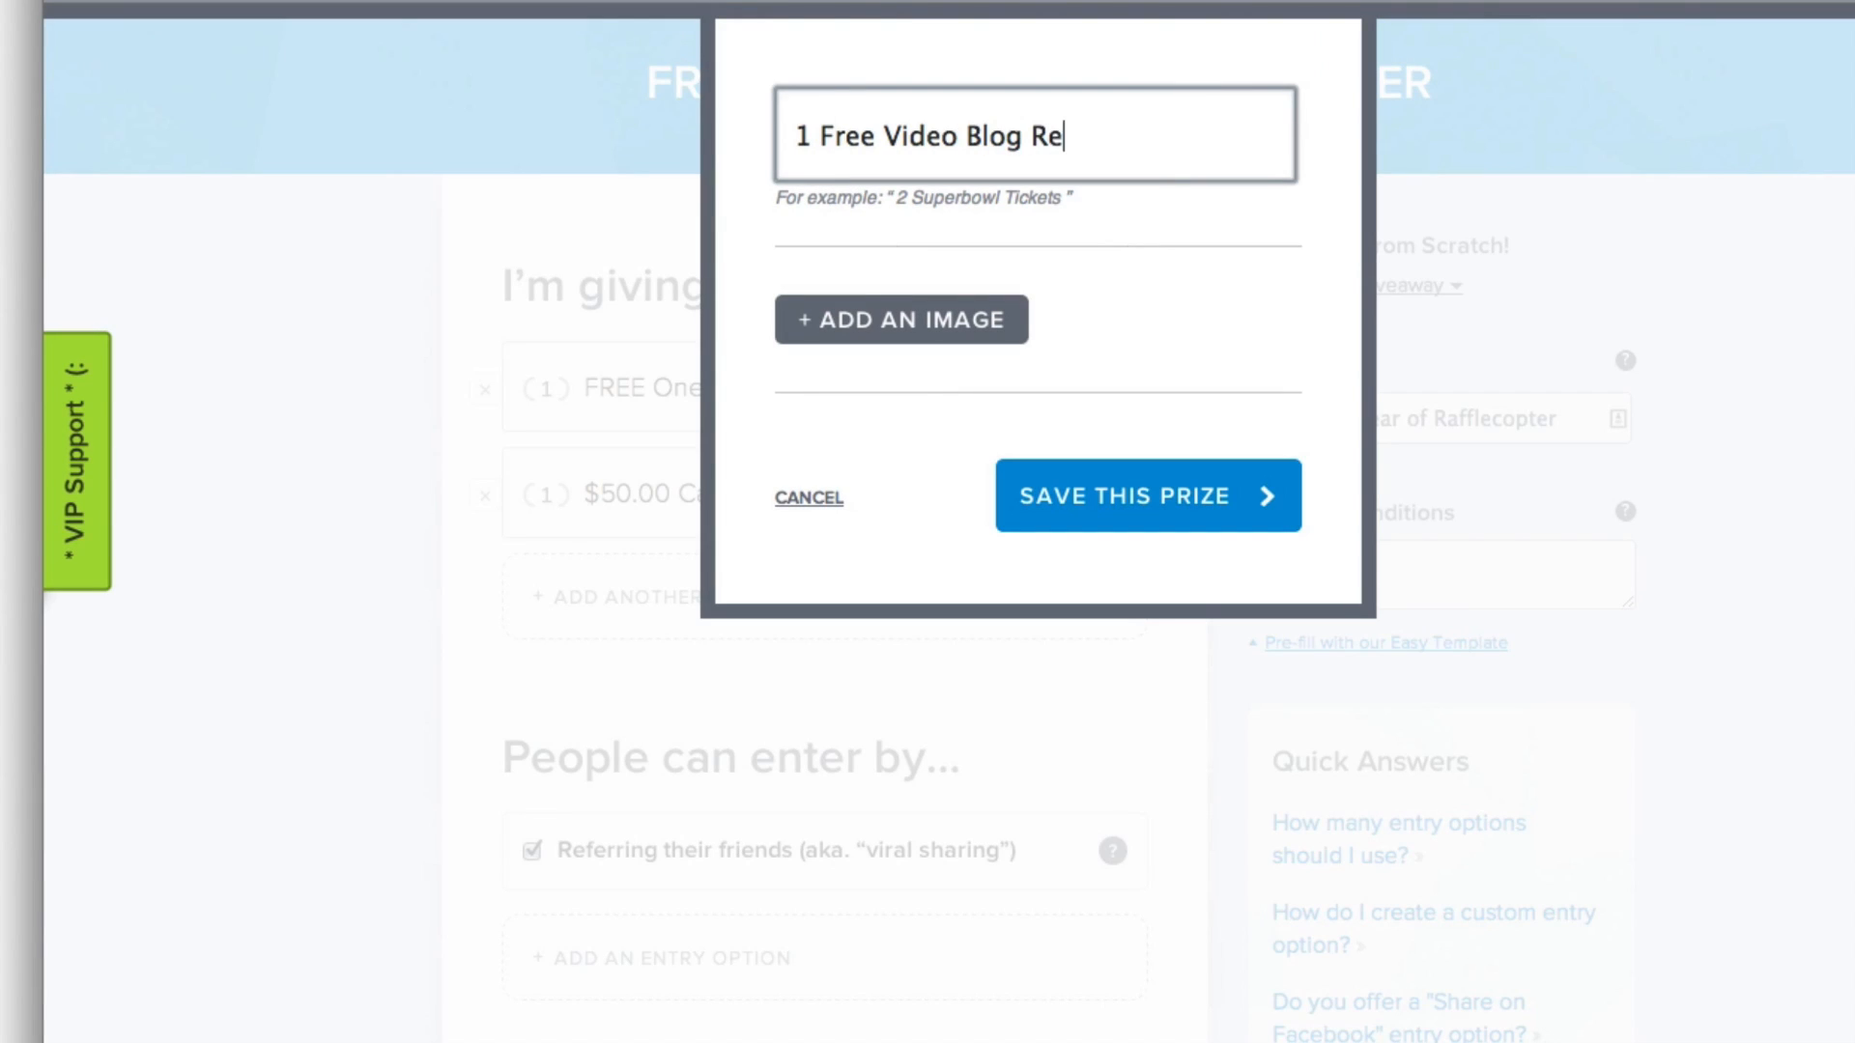
pyautogui.write('view')
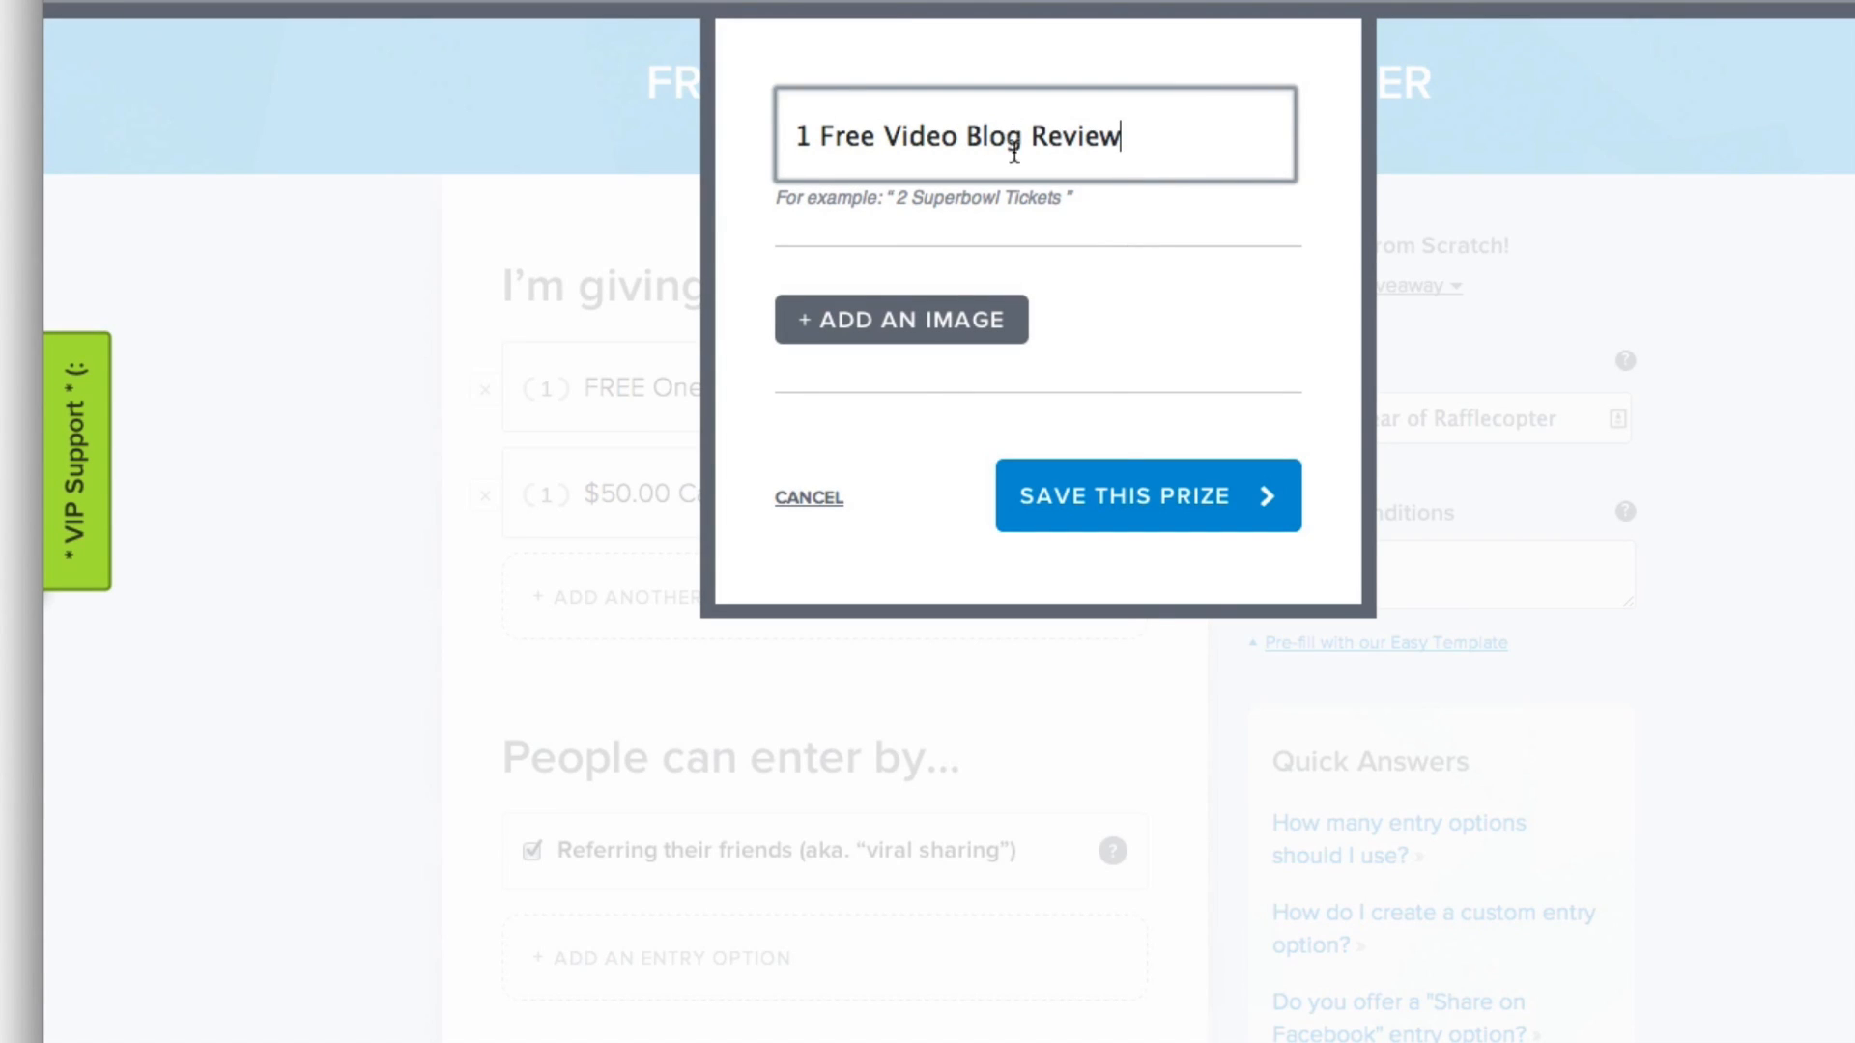
pyautogui.click(1144, 494)
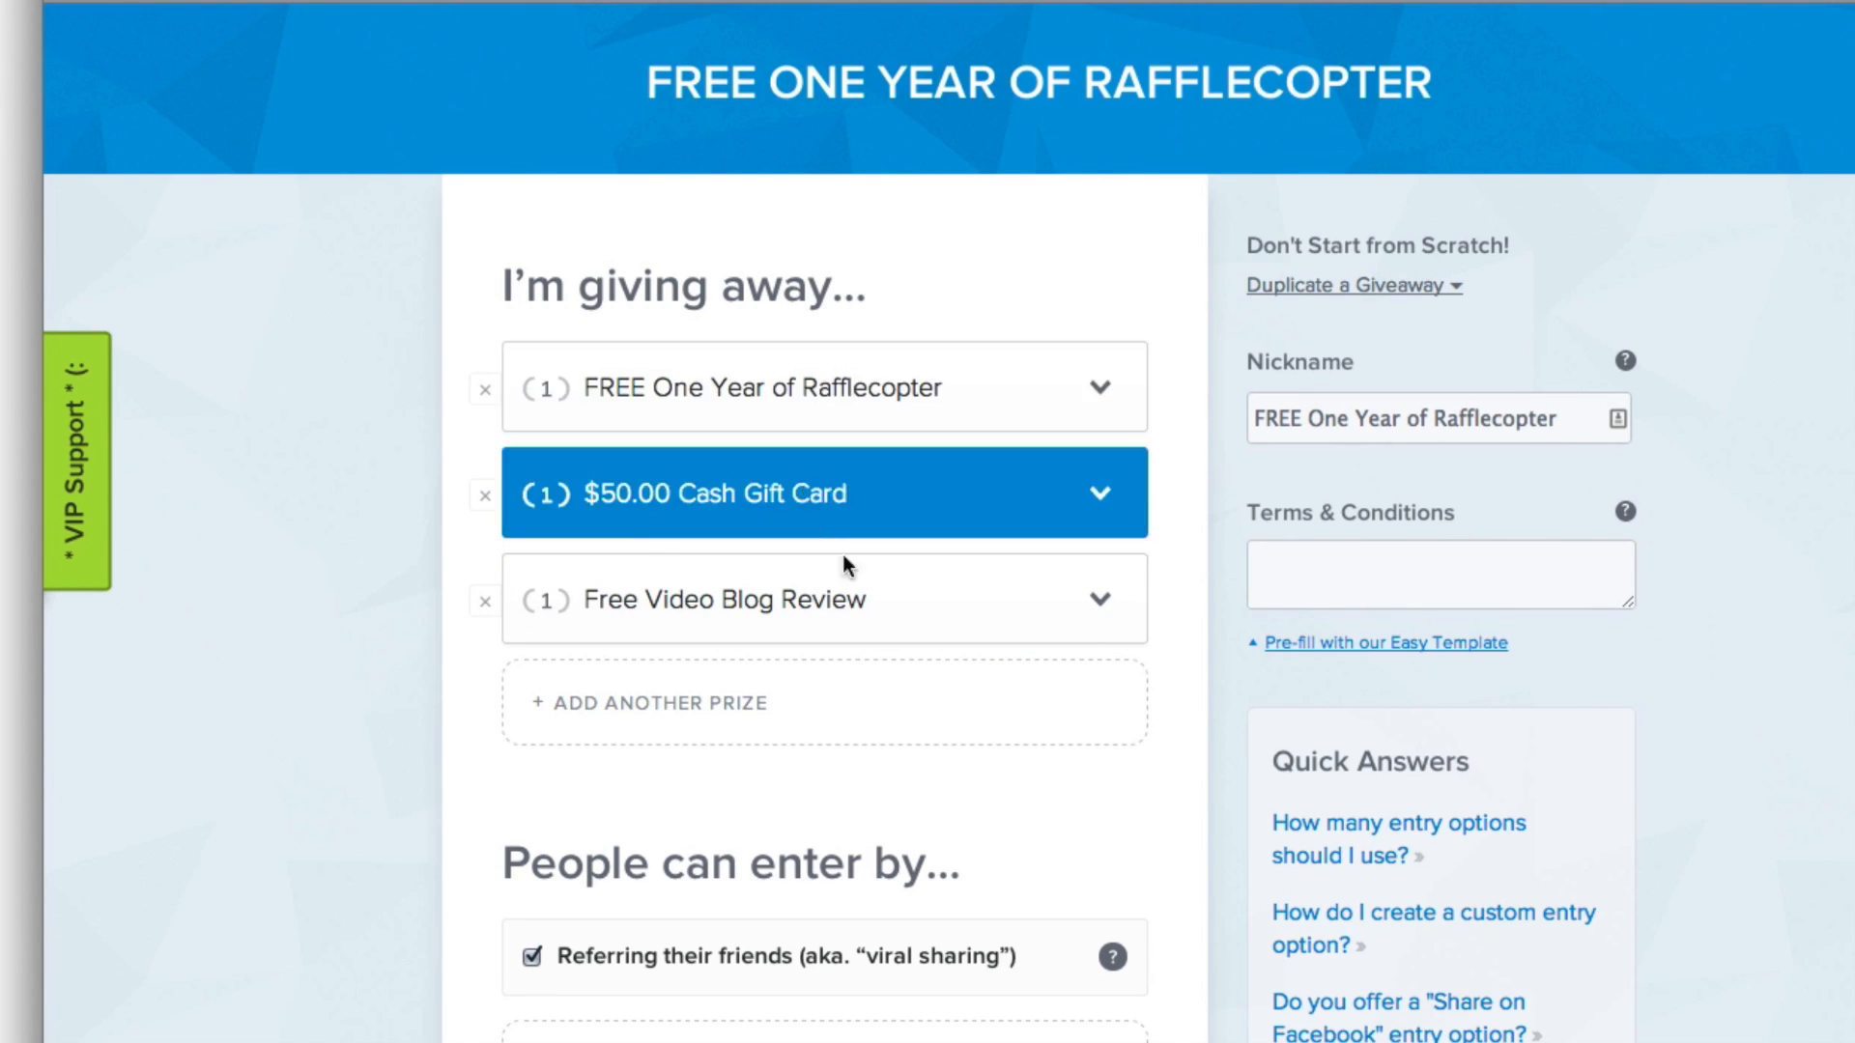
# Choose Liking a Fan Page as a new entry option under People can enter by
pyautogui.scroll(-3)
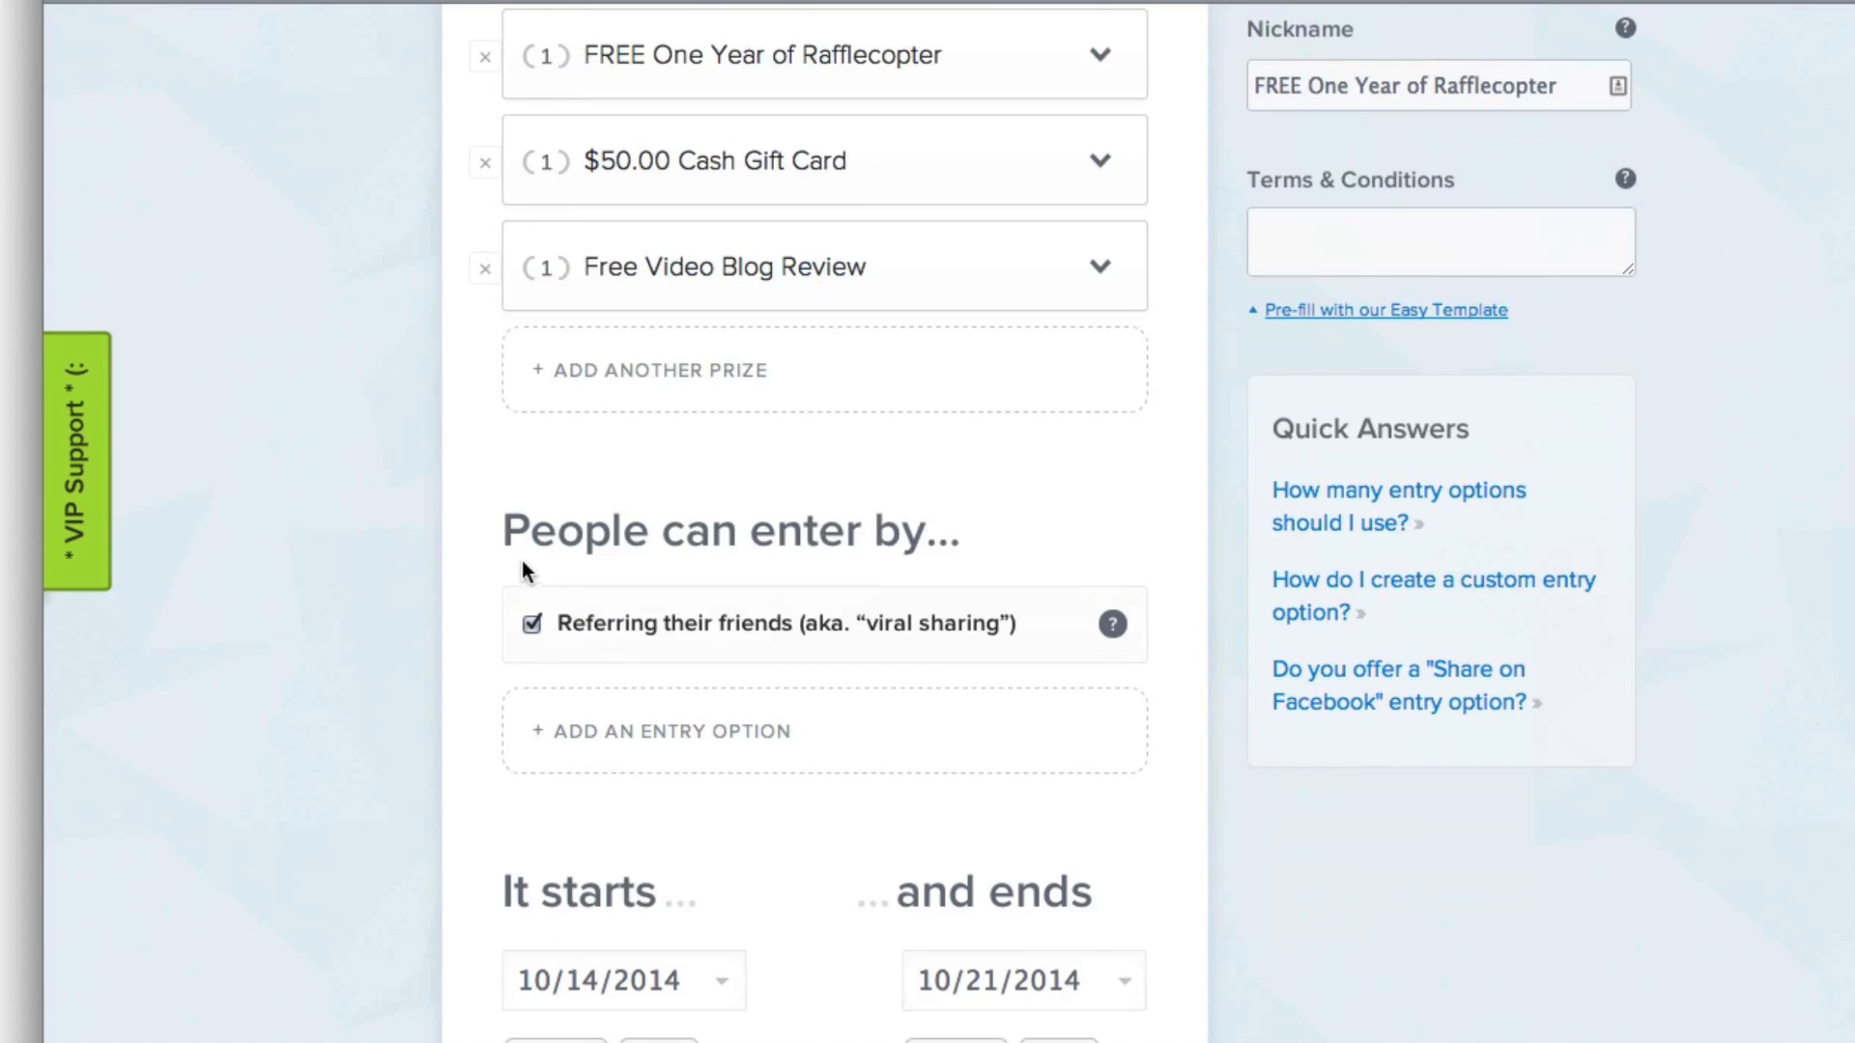
pyautogui.scroll(-3)
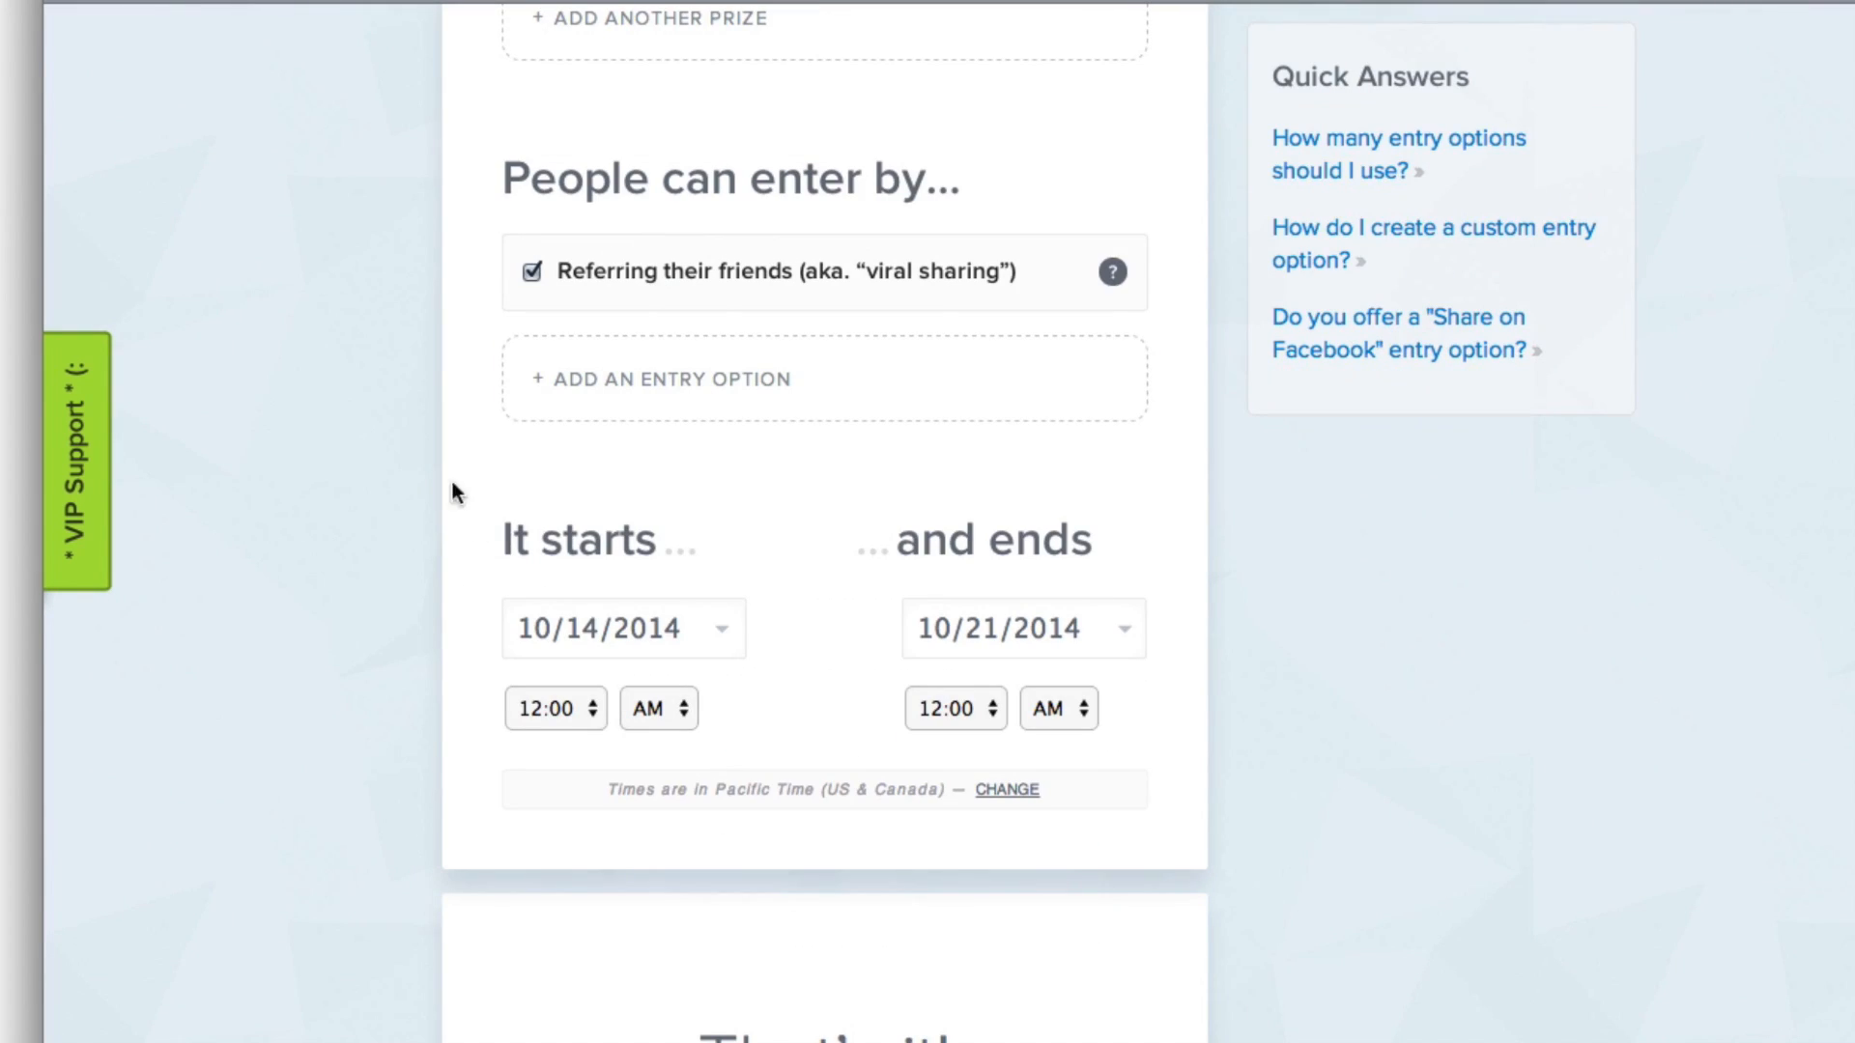
pyautogui.click(824, 379)
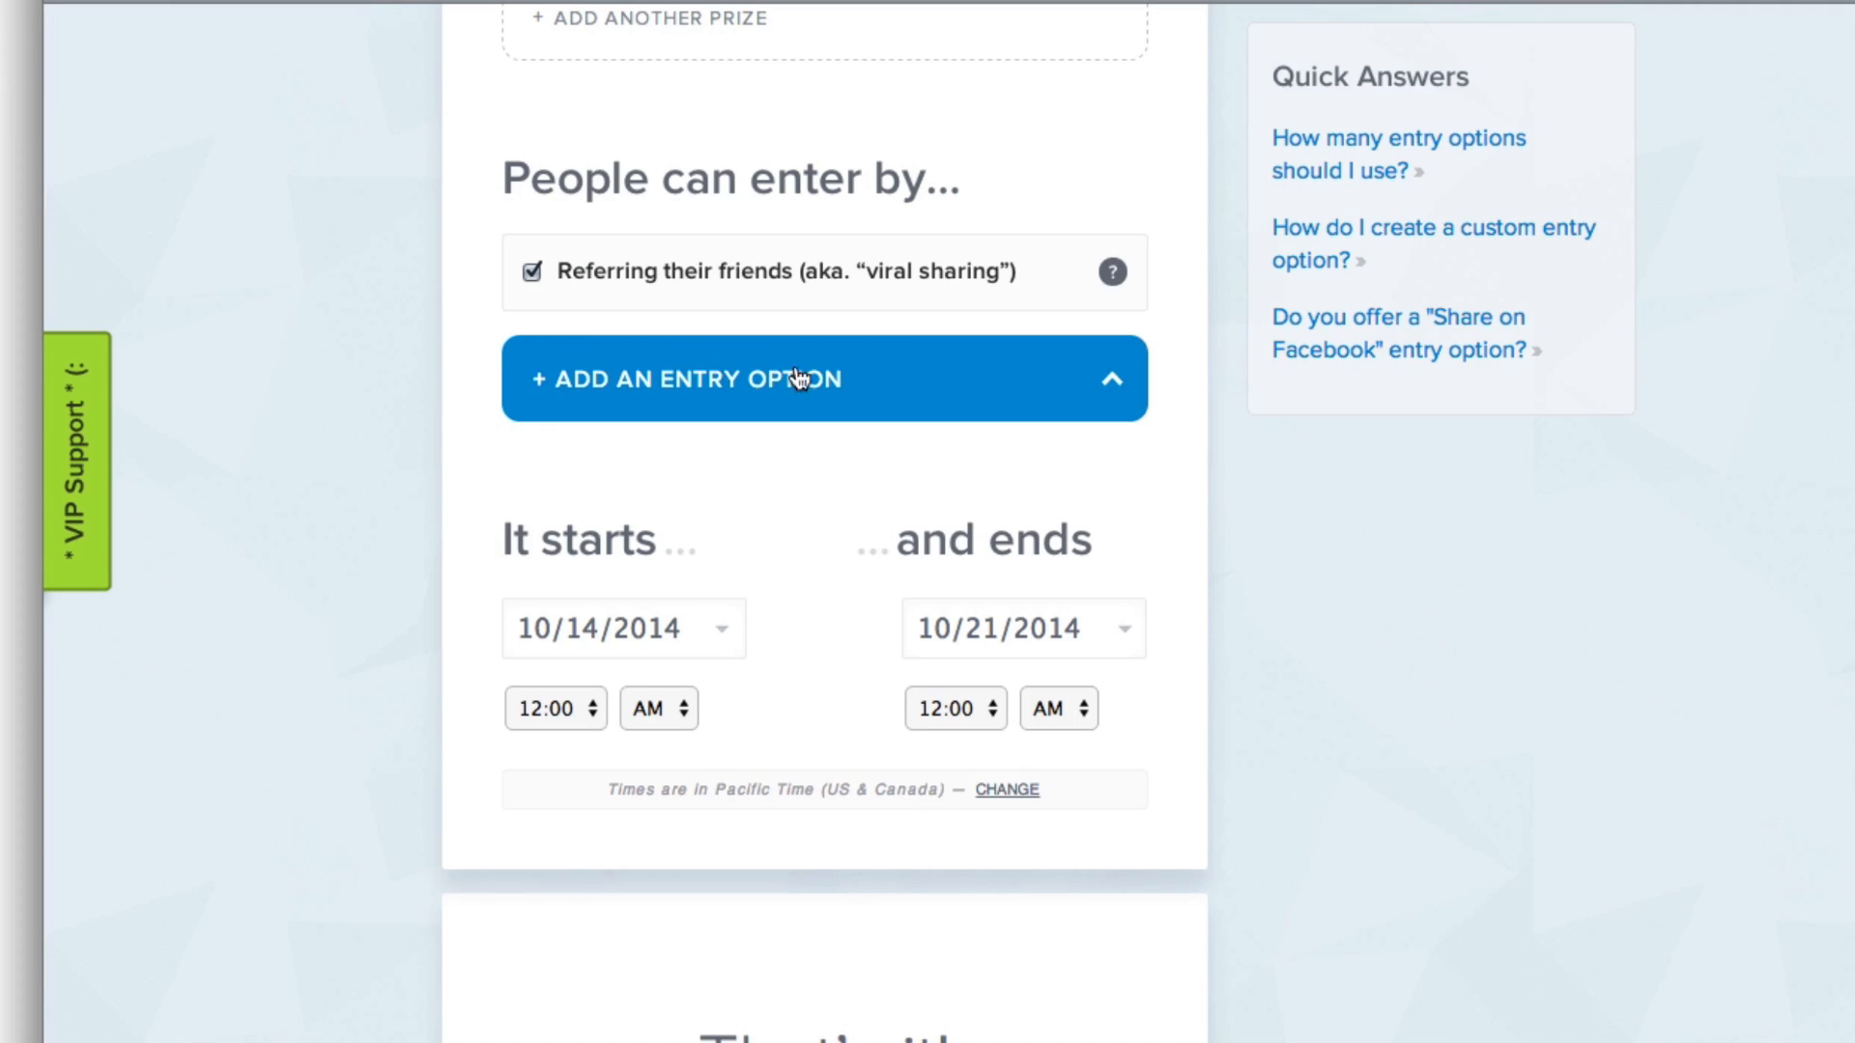
pyautogui.moveTo(810, 380)
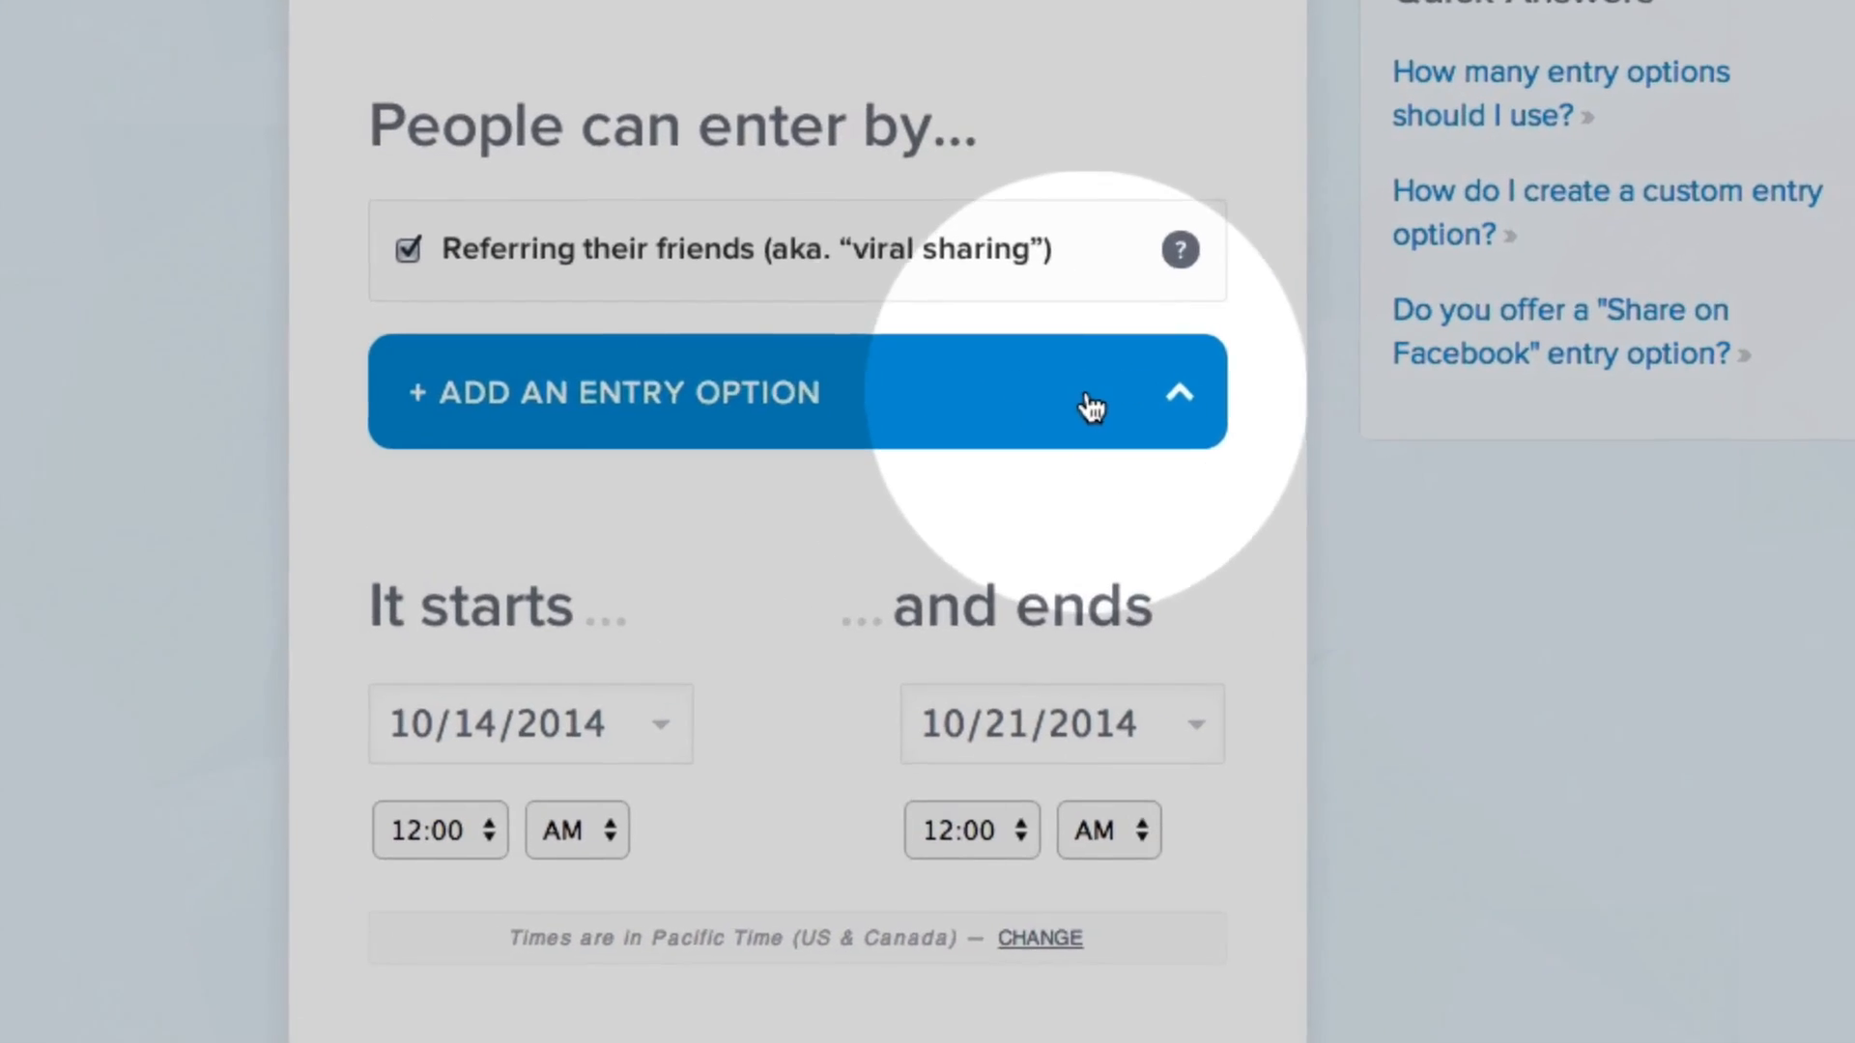
pyautogui.click(799, 391)
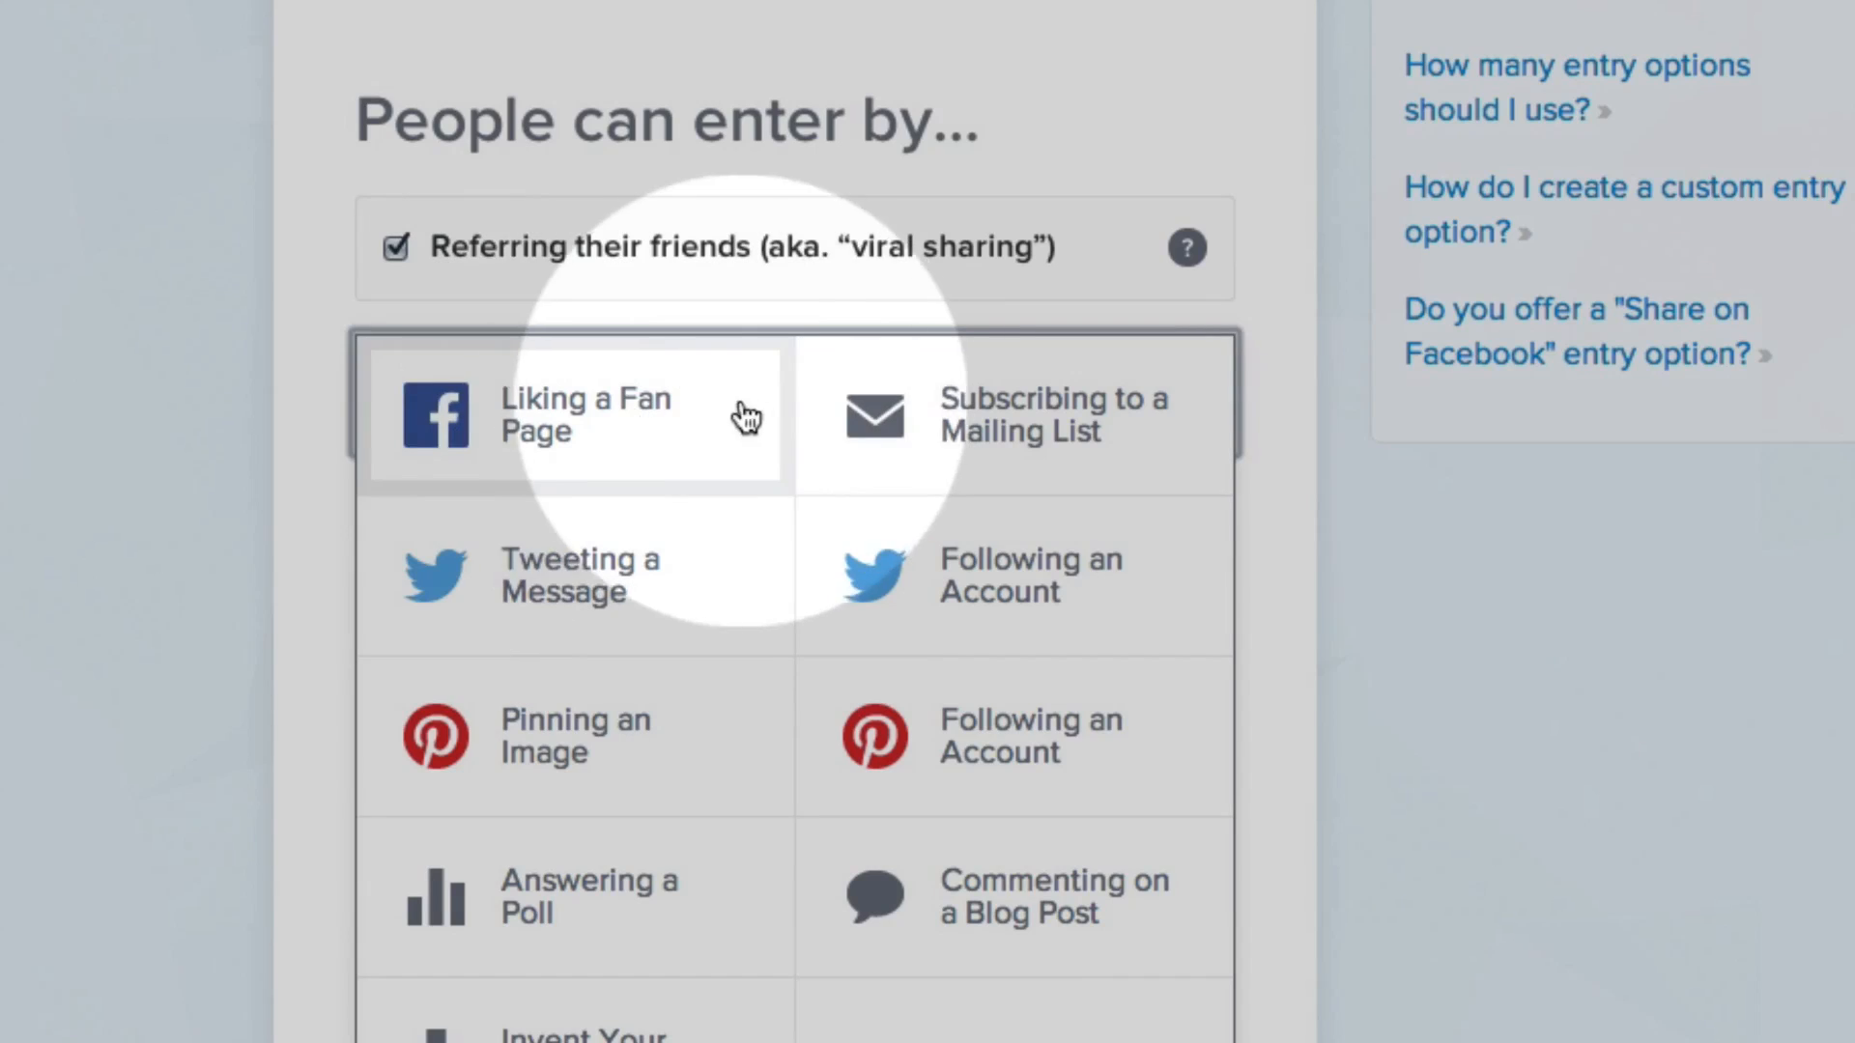
pyautogui.click(574, 415)
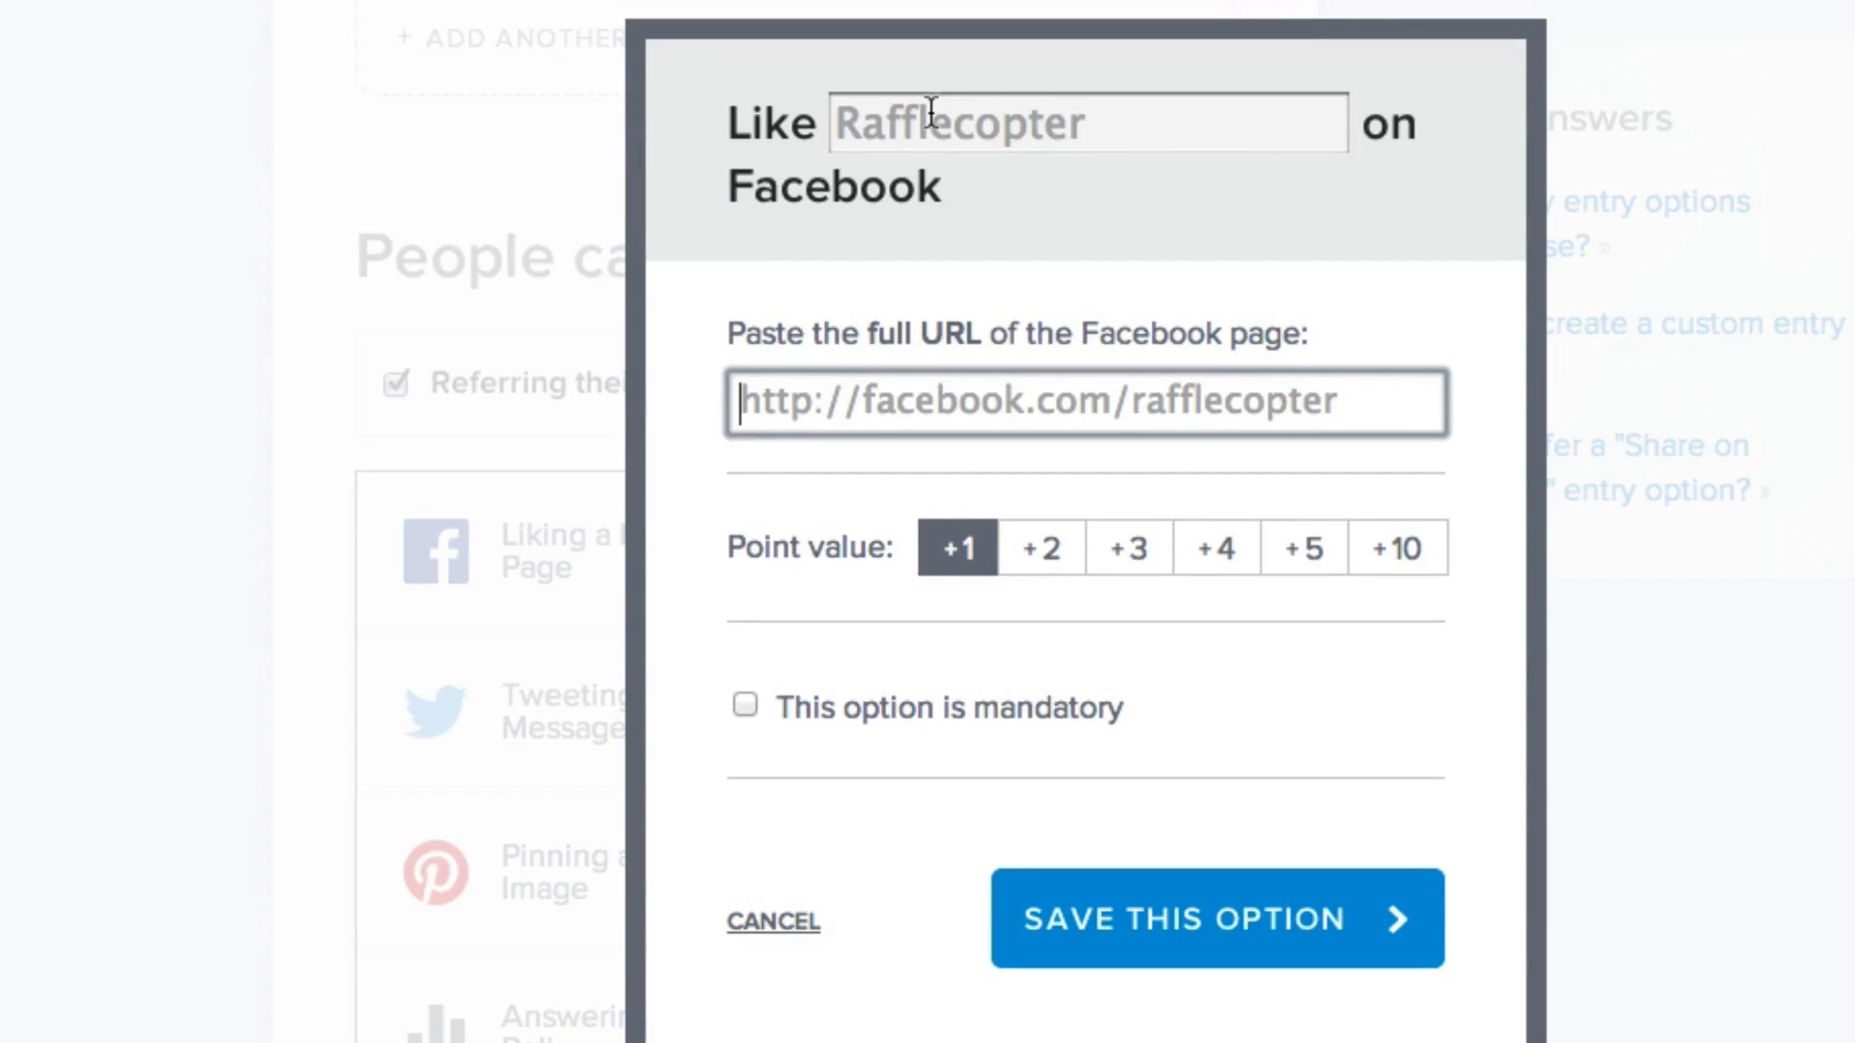
pyautogui.write('Papid')
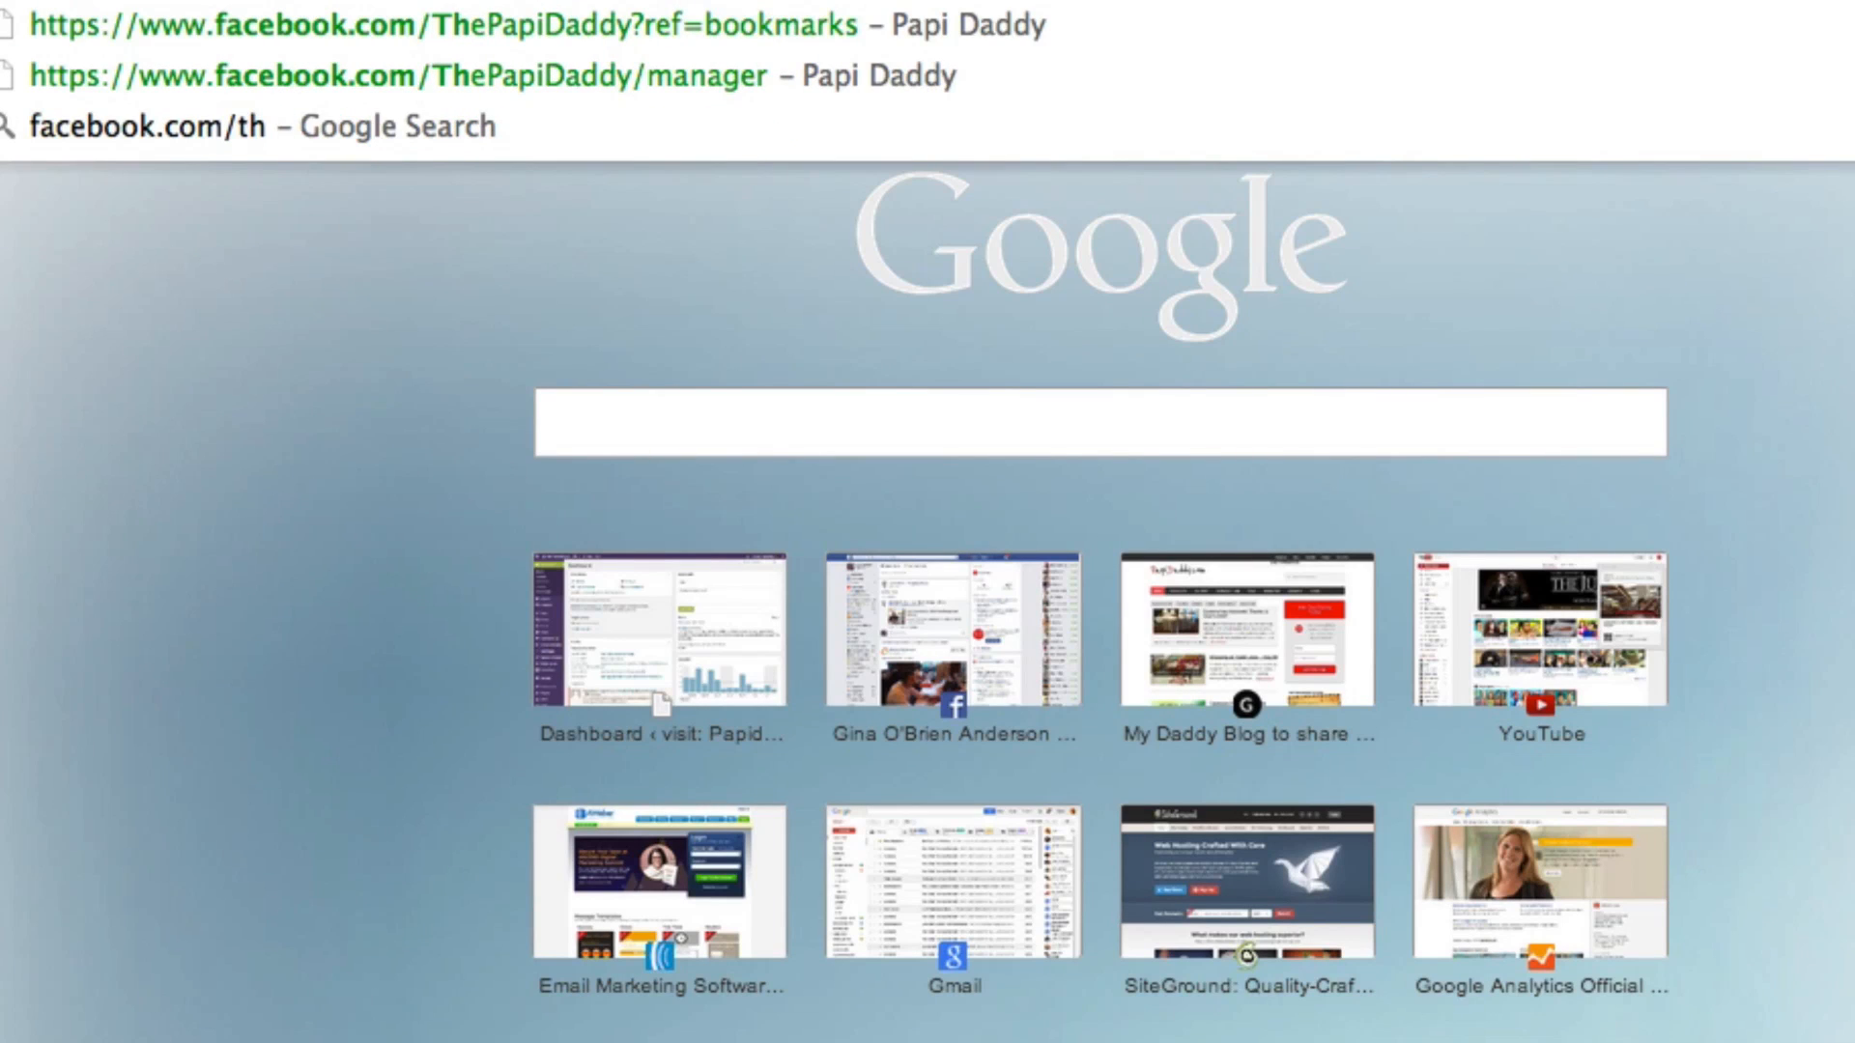
pyautogui.press('Escape')
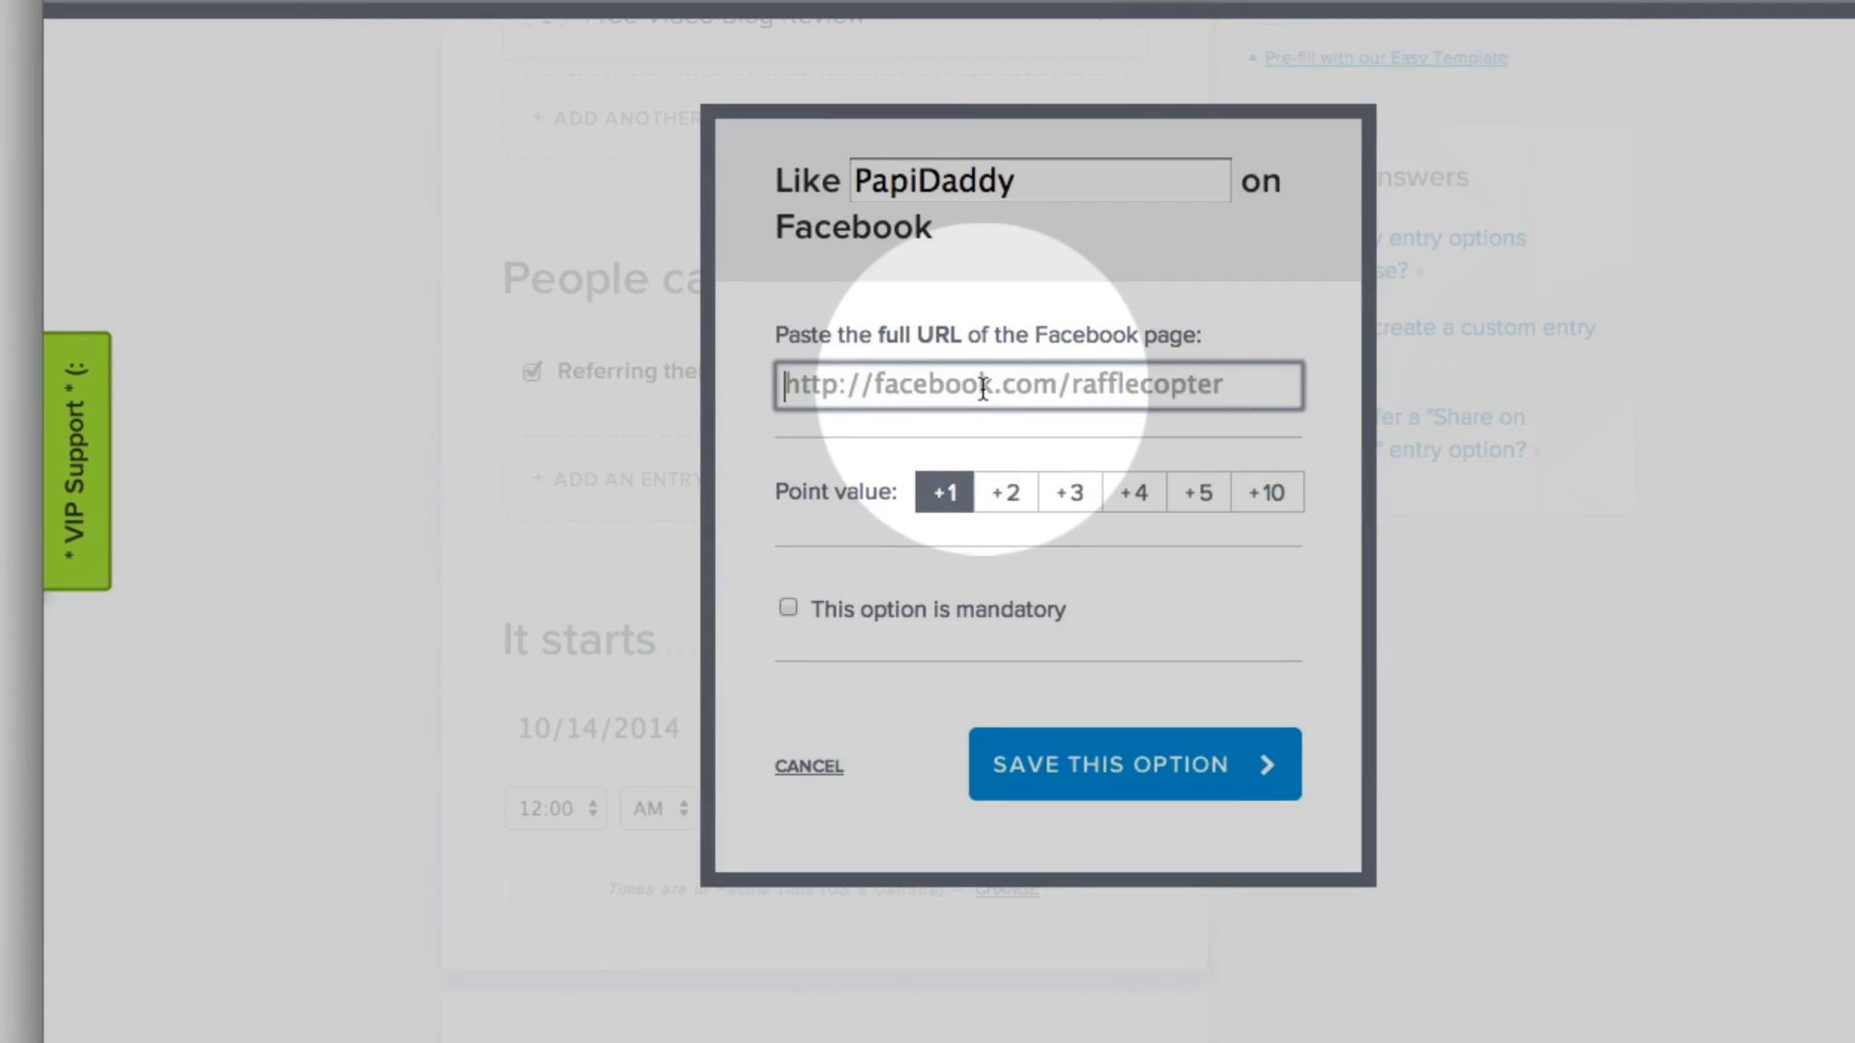
pyautogui.write('https://www.facebook.com/ThePapiDaddy')
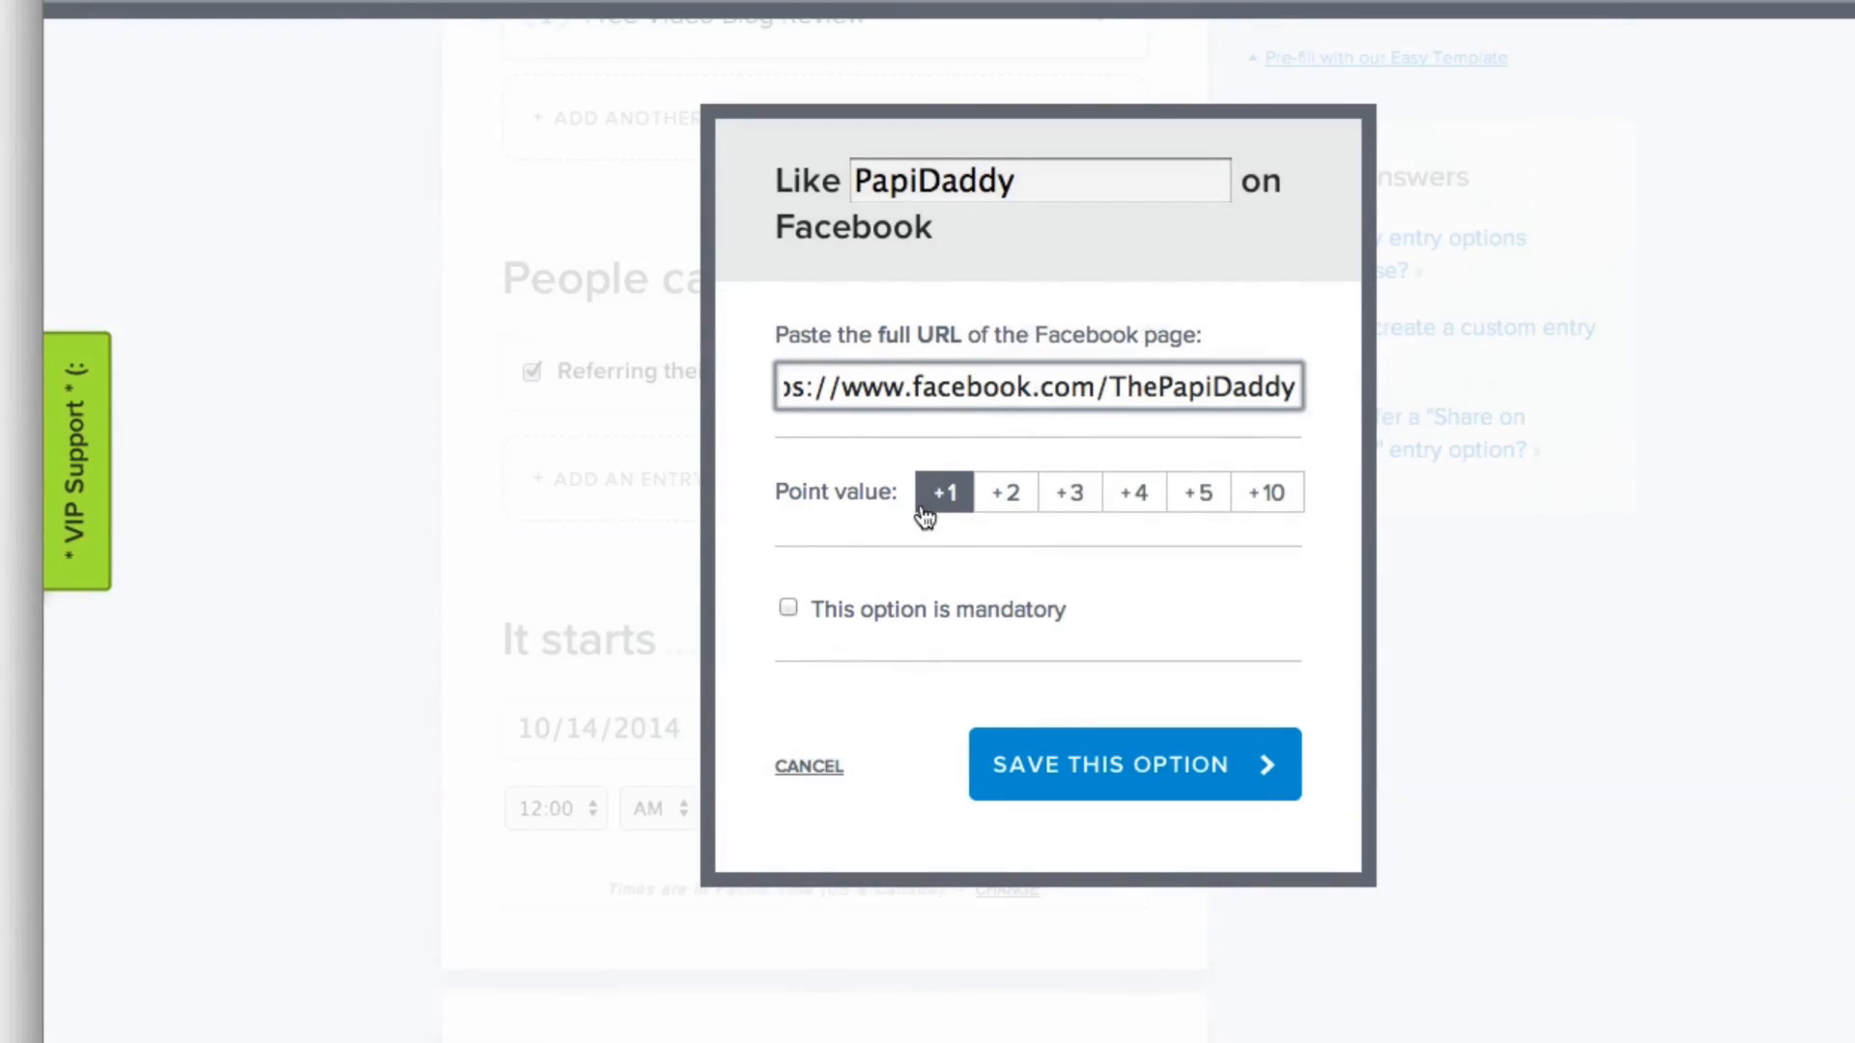
pyautogui.moveTo(1234, 497)
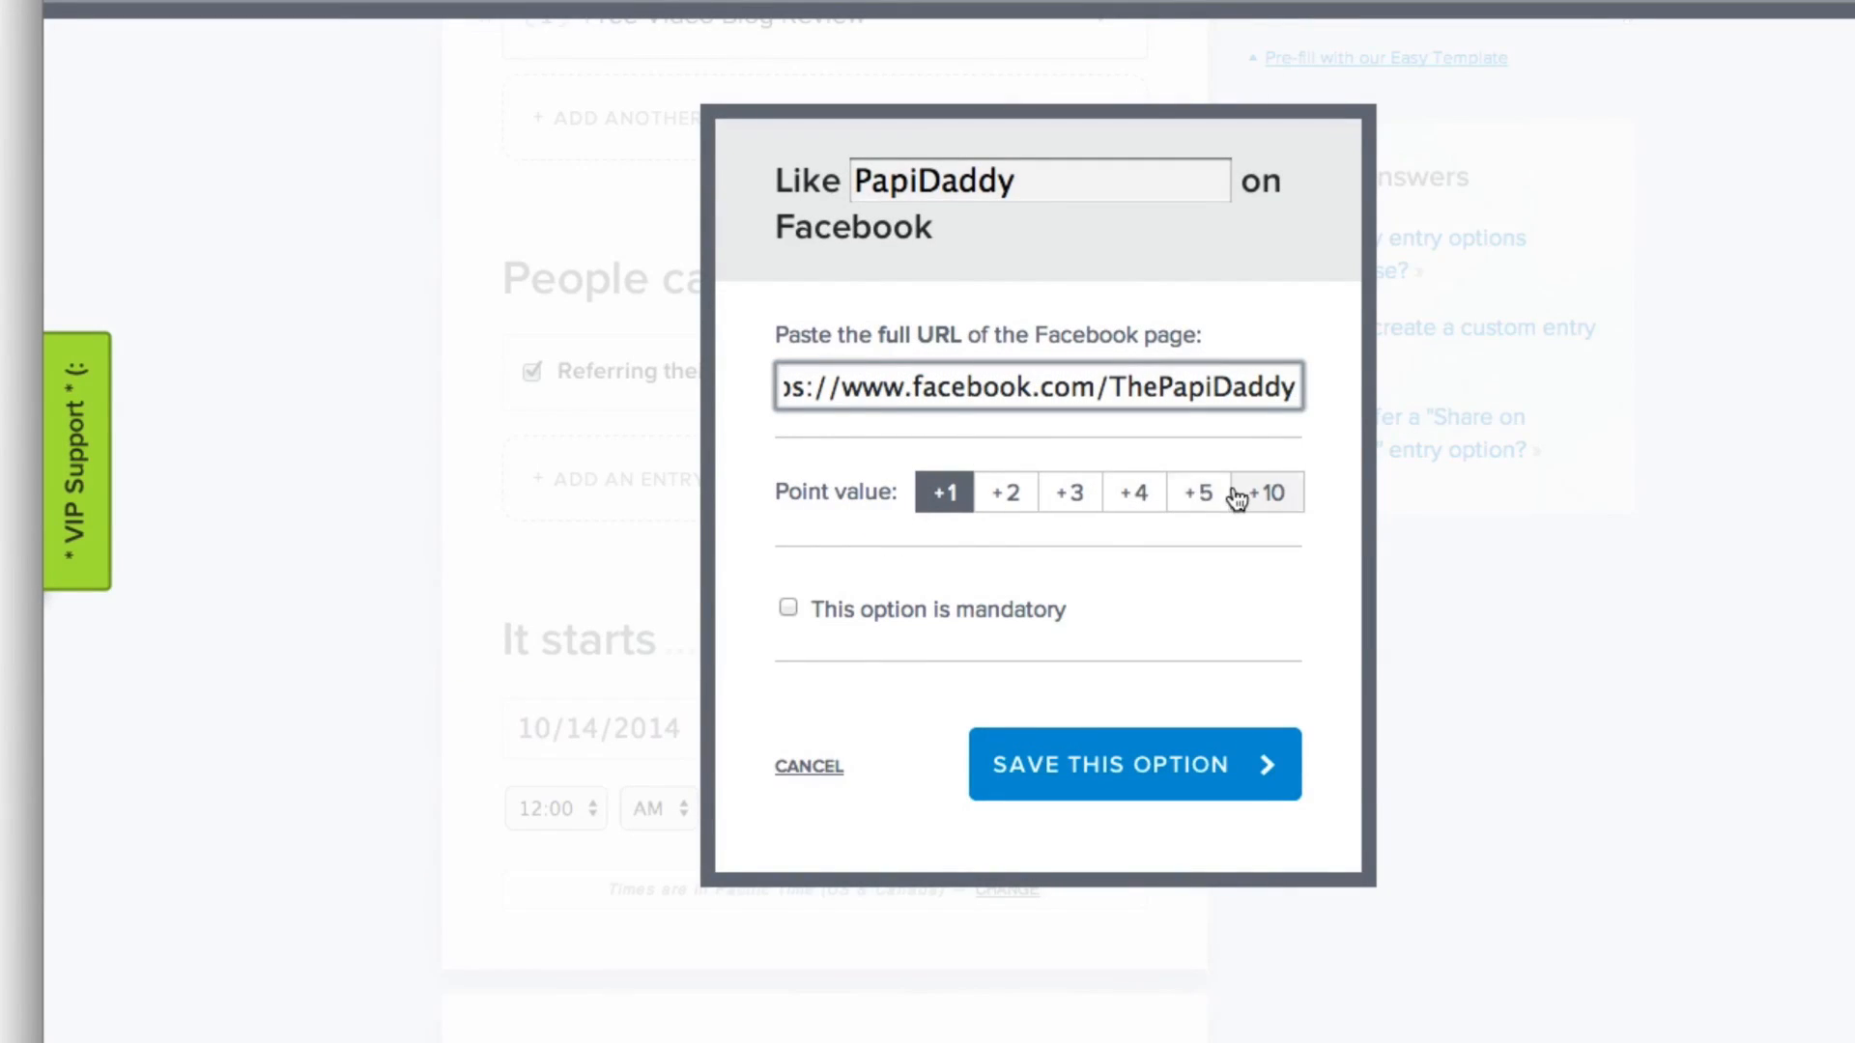
pyautogui.moveTo(1129, 534)
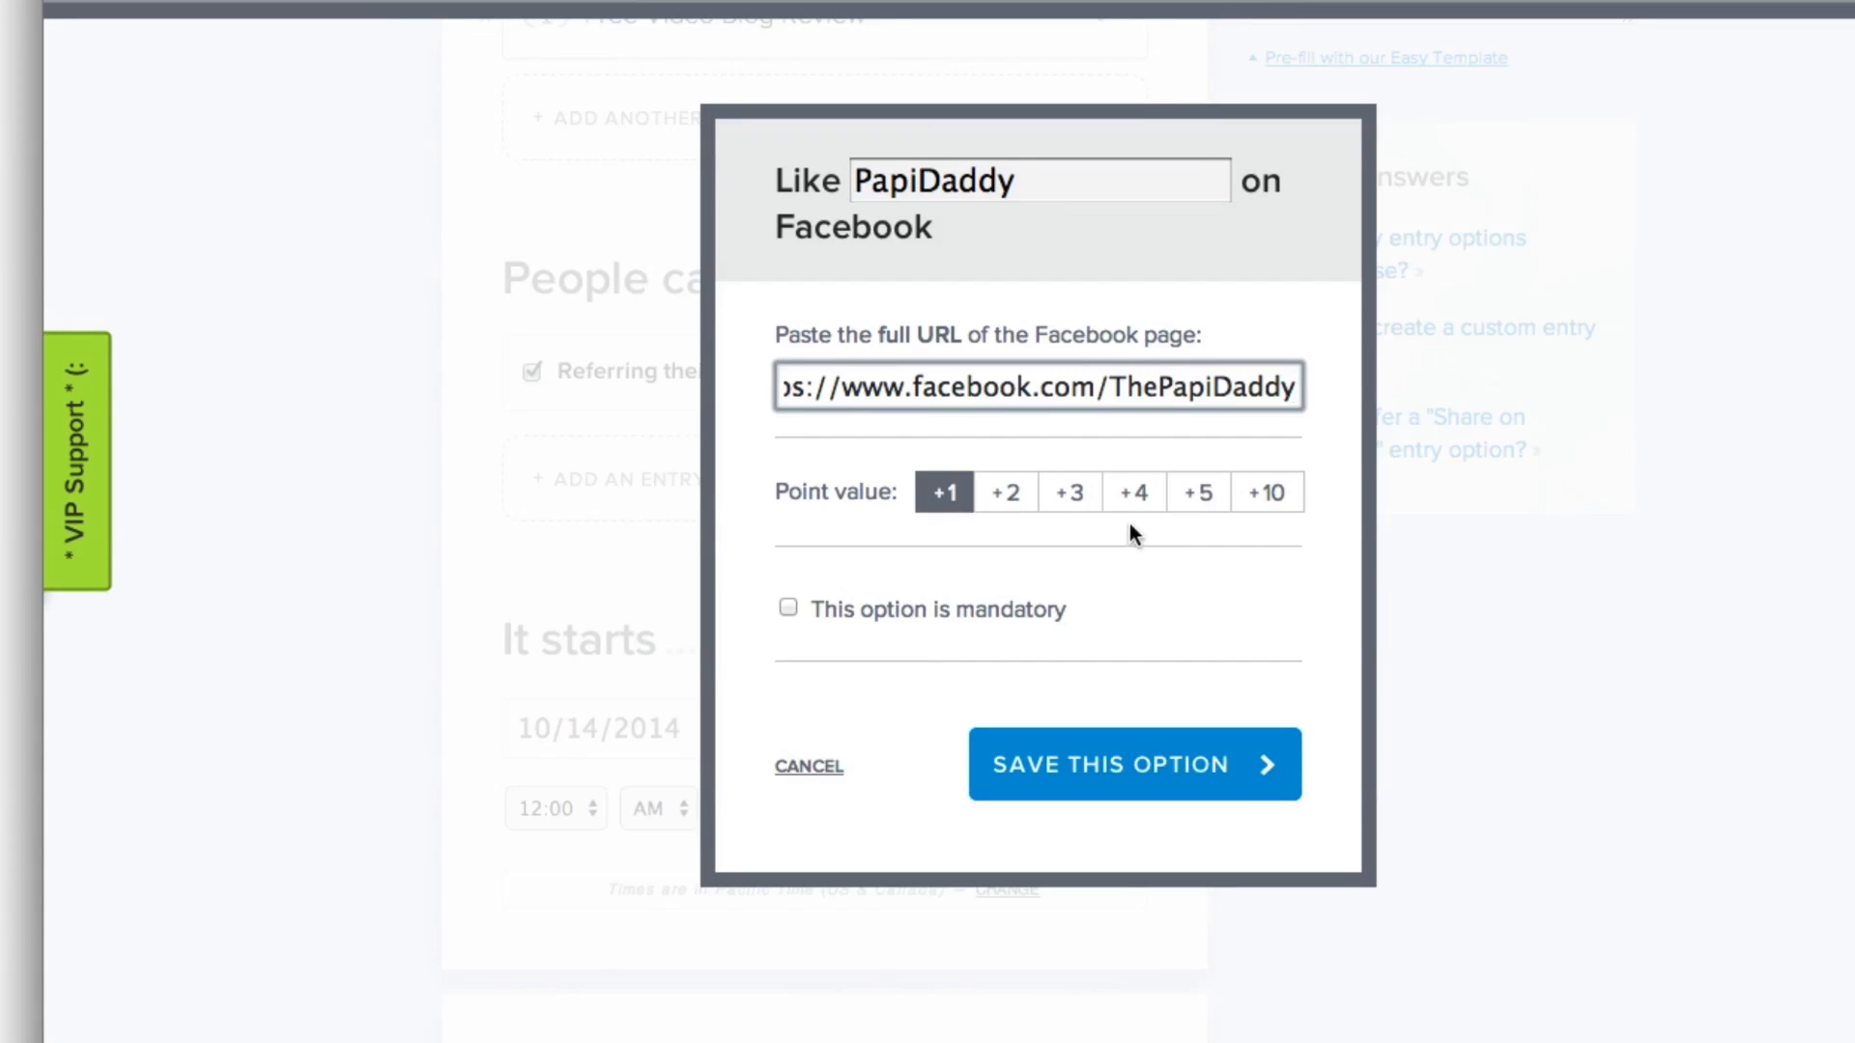
pyautogui.moveTo(1005, 492)
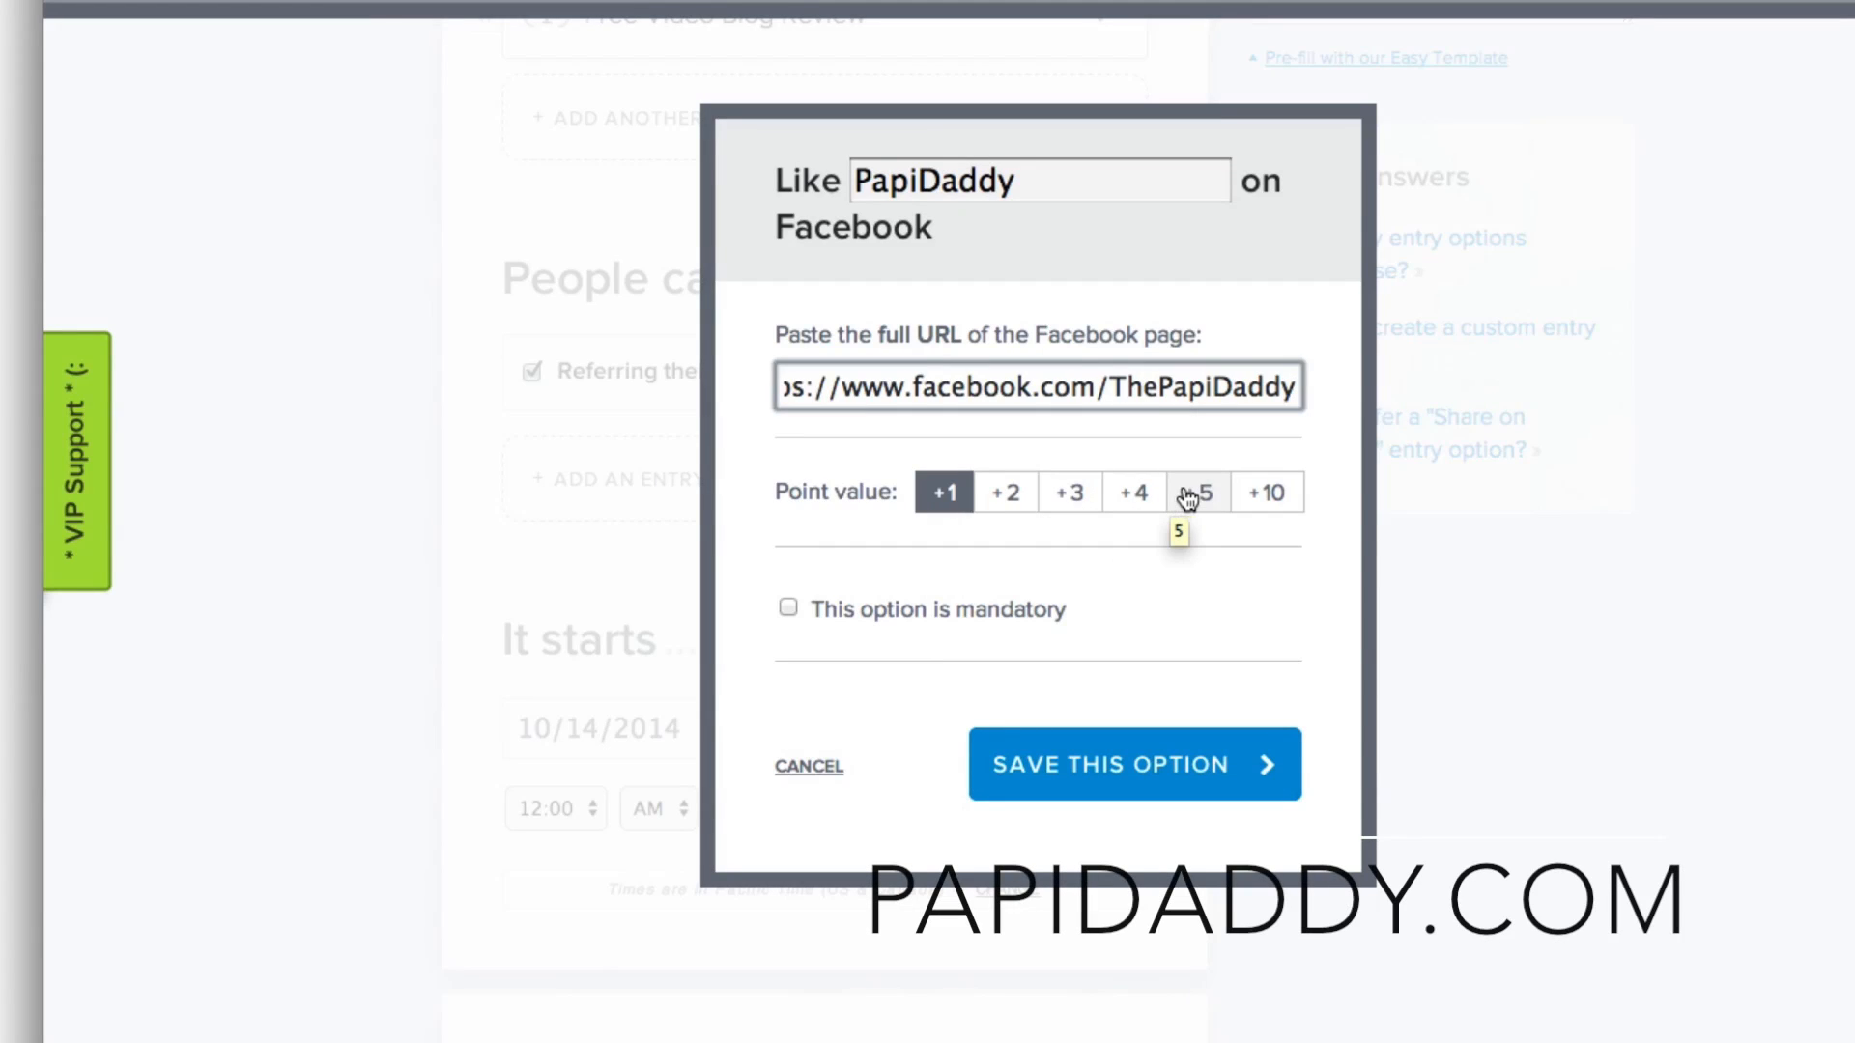
pyautogui.click(1198, 492)
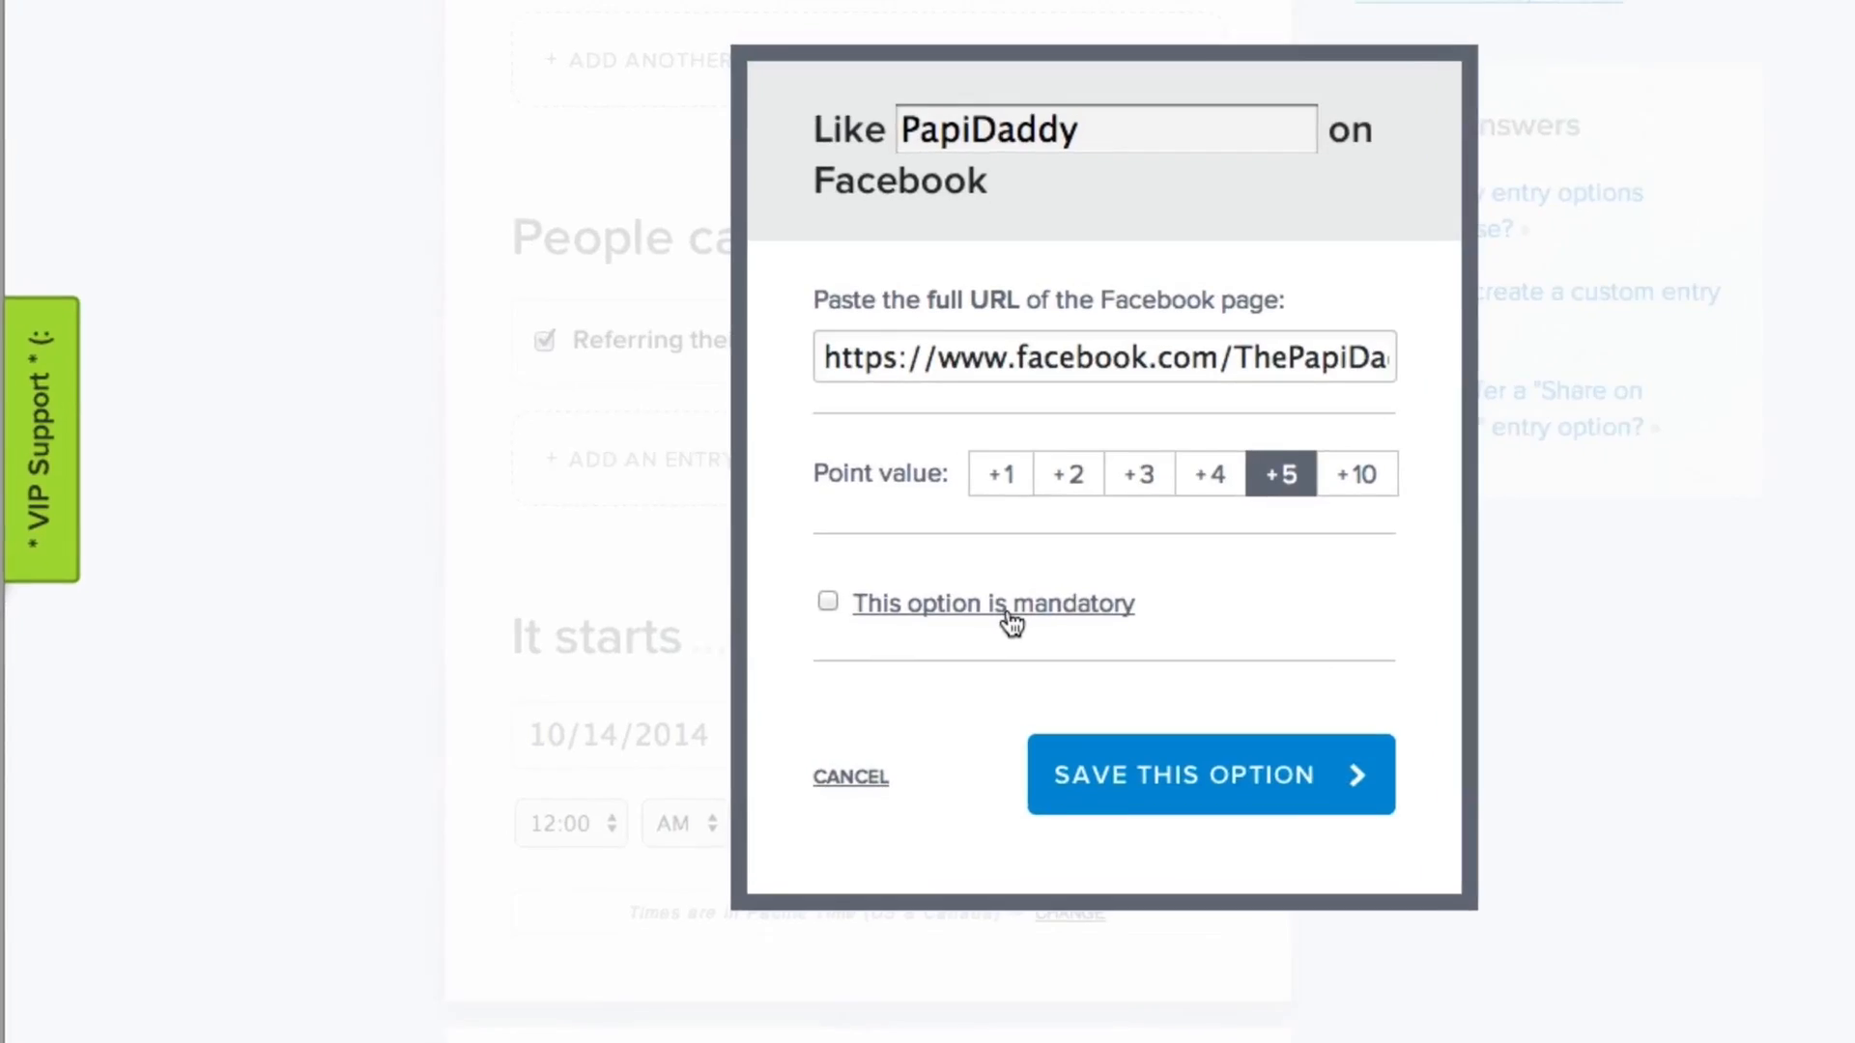
pyautogui.click(827, 601)
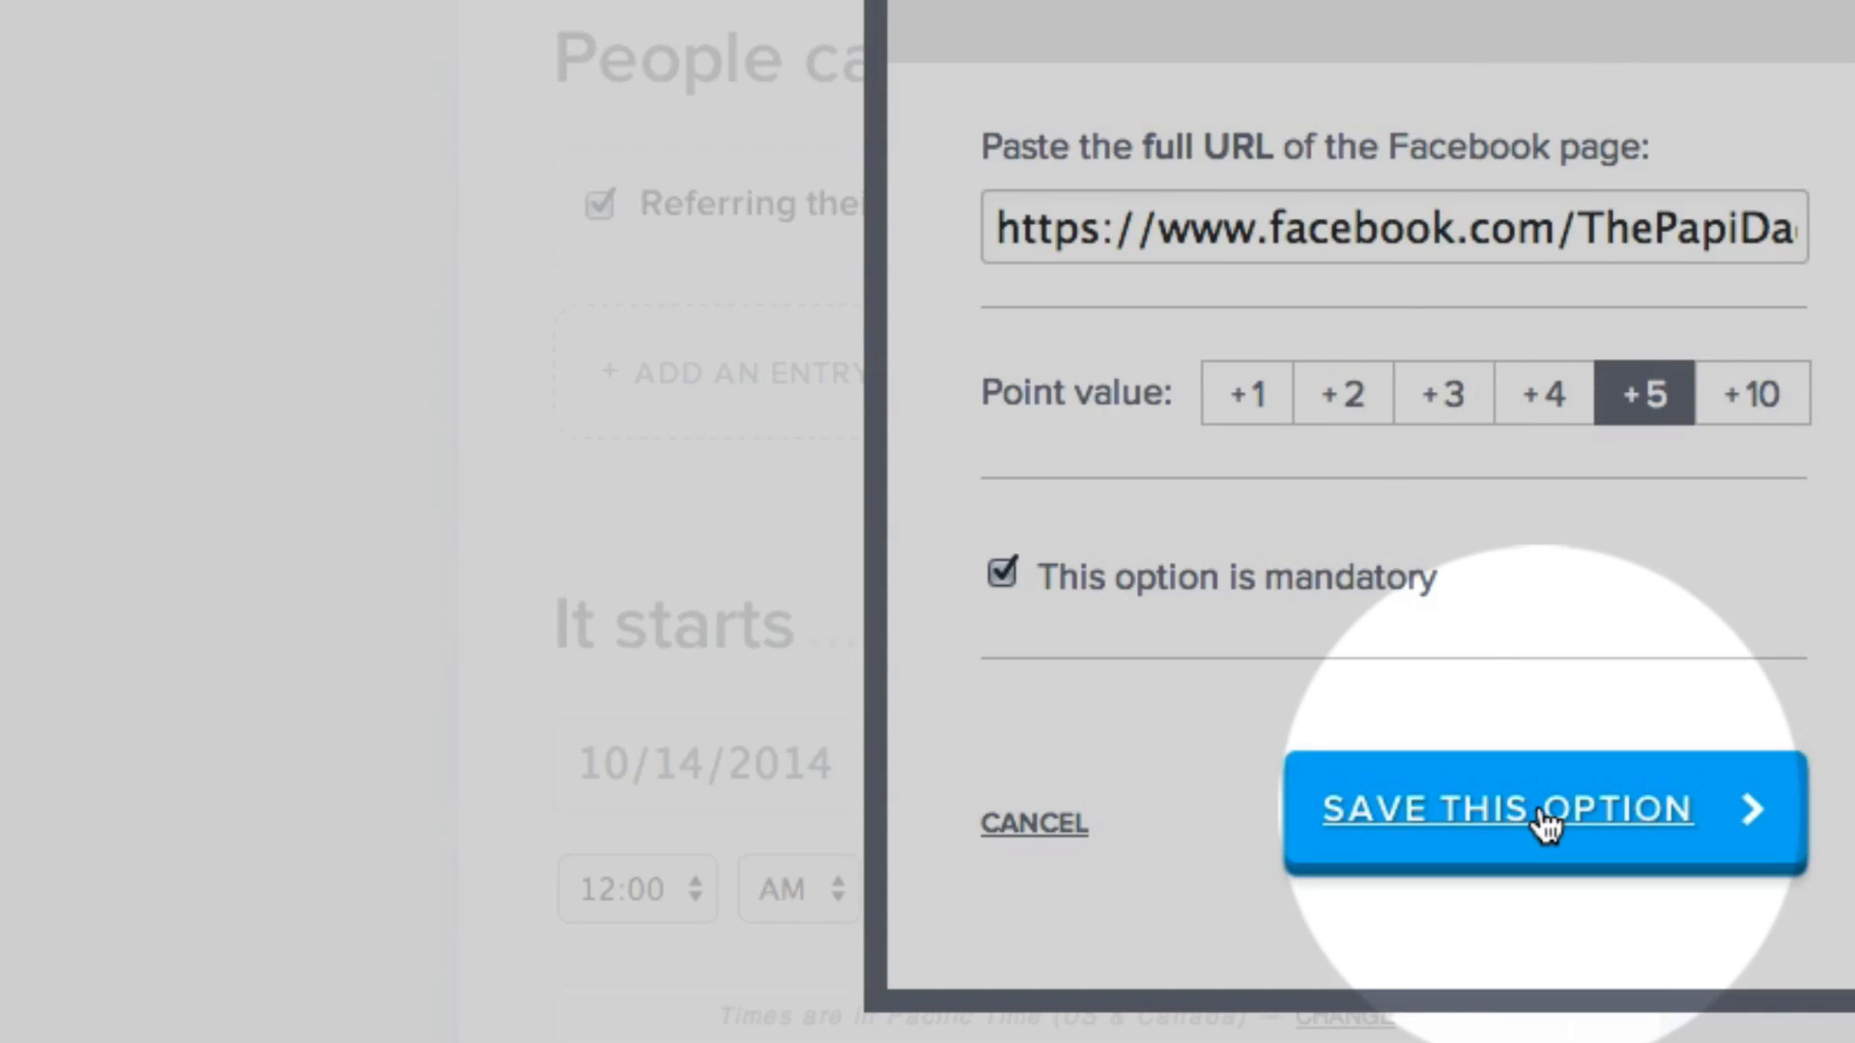
pyautogui.click(1503, 809)
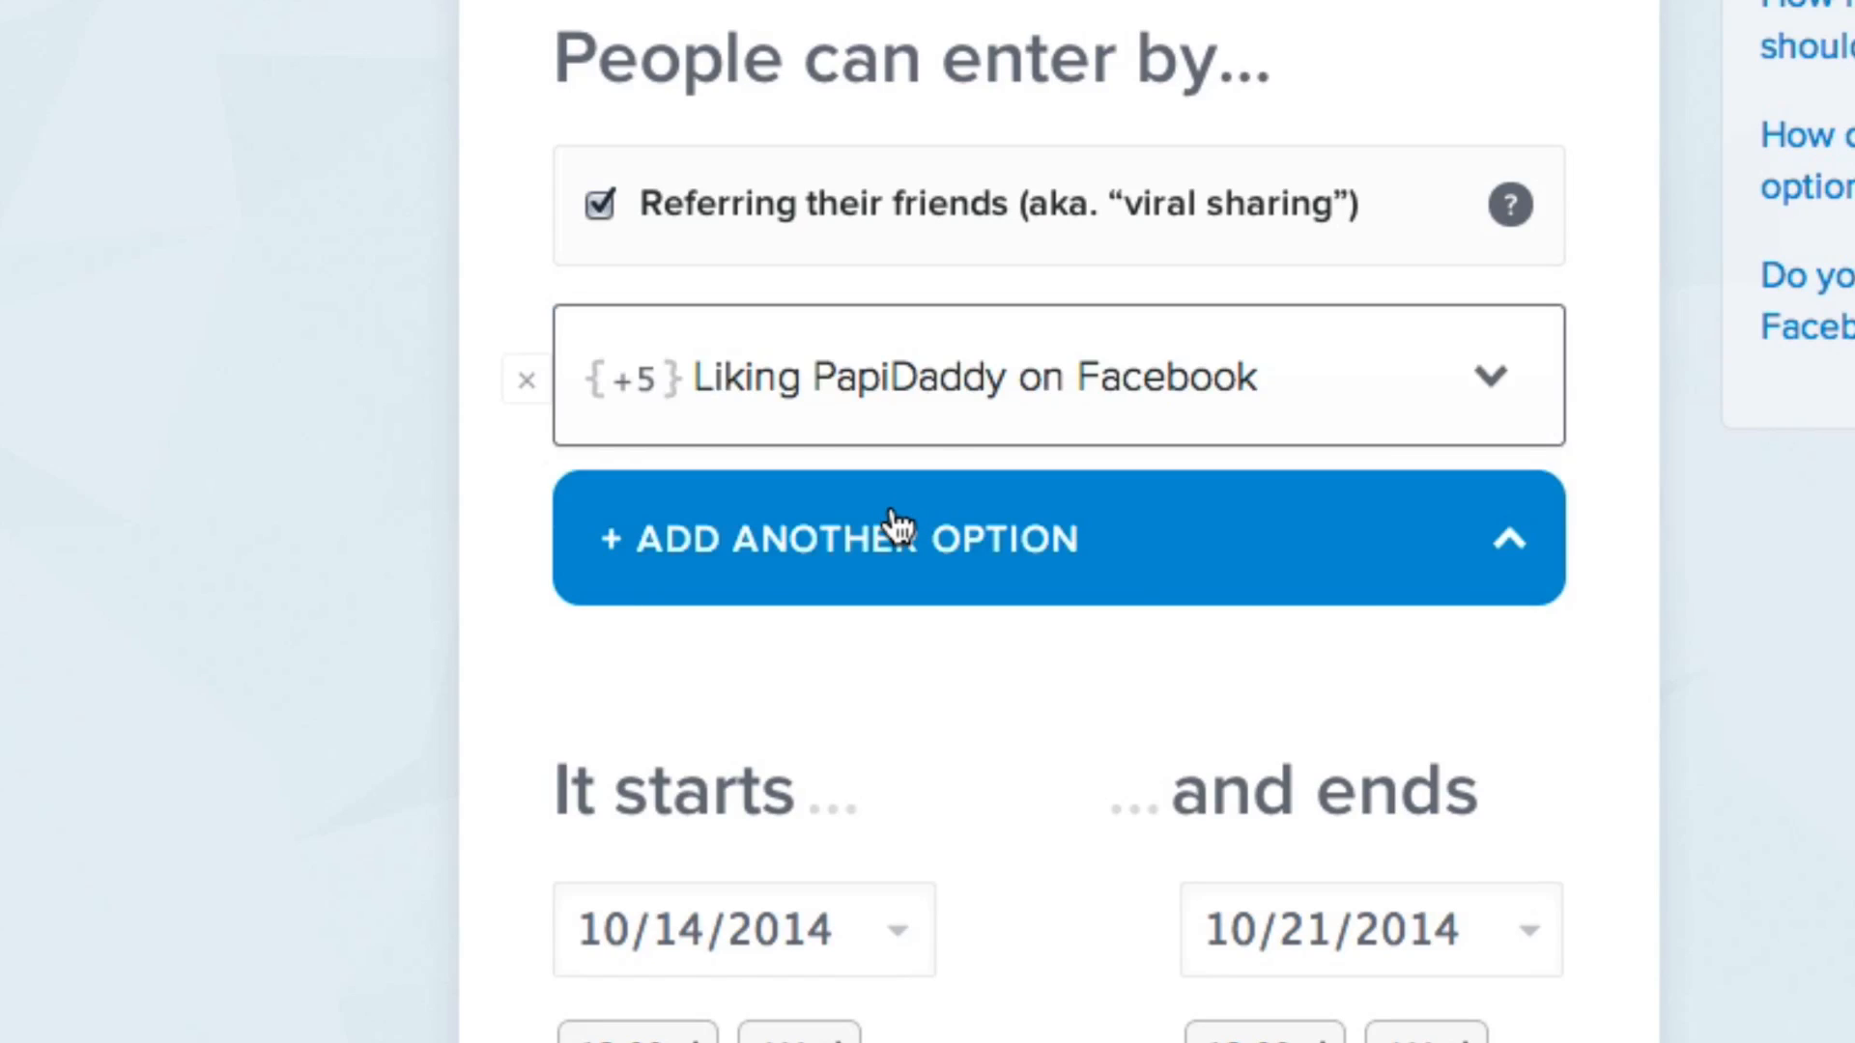
# Add a Tweeting a Message entry option with a tweet announcing the prize
pyautogui.click(1056, 539)
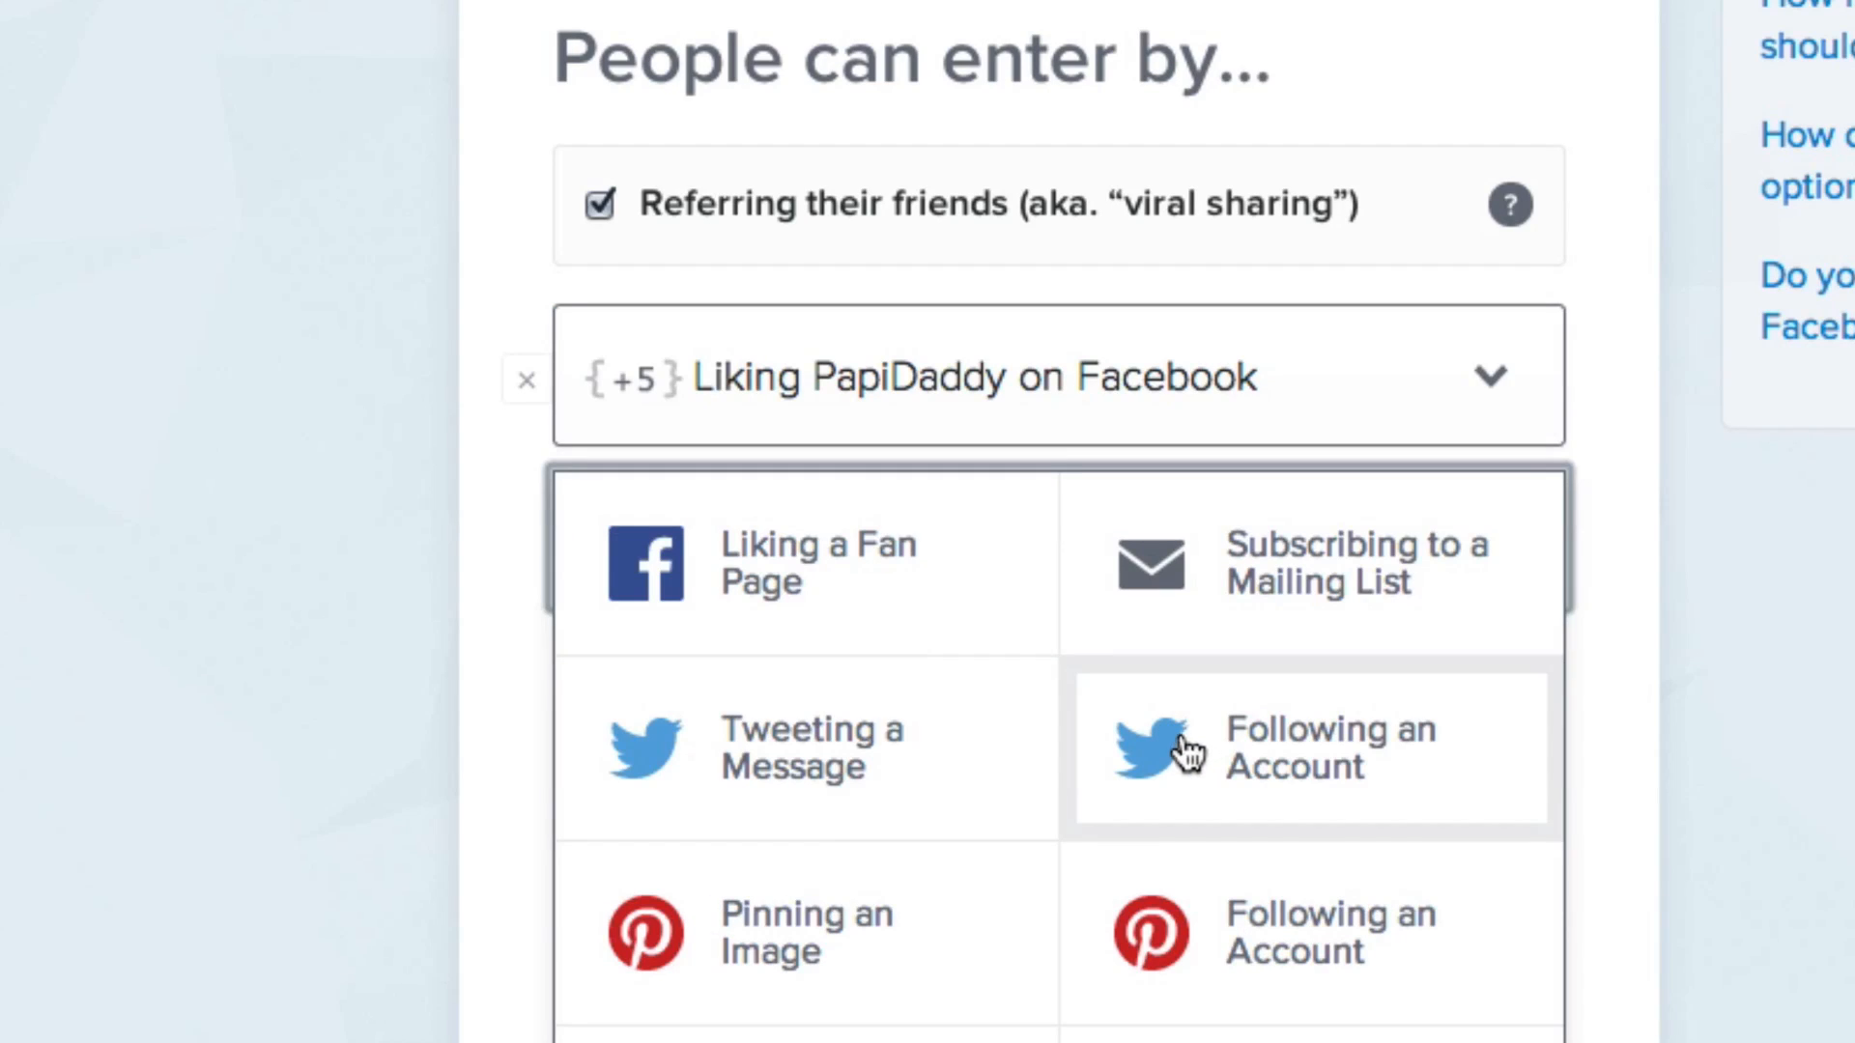
pyautogui.click(812, 748)
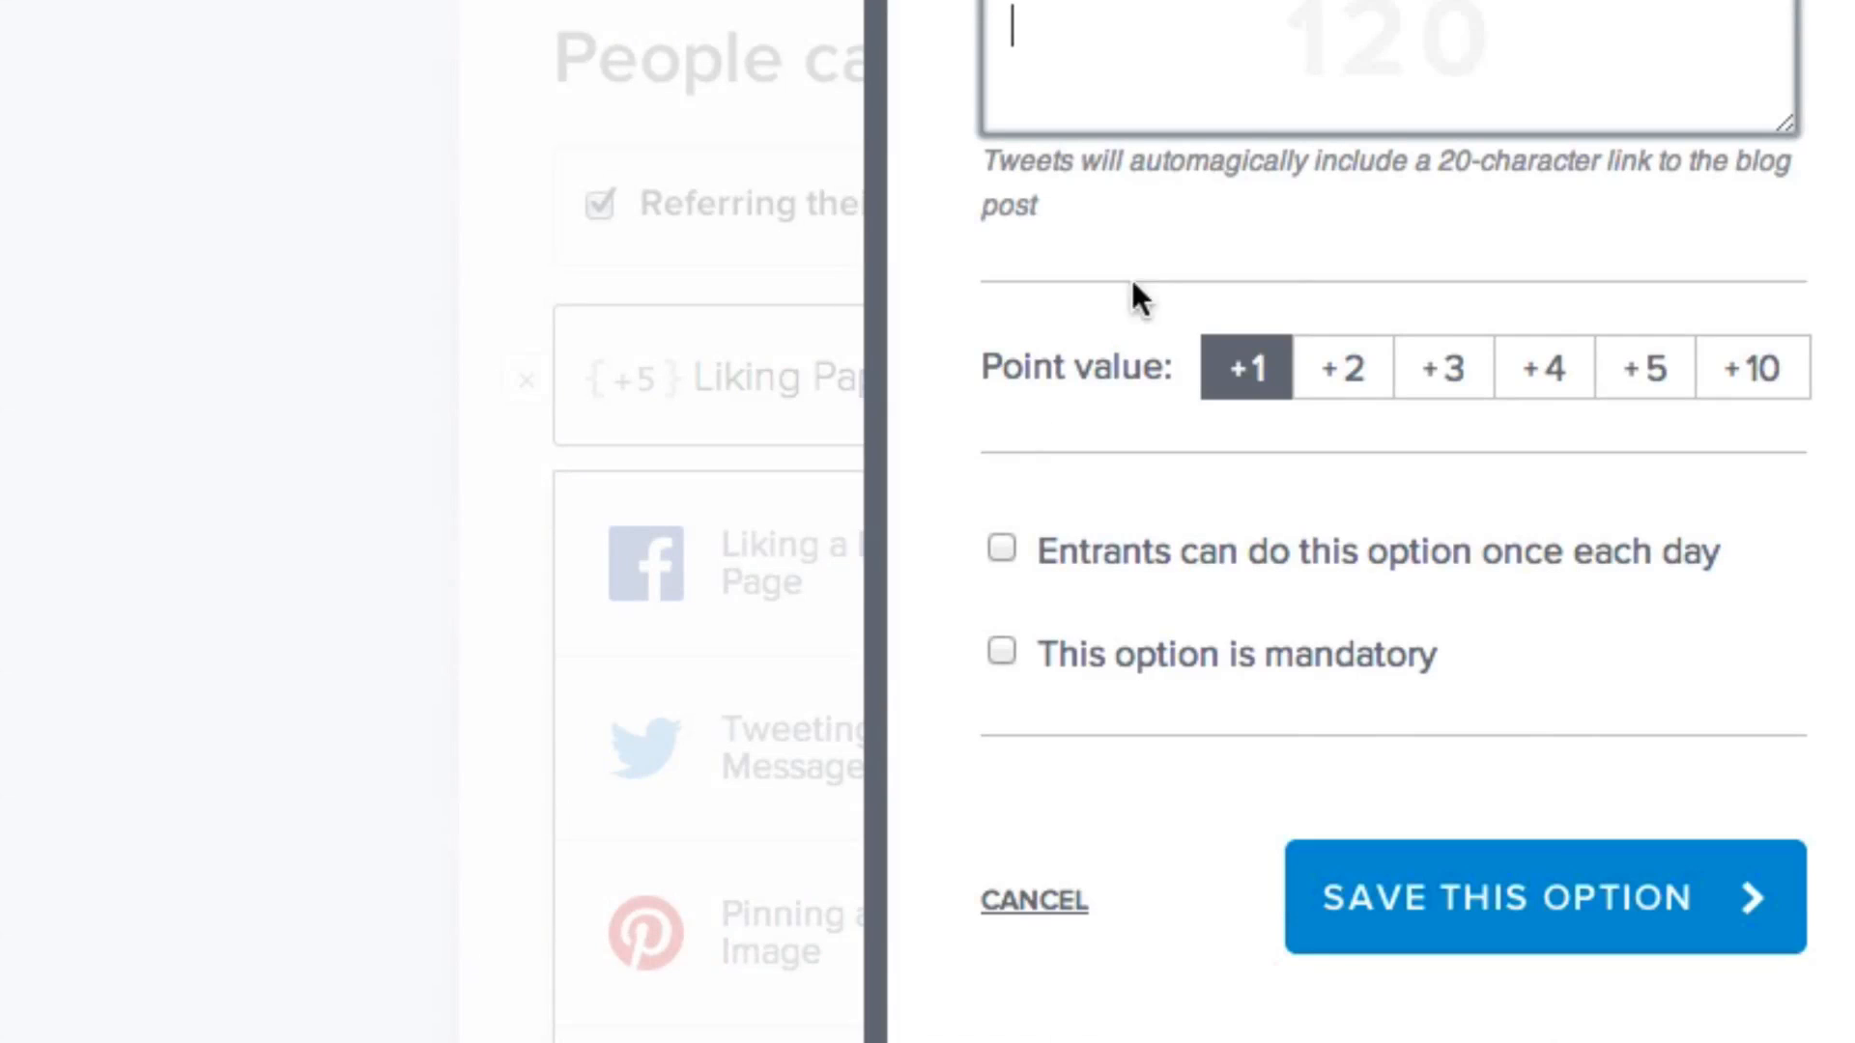
pyautogui.write("I just entered @ThePapiDaddy's")
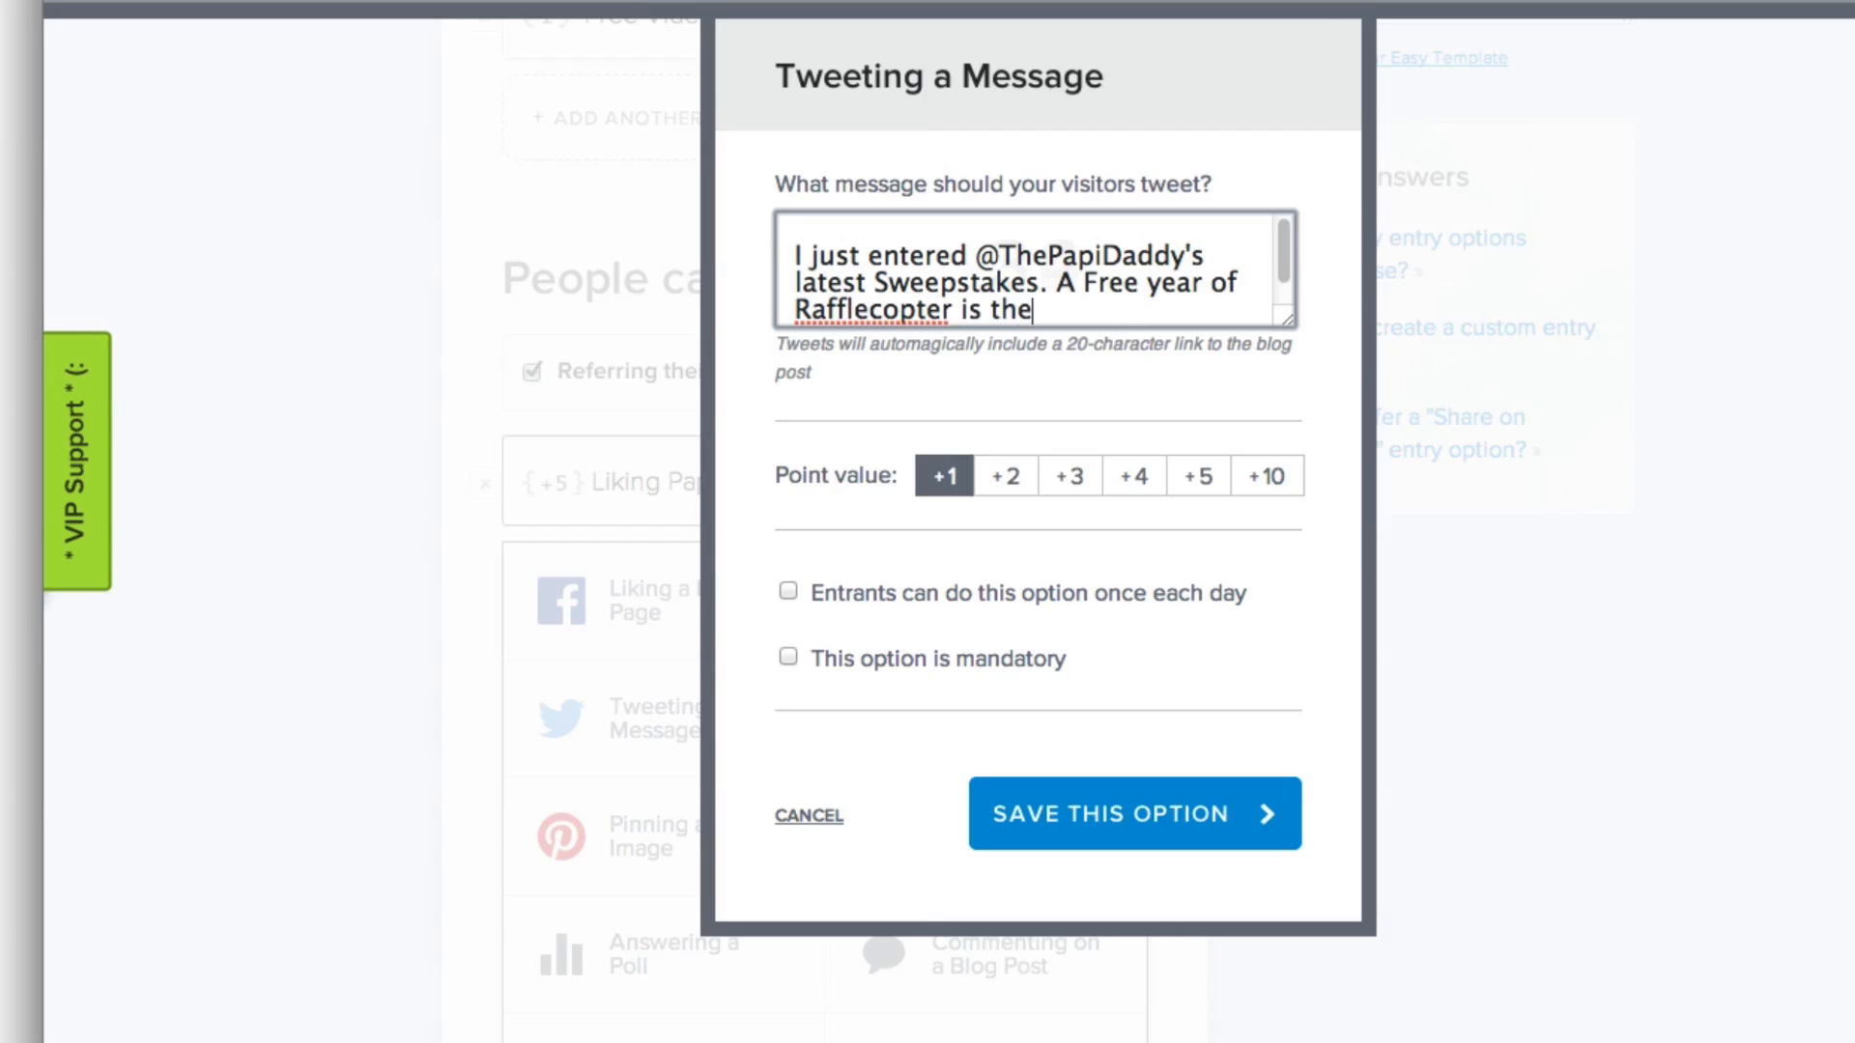
pyautogui.write('prize.')
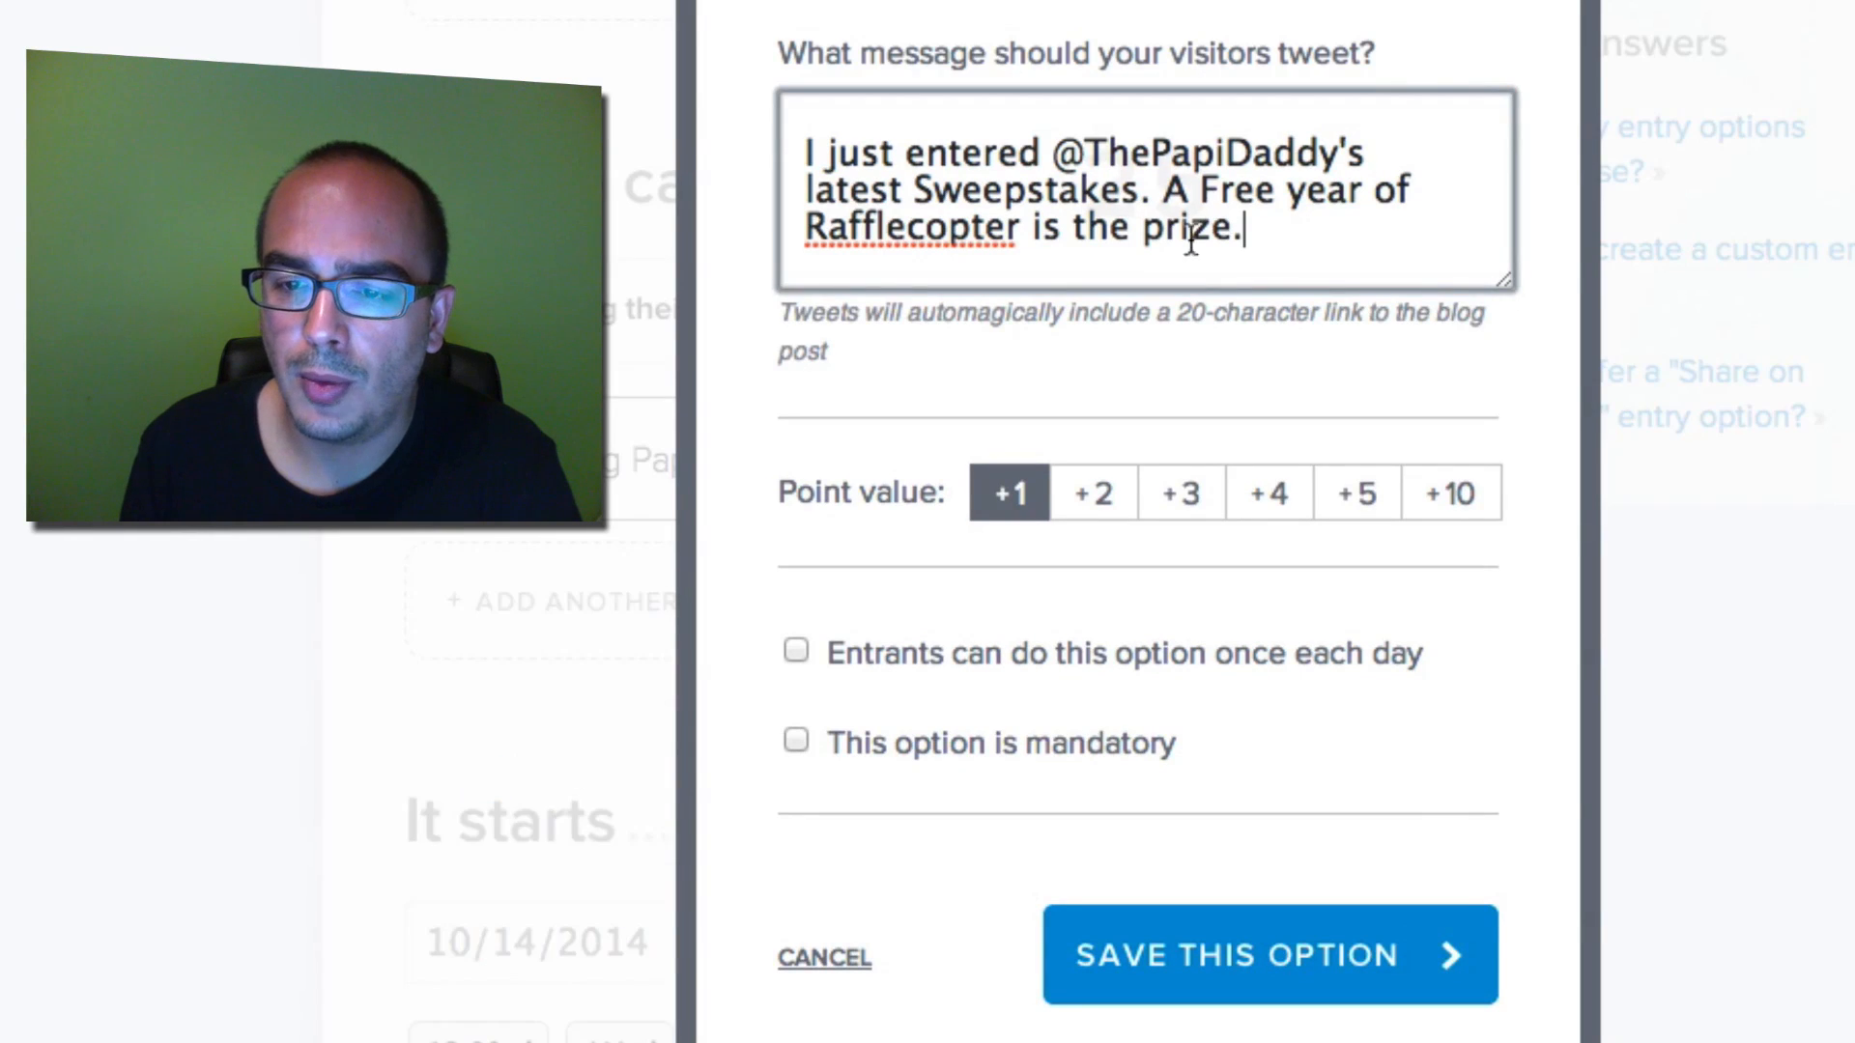
pyautogui.moveTo(722, 333)
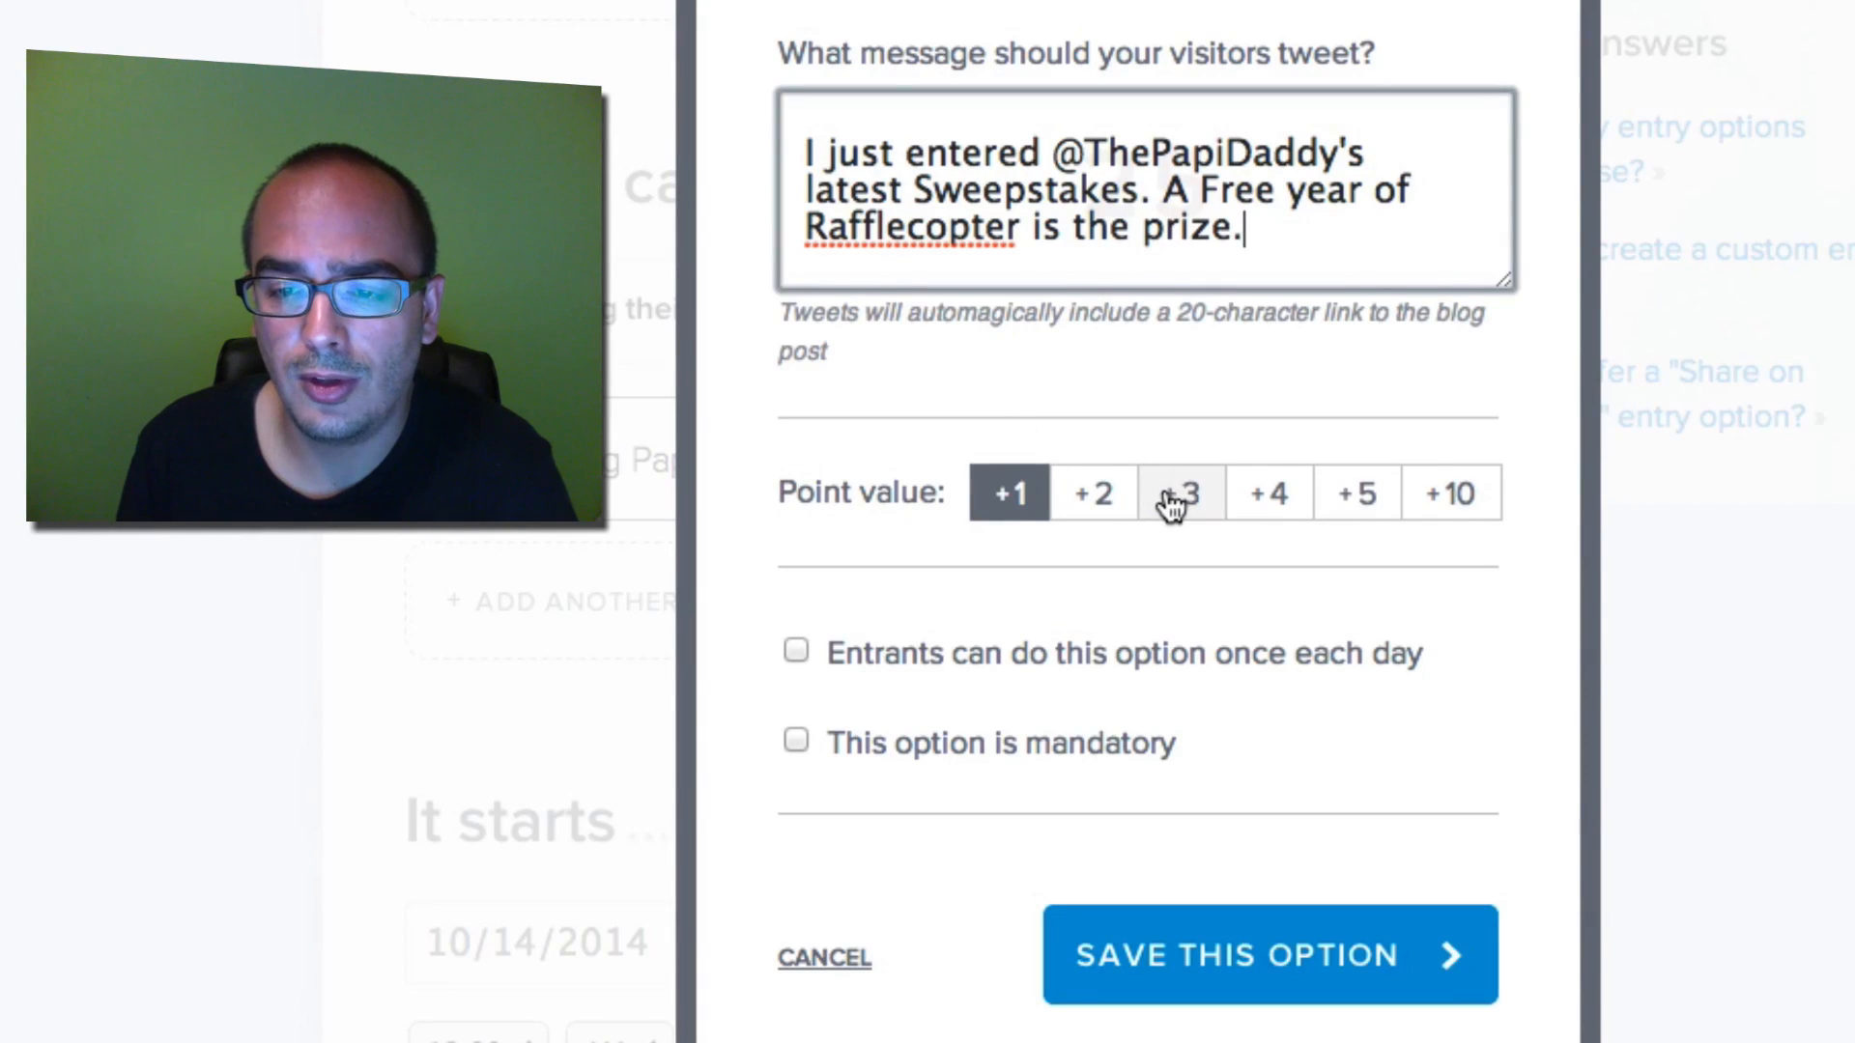
# Make the tweet entry worth +3 points, daily and mandatory, and save it
pyautogui.click(1180, 491)
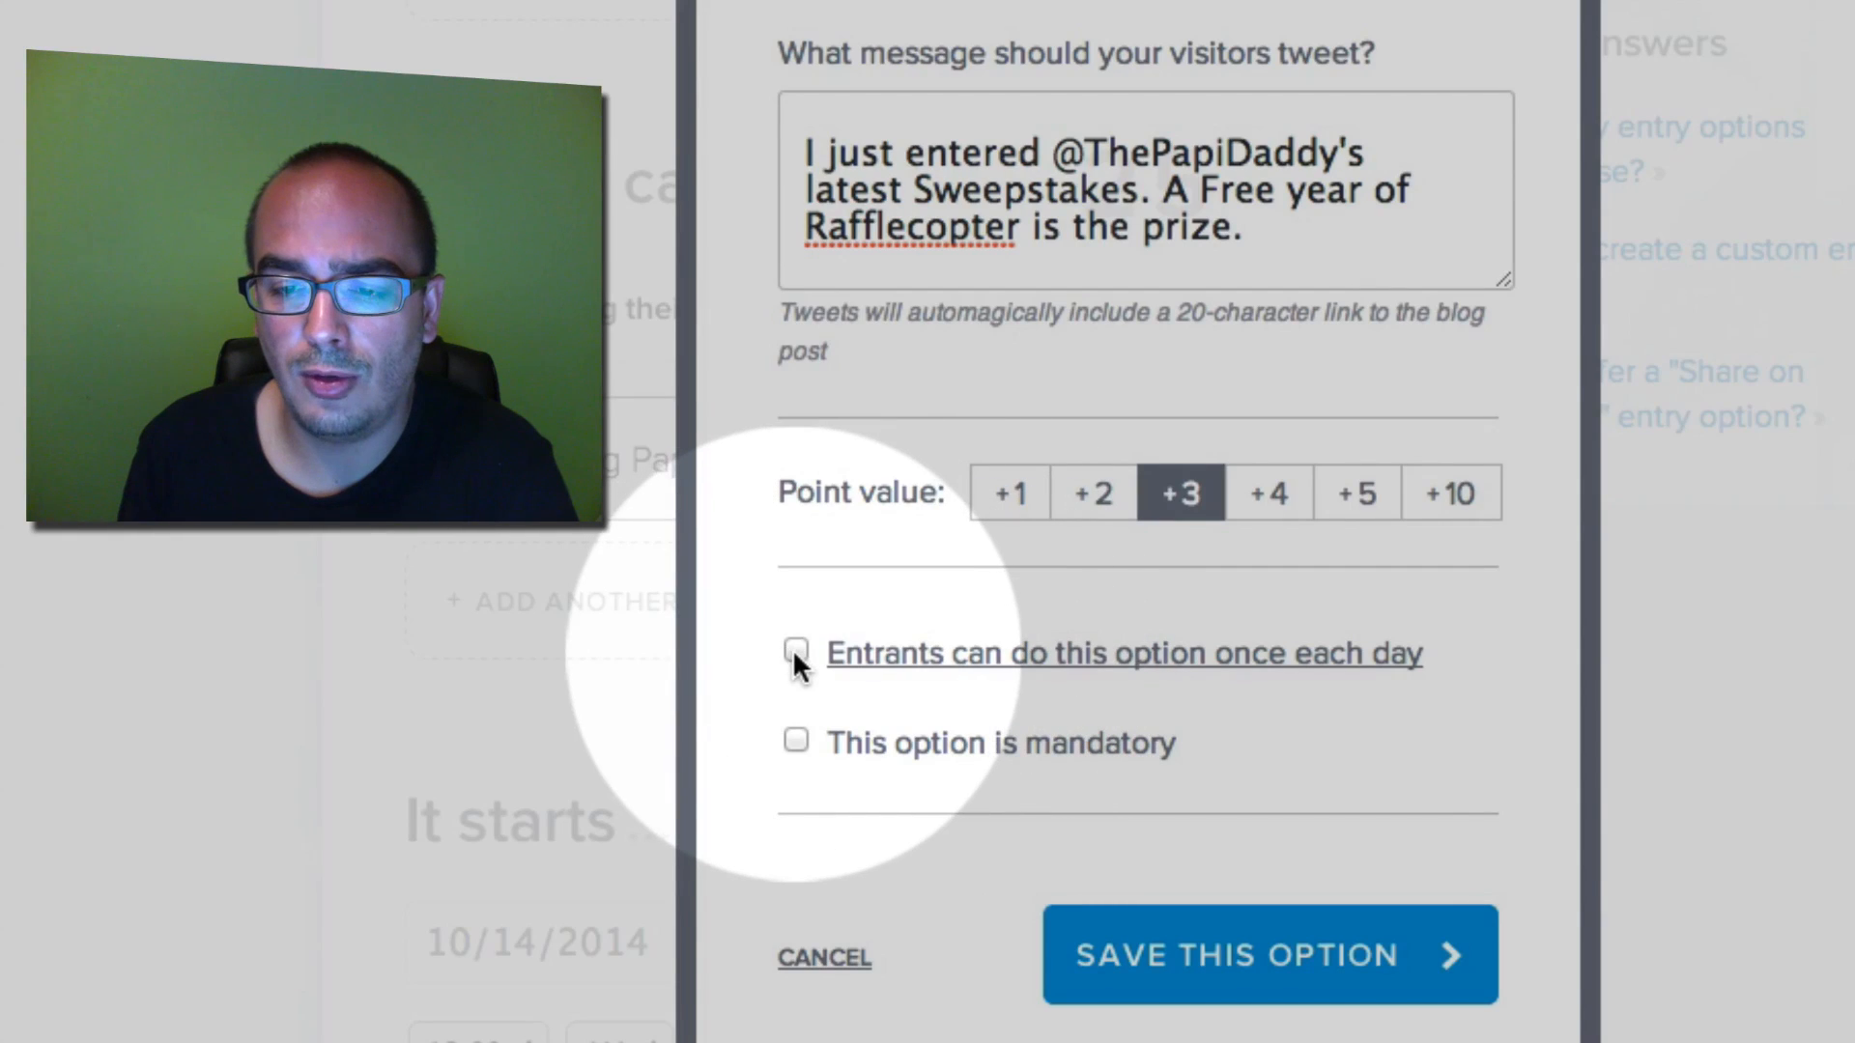
pyautogui.click(796, 653)
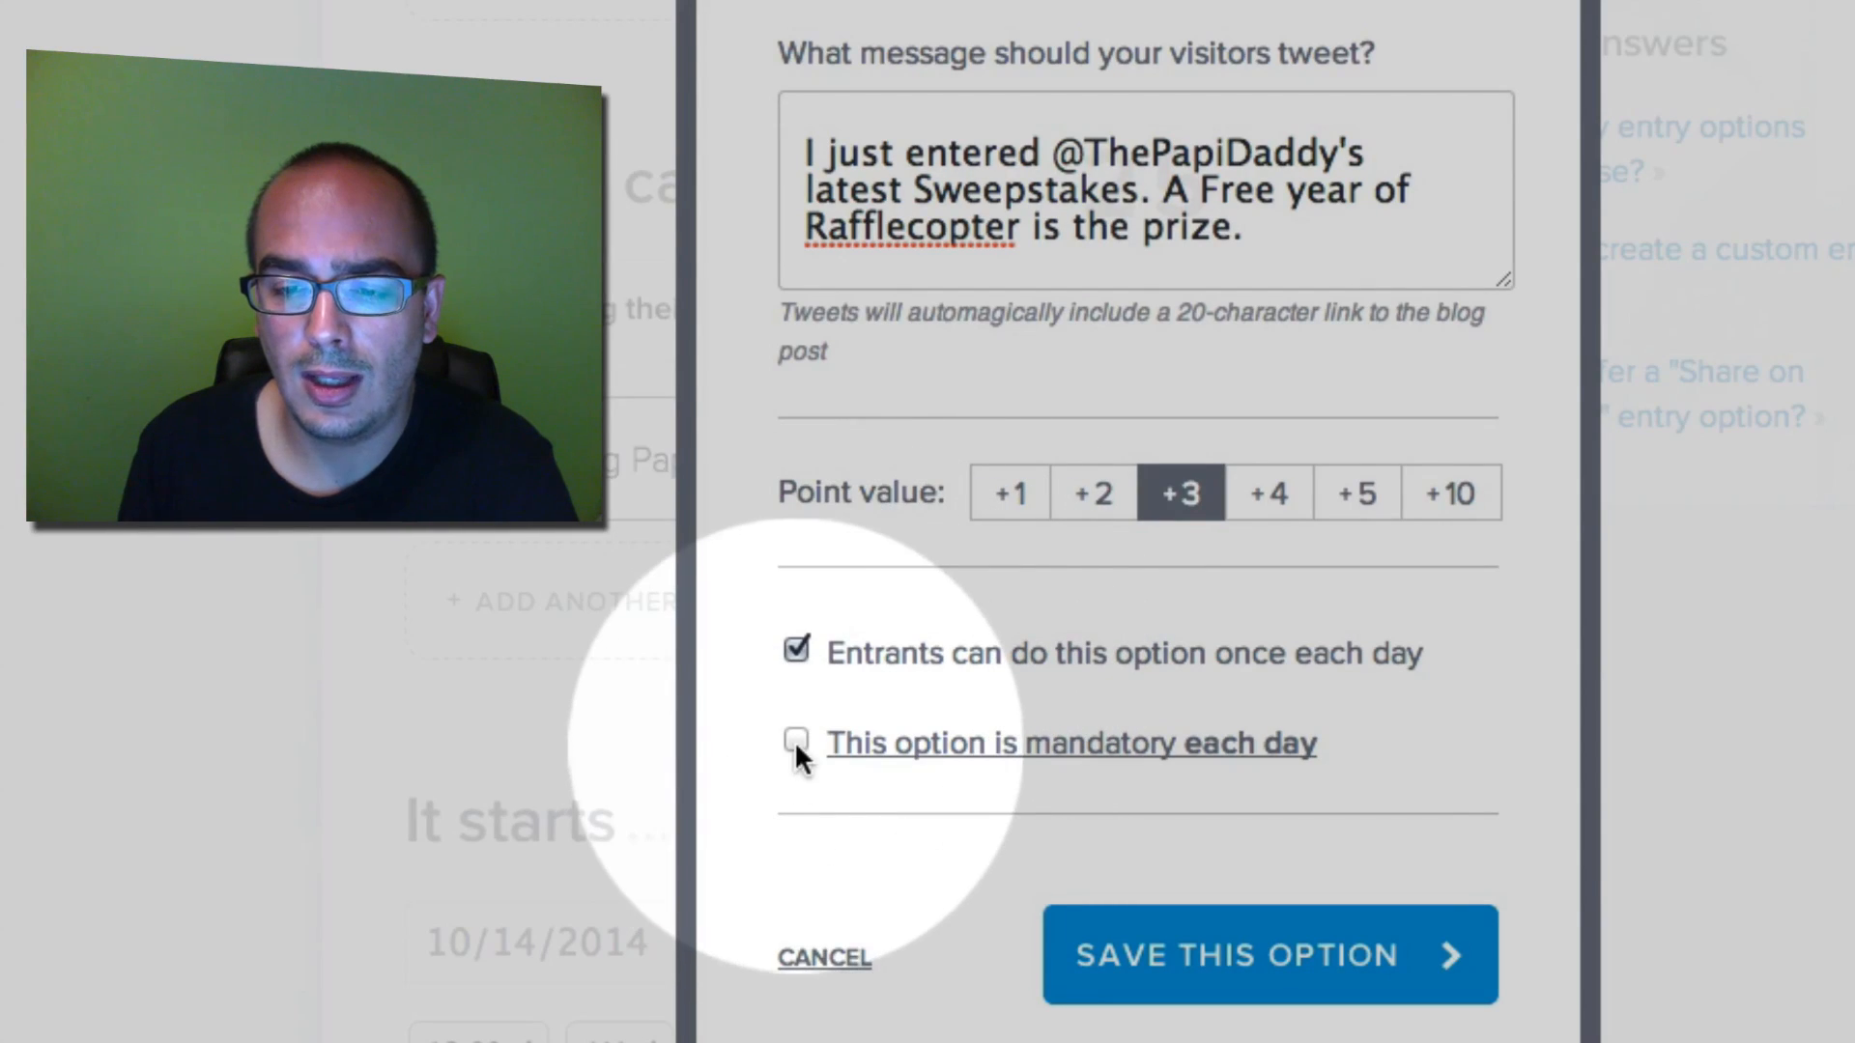
pyautogui.click(795, 743)
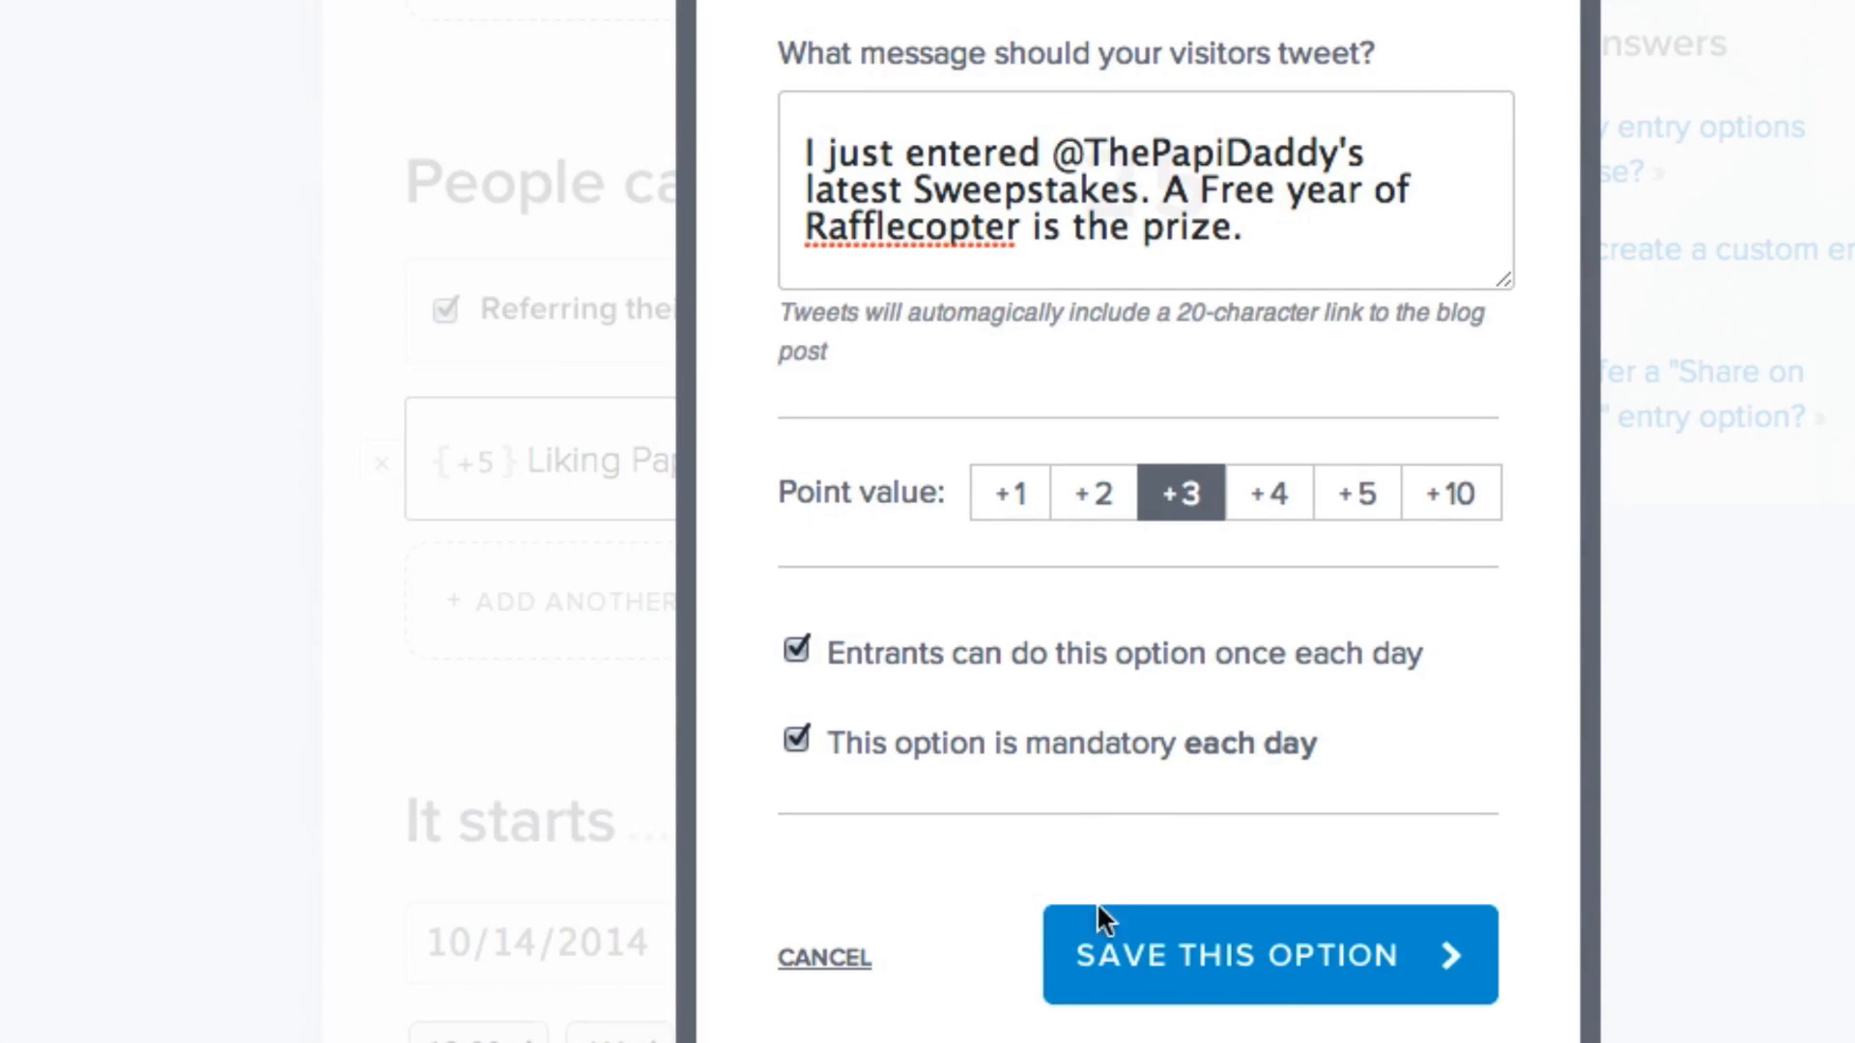
pyautogui.moveTo(1248, 956)
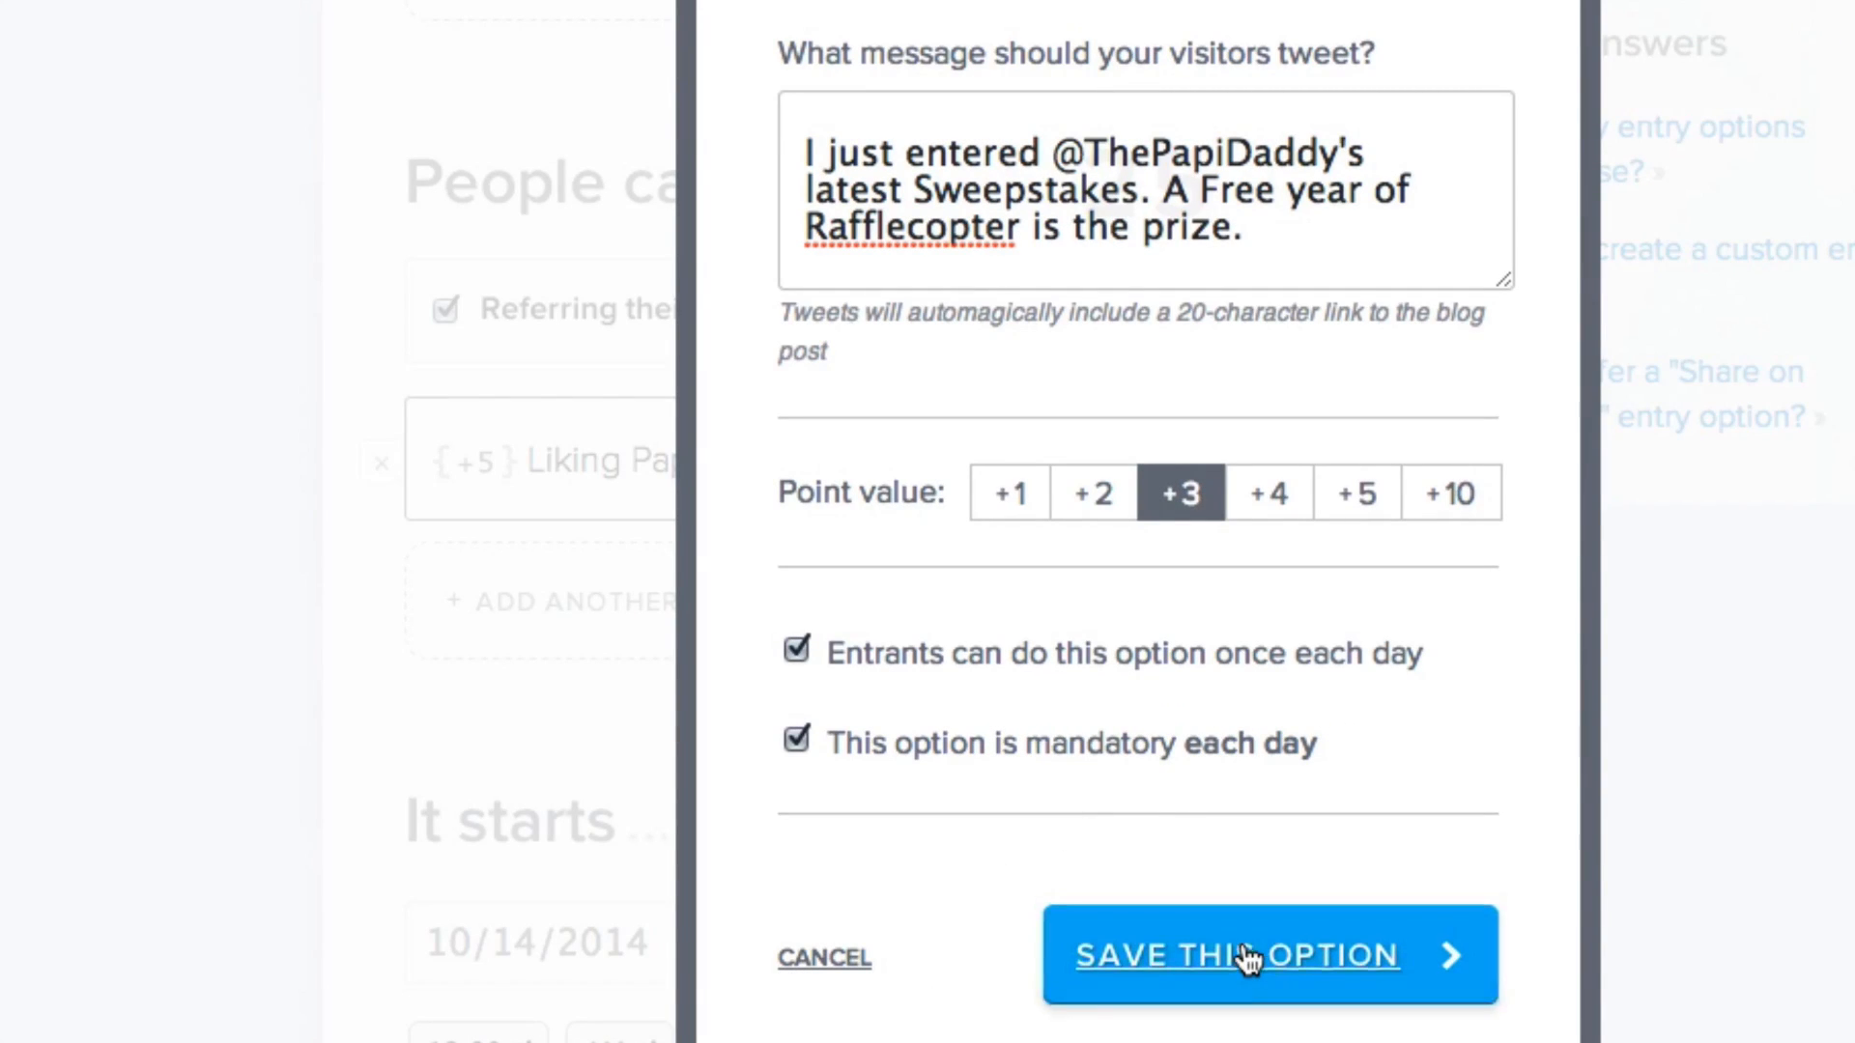
pyautogui.click(1237, 955)
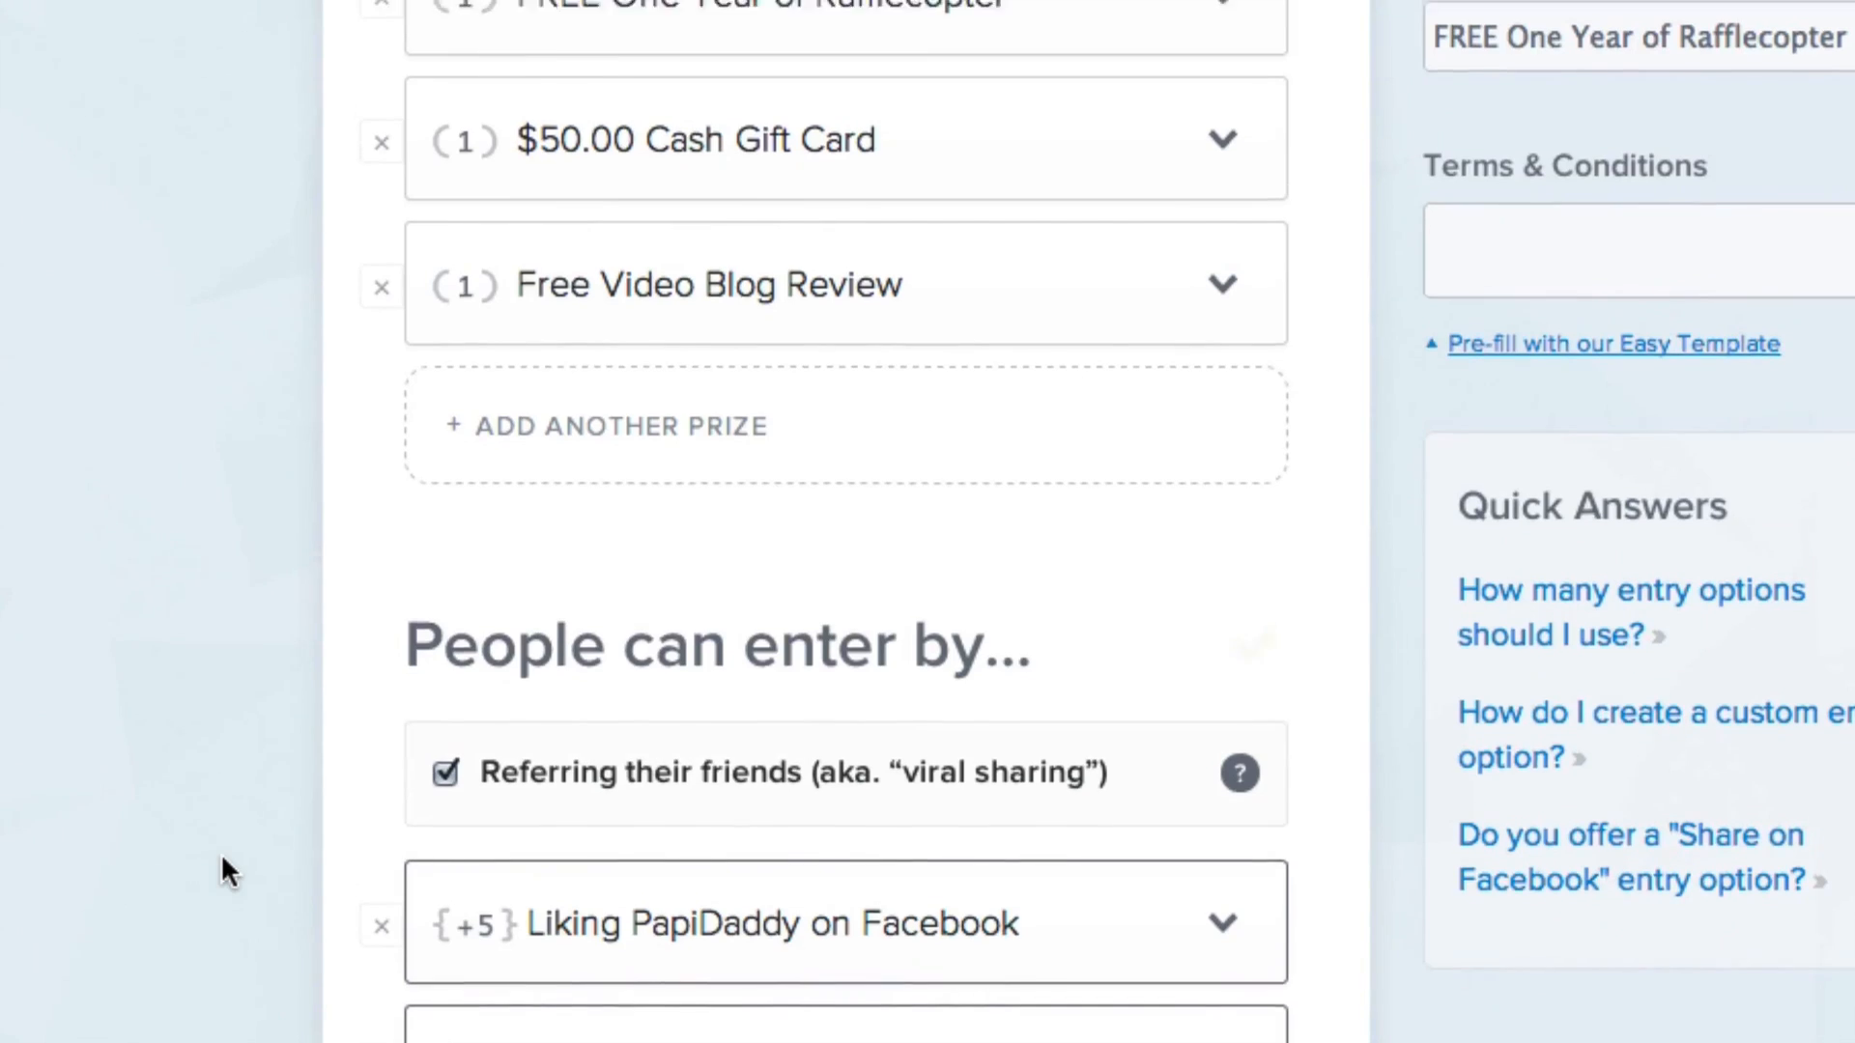
# Pick October 16, 2014 as the giveaway's start date in the calendar
pyautogui.scroll(-3)
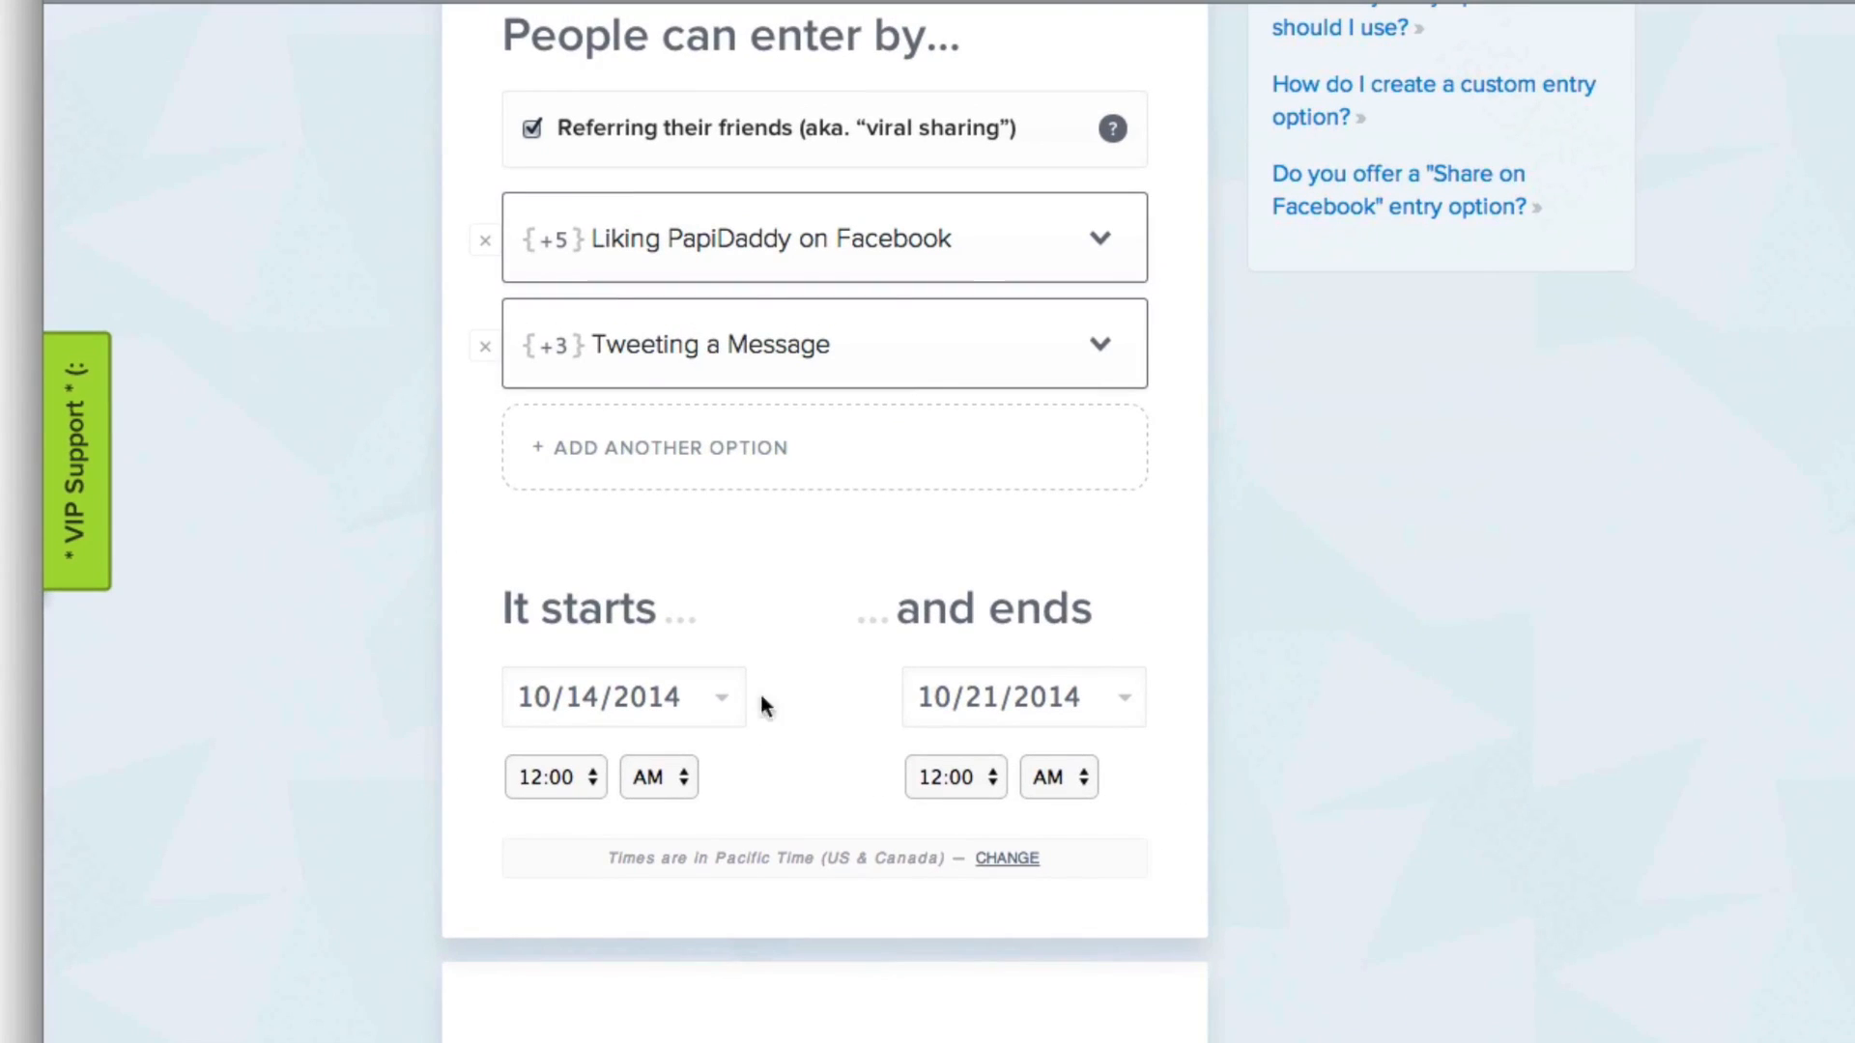
pyautogui.click(616, 696)
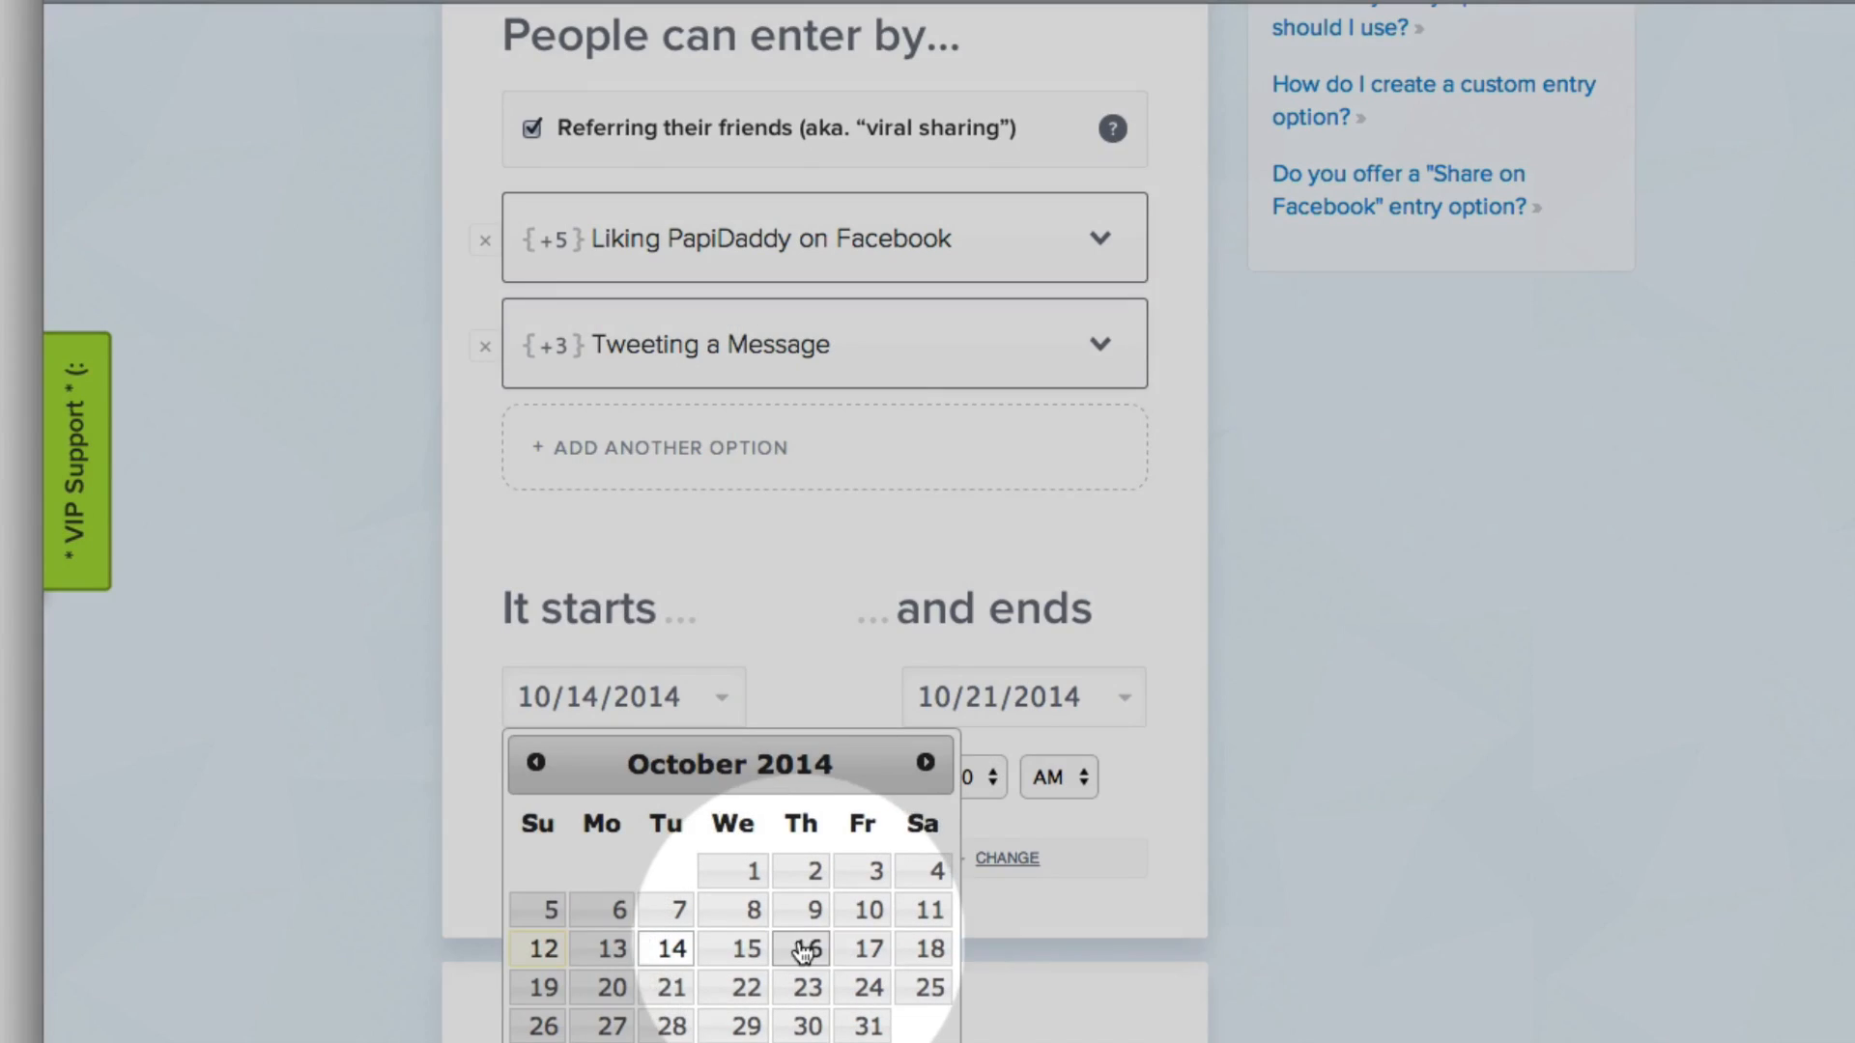
pyautogui.click(806, 949)
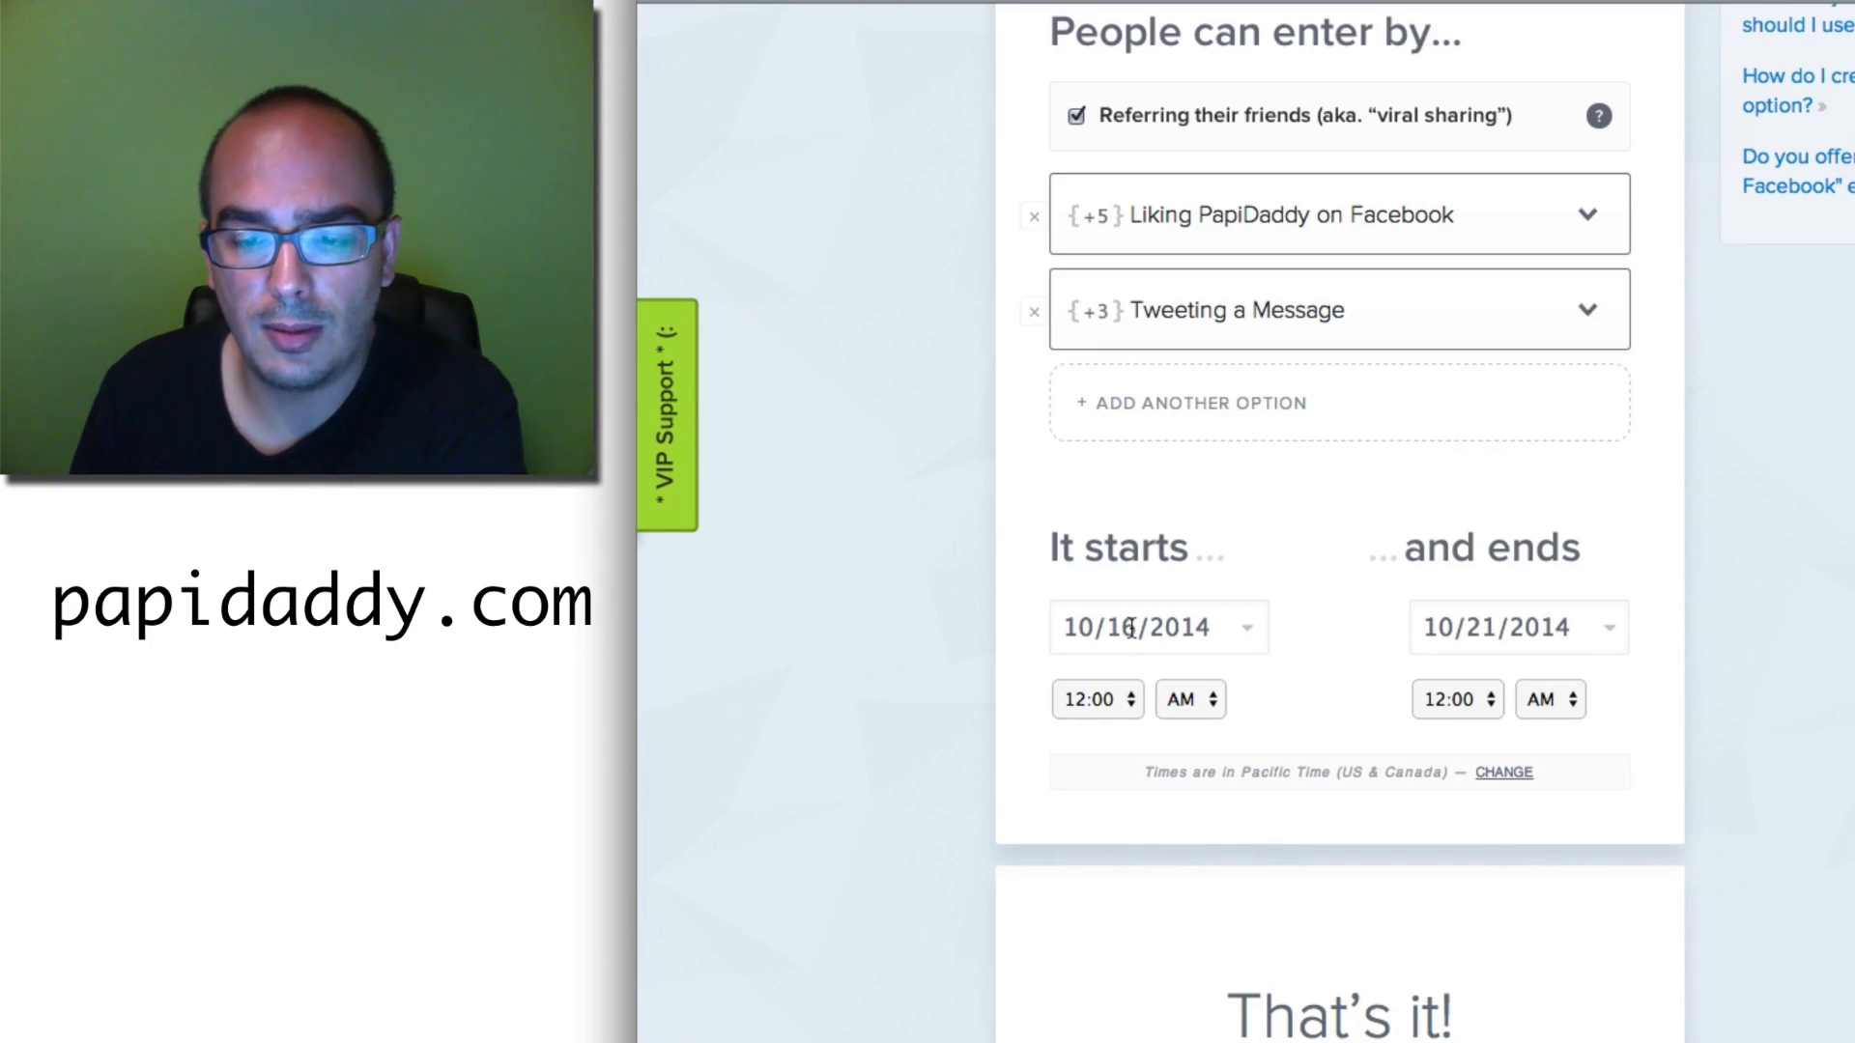
# Open Preview & Install and scroll down to the giveaway's embed code box
pyautogui.scroll(3)
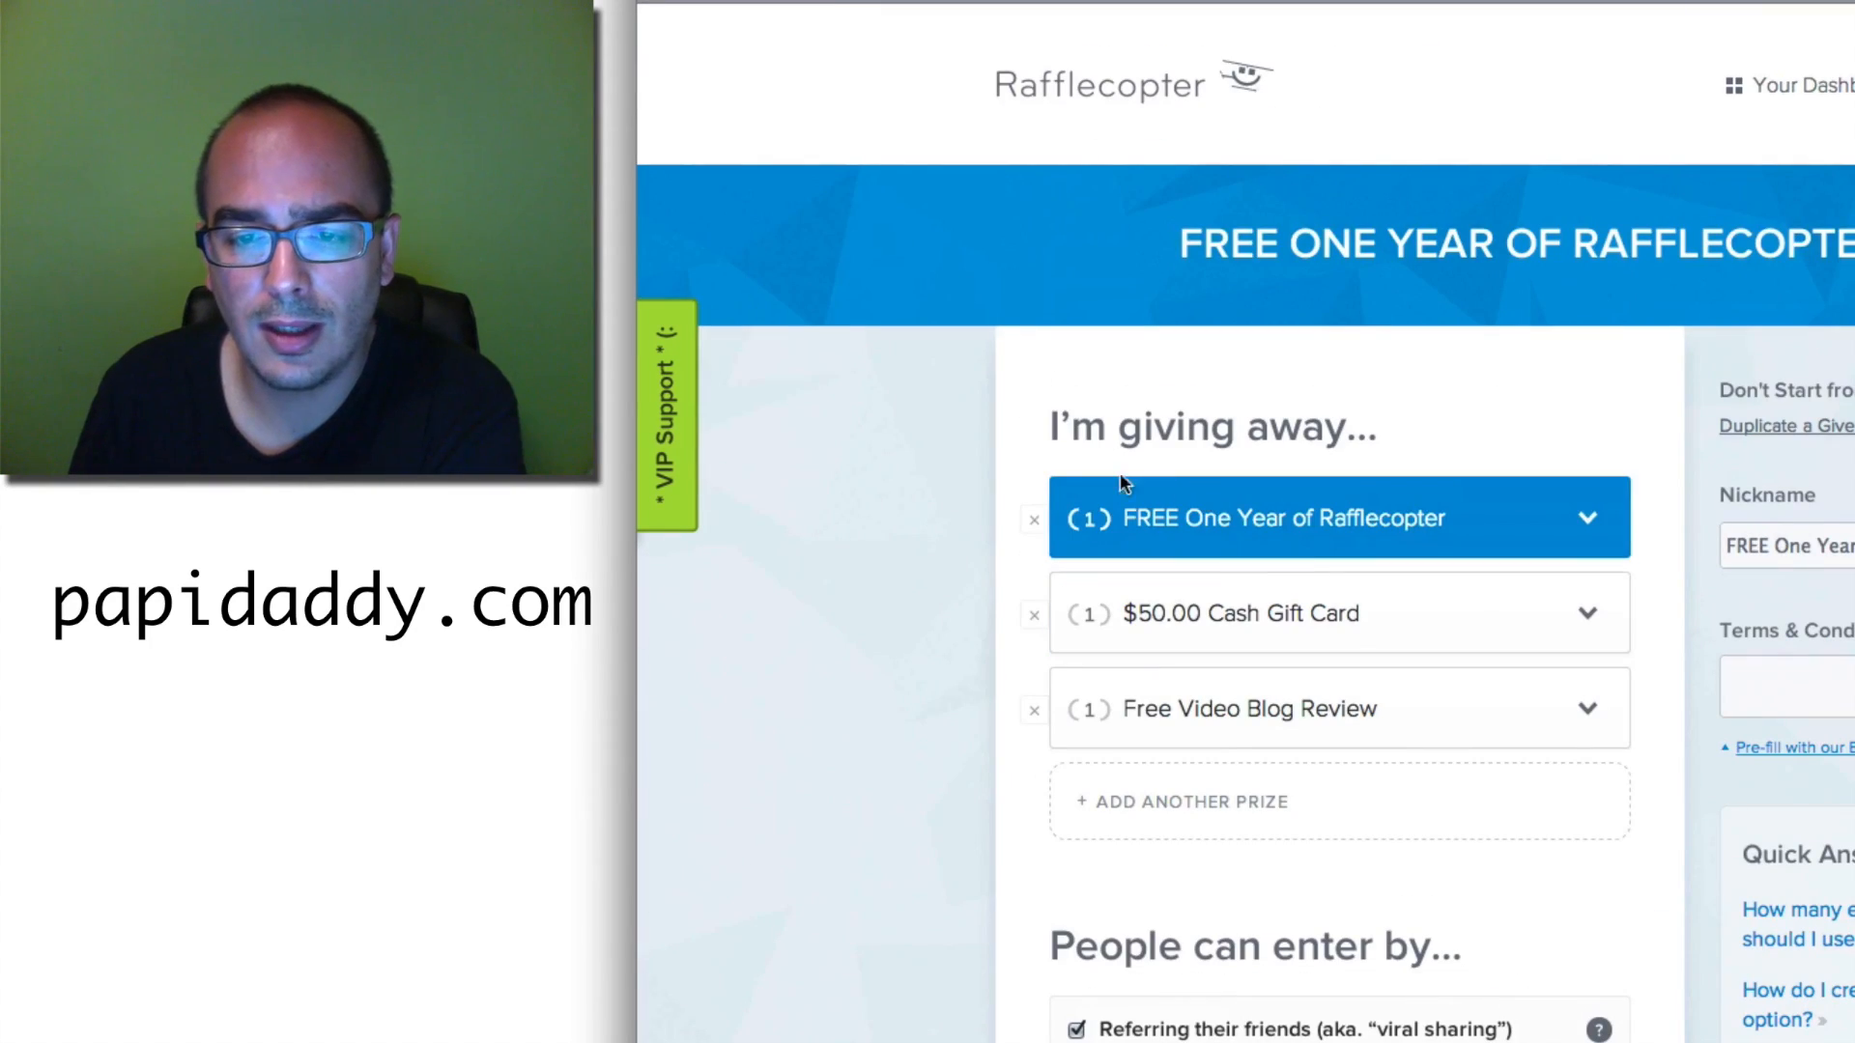
pyautogui.scroll(-3)
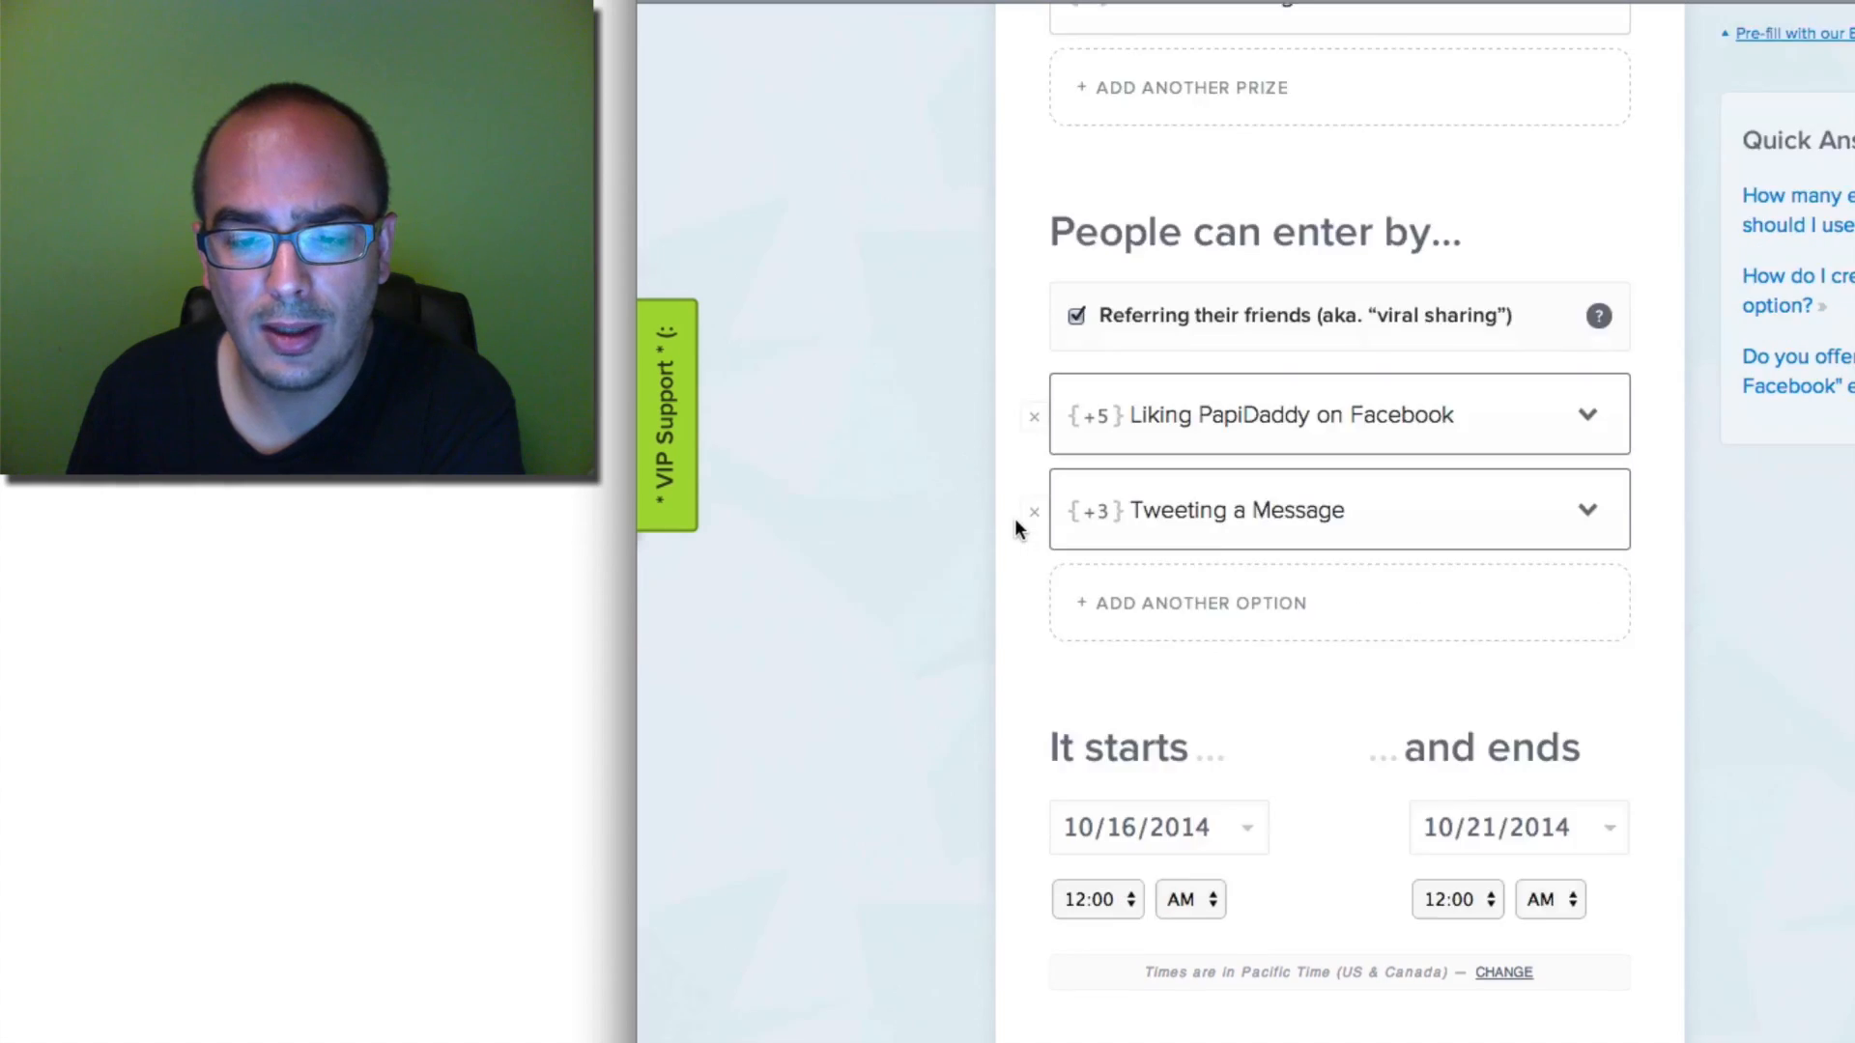
pyautogui.scroll(-3)
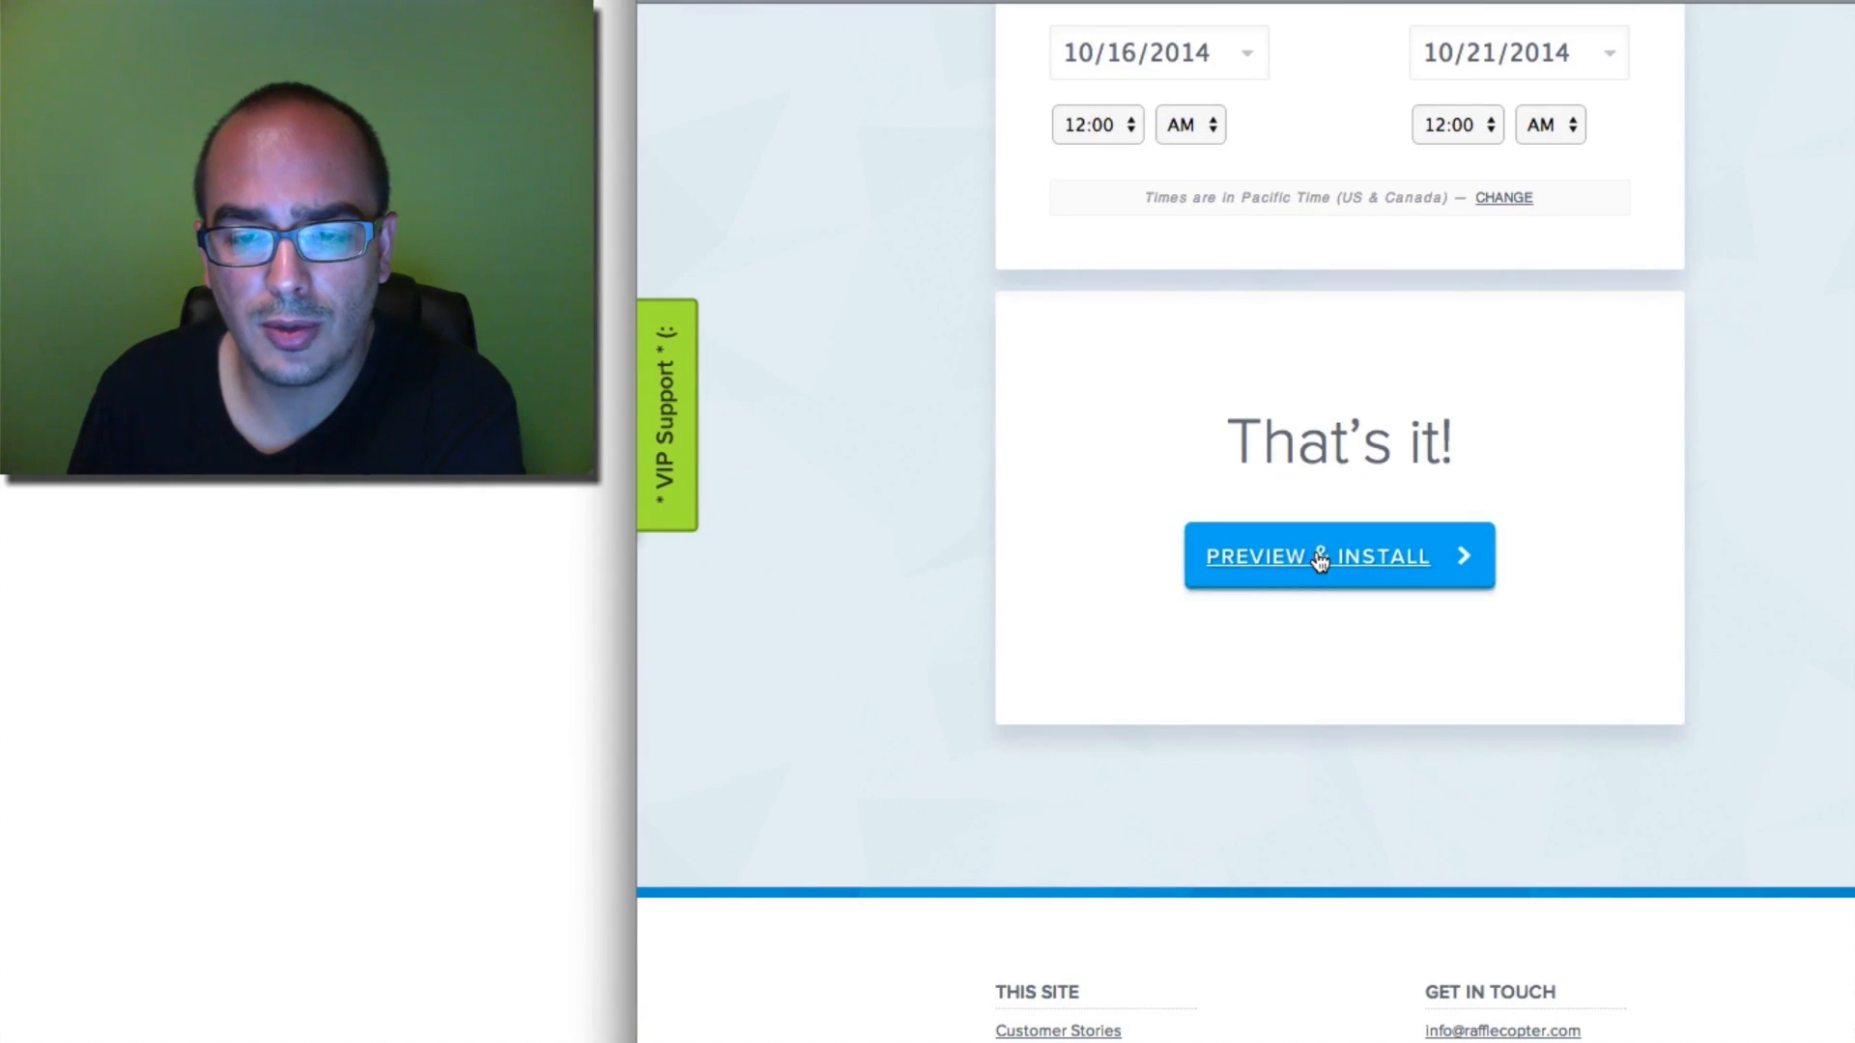
pyautogui.click(1338, 556)
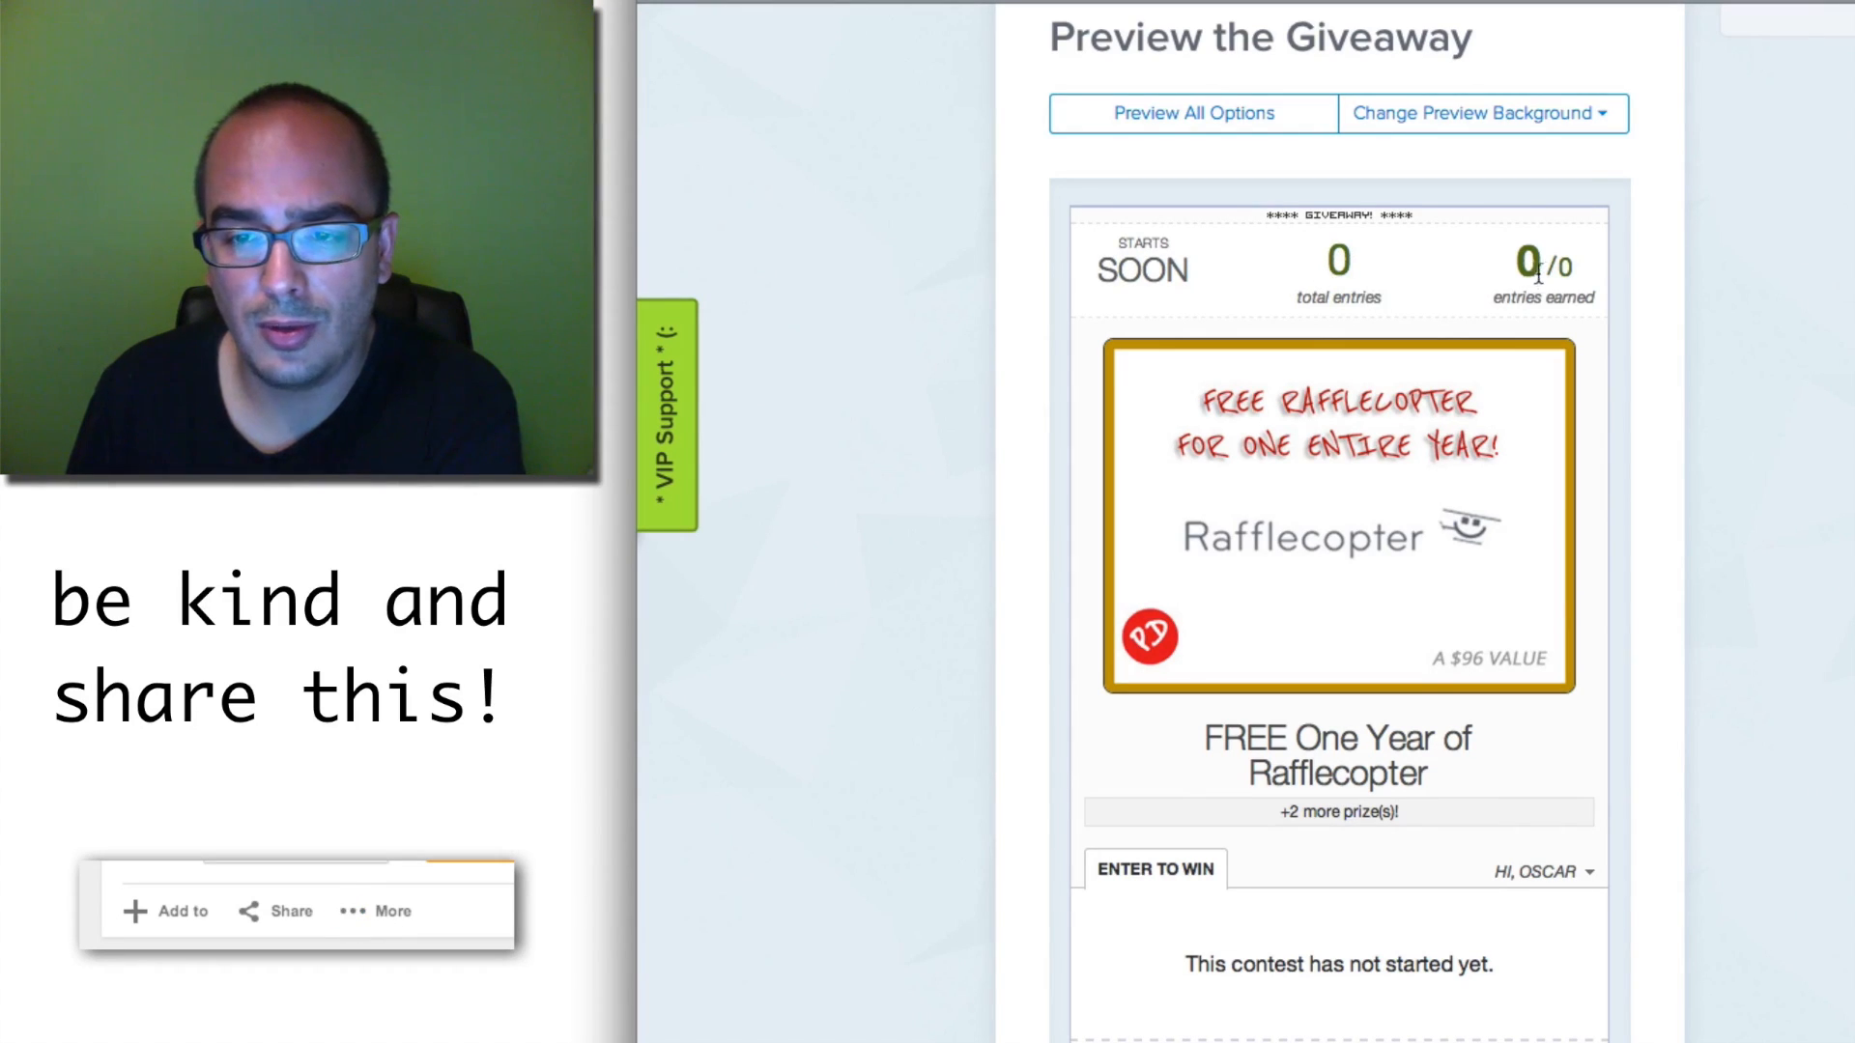
pyautogui.moveTo(1355, 557)
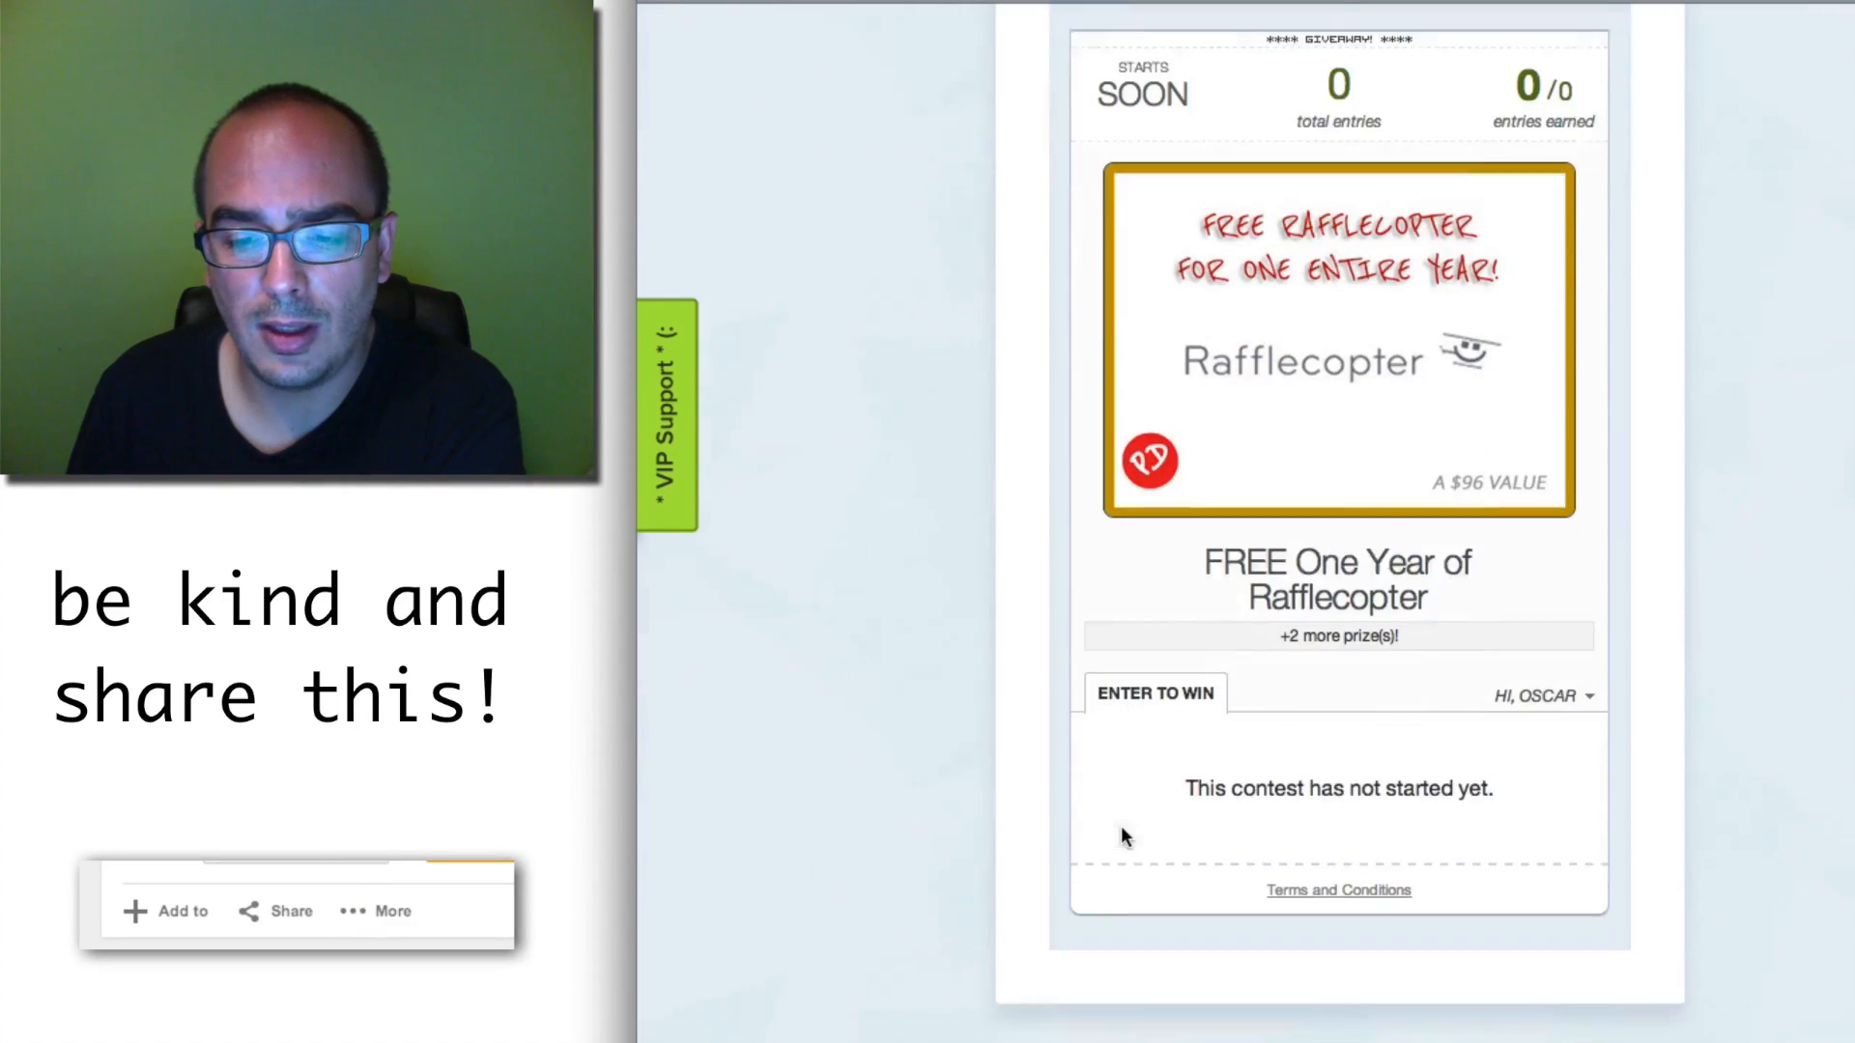
pyautogui.scroll(-3)
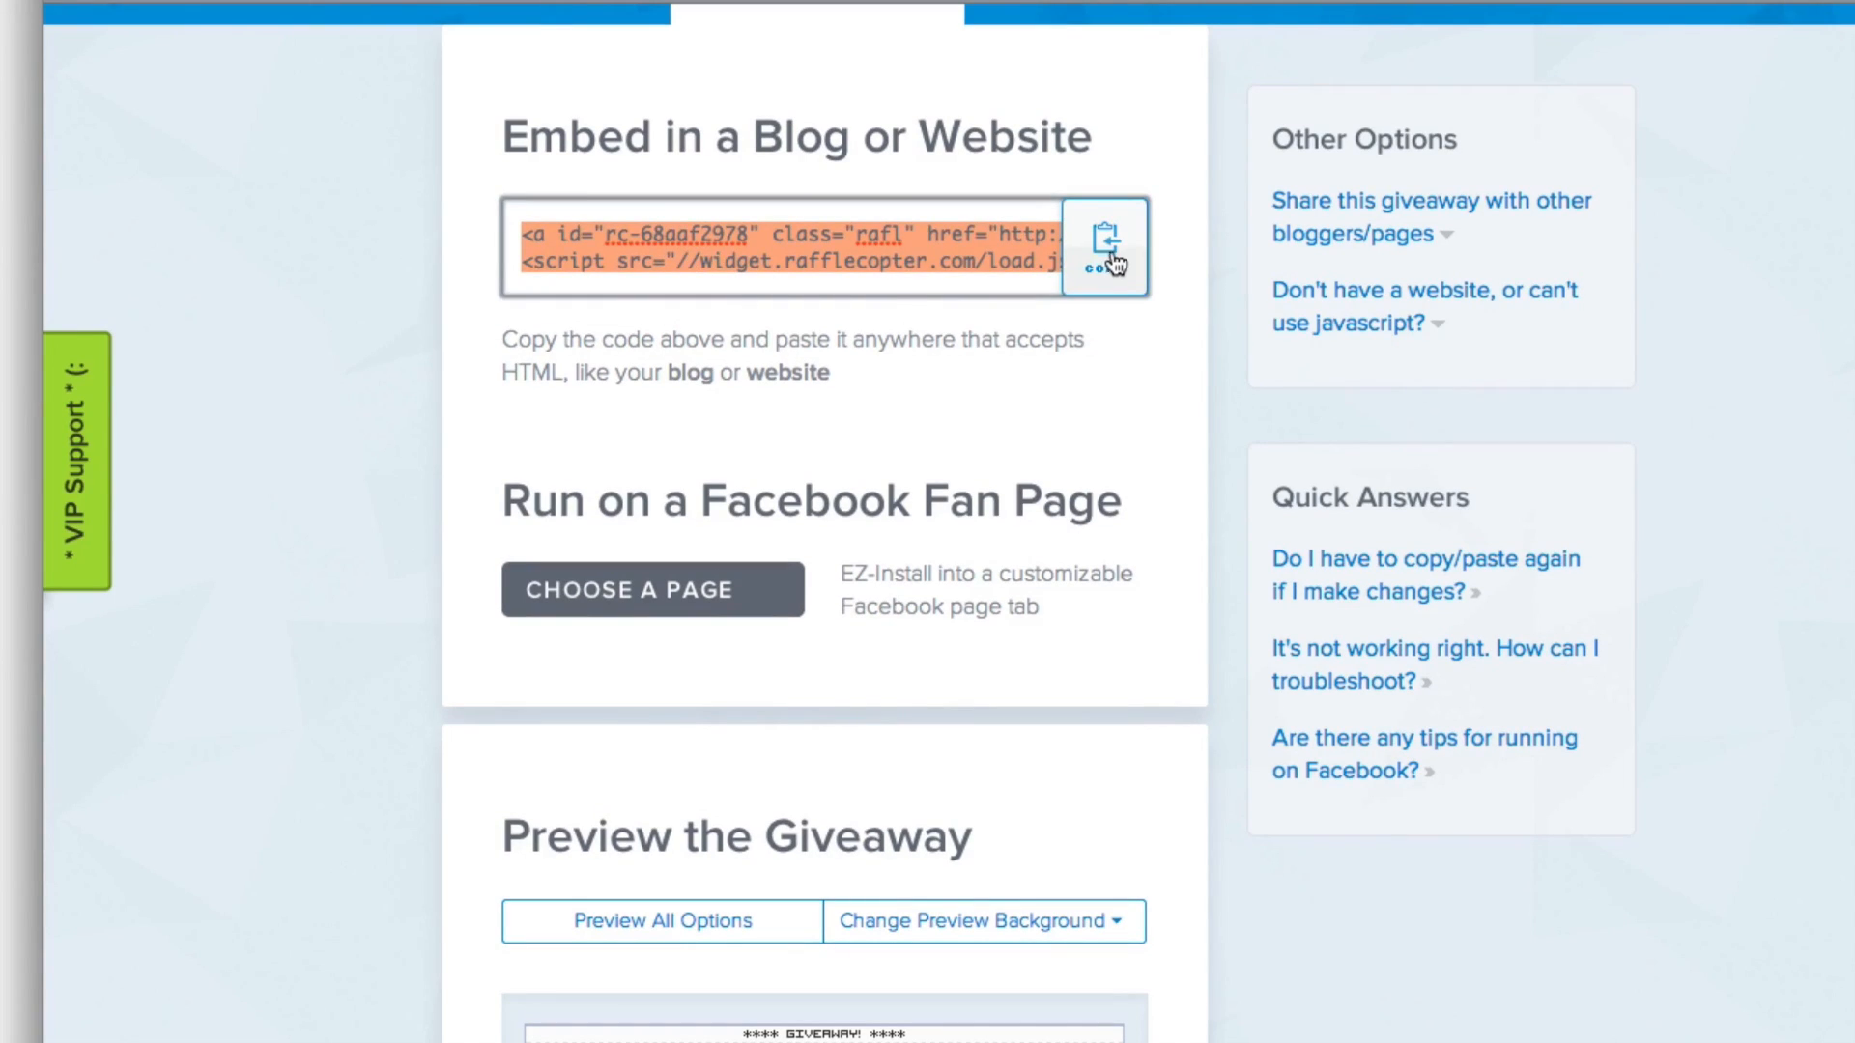
# Copy the giveaway embed code and switch the WordPress page editor to Text view
pyautogui.click(1102, 246)
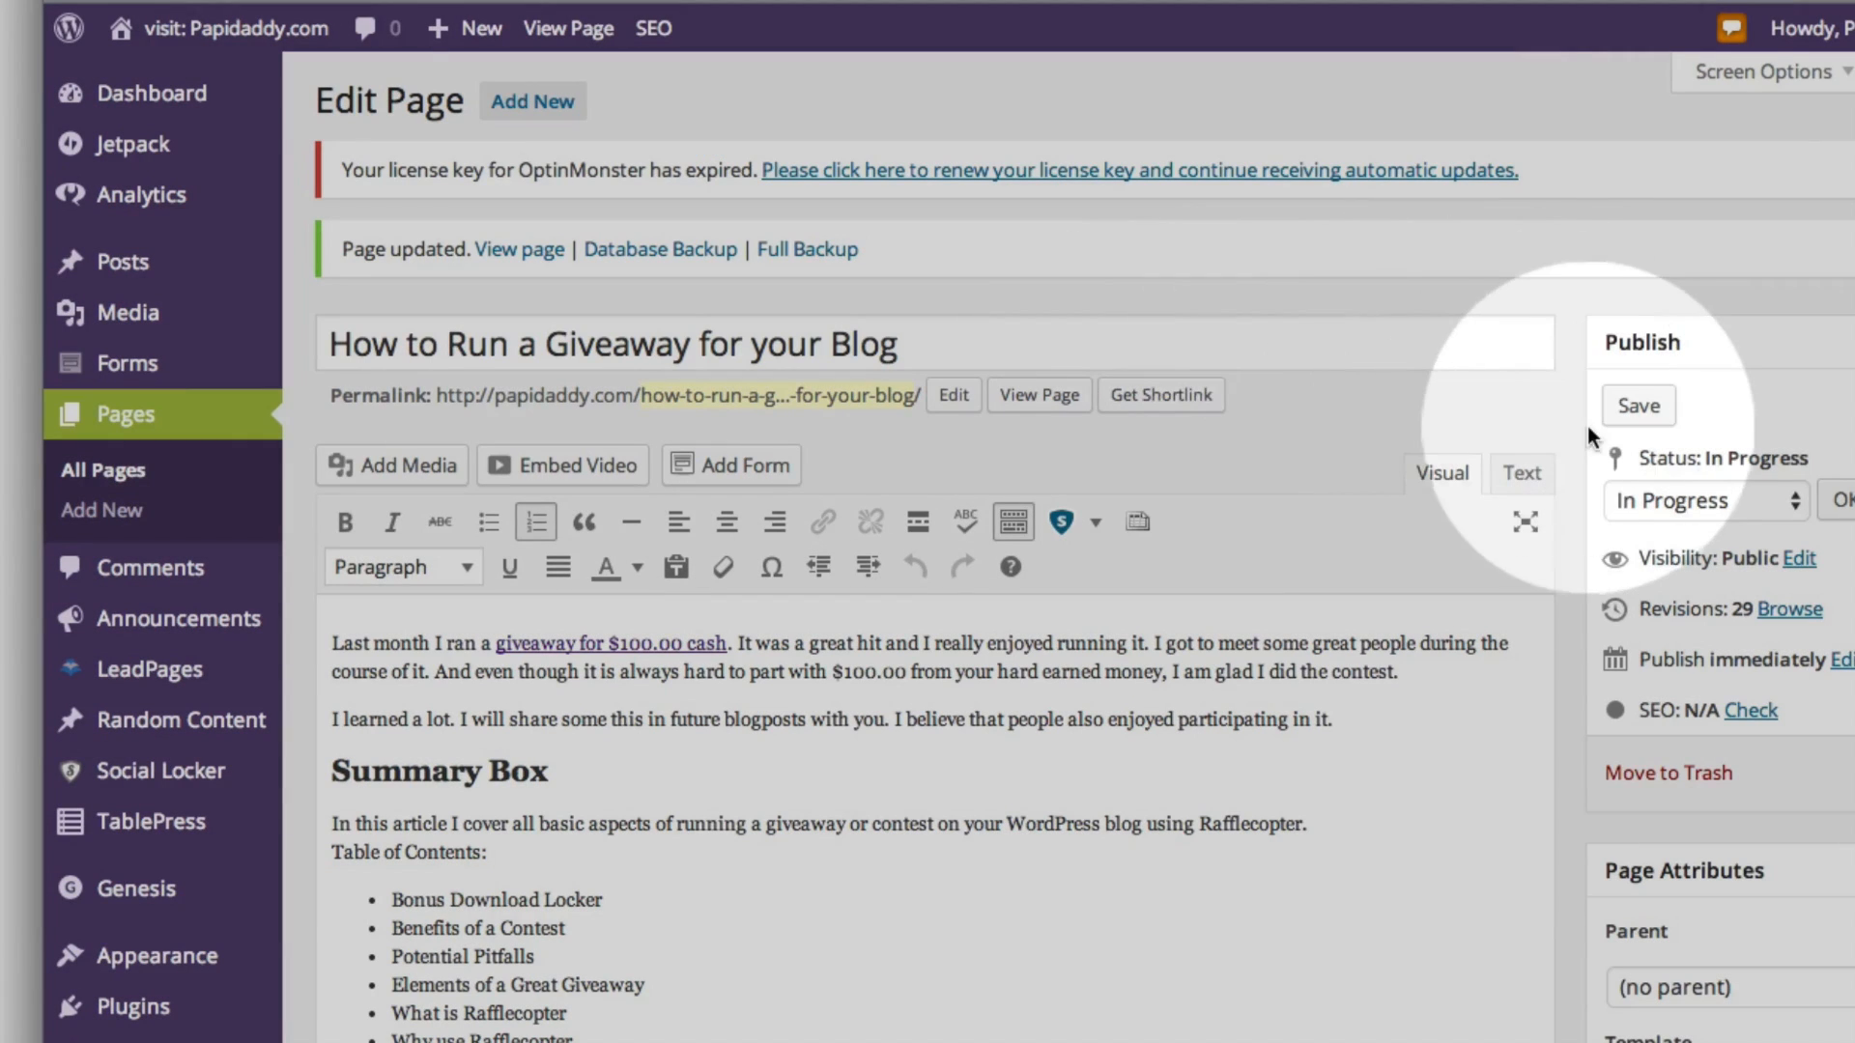
pyautogui.moveTo(1319, 290)
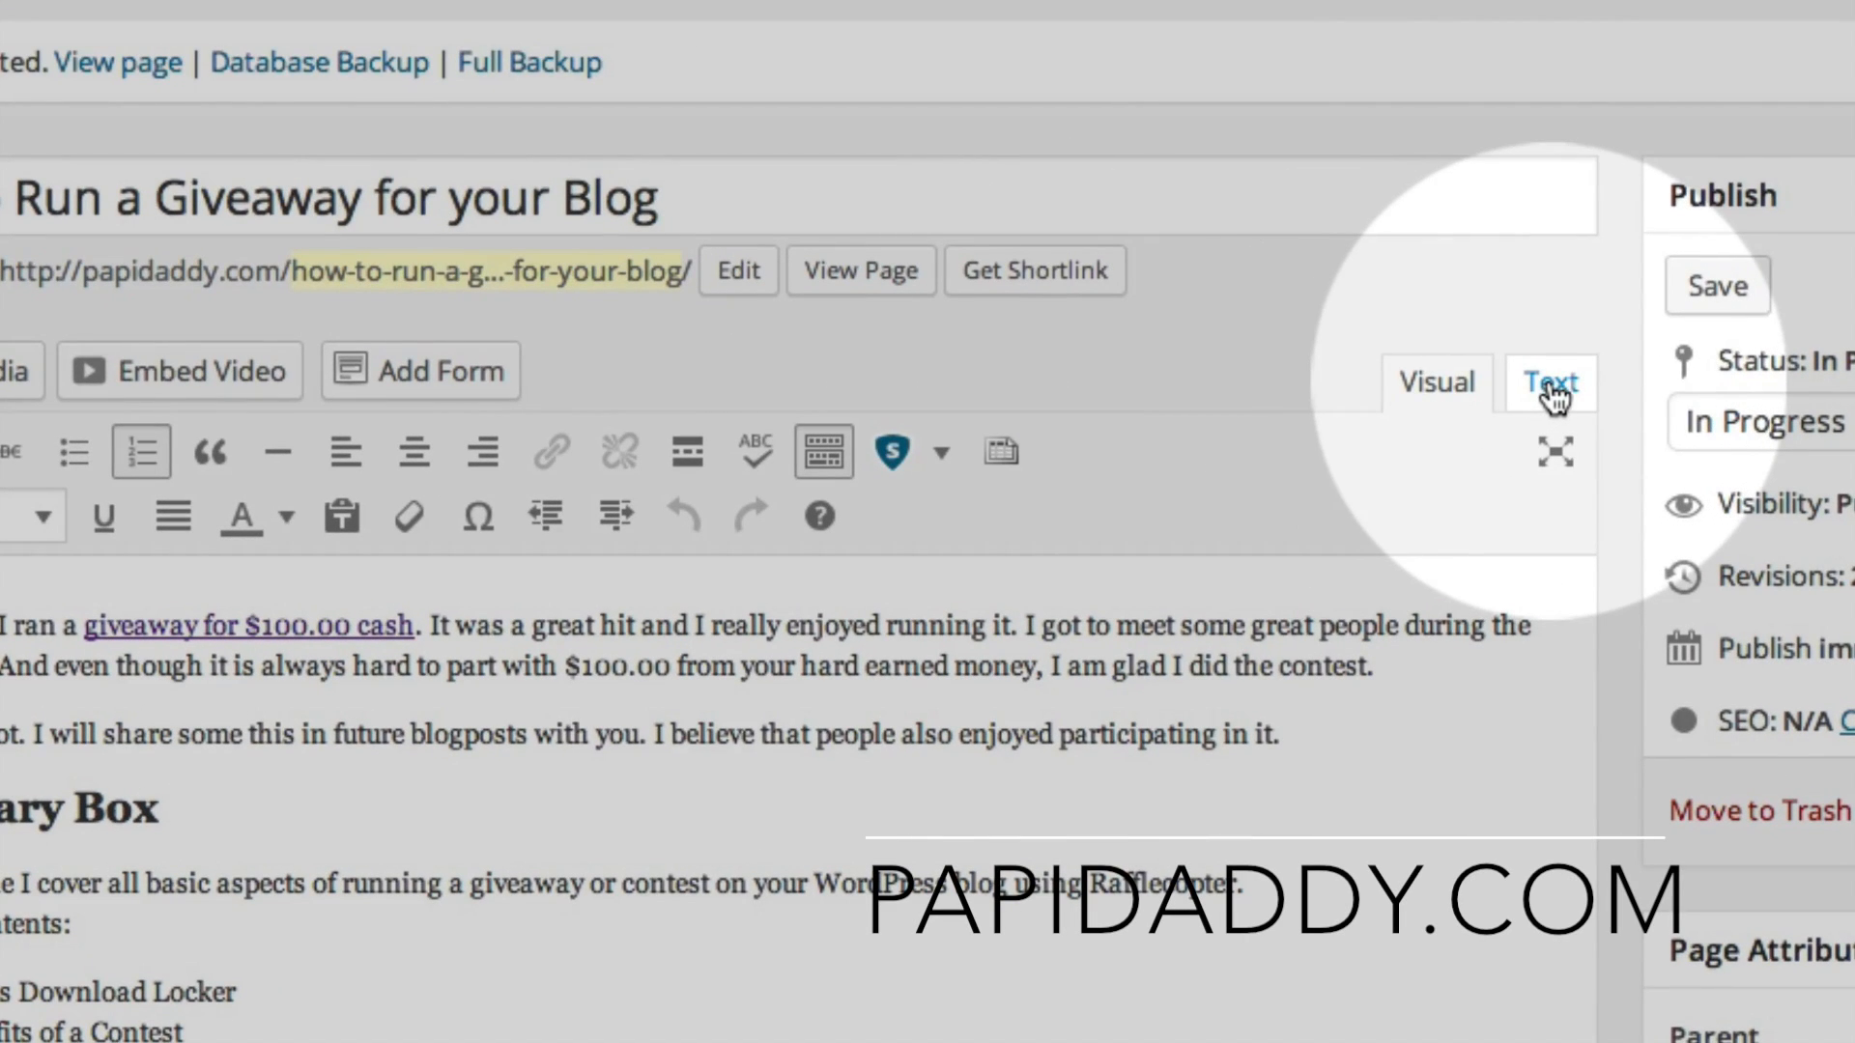
pyautogui.moveTo(1561, 389)
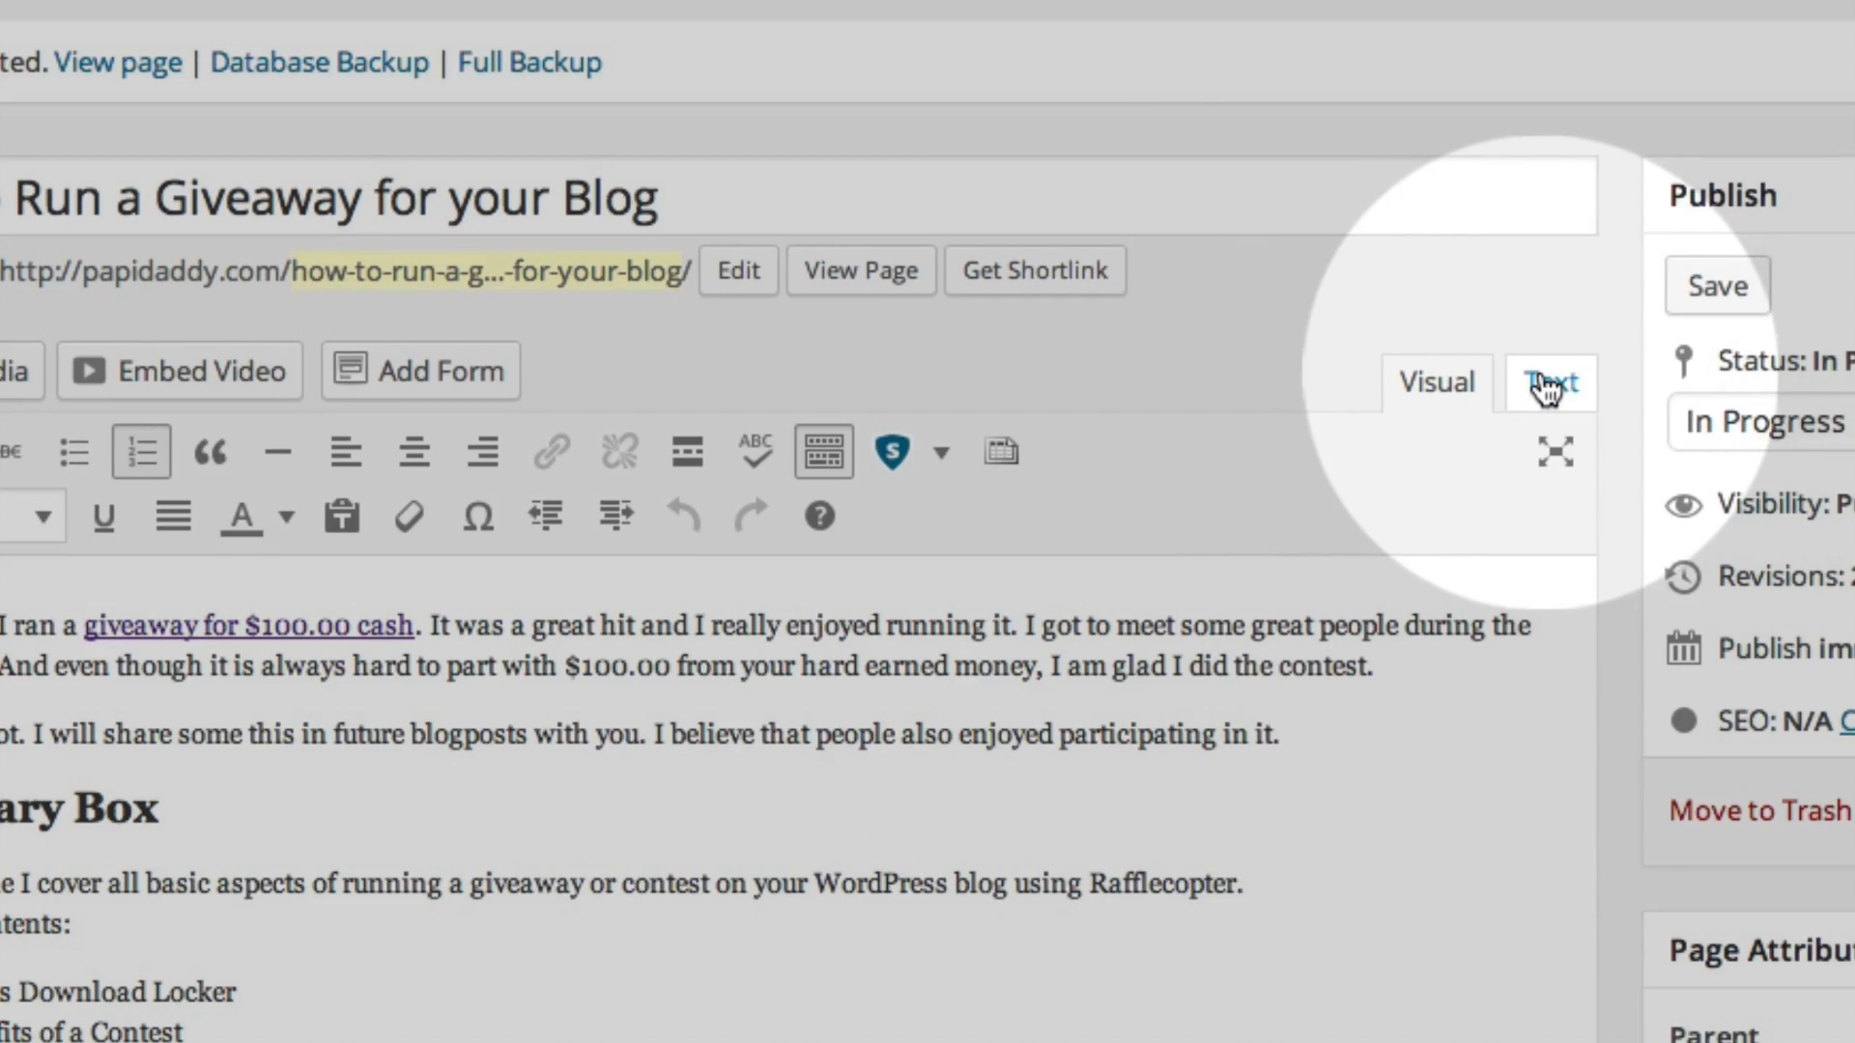
pyautogui.click(1549, 384)
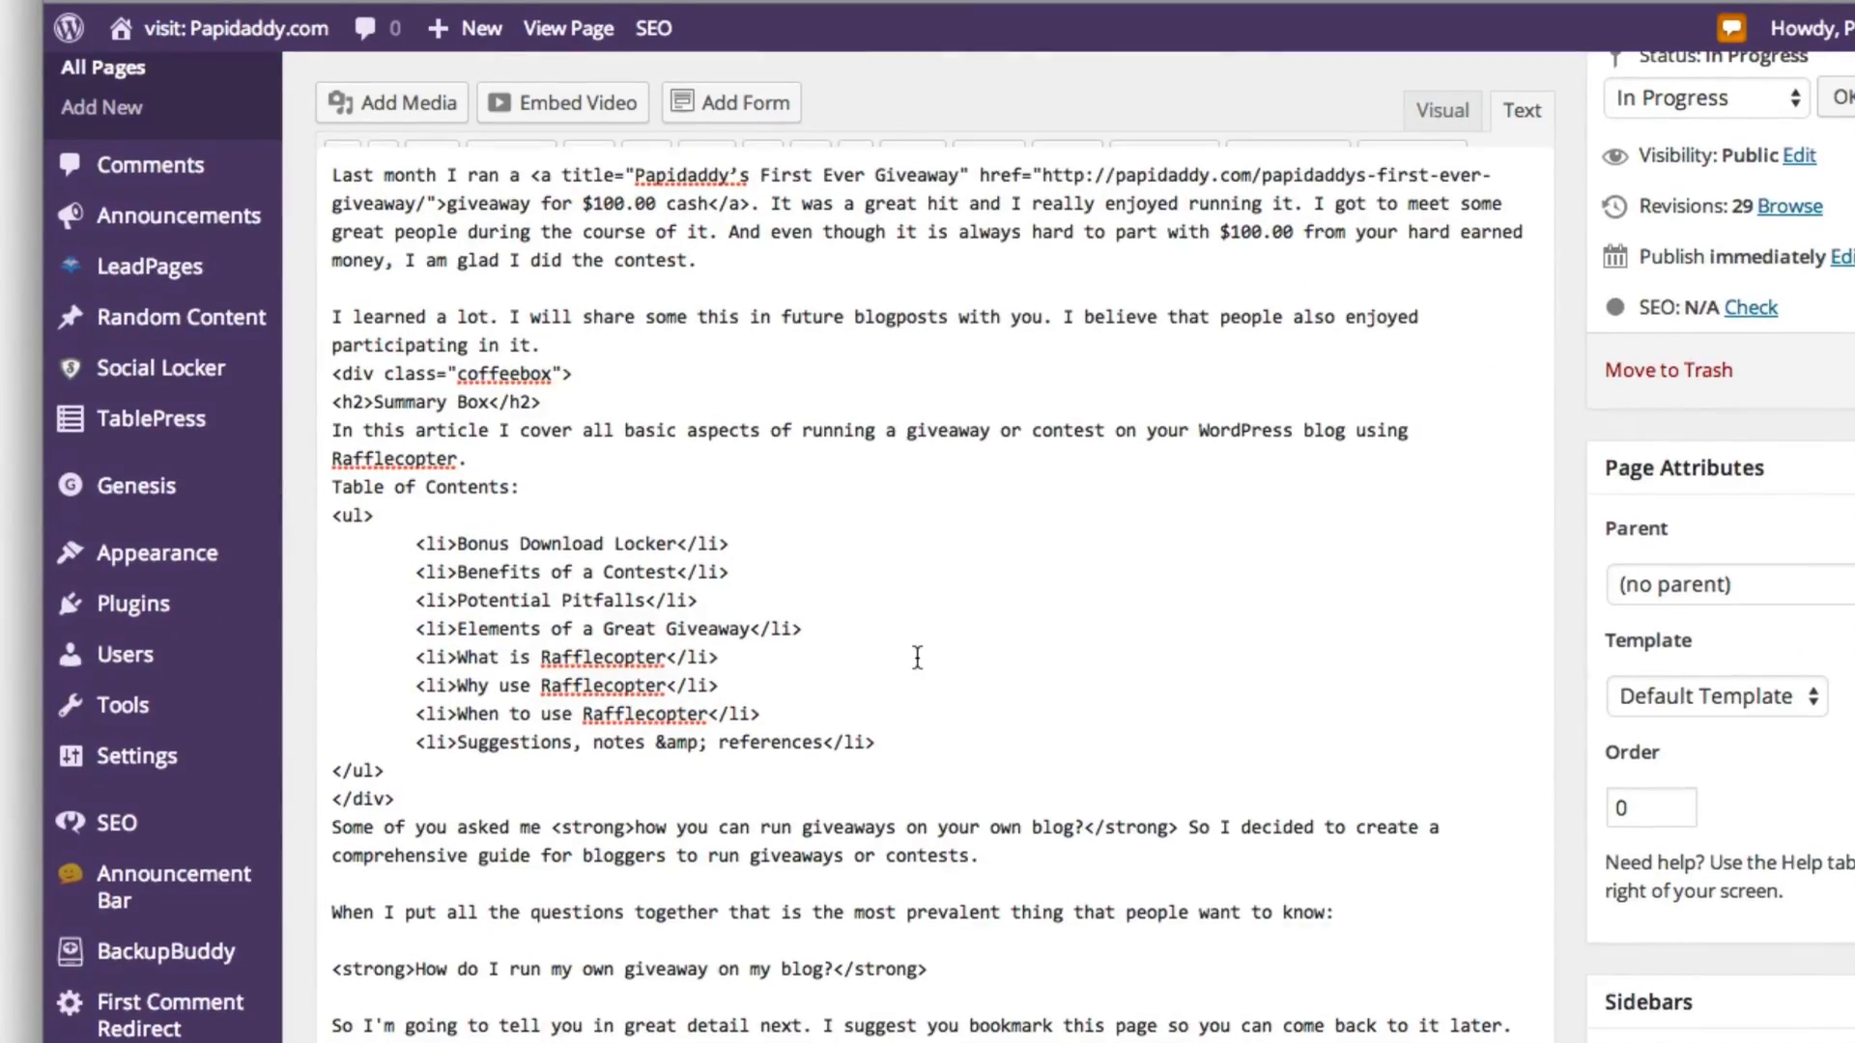
# Paste the embed code below the contest line and update the WordPress page
pyautogui.scroll(-3)
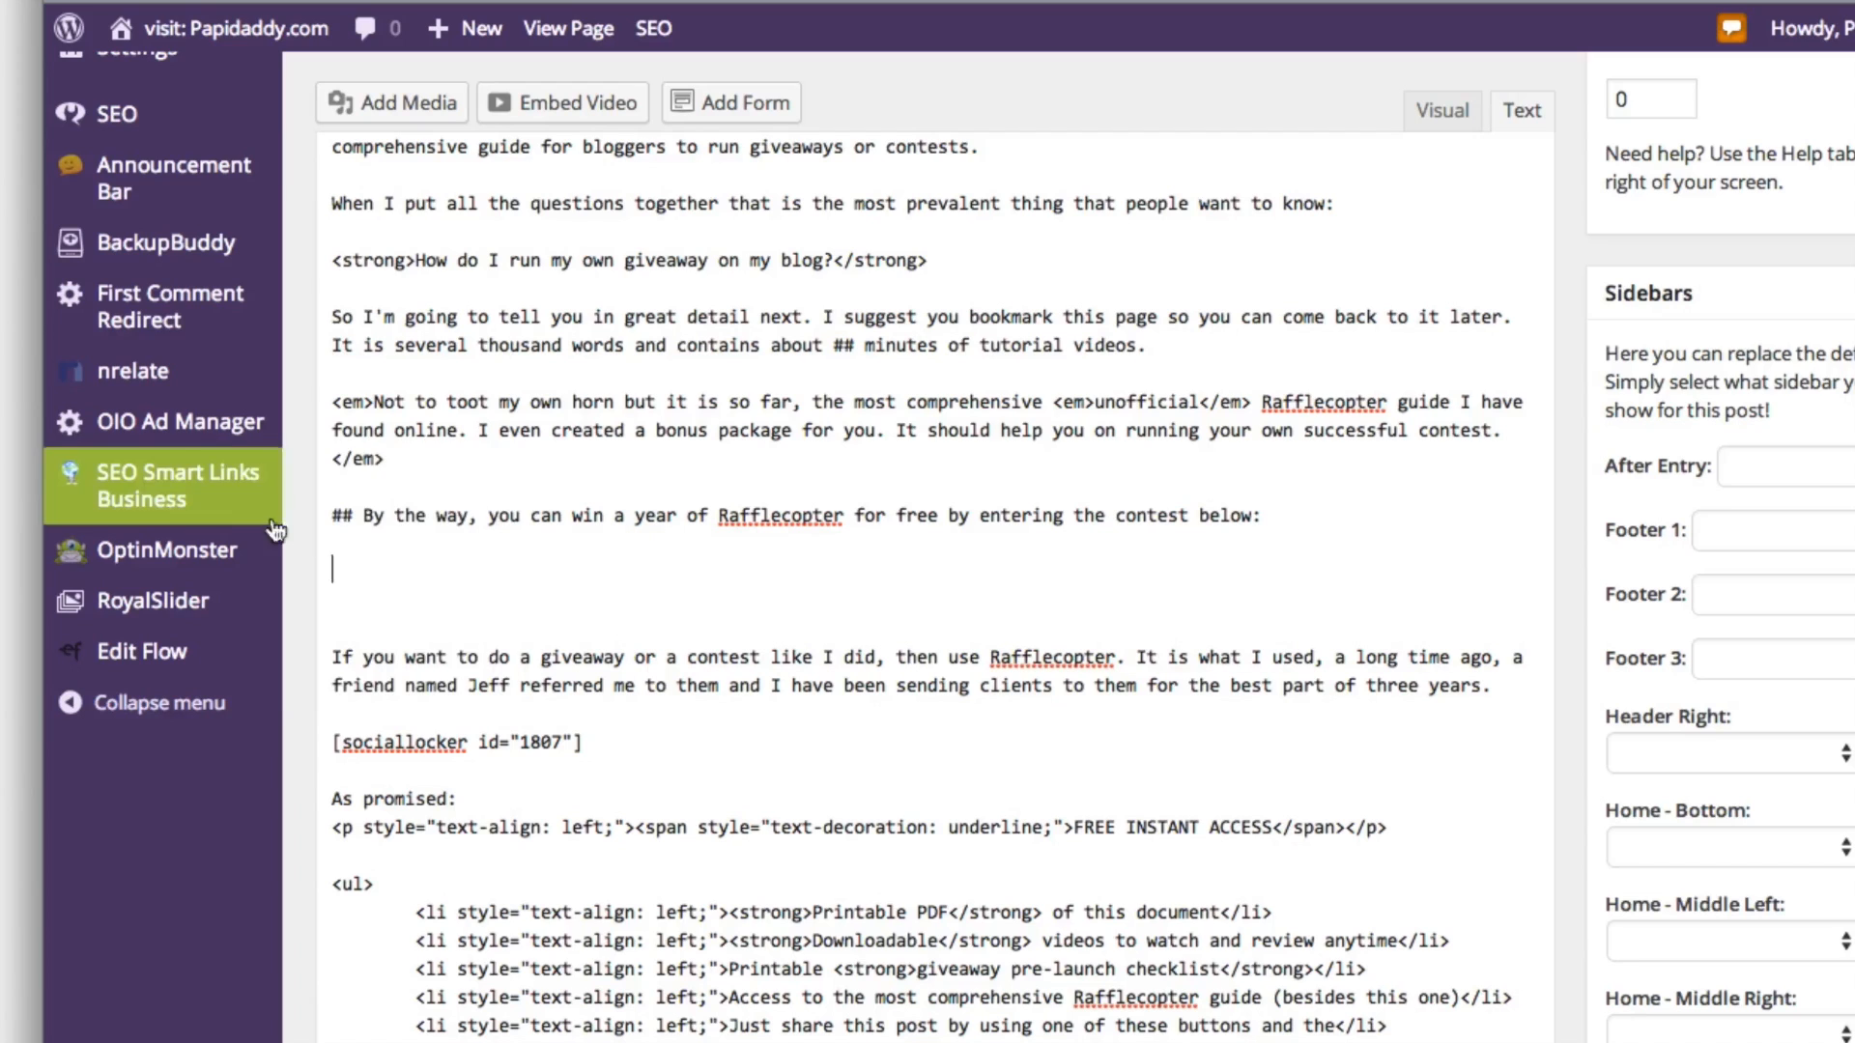
pyautogui.rightClick(333, 569)
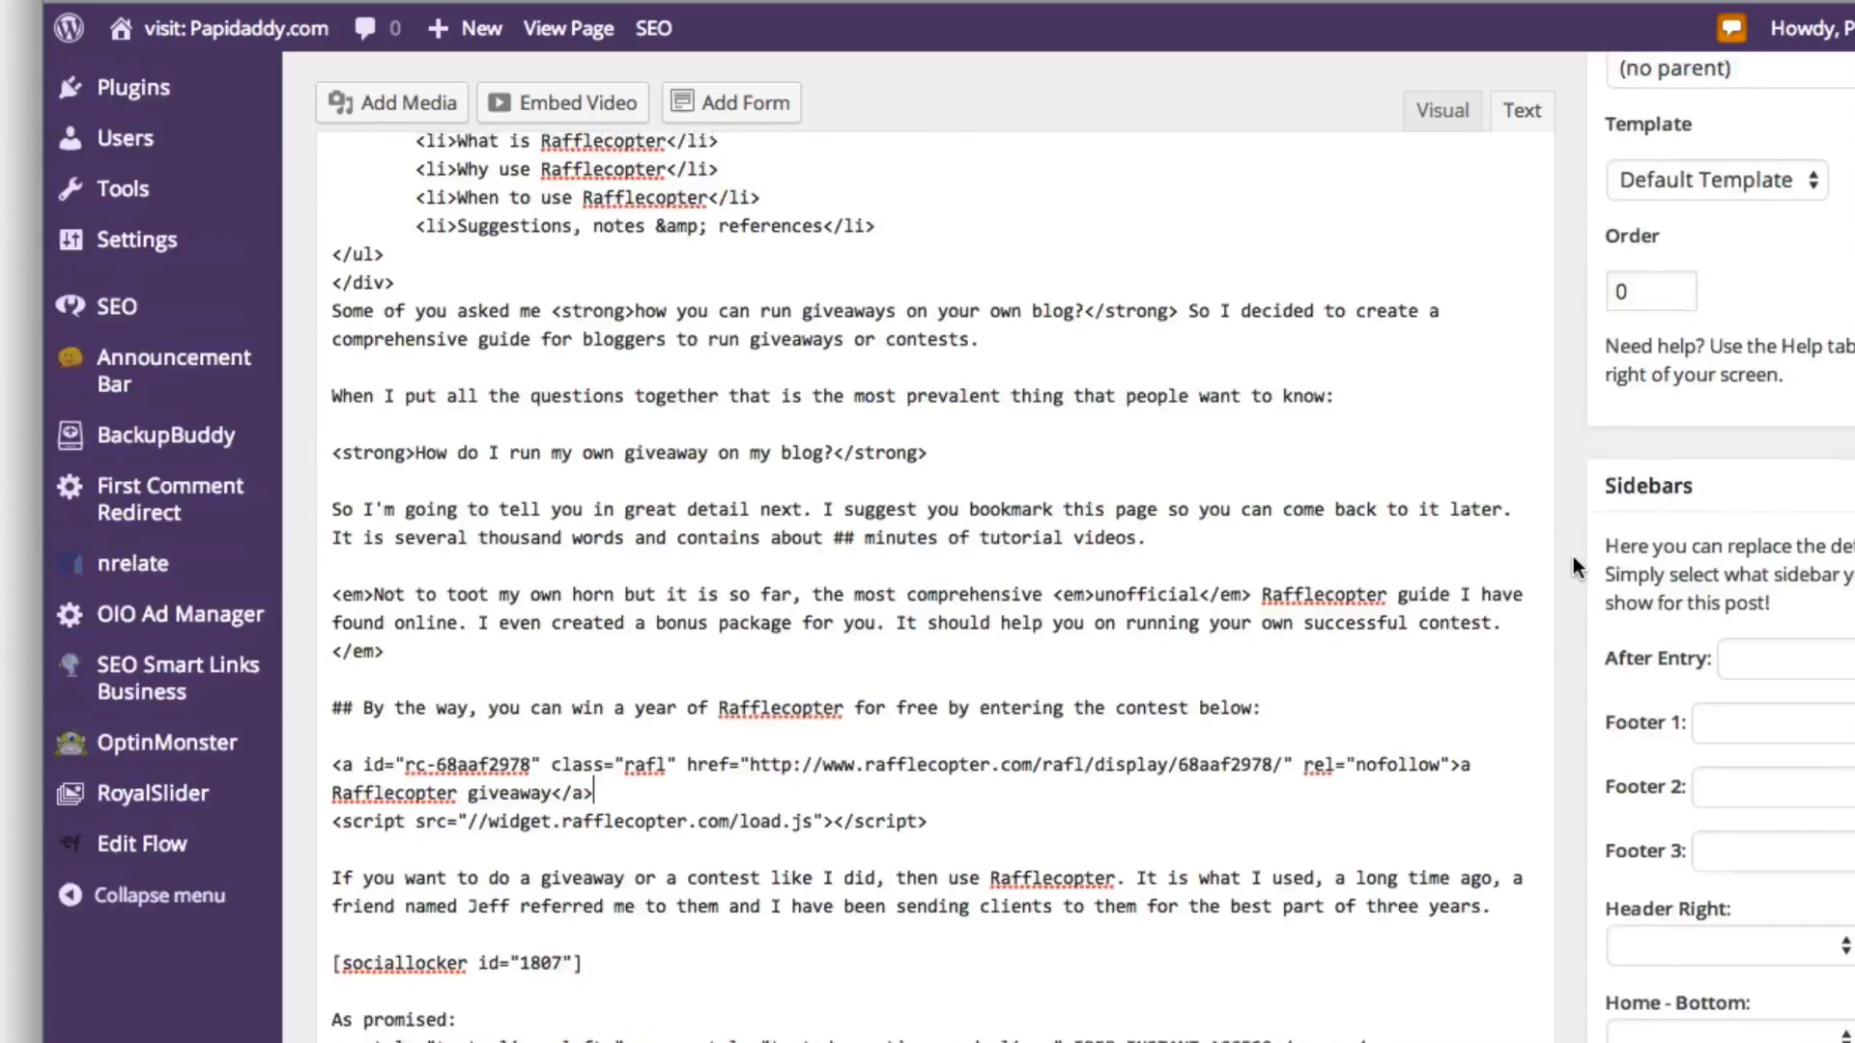
pyautogui.click(1638, 407)
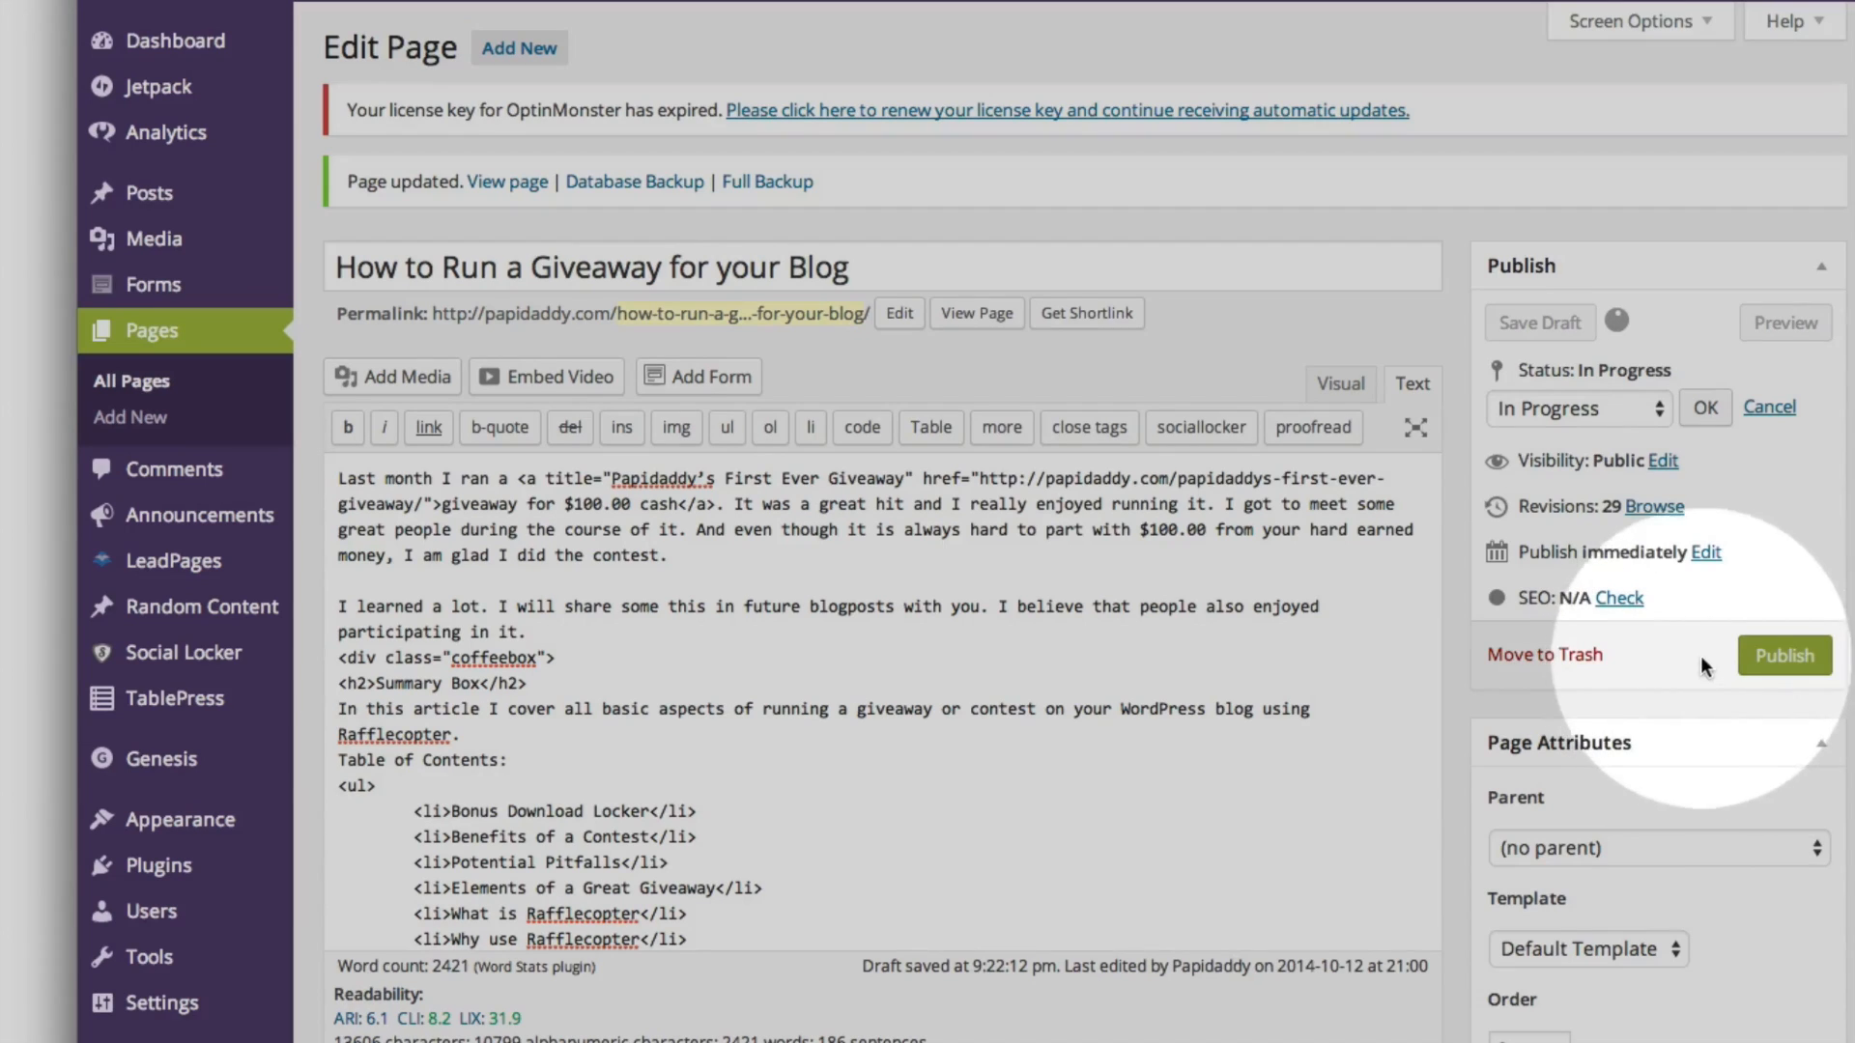
pyautogui.click(1782, 655)
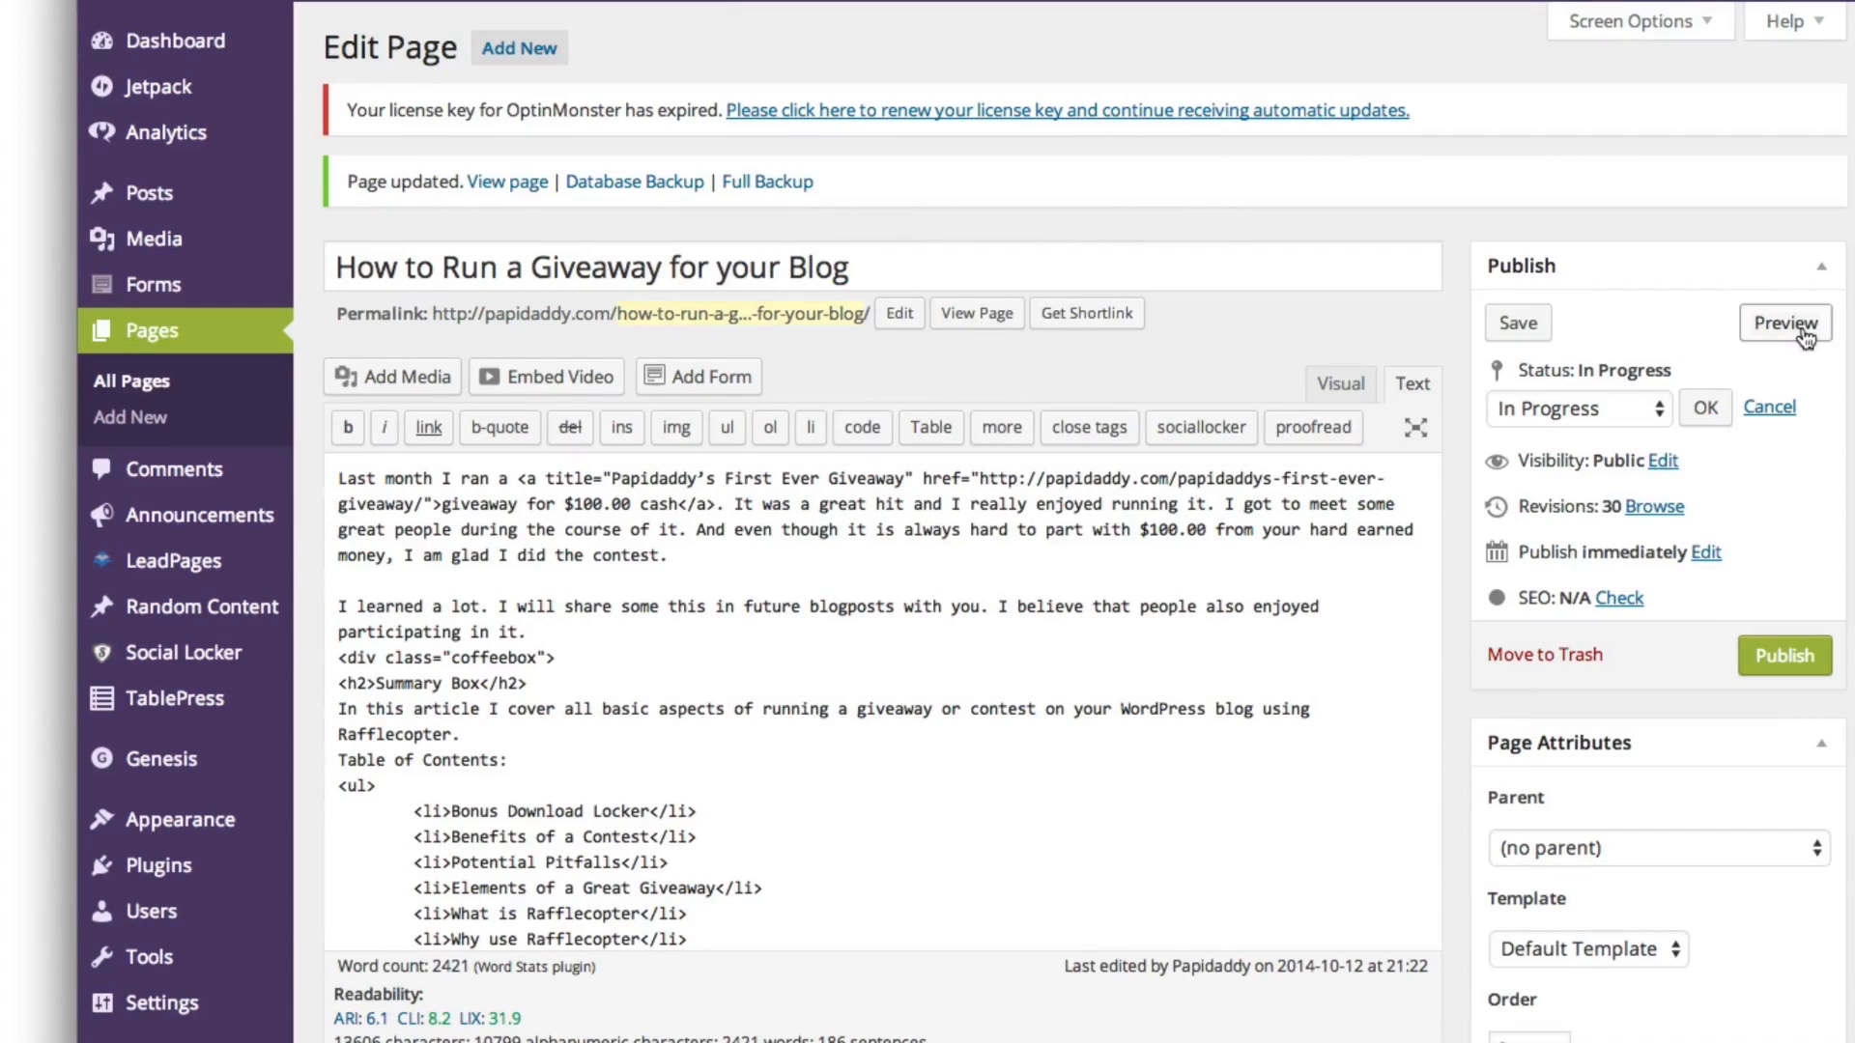
# Preview the WordPress page and find the embedded Rafflecopter widget marked as not started
pyautogui.click(1785, 323)
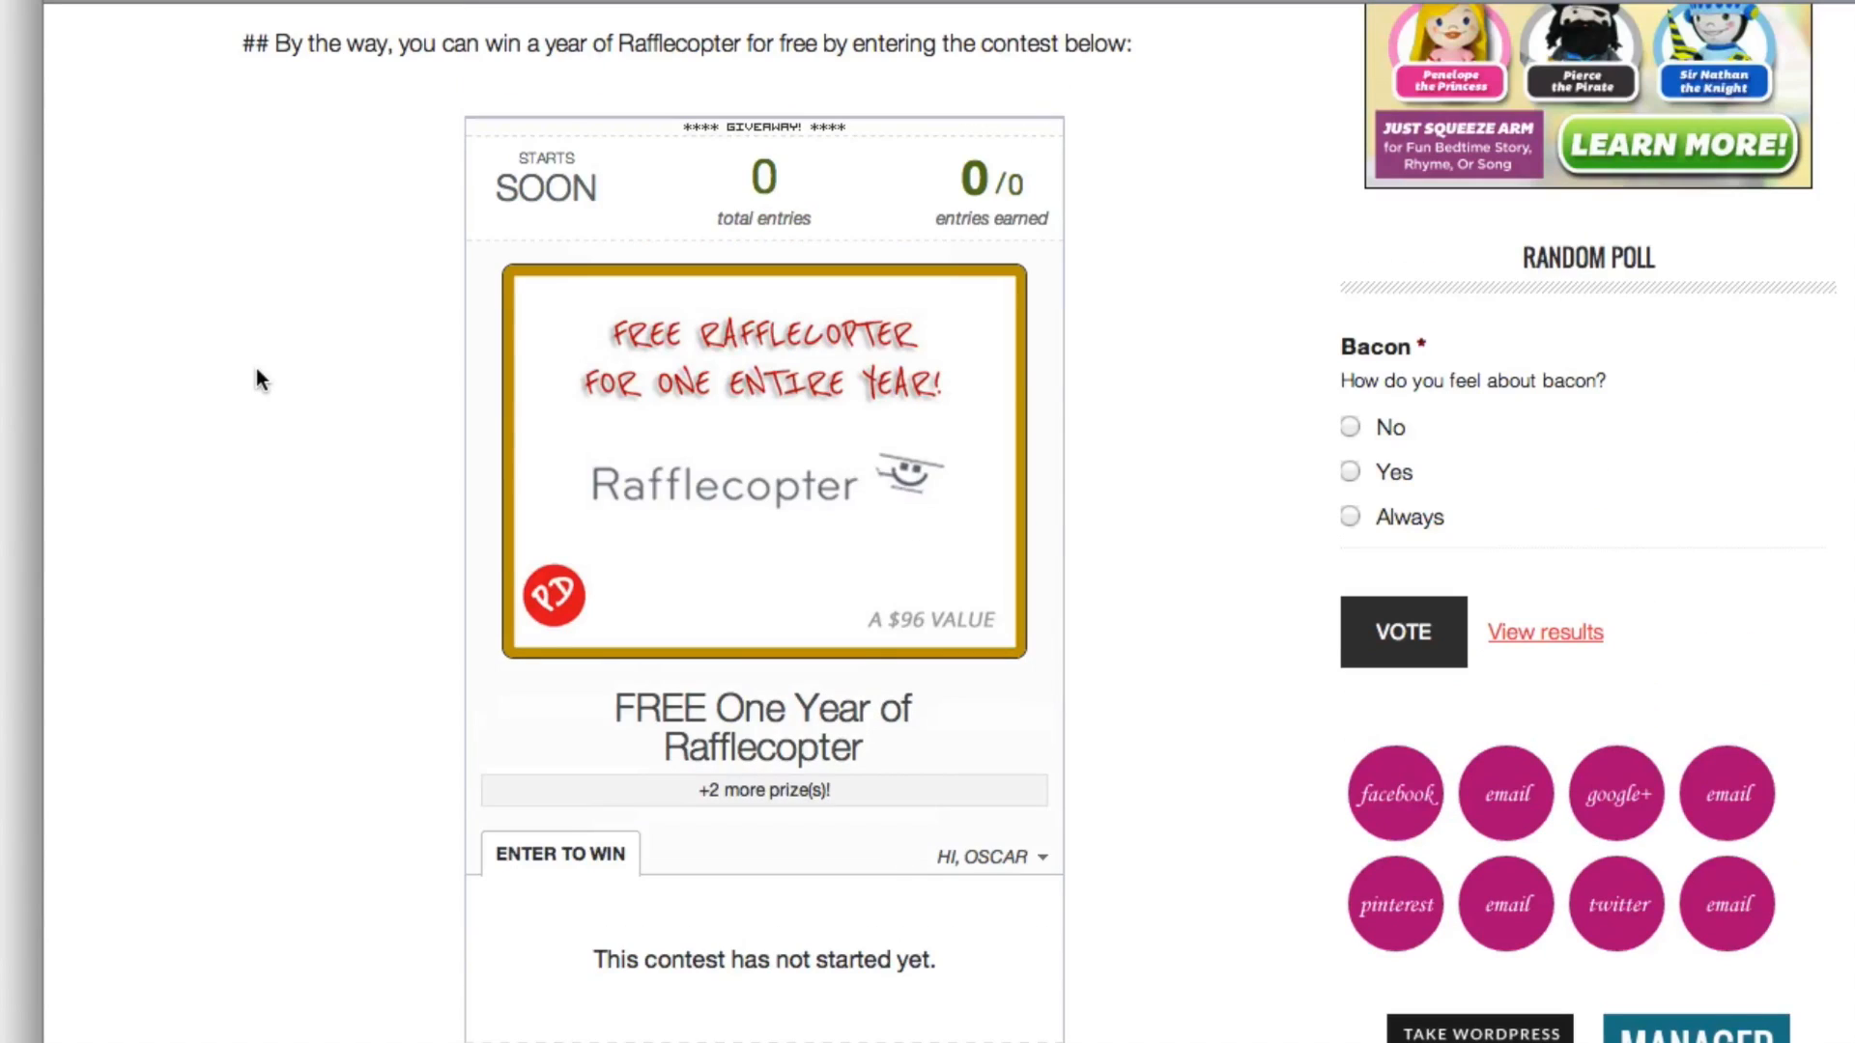
pyautogui.moveTo(304, 325)
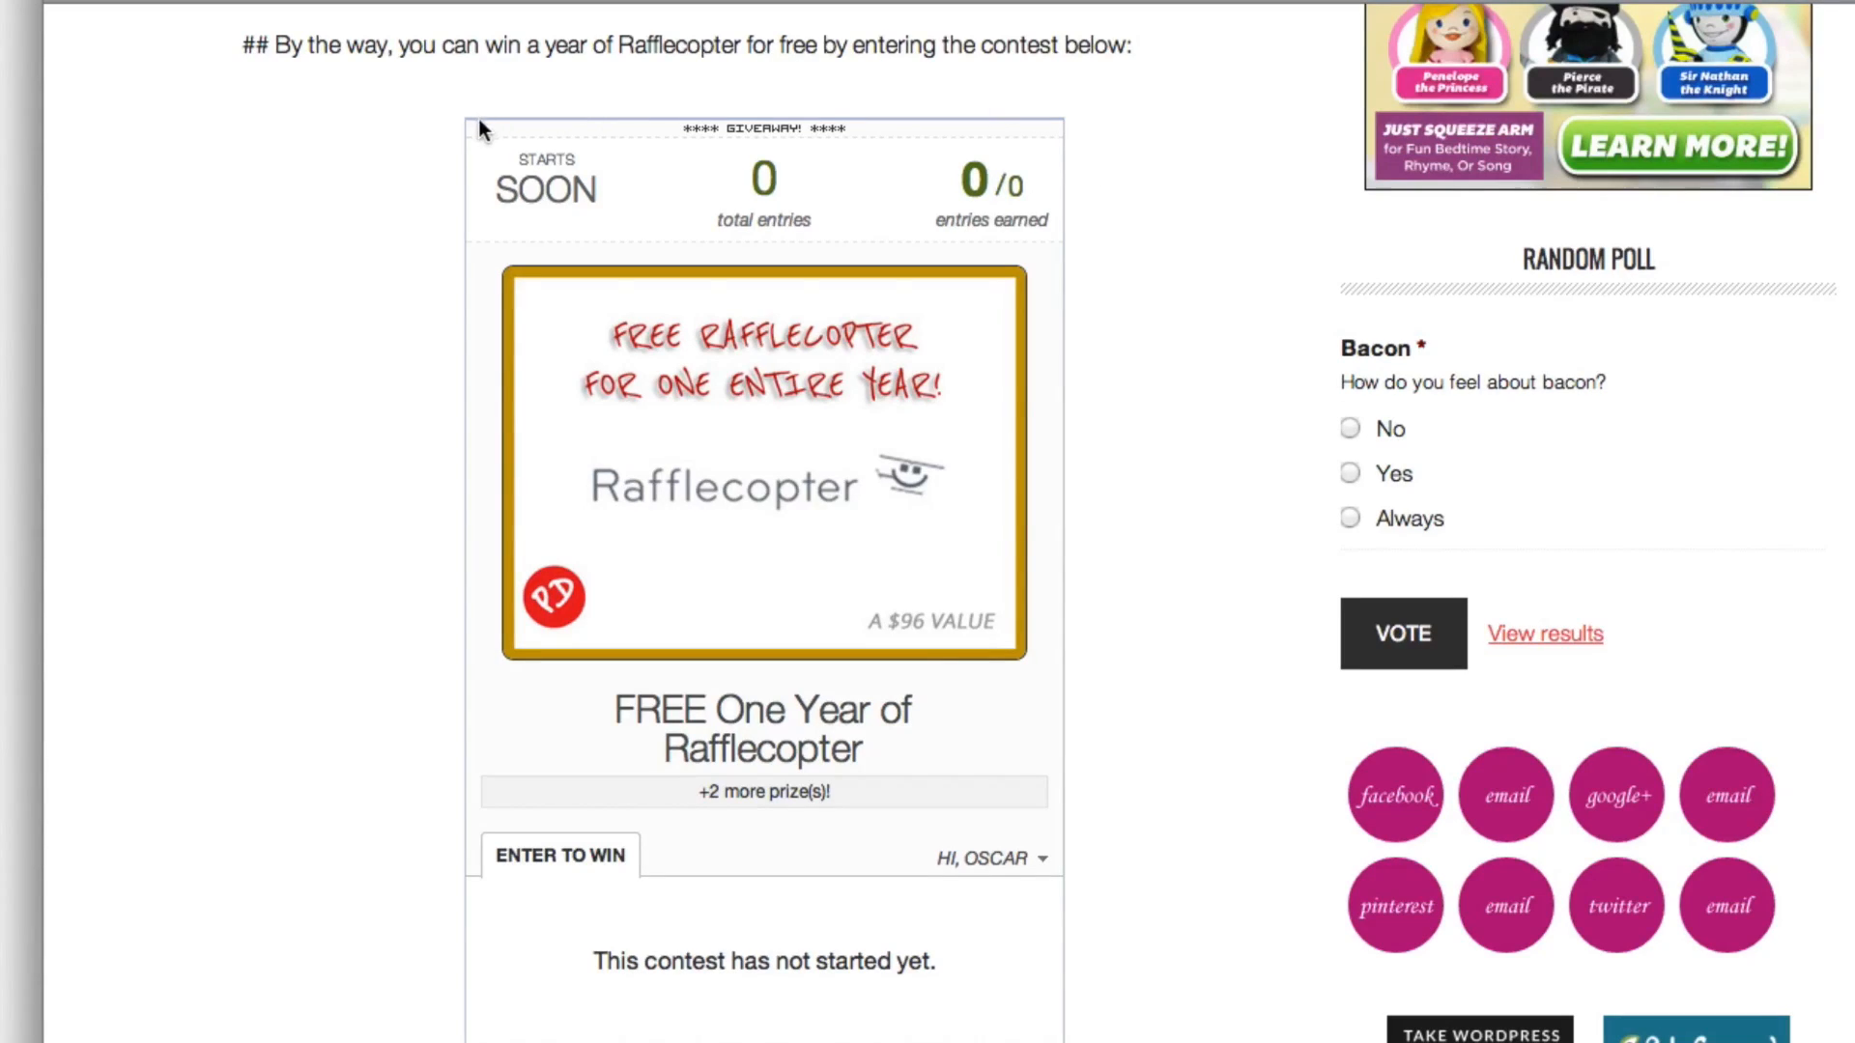
pyautogui.moveTo(284, 462)
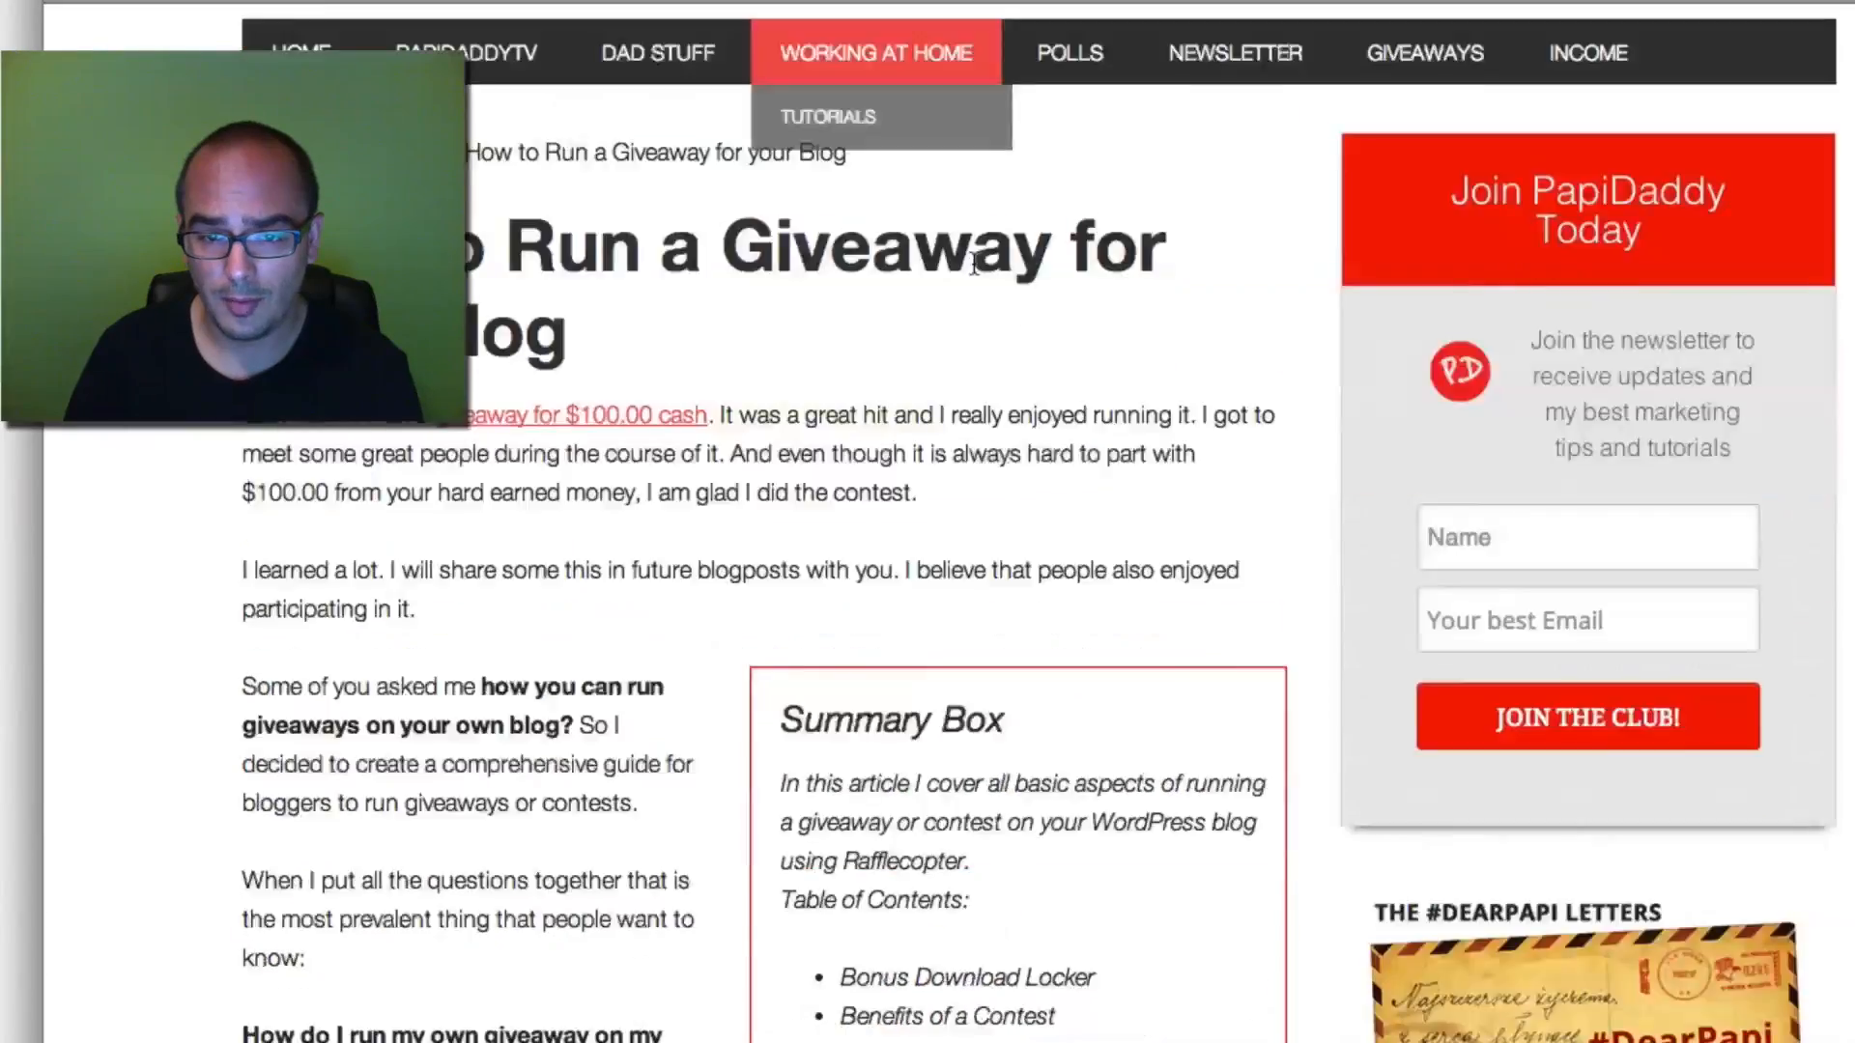
# Scroll the $100 + Review giveaway's preview, then show its entry options and start/end dates
pyautogui.scroll(-3)
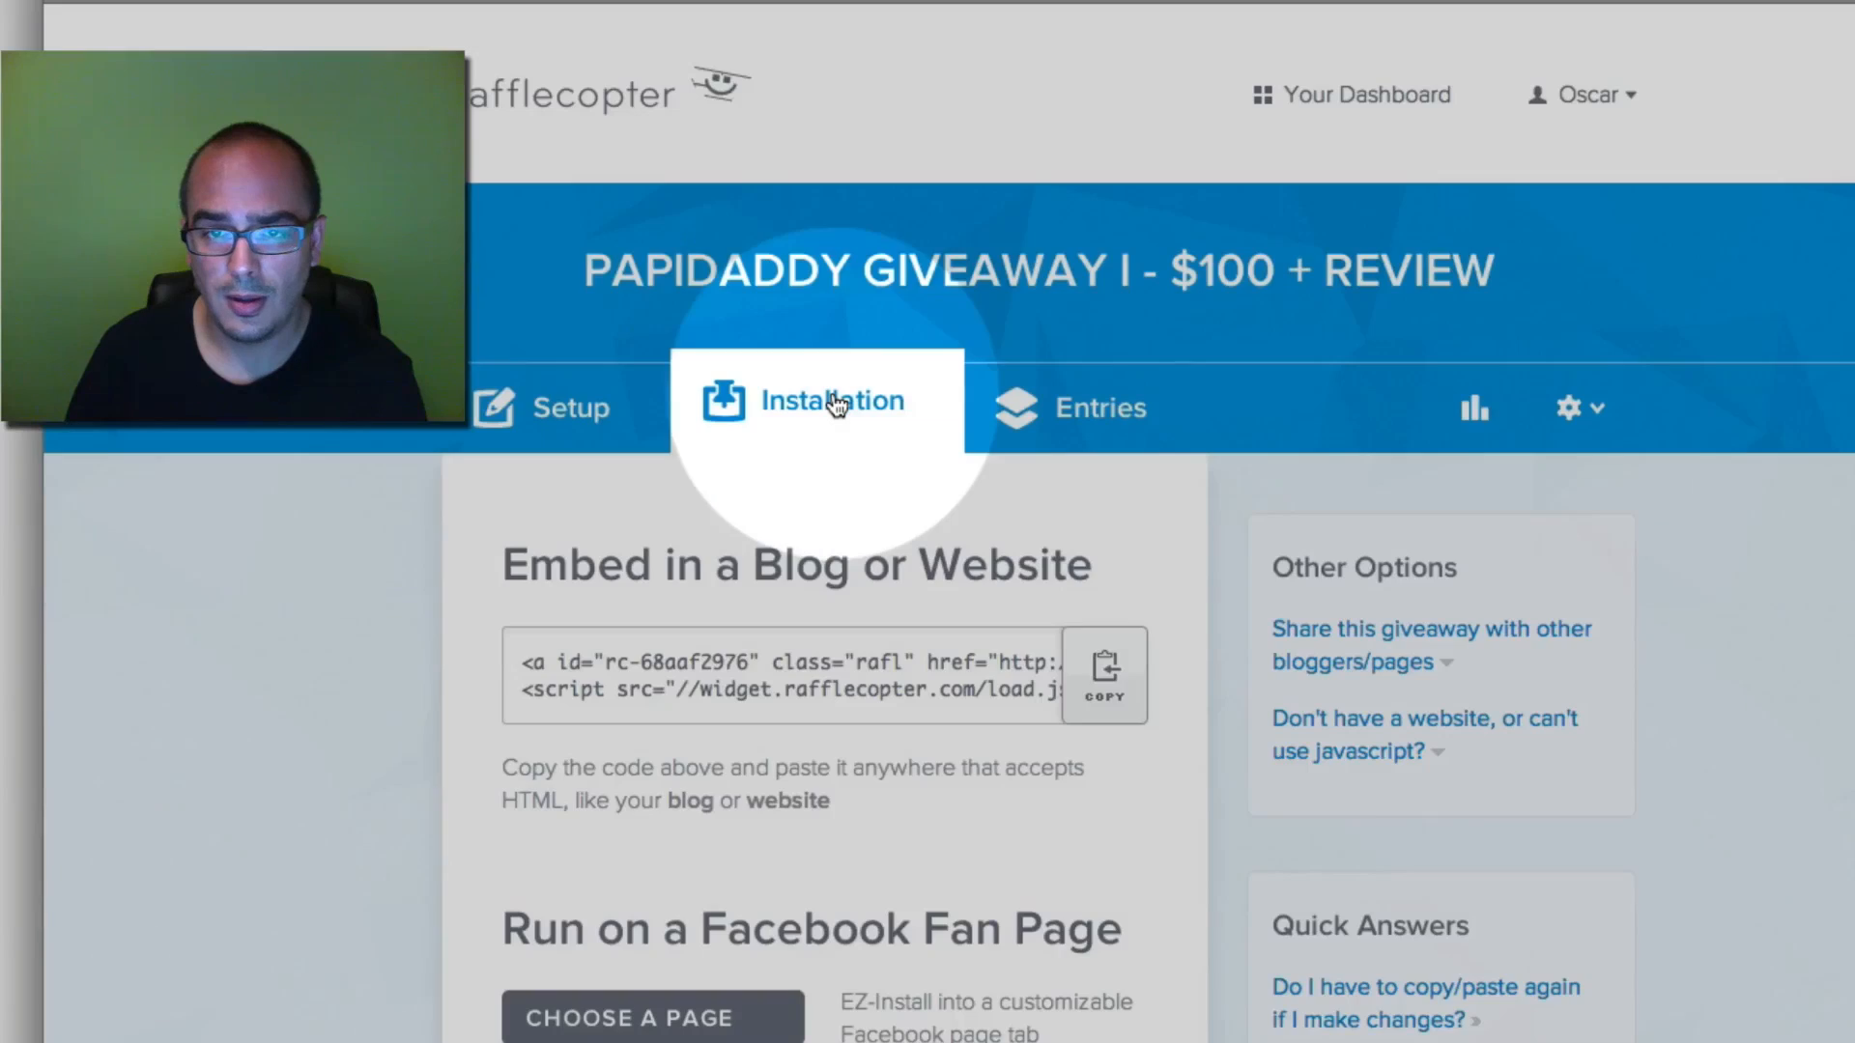
pyautogui.scroll(-3)
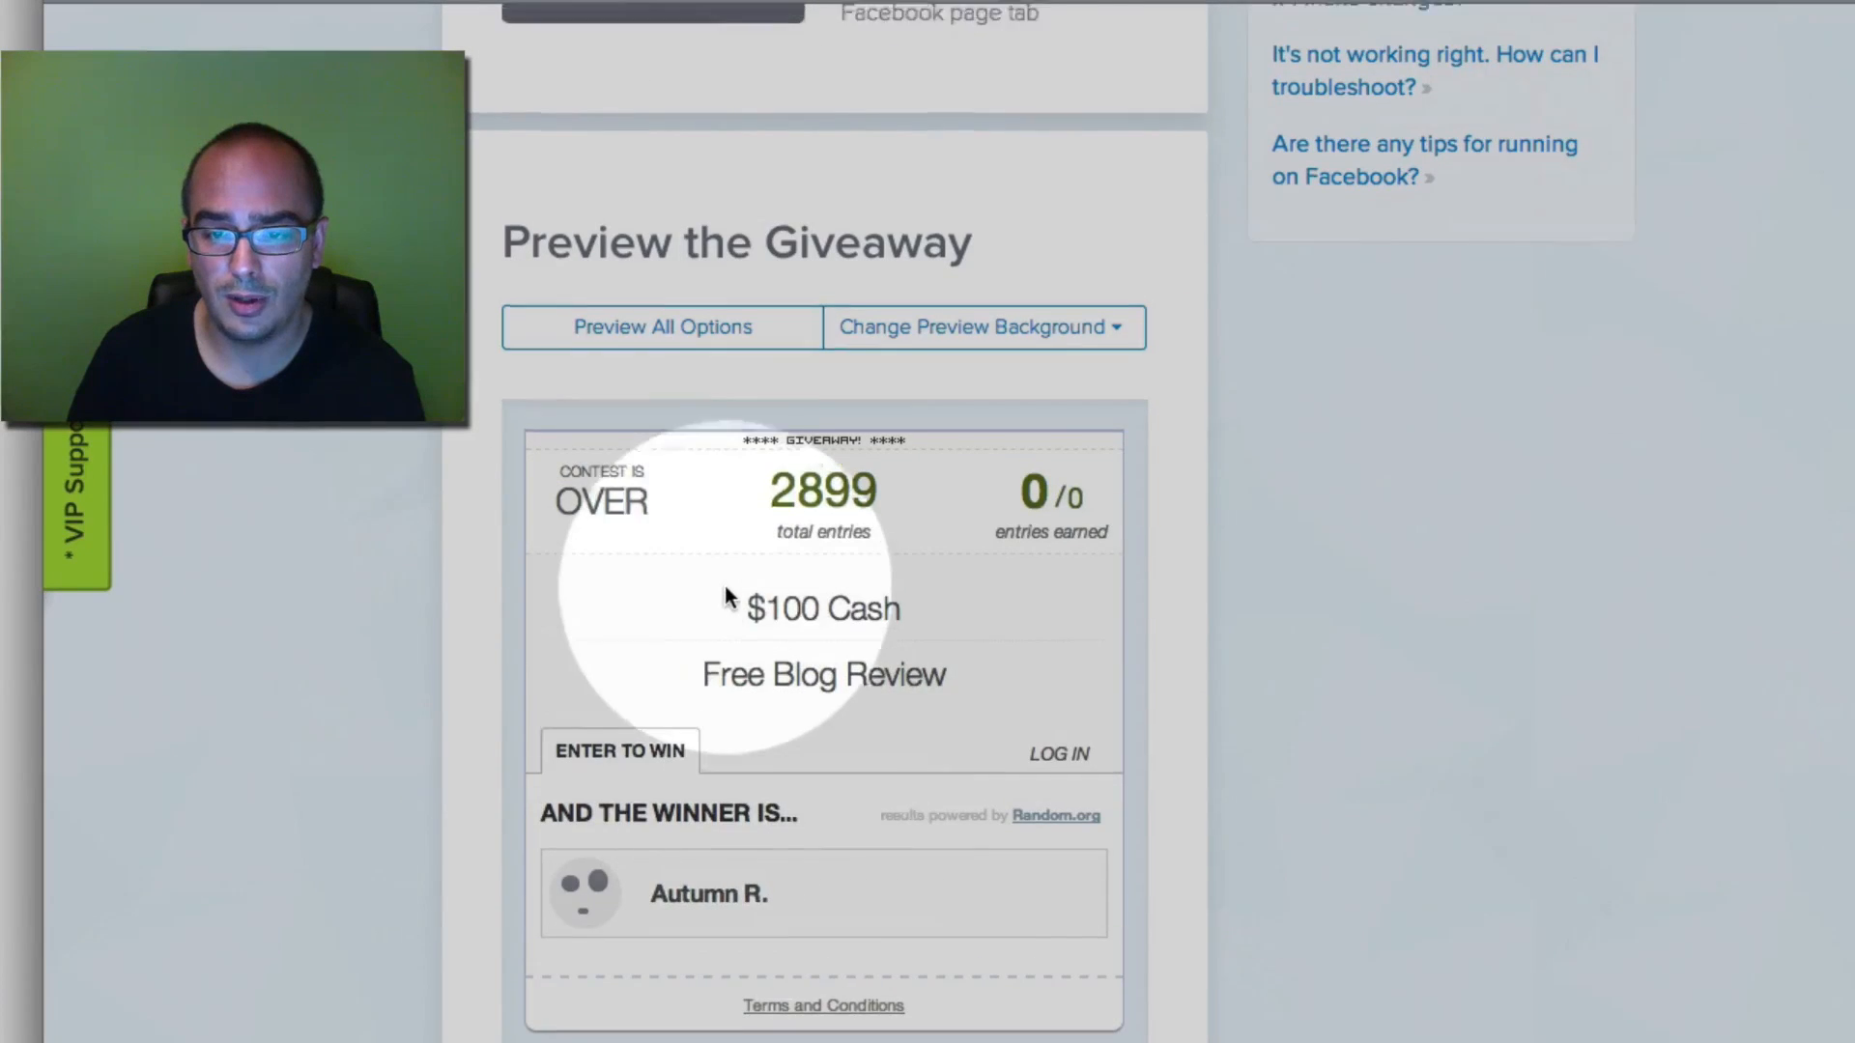
pyautogui.click(570, 88)
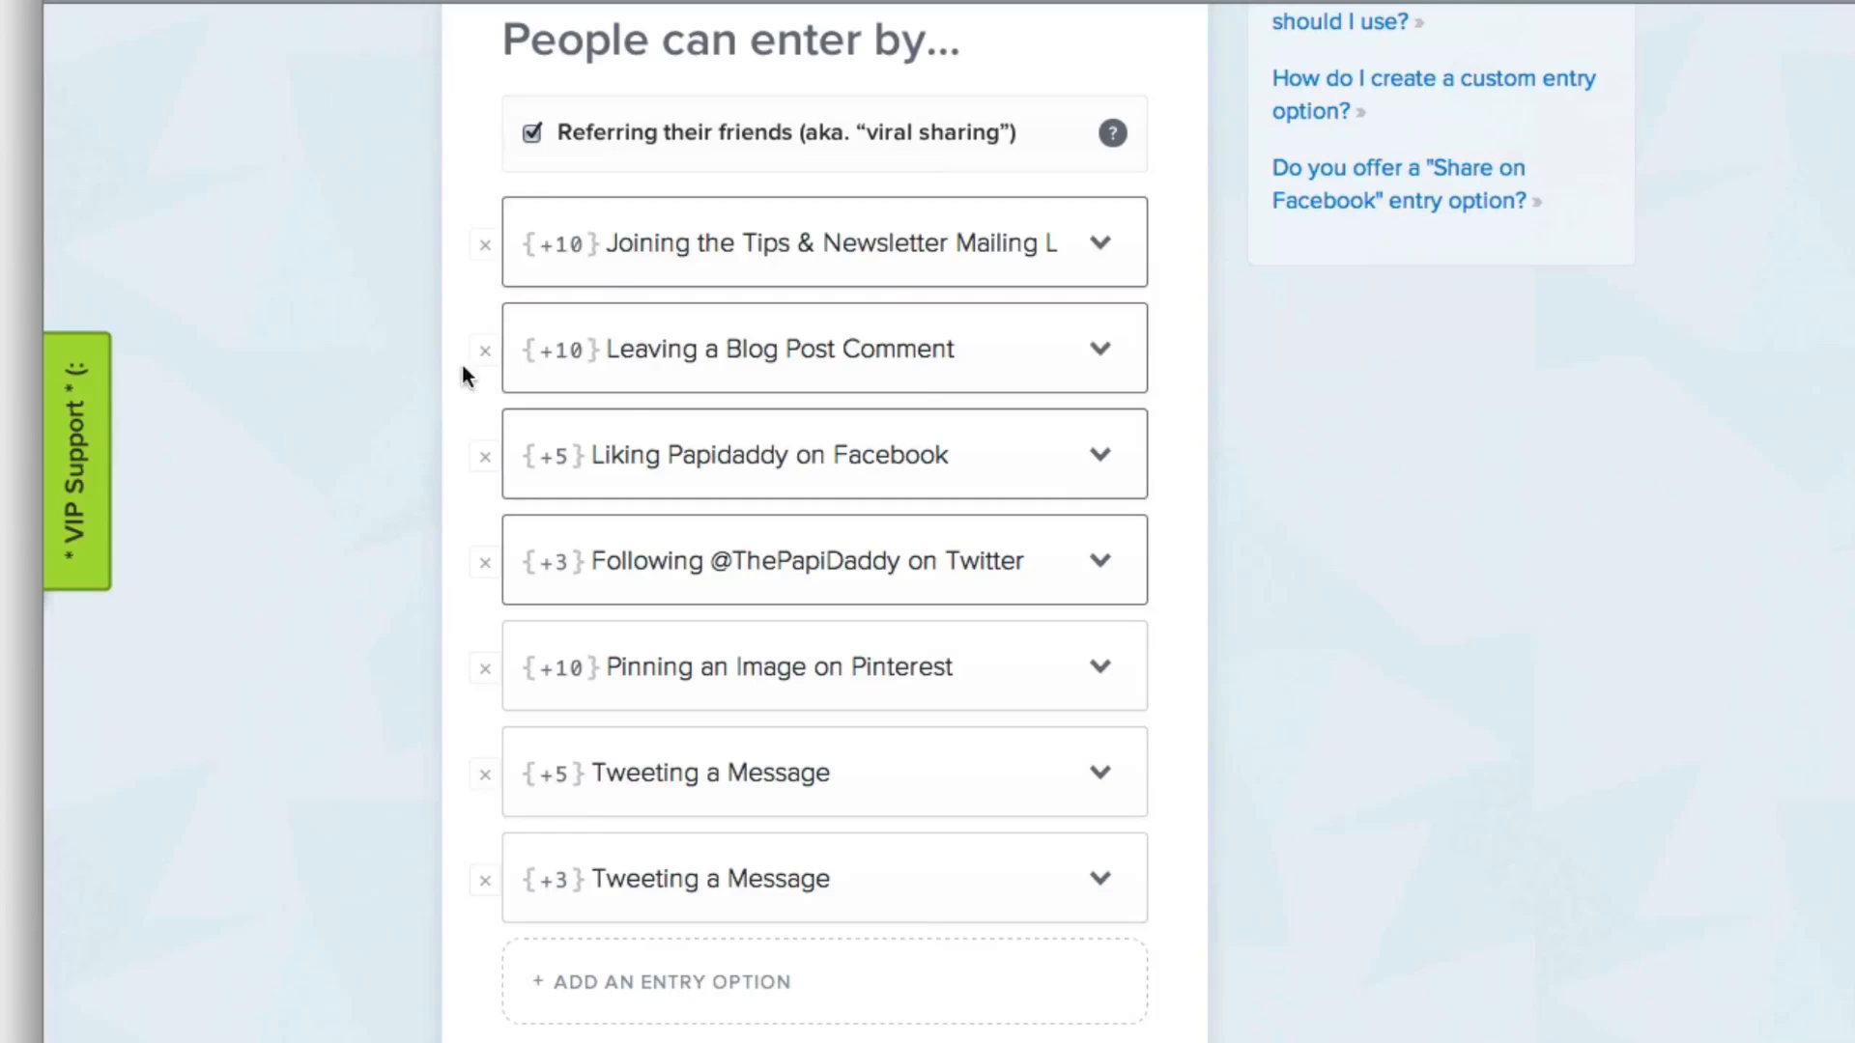
pyautogui.click(824, 242)
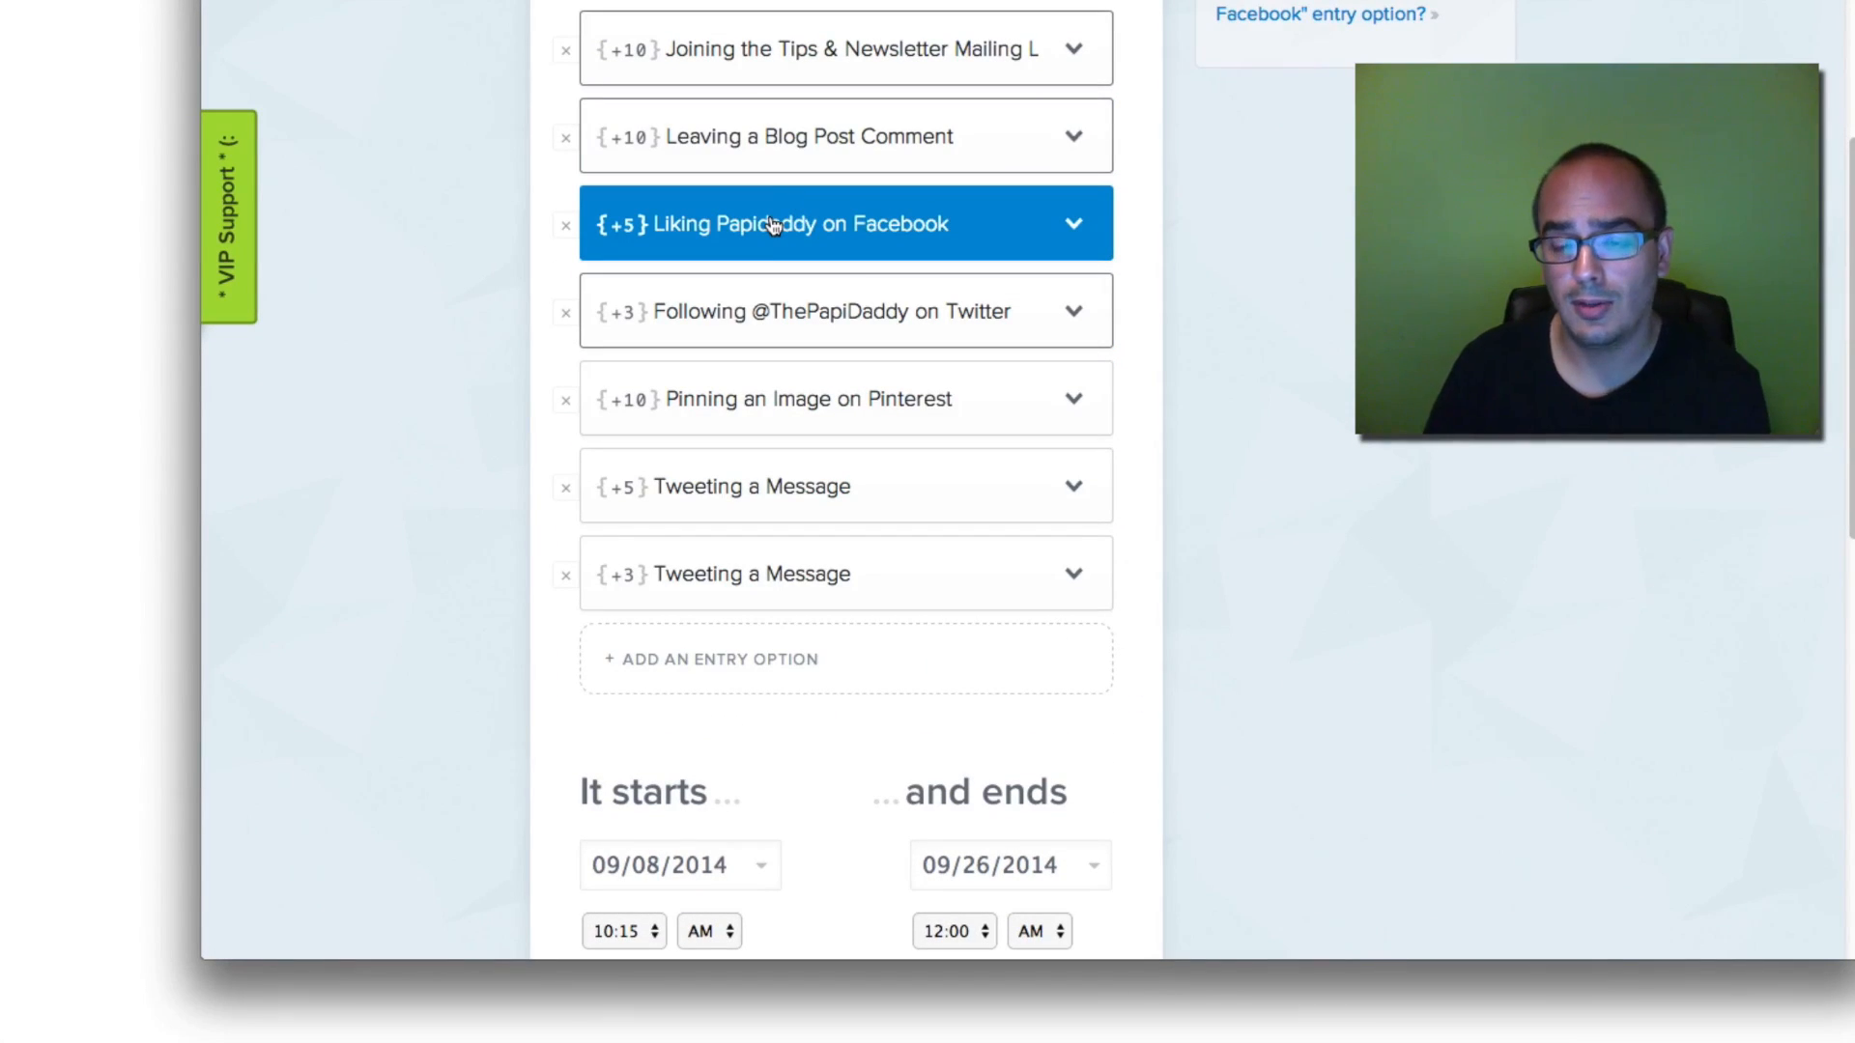
pyautogui.click(805, 135)
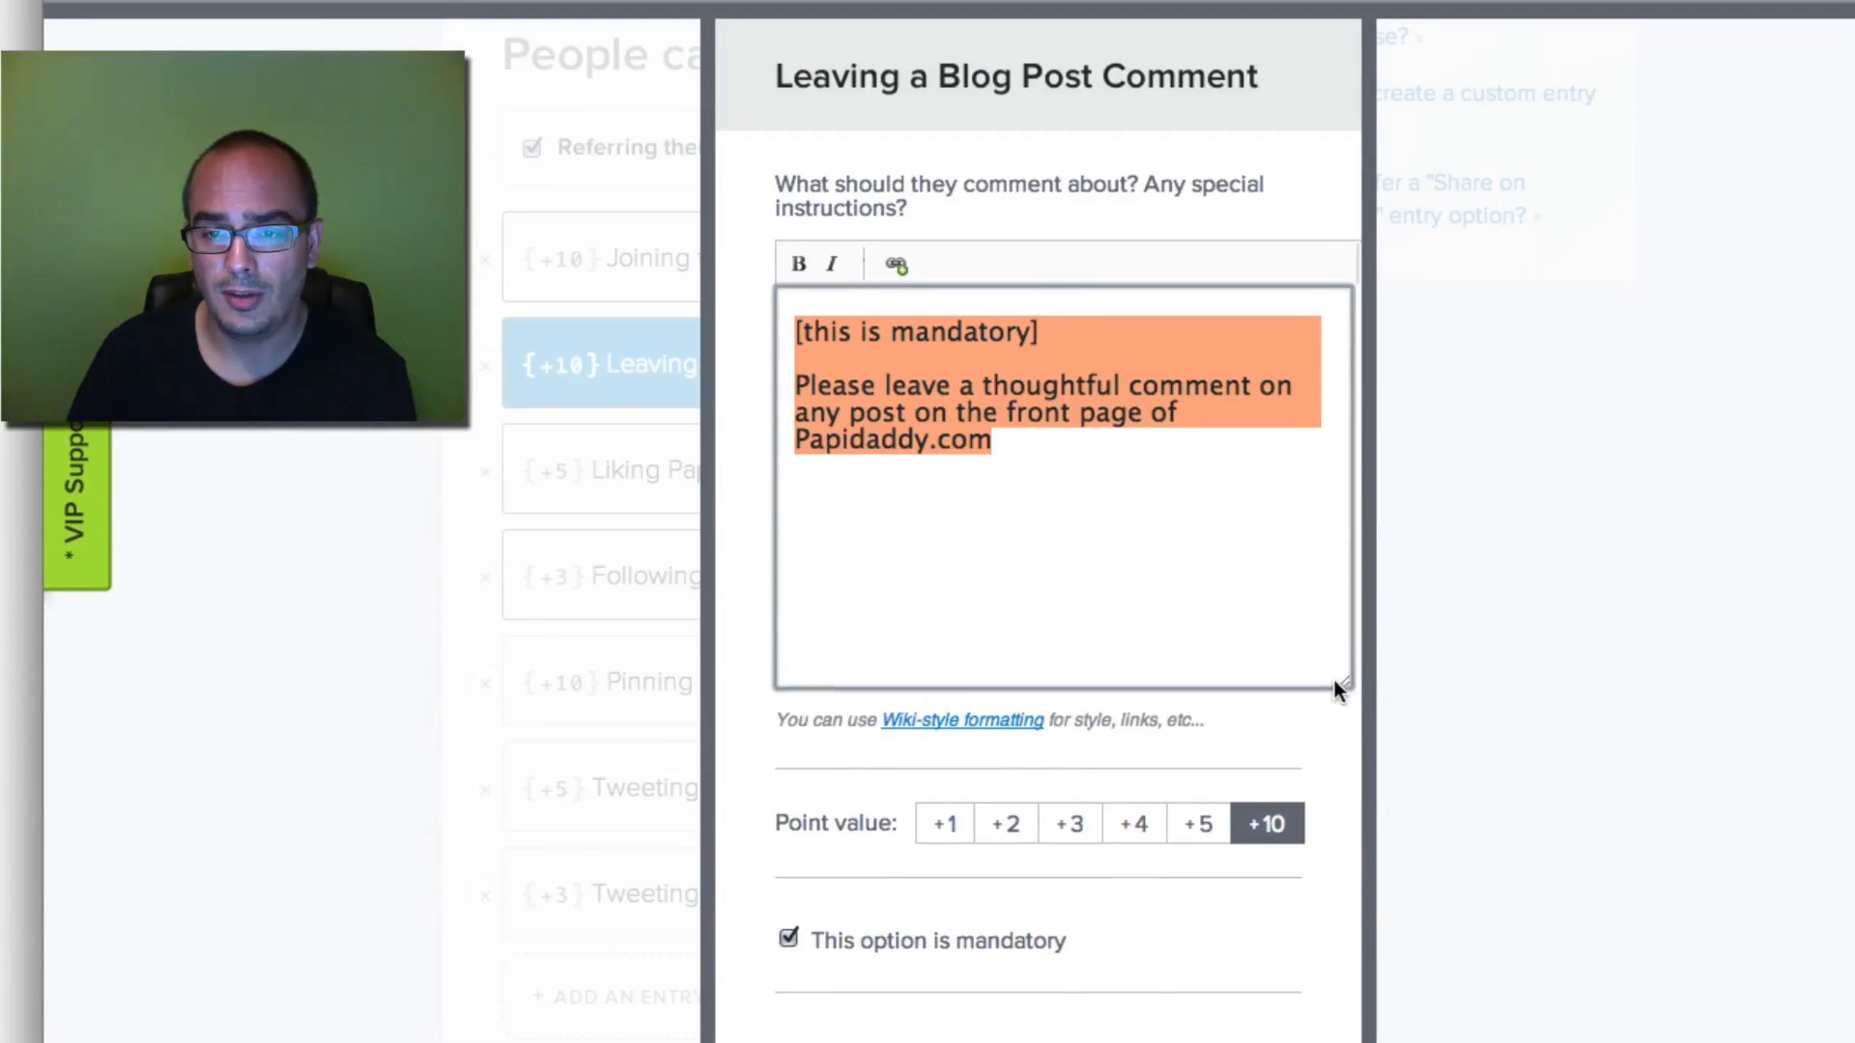
pyautogui.click(1042, 333)
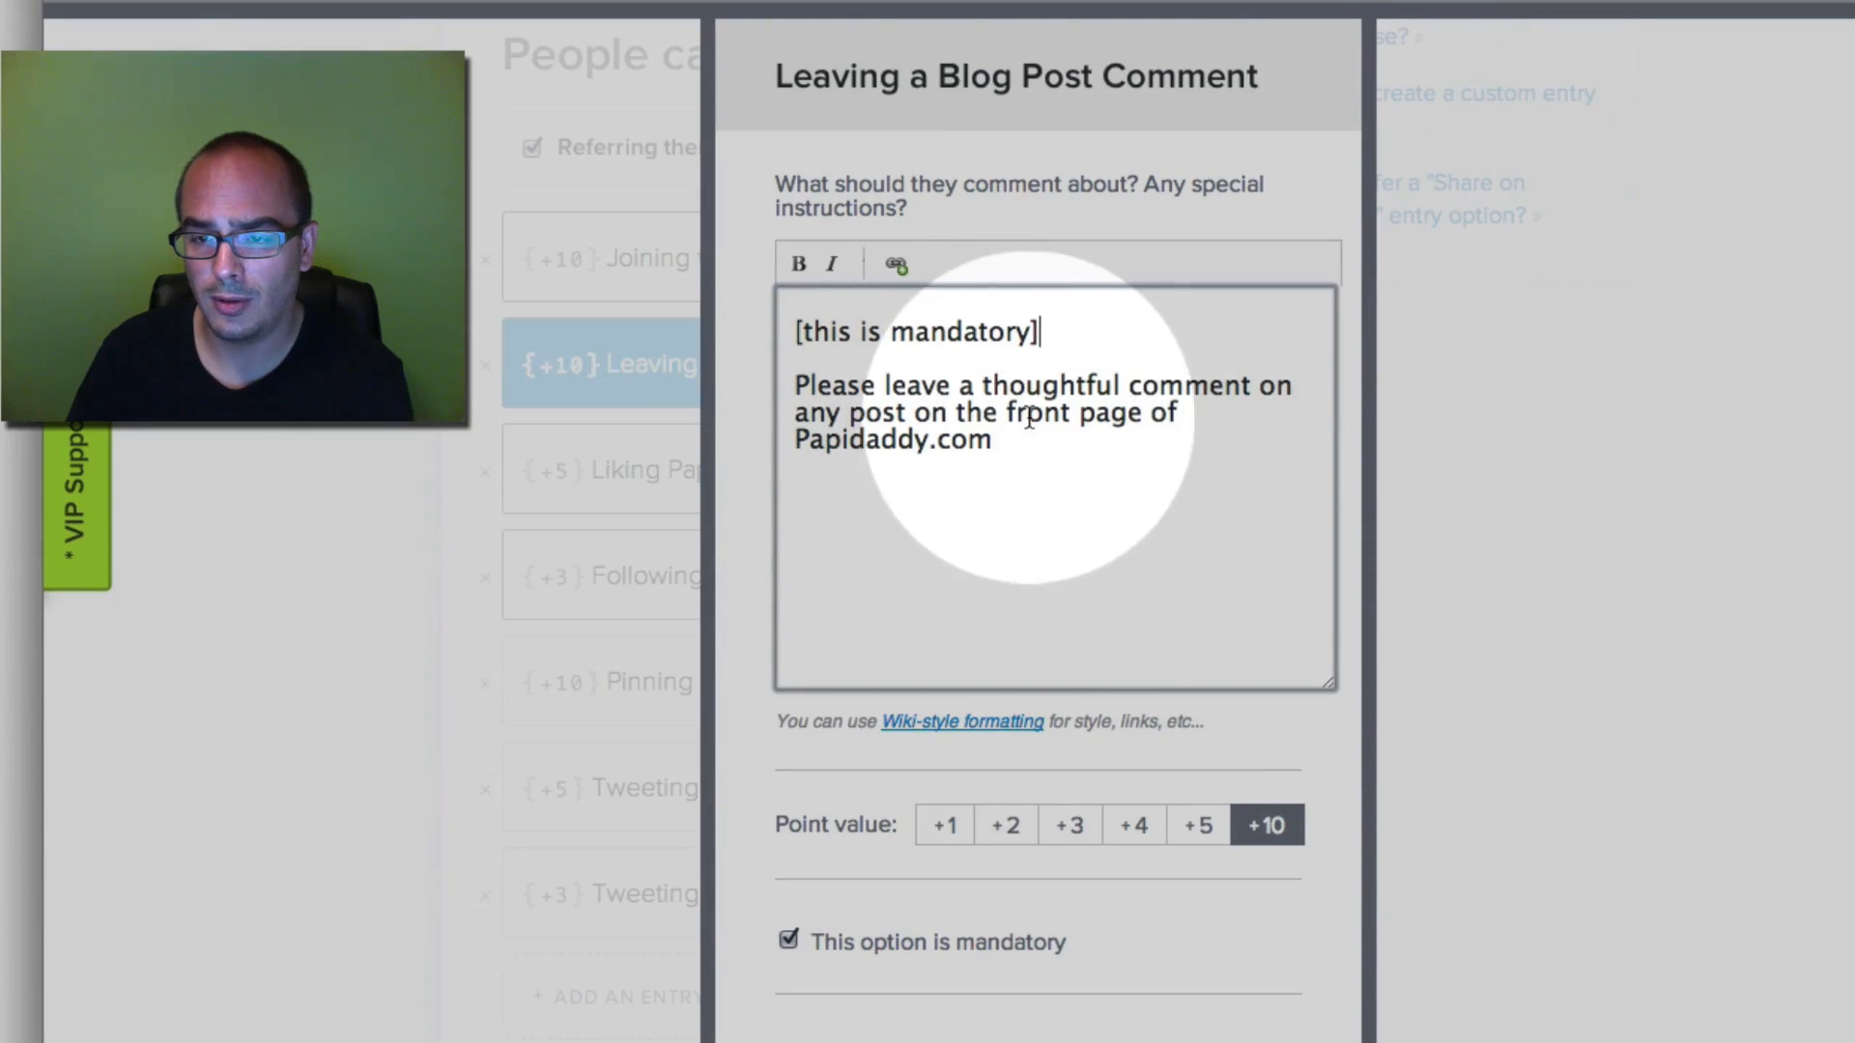
pyautogui.moveTo(1197, 763)
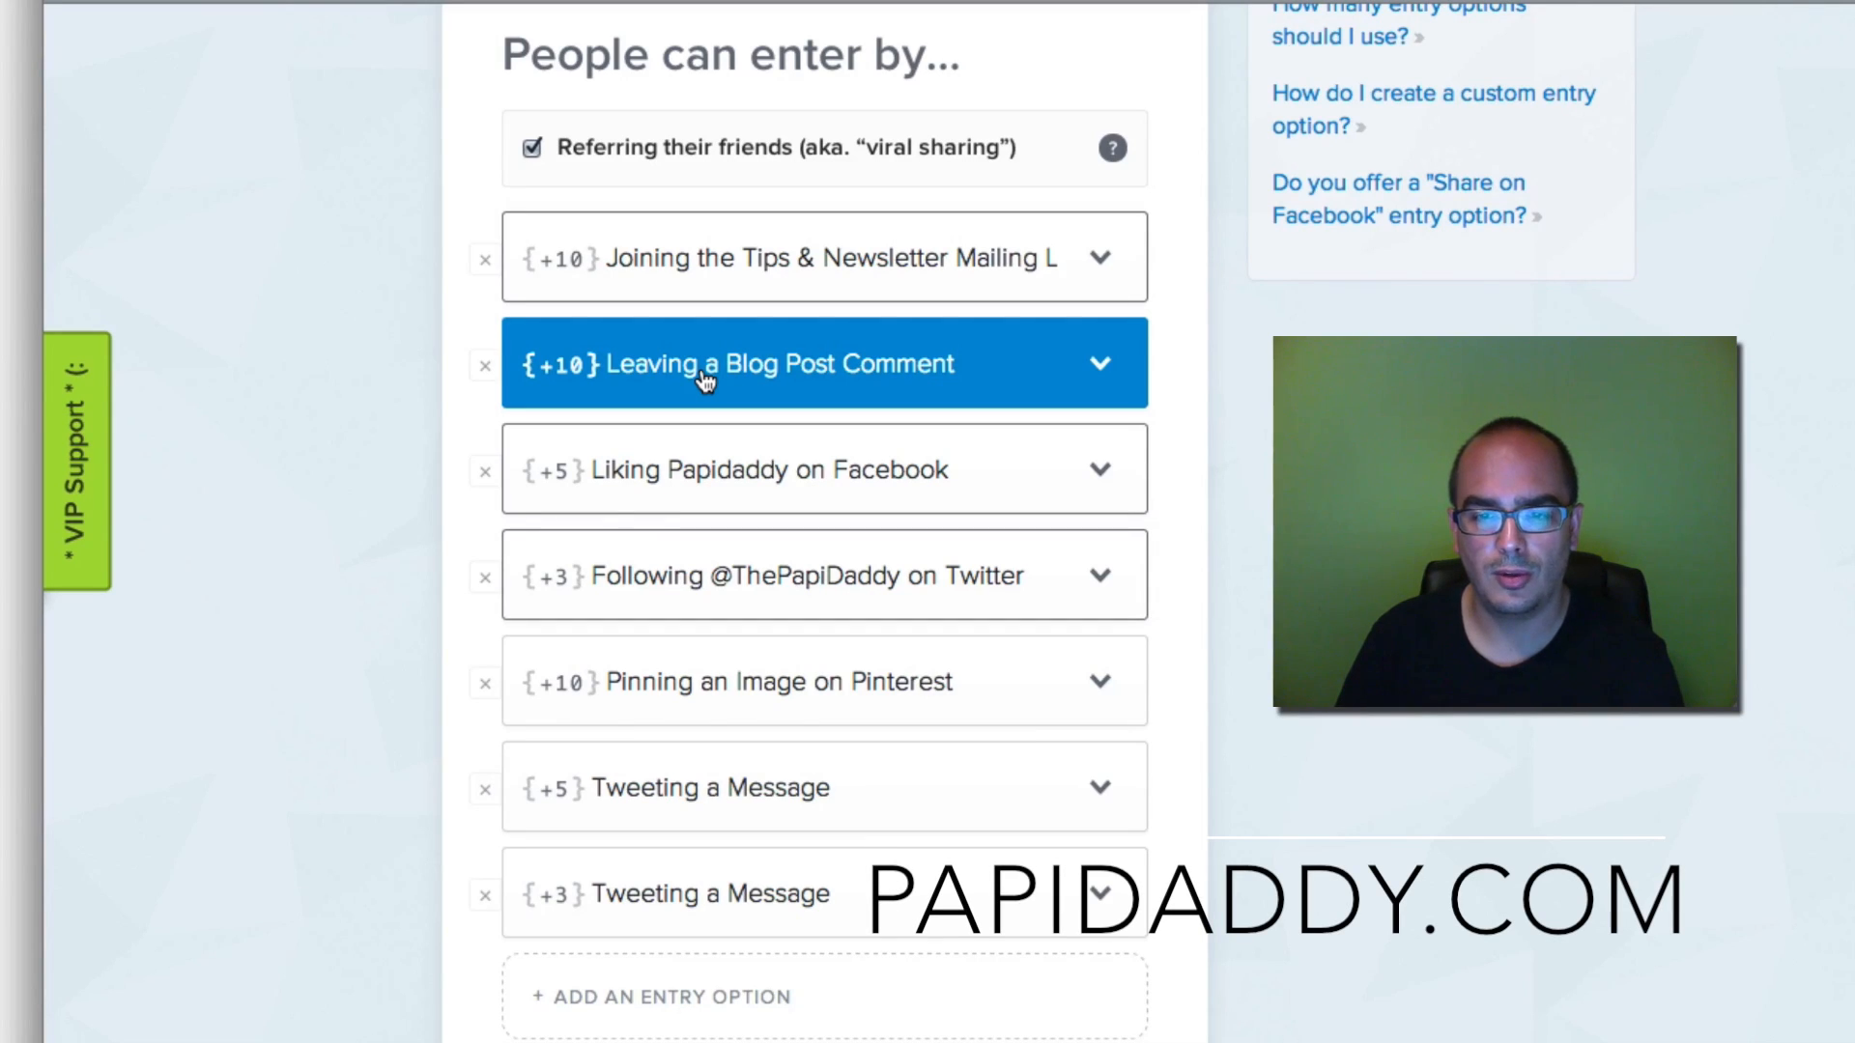
pyautogui.click(824, 680)
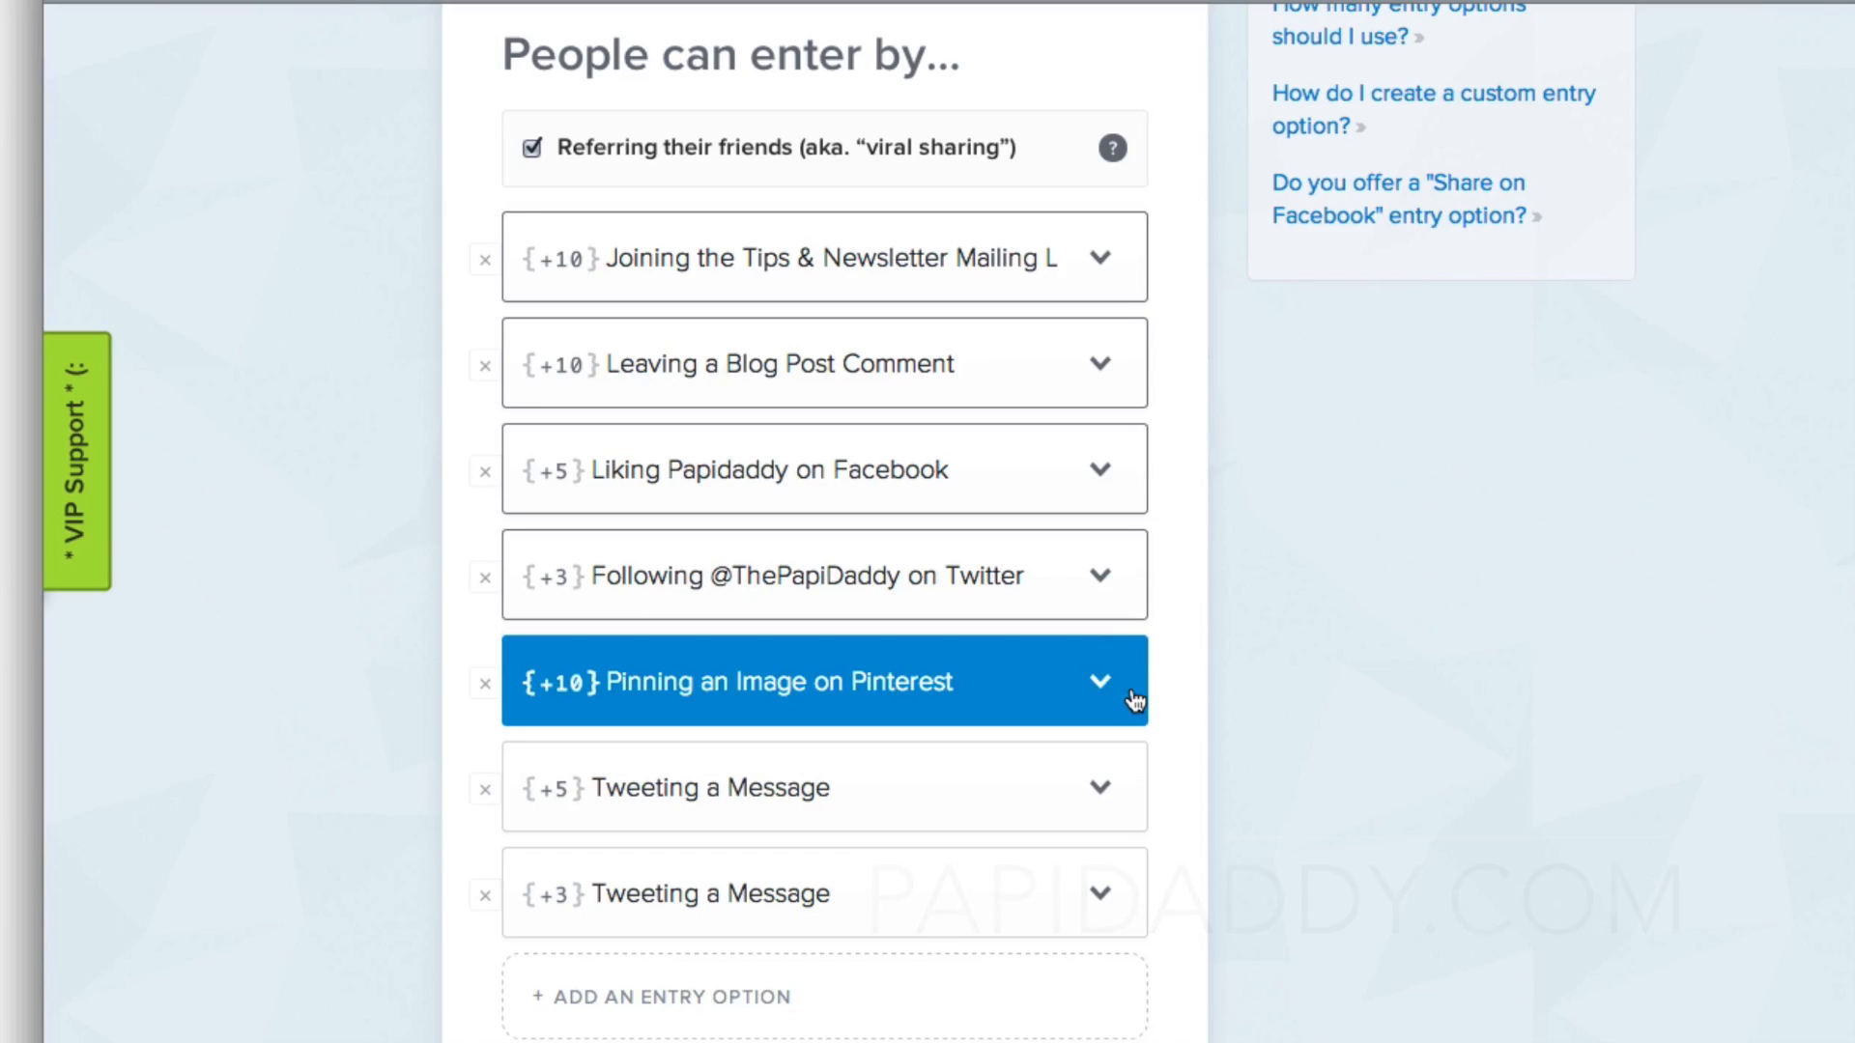
pyautogui.click(824, 680)
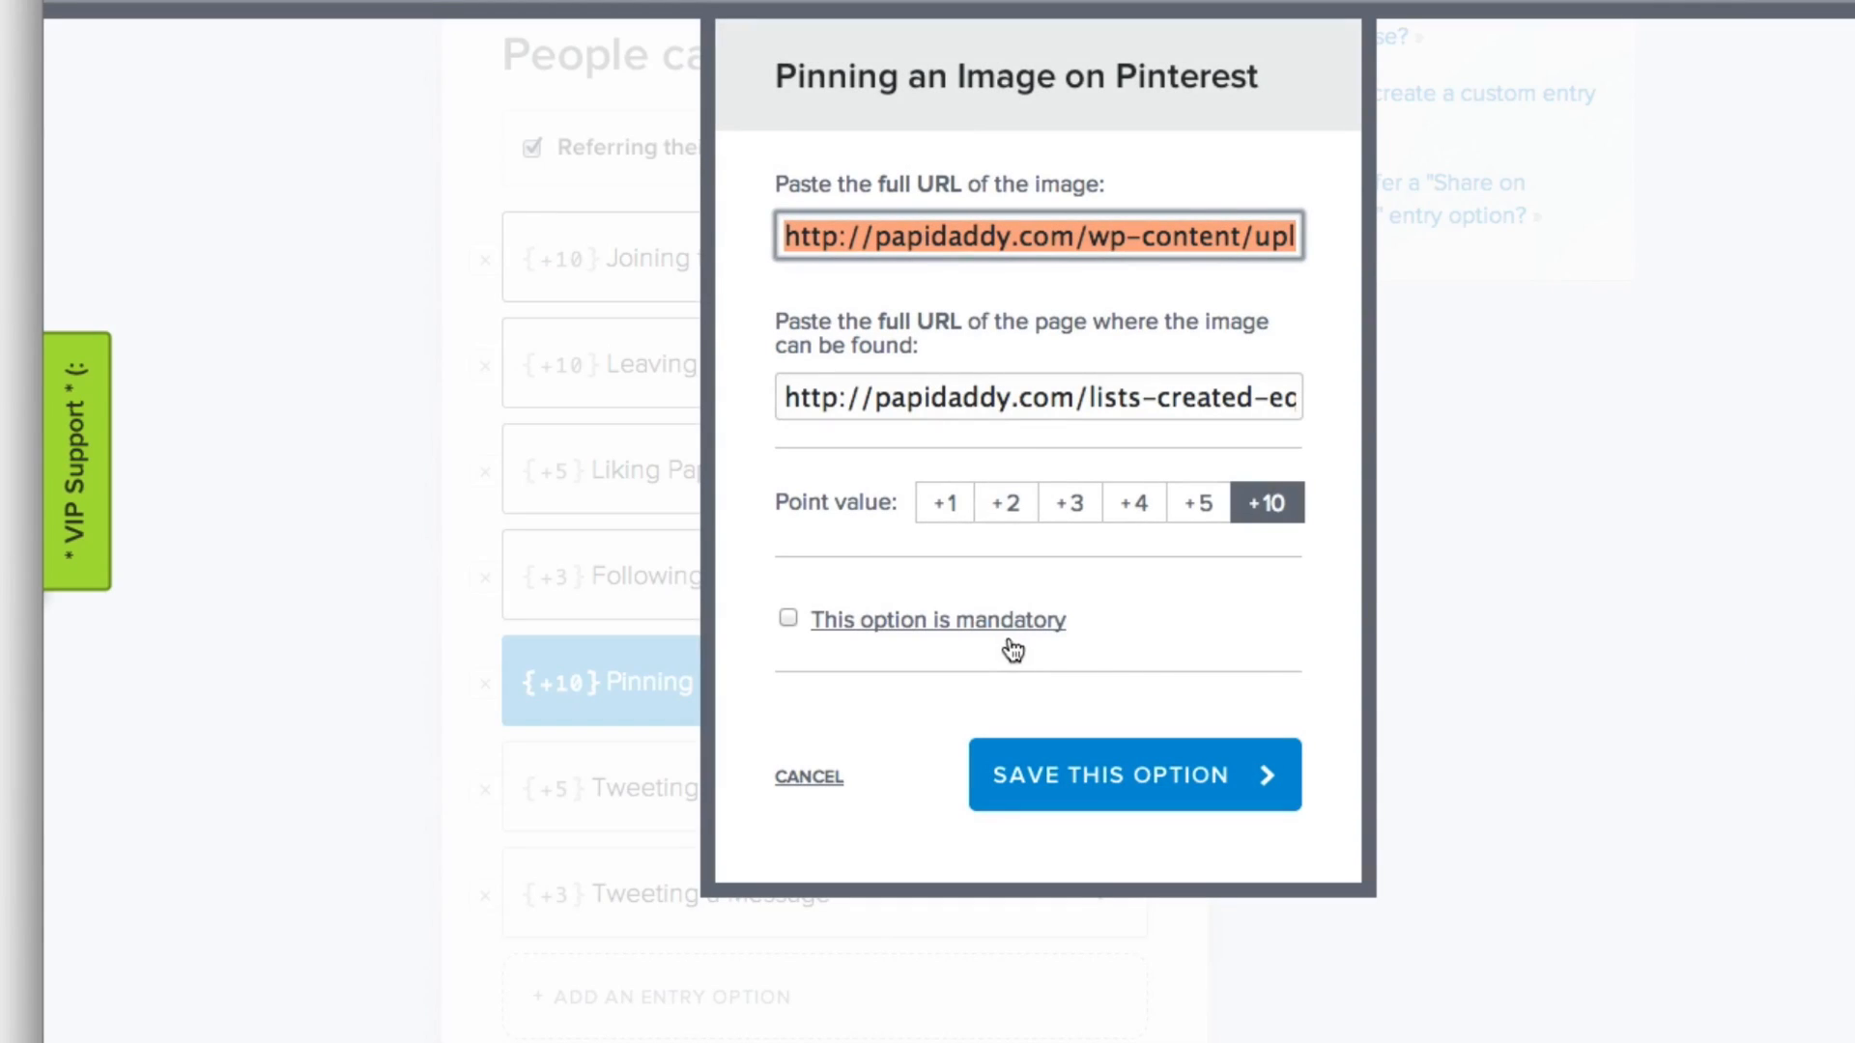
pyautogui.click(839, 236)
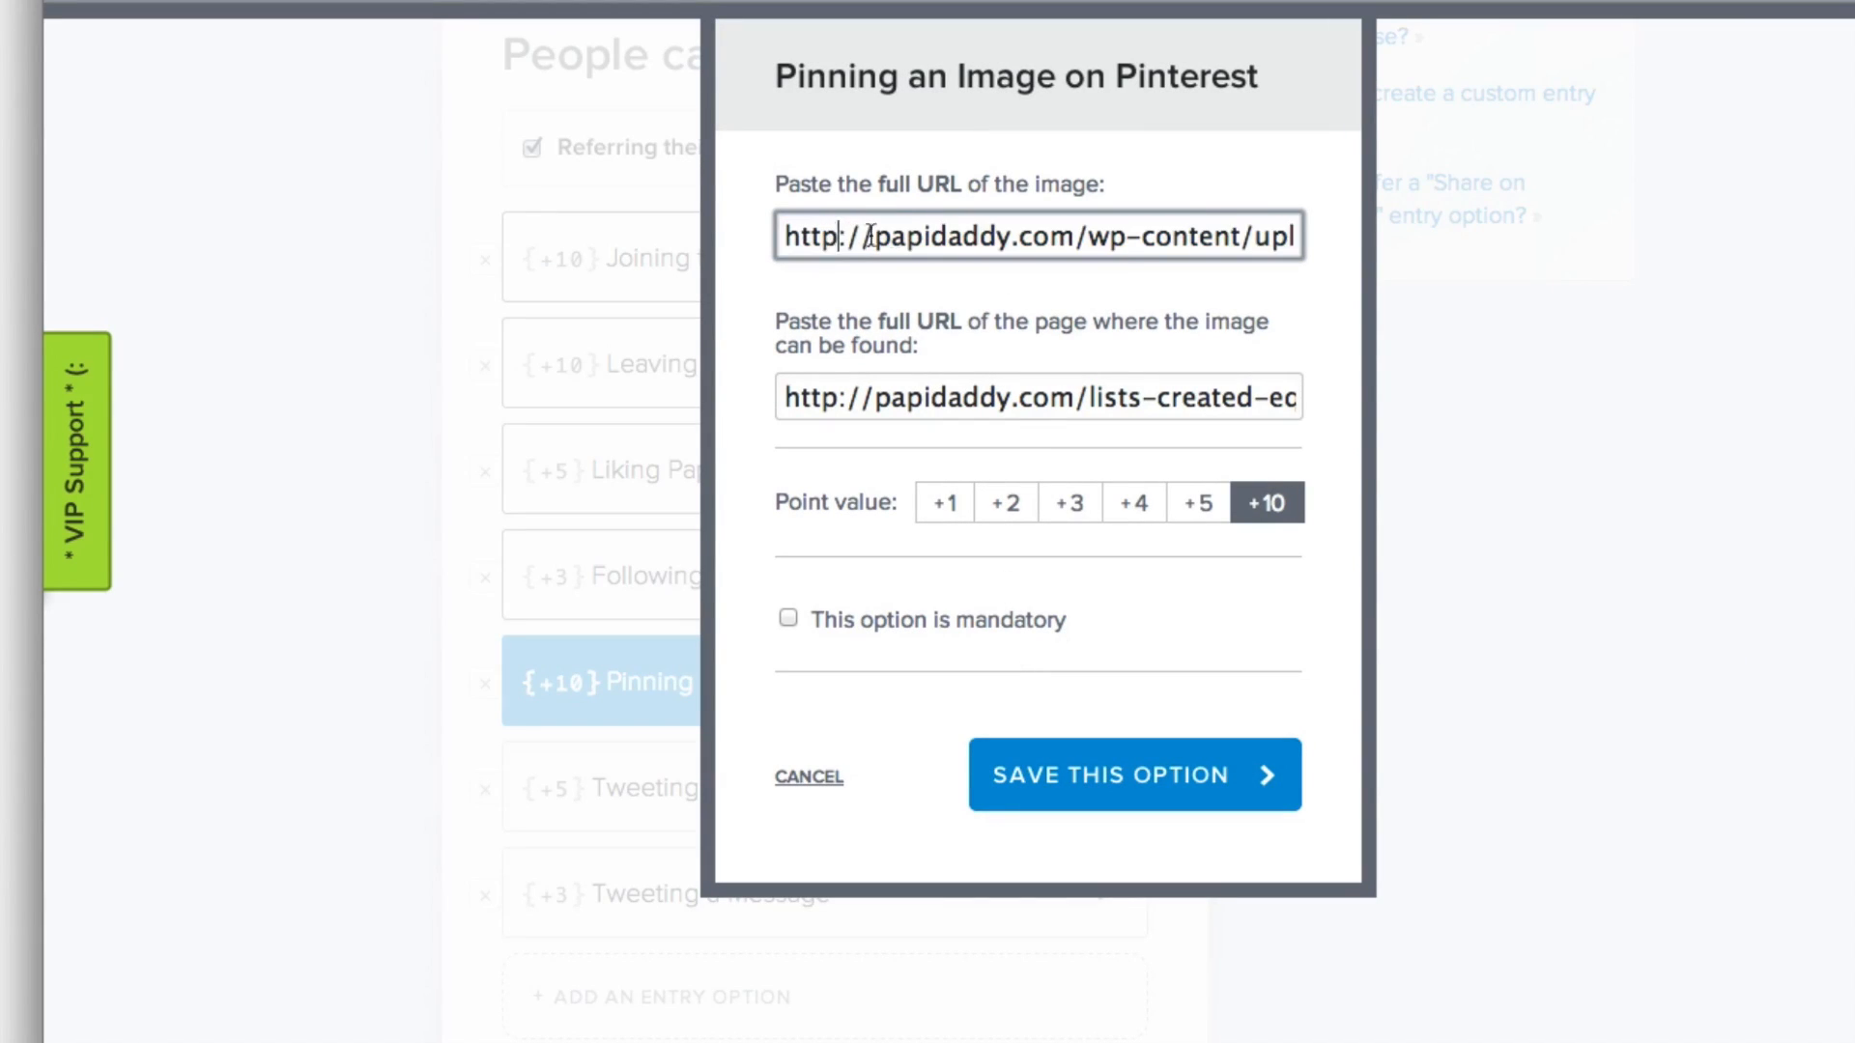
pyautogui.tripleClick(1037, 235)
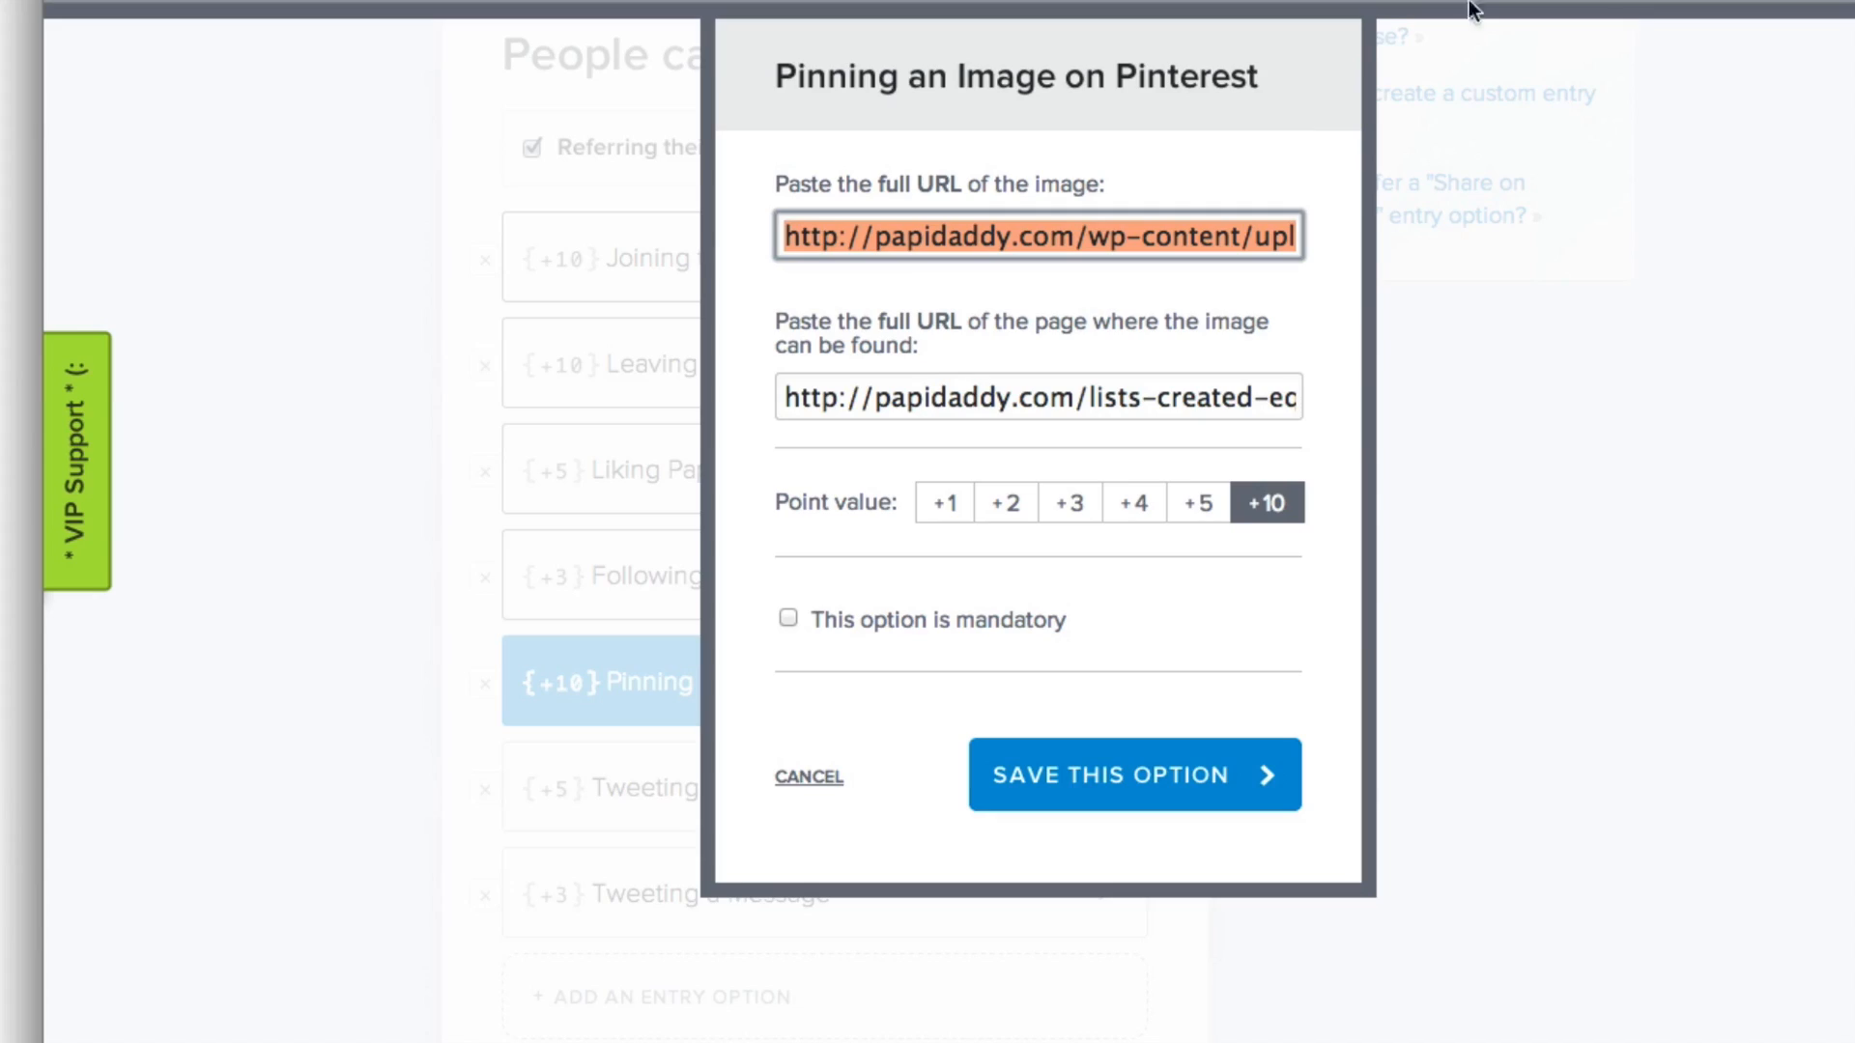
pyautogui.moveTo(744, 757)
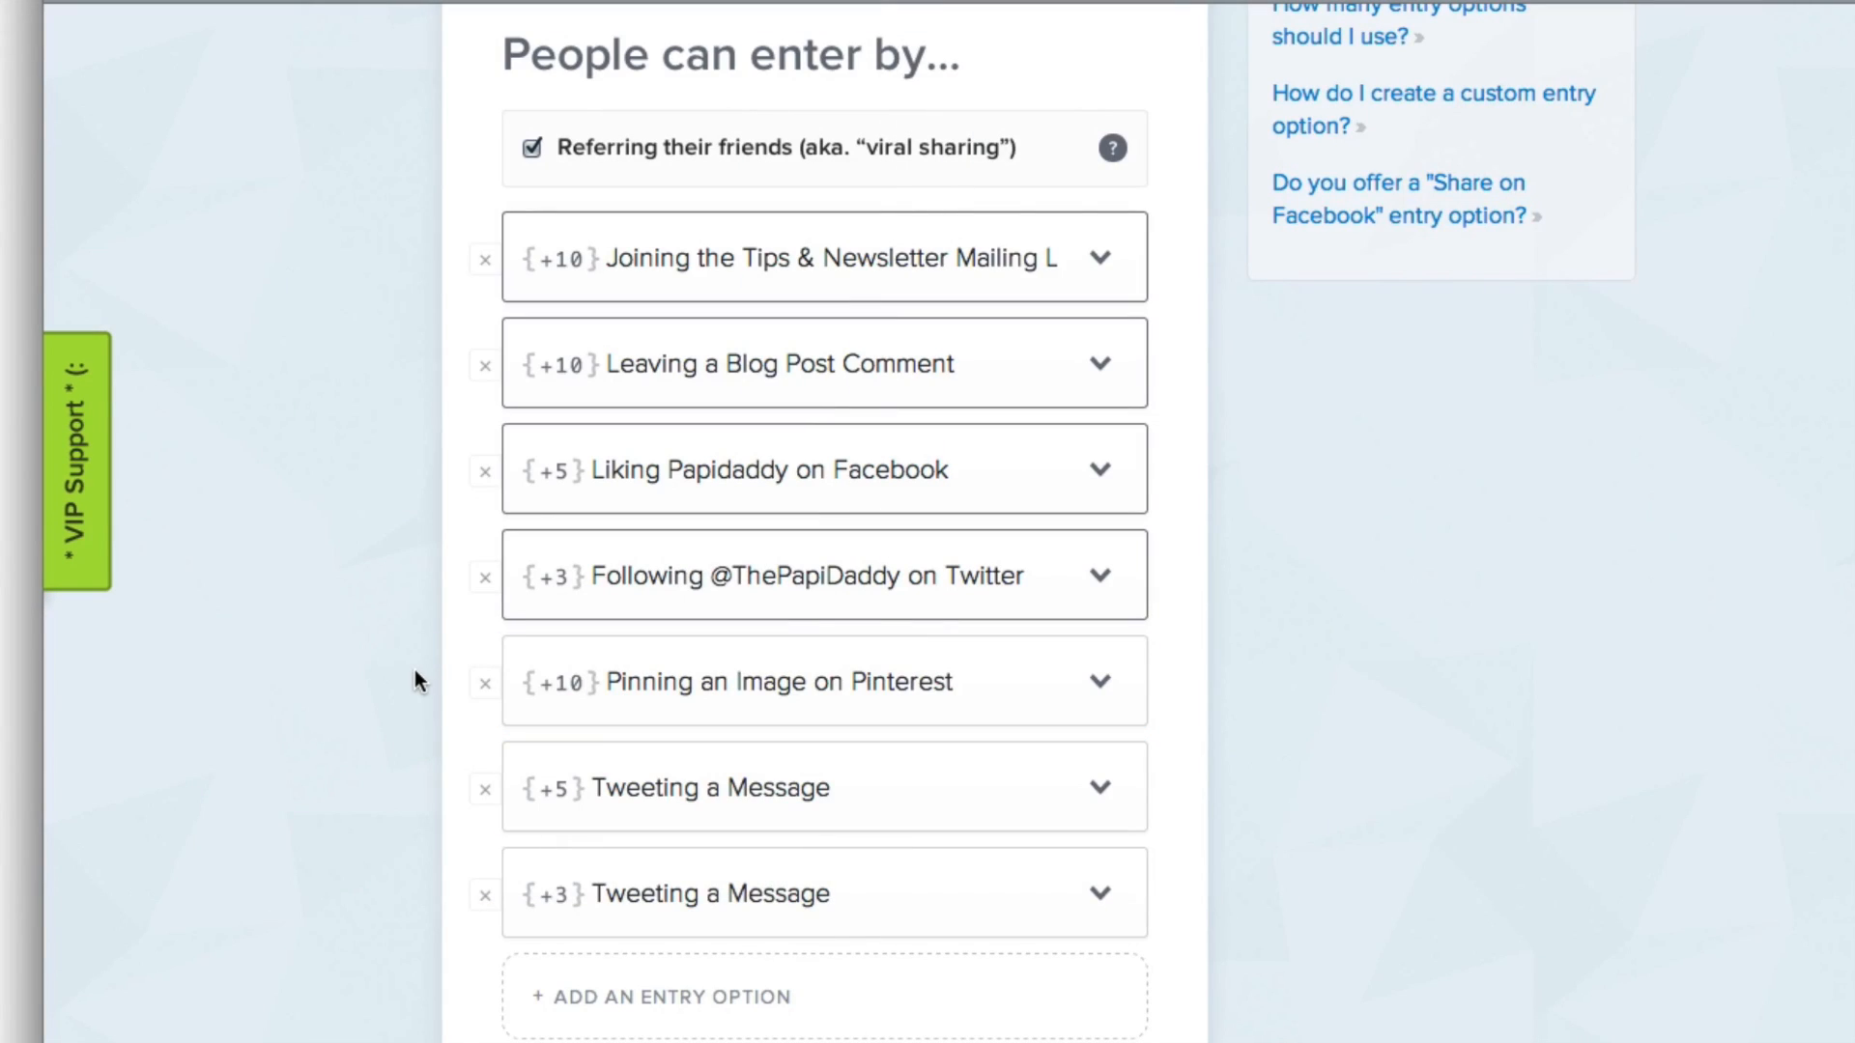
# Show the past giveaway's individual entries table and tick entry 48-52
pyautogui.scroll(-3)
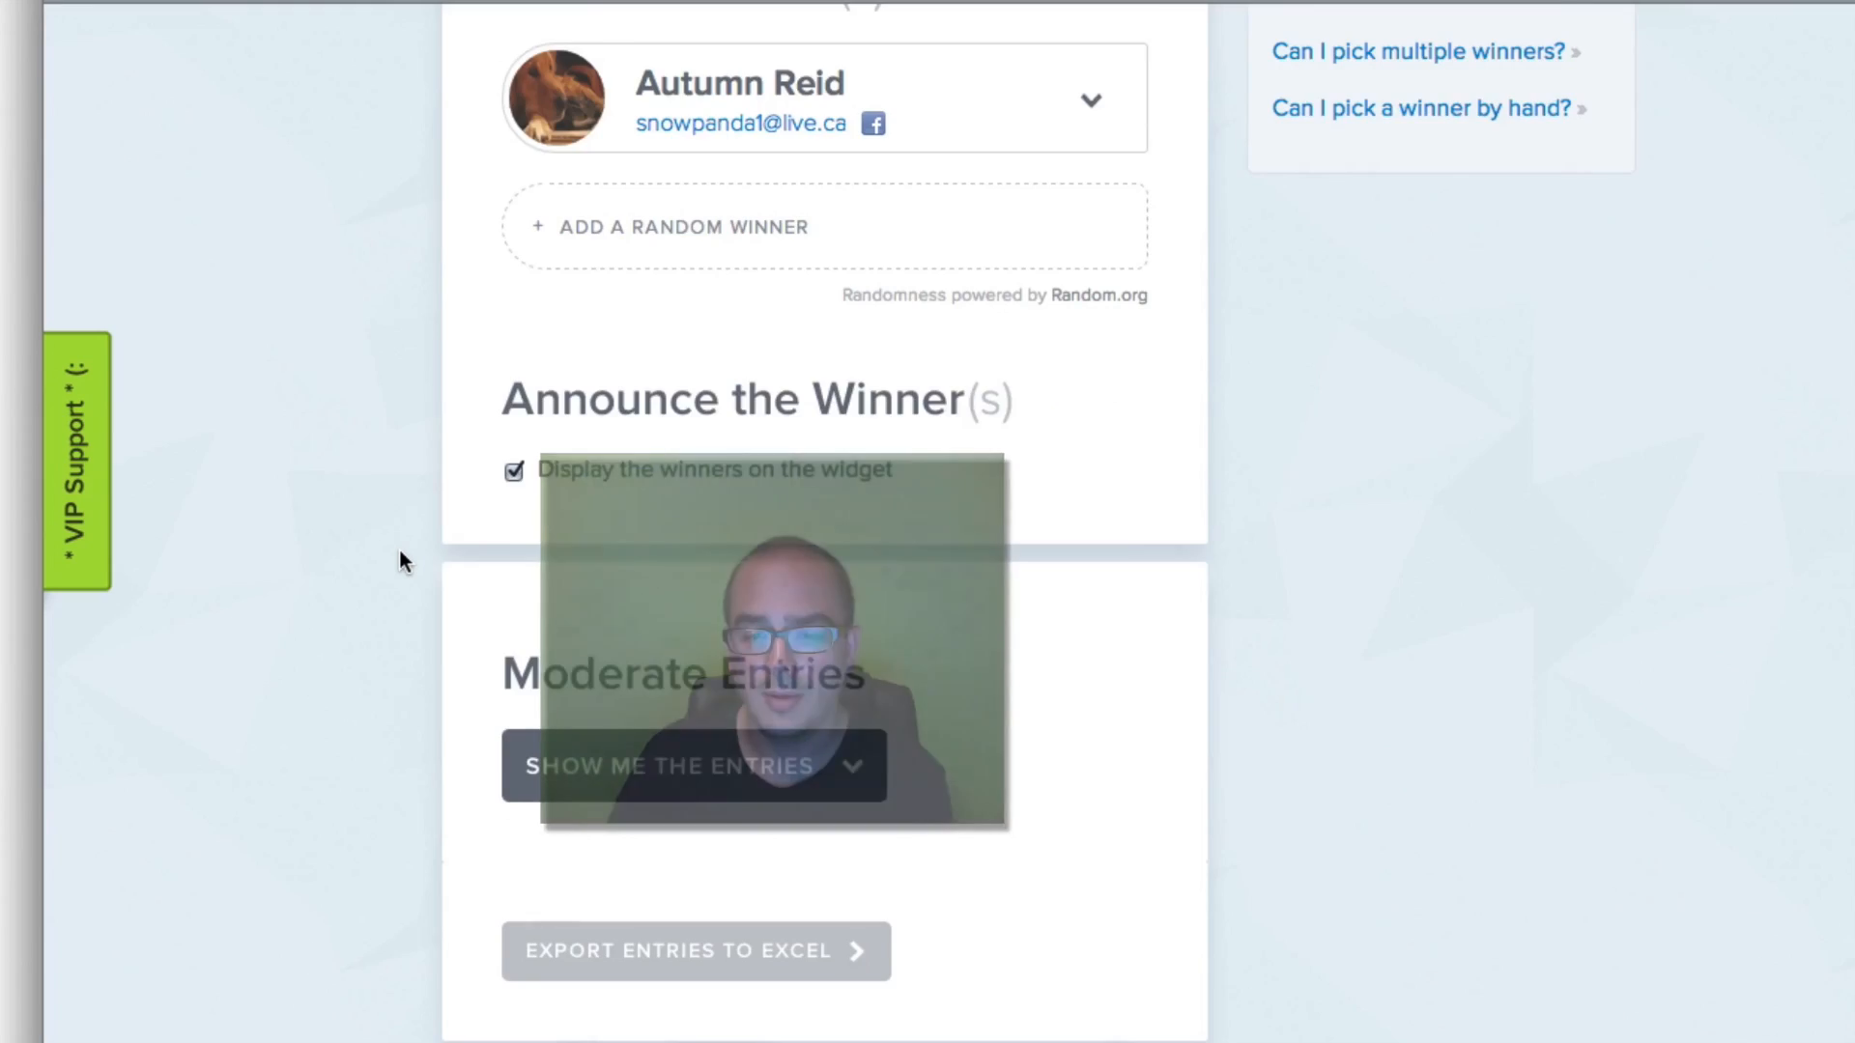
pyautogui.scroll(-3)
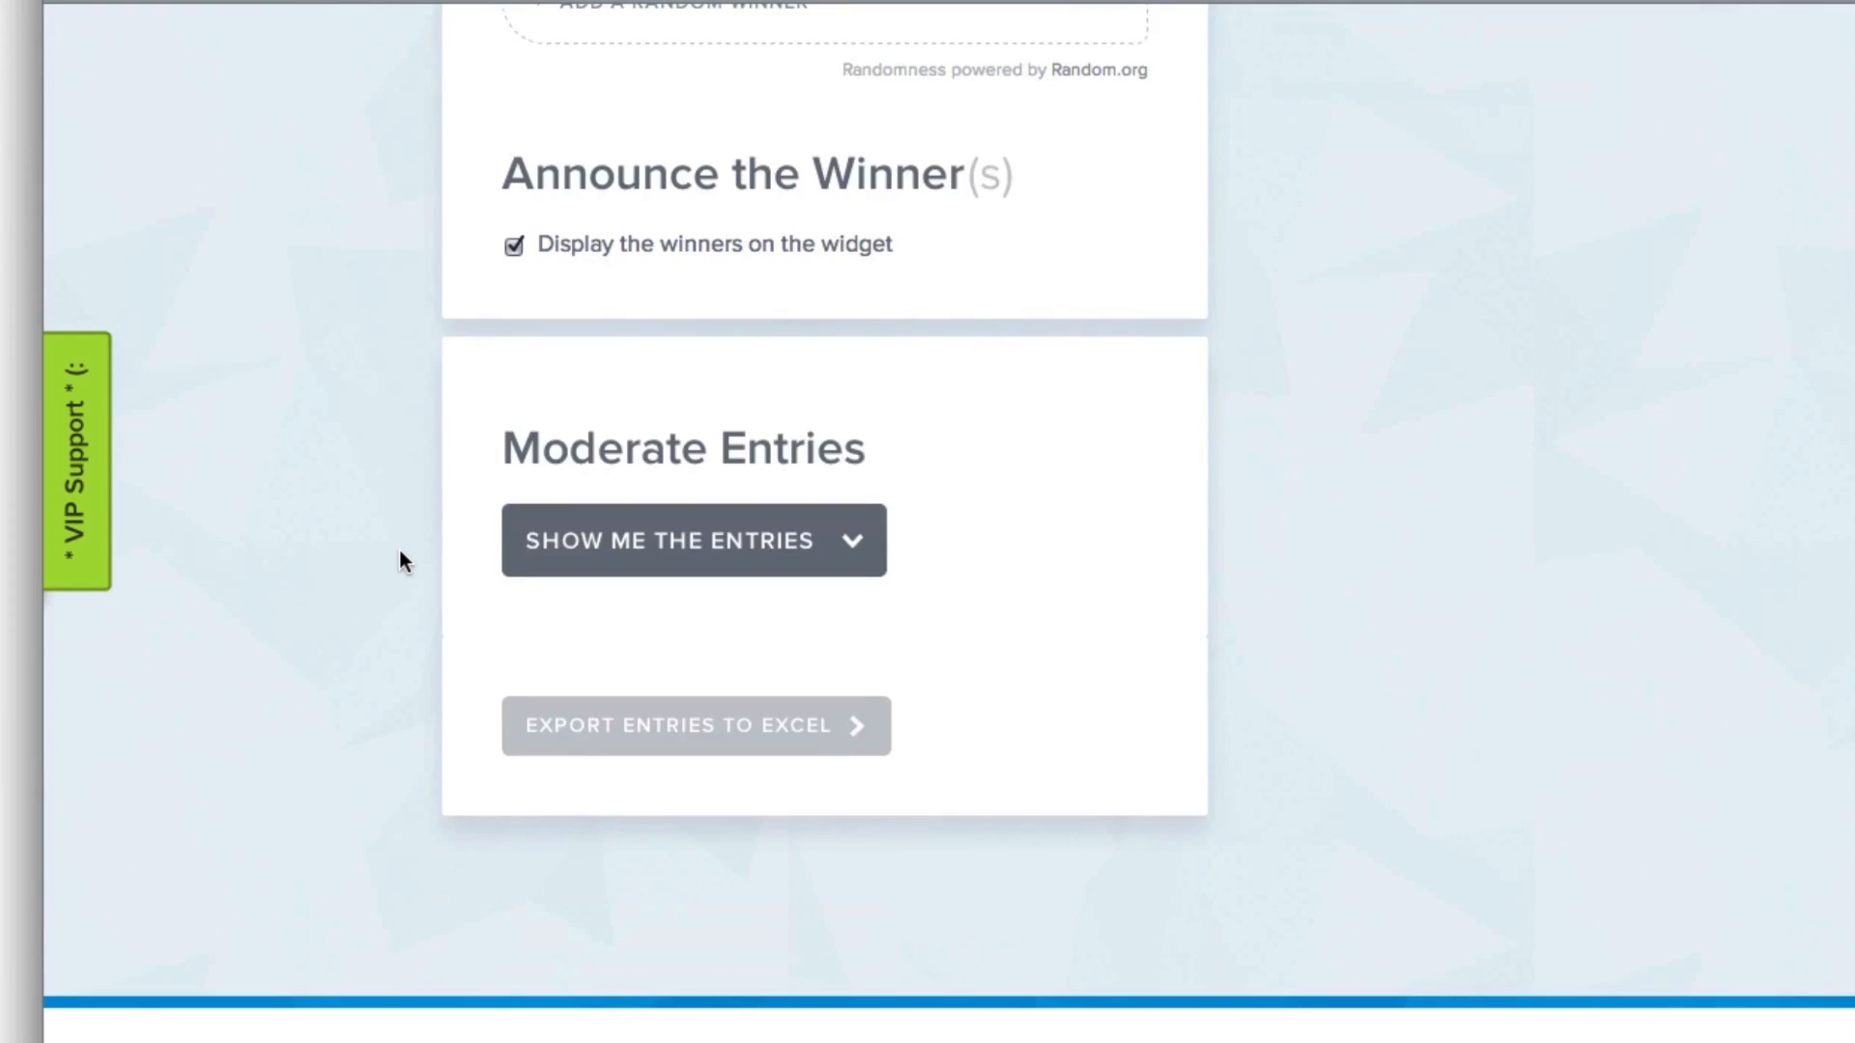
pyautogui.moveTo(694, 541)
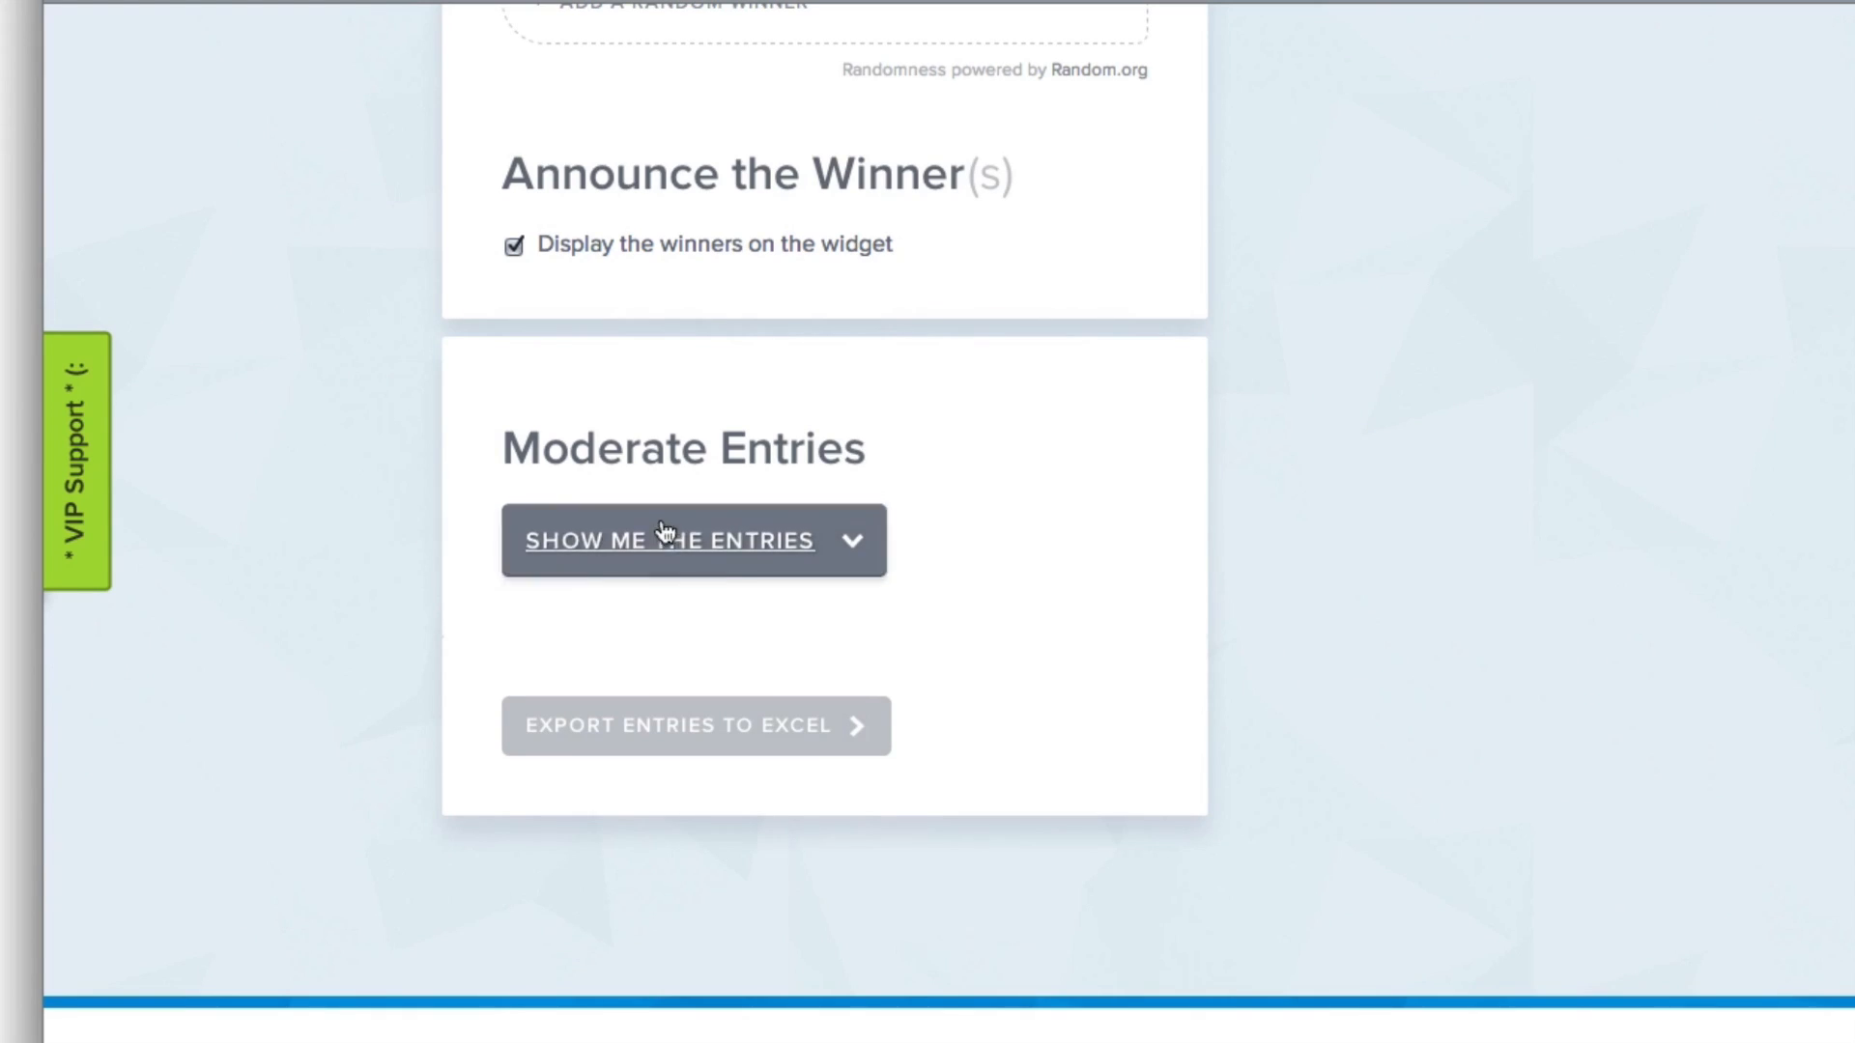
pyautogui.click(694, 541)
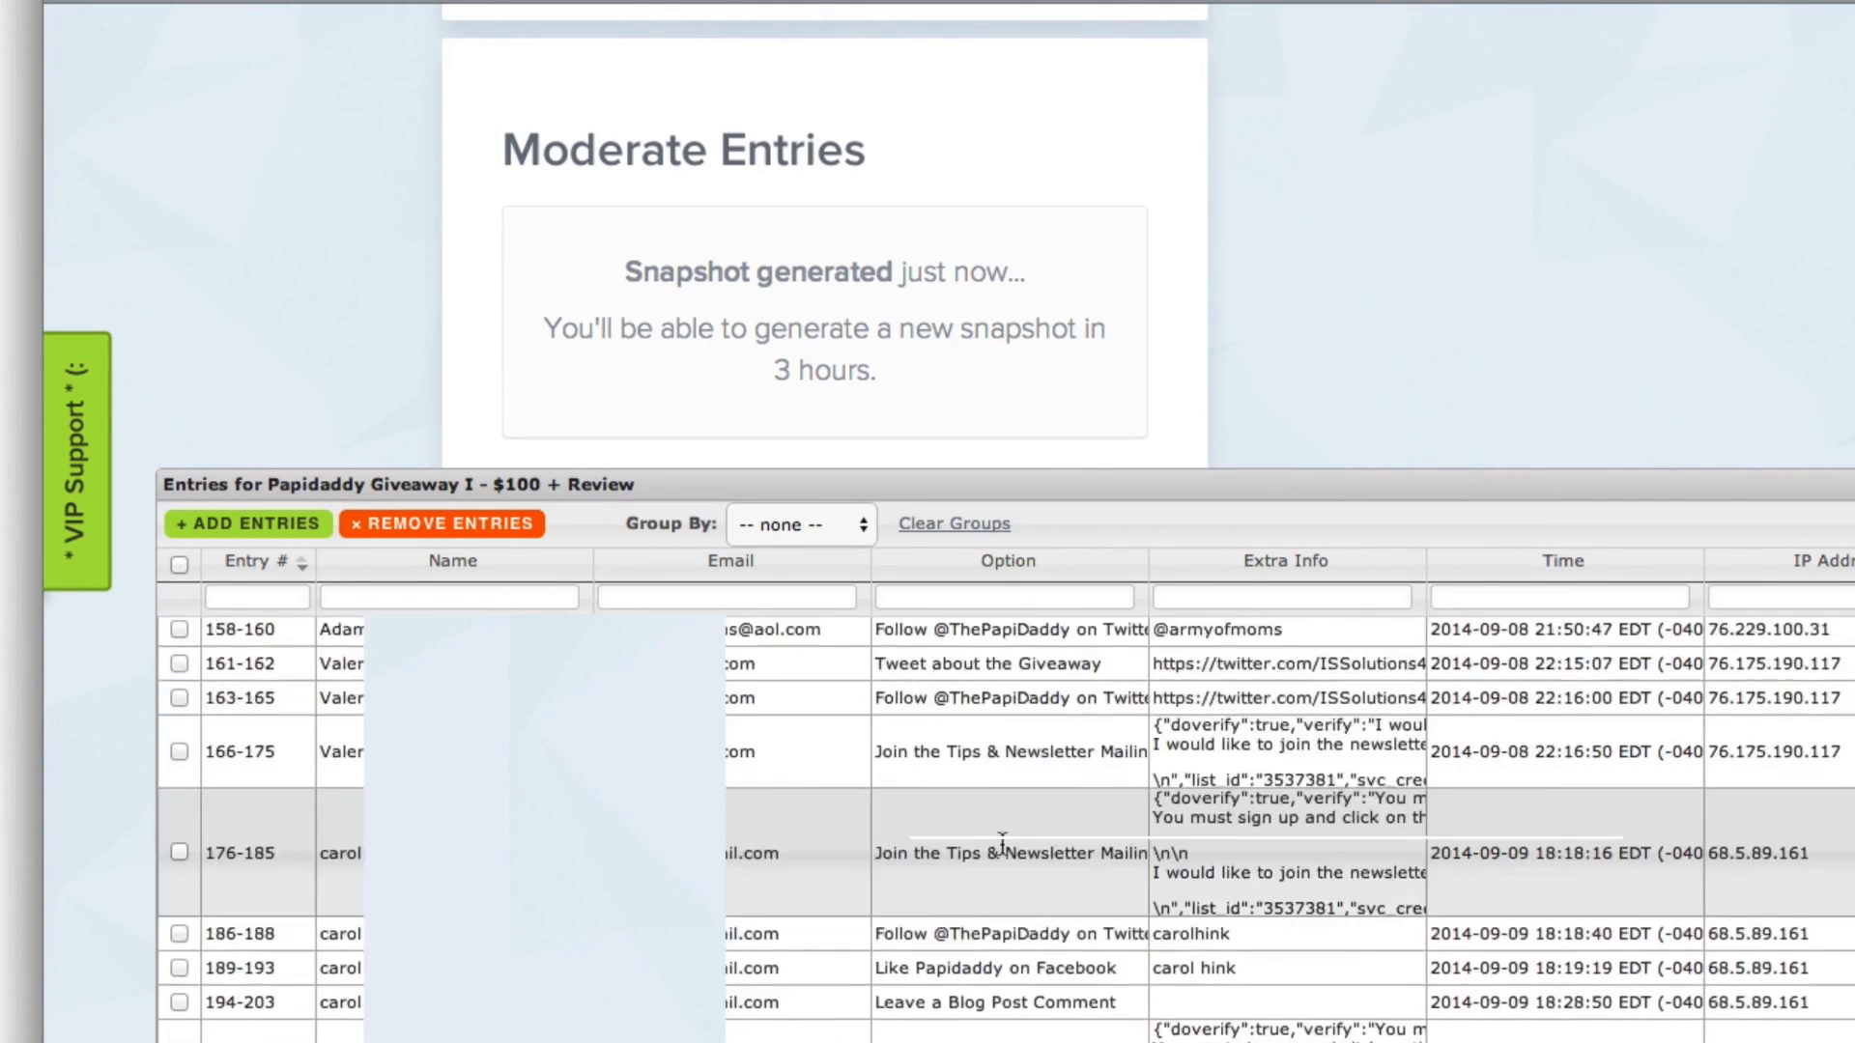
pyautogui.scroll(-3)
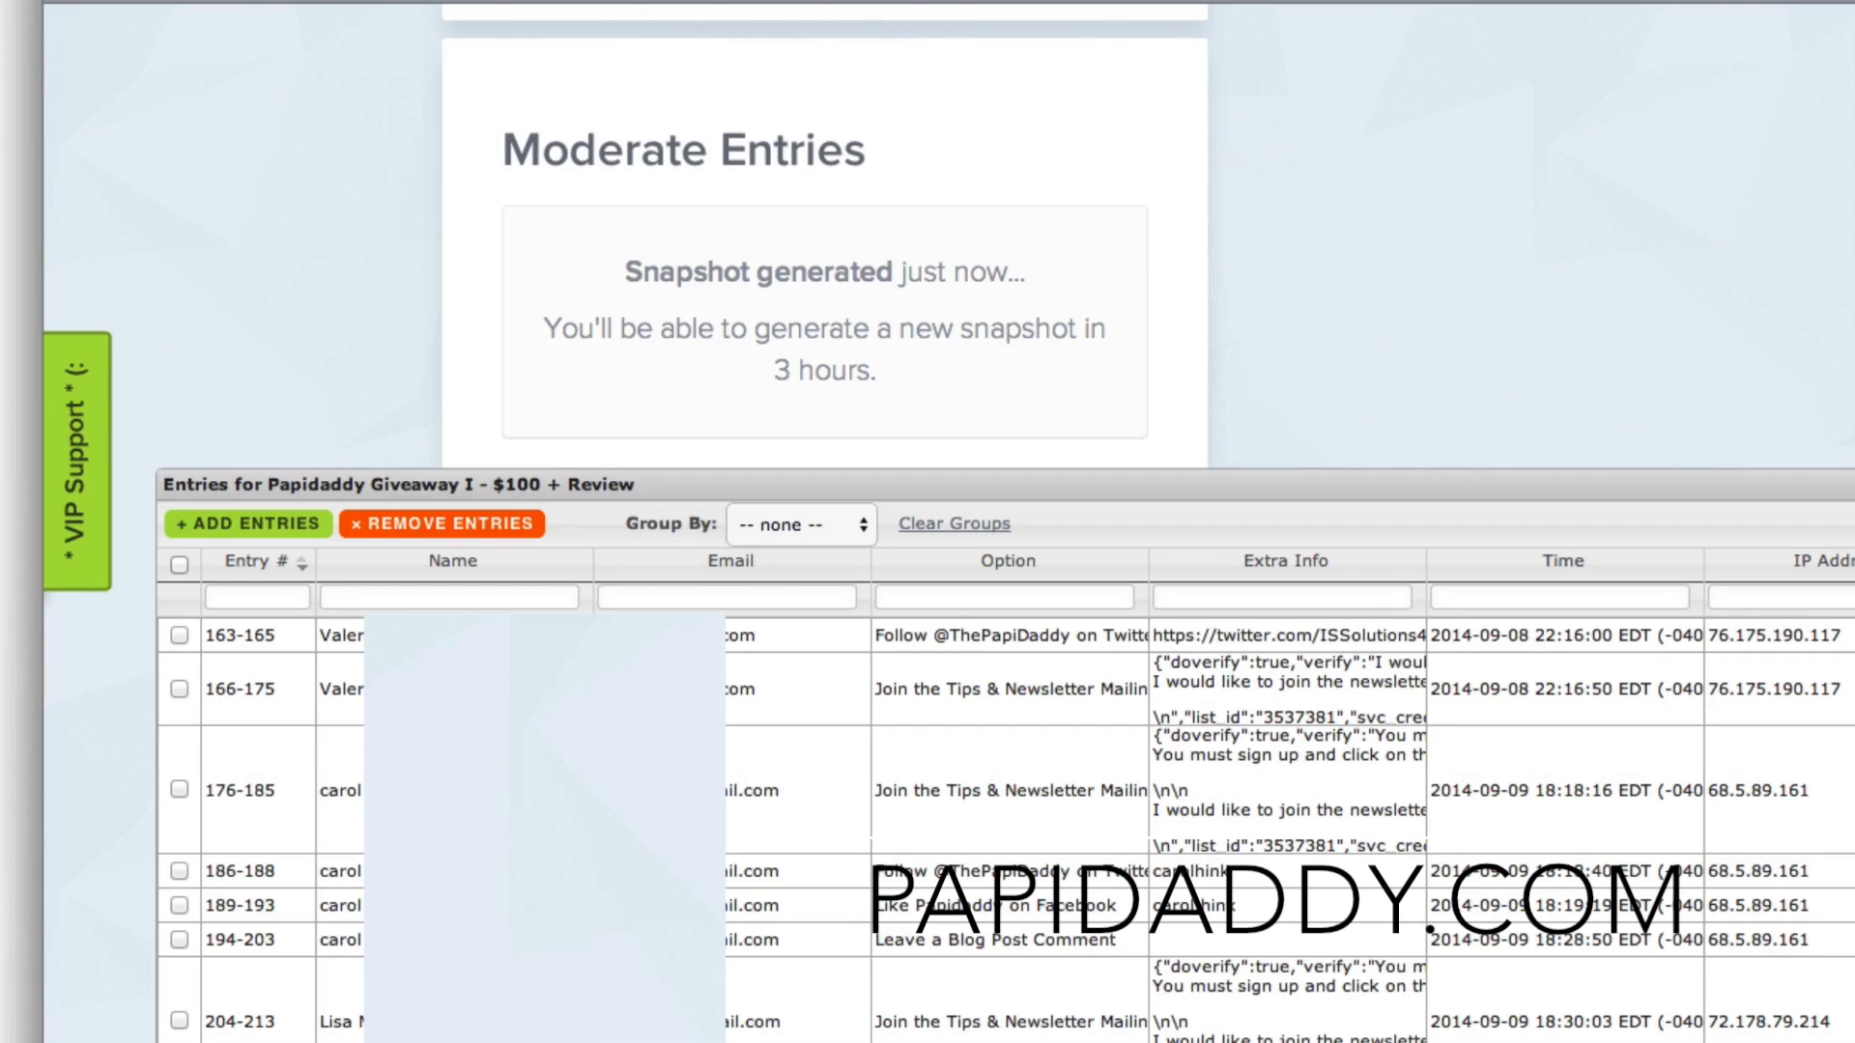
pyautogui.moveTo(827, 545)
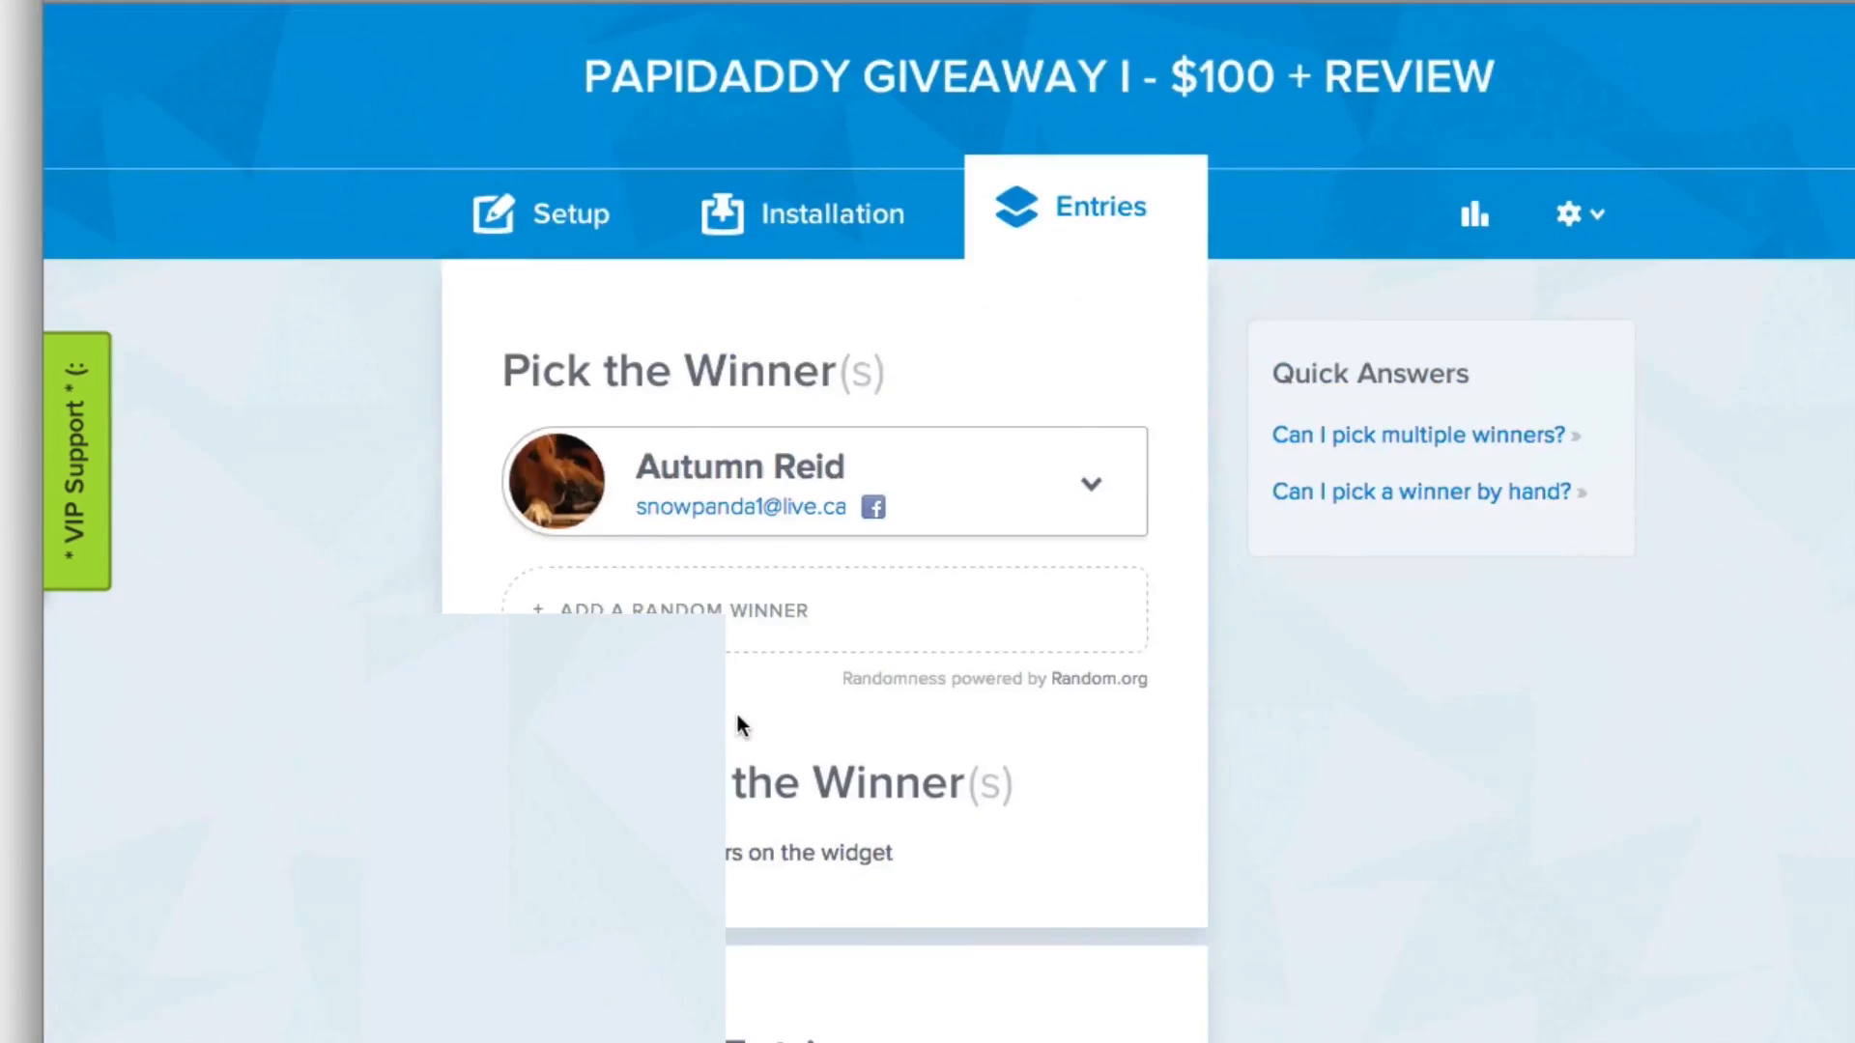
pyautogui.scroll(-3)
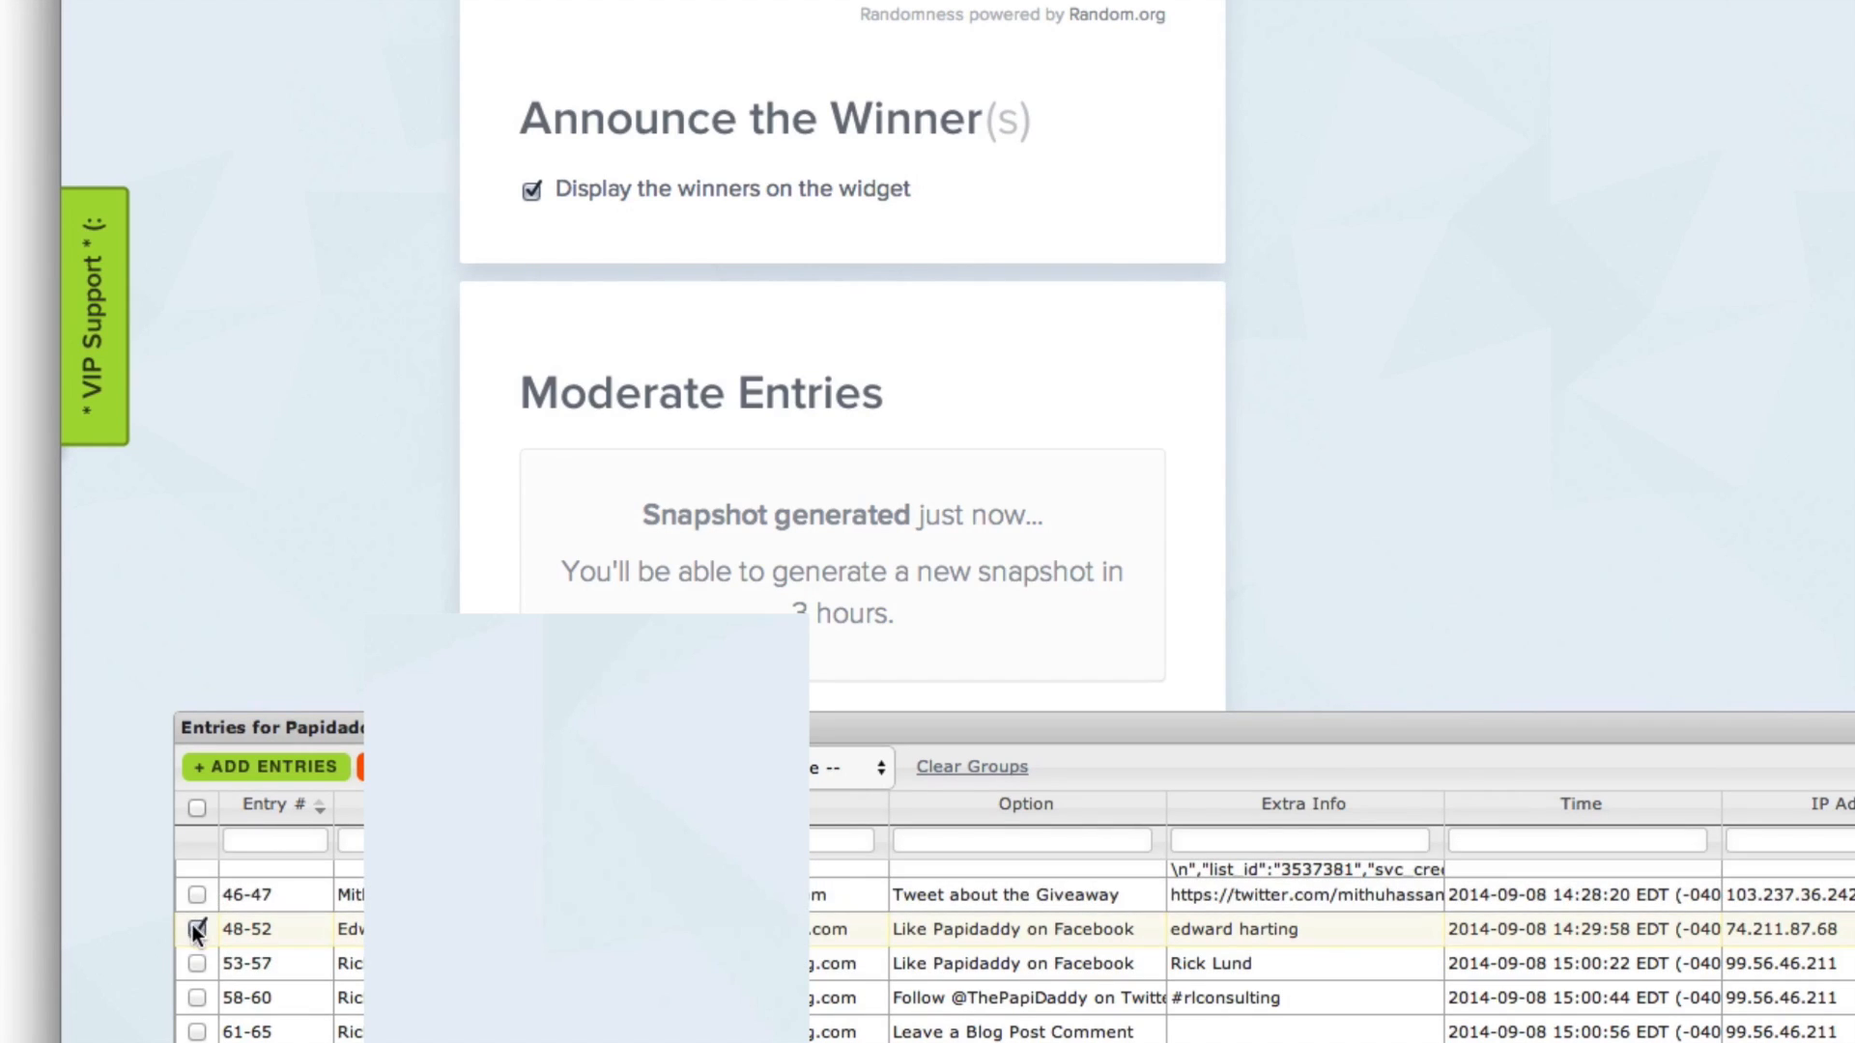
pyautogui.click(196, 928)
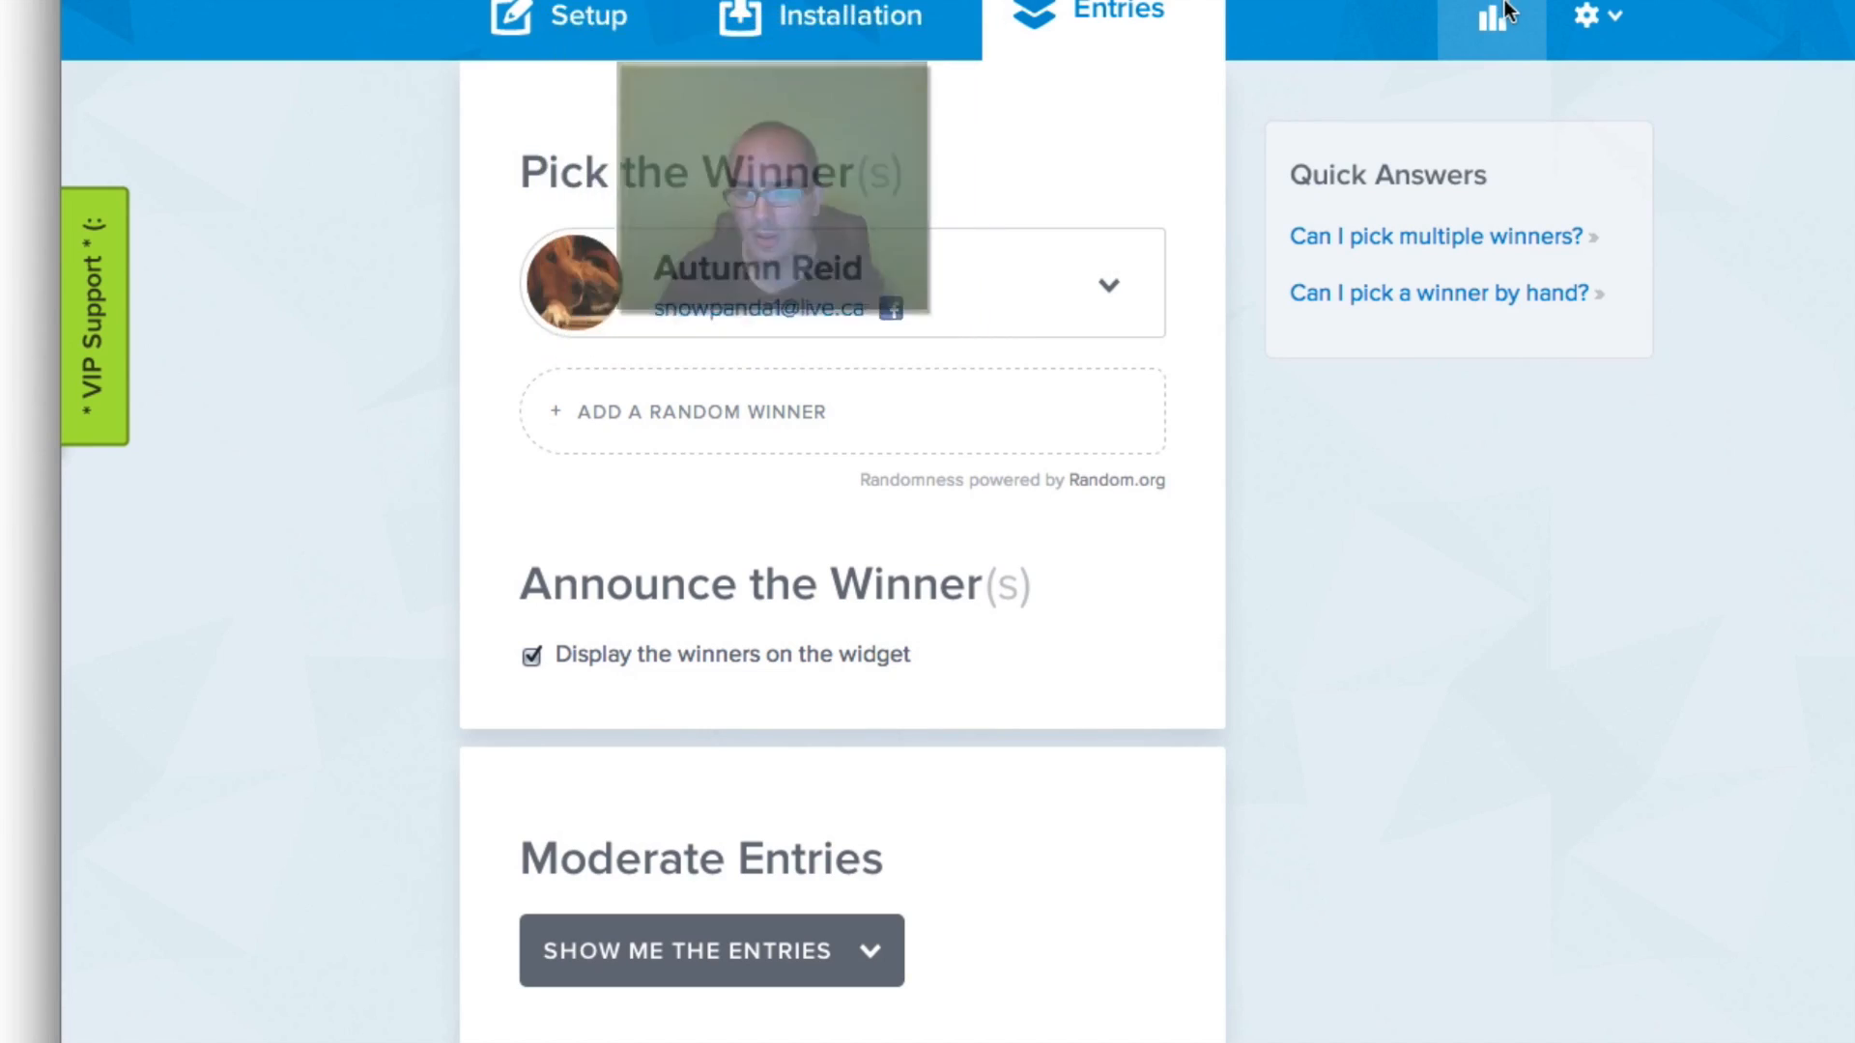
# View the past giveaway's stats: 78 unique entrants, 605 total entries and the breakdown charts
pyautogui.click(1492, 16)
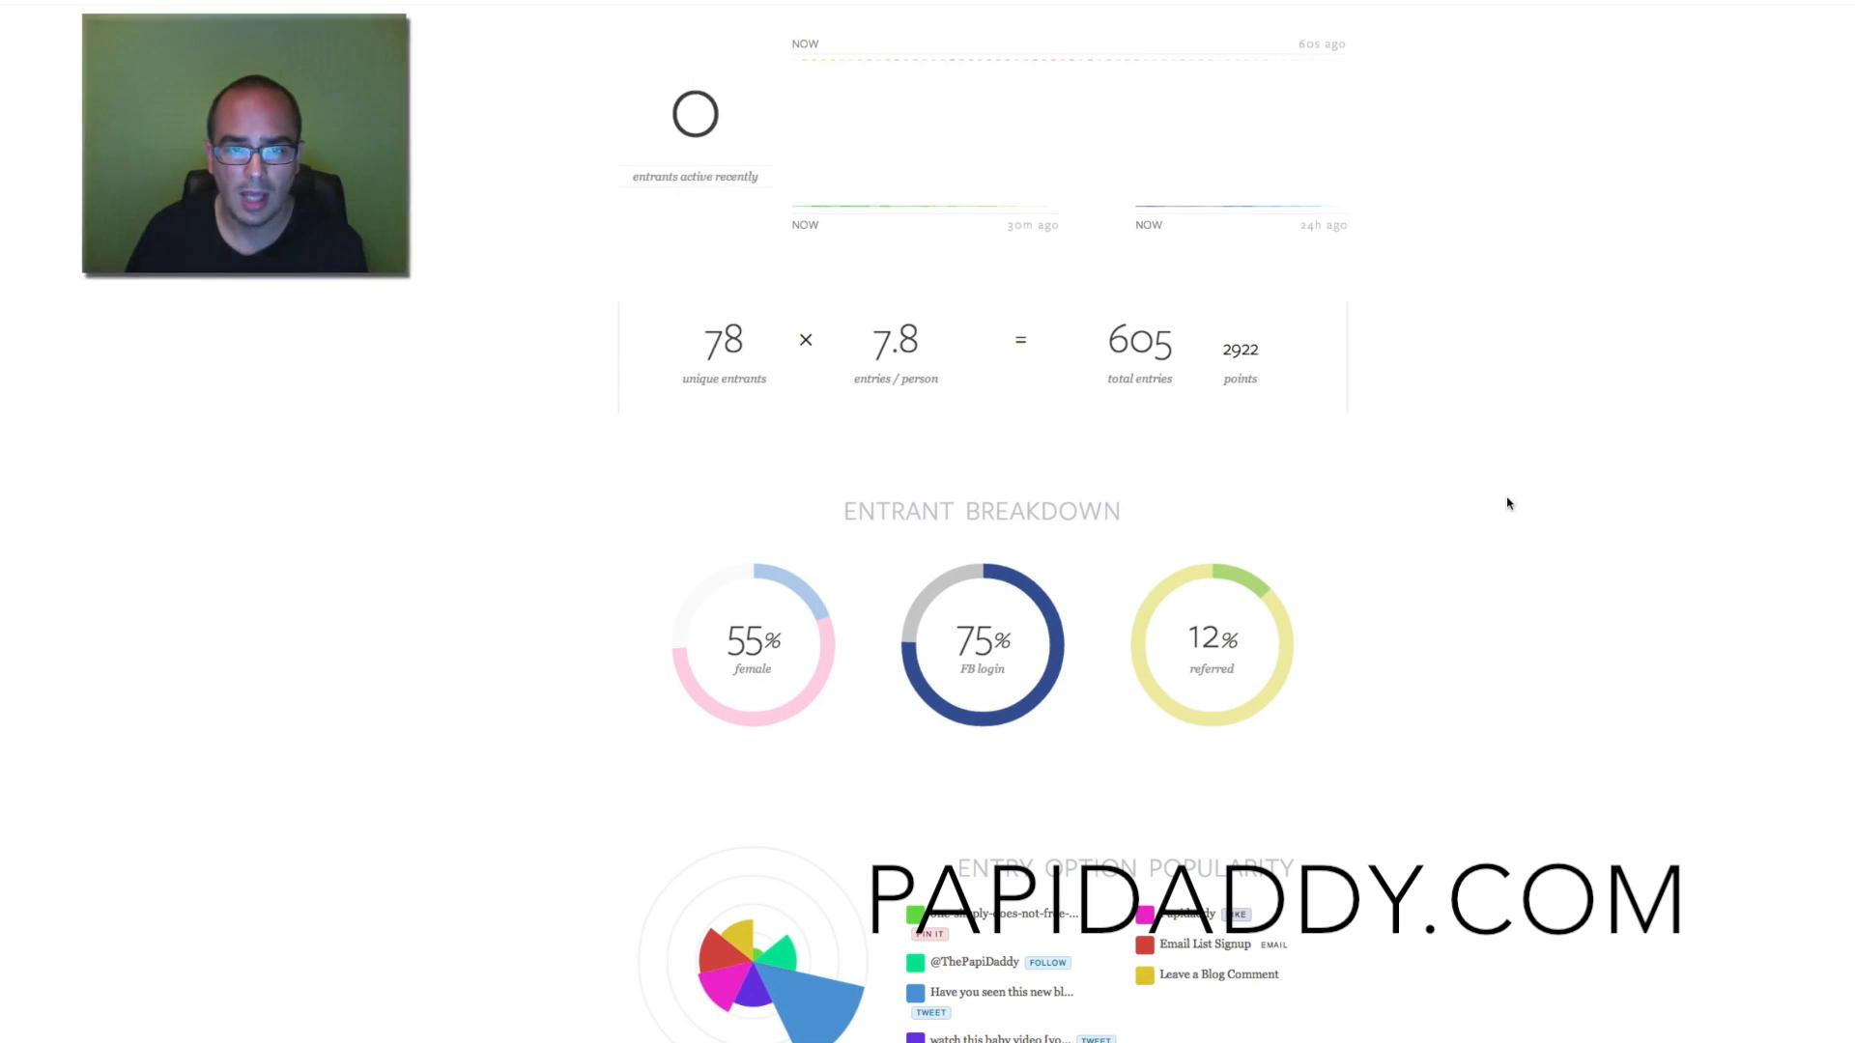
pyautogui.scroll(-3)
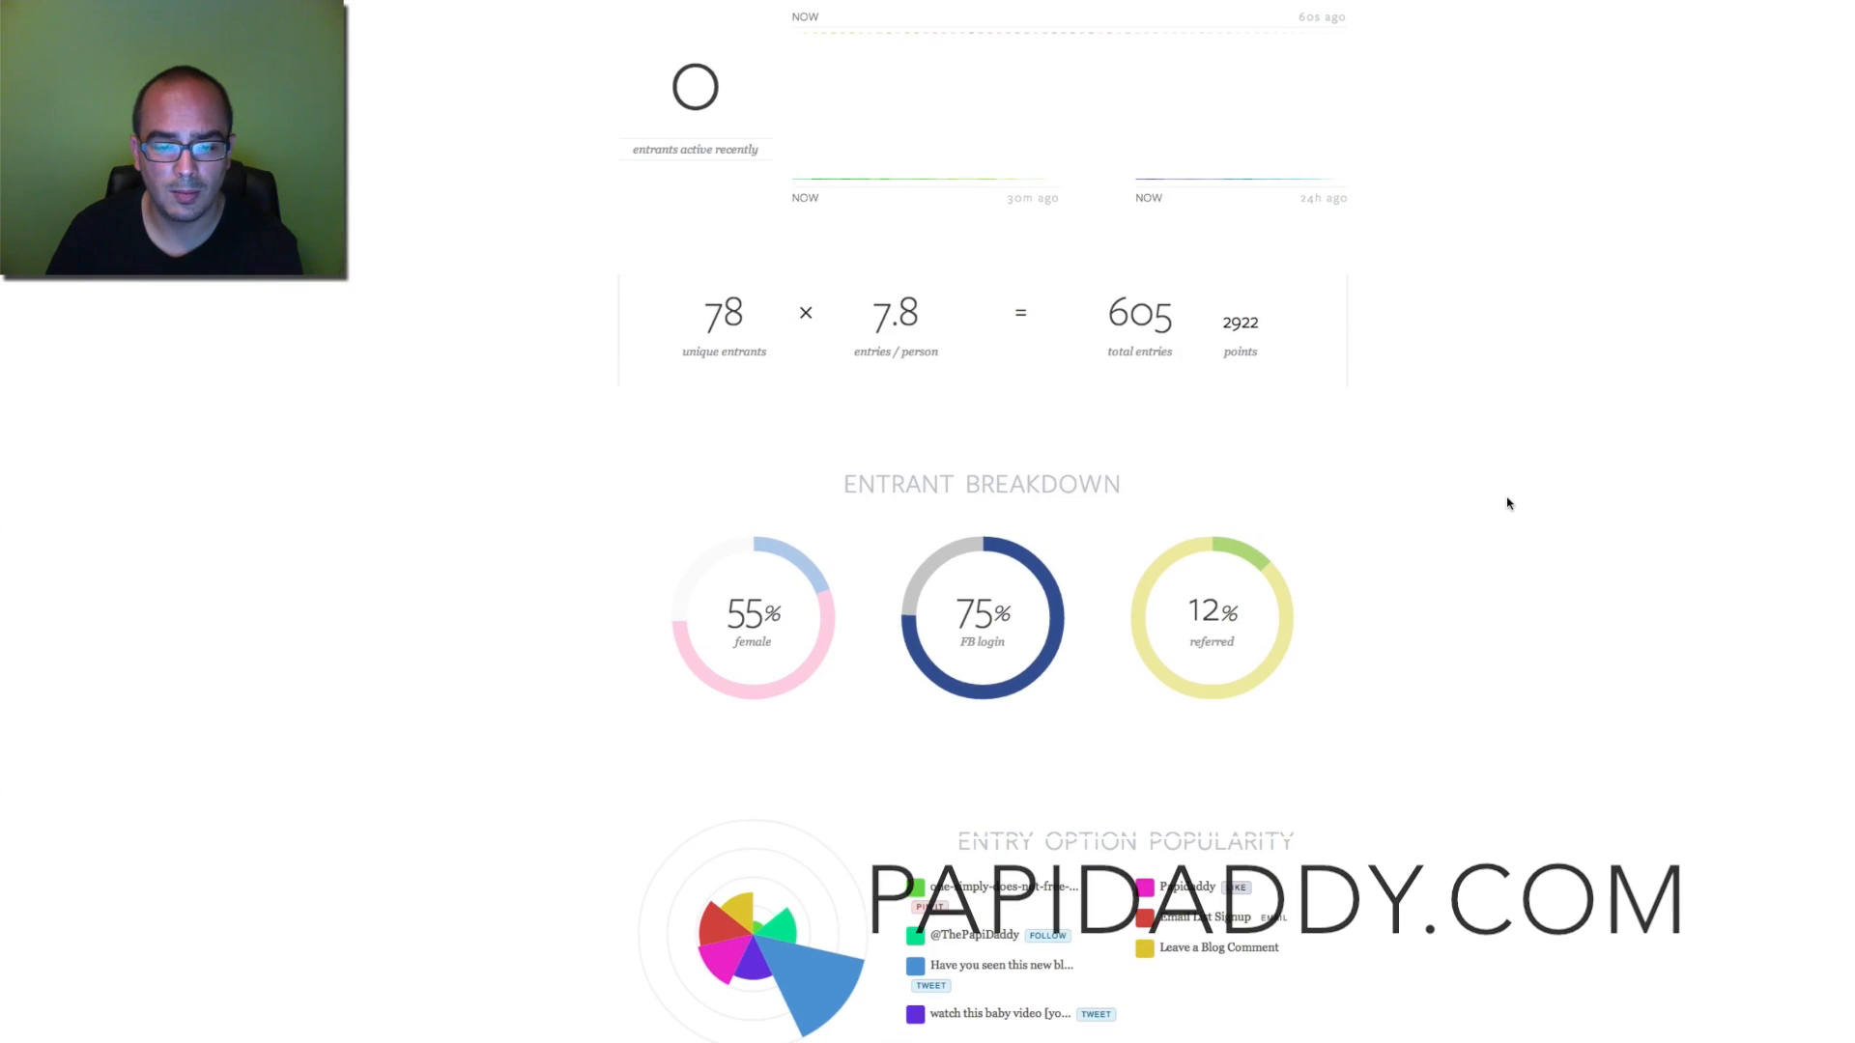